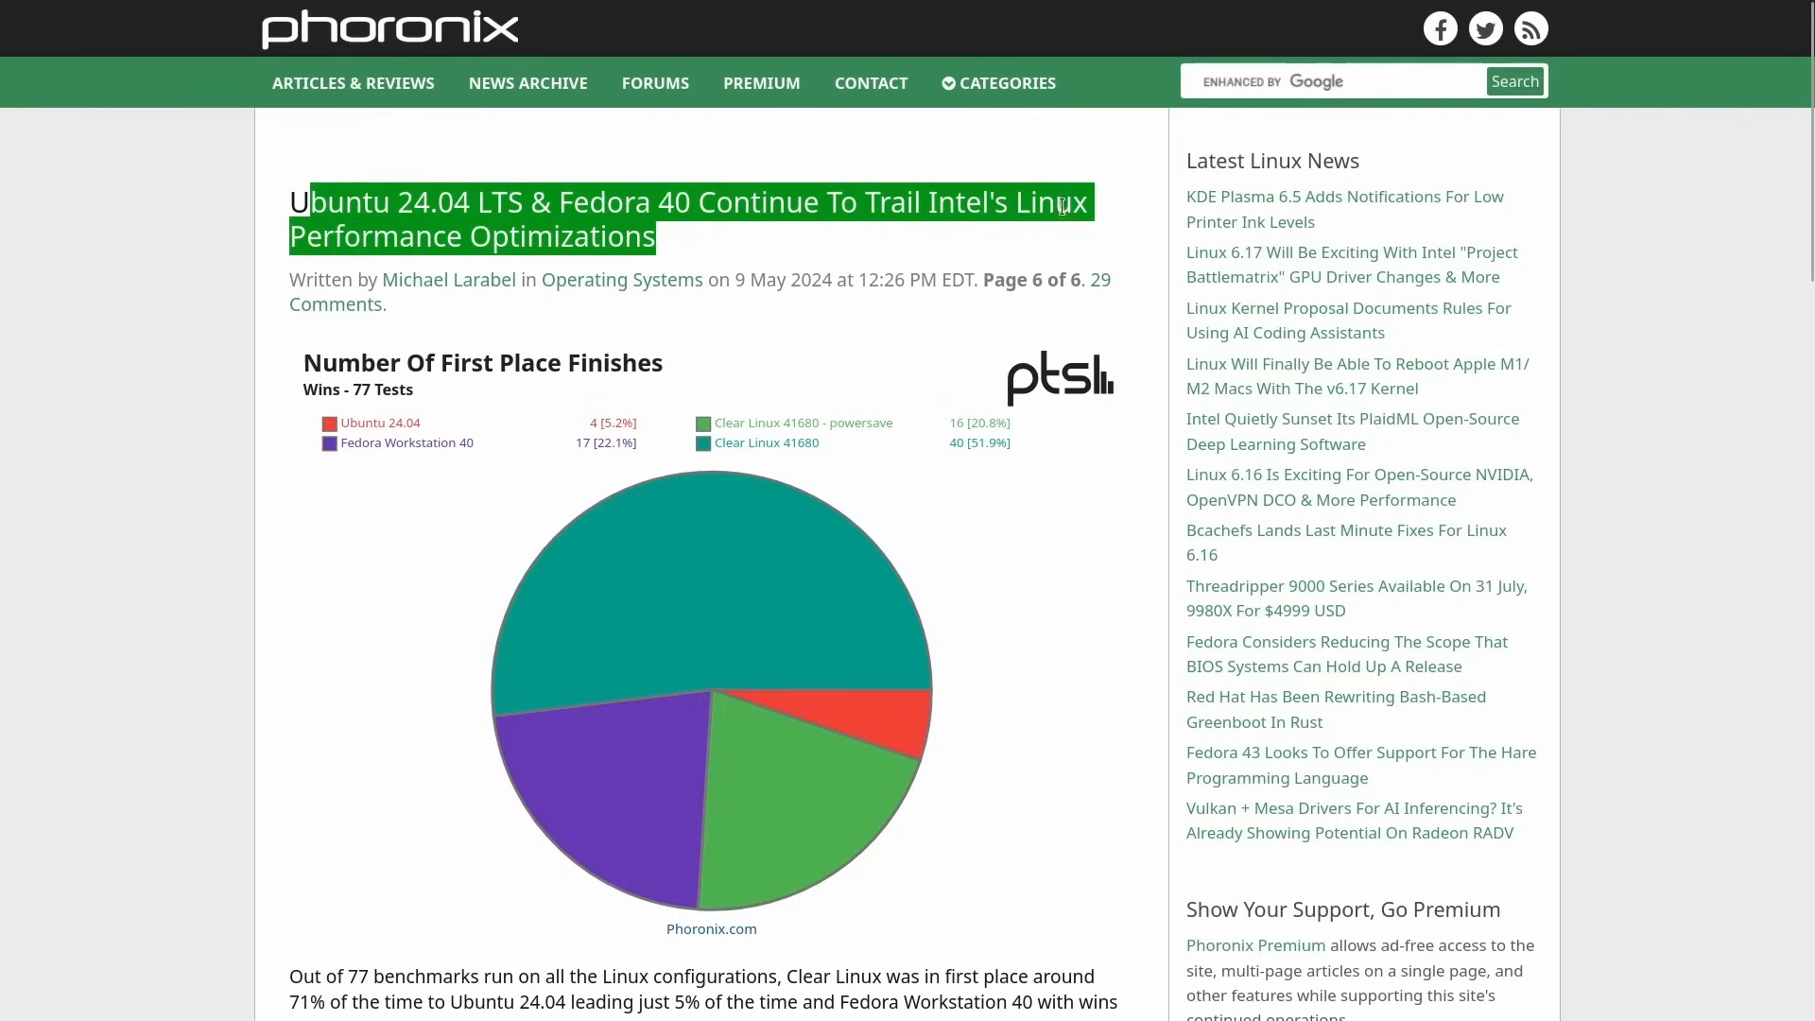
- Scroll the Phoronix article, highlighting the 'placed first 71%' sentence, down to the geometric mean chart
{"action": "left_click", "coordinate": [488, 376]}
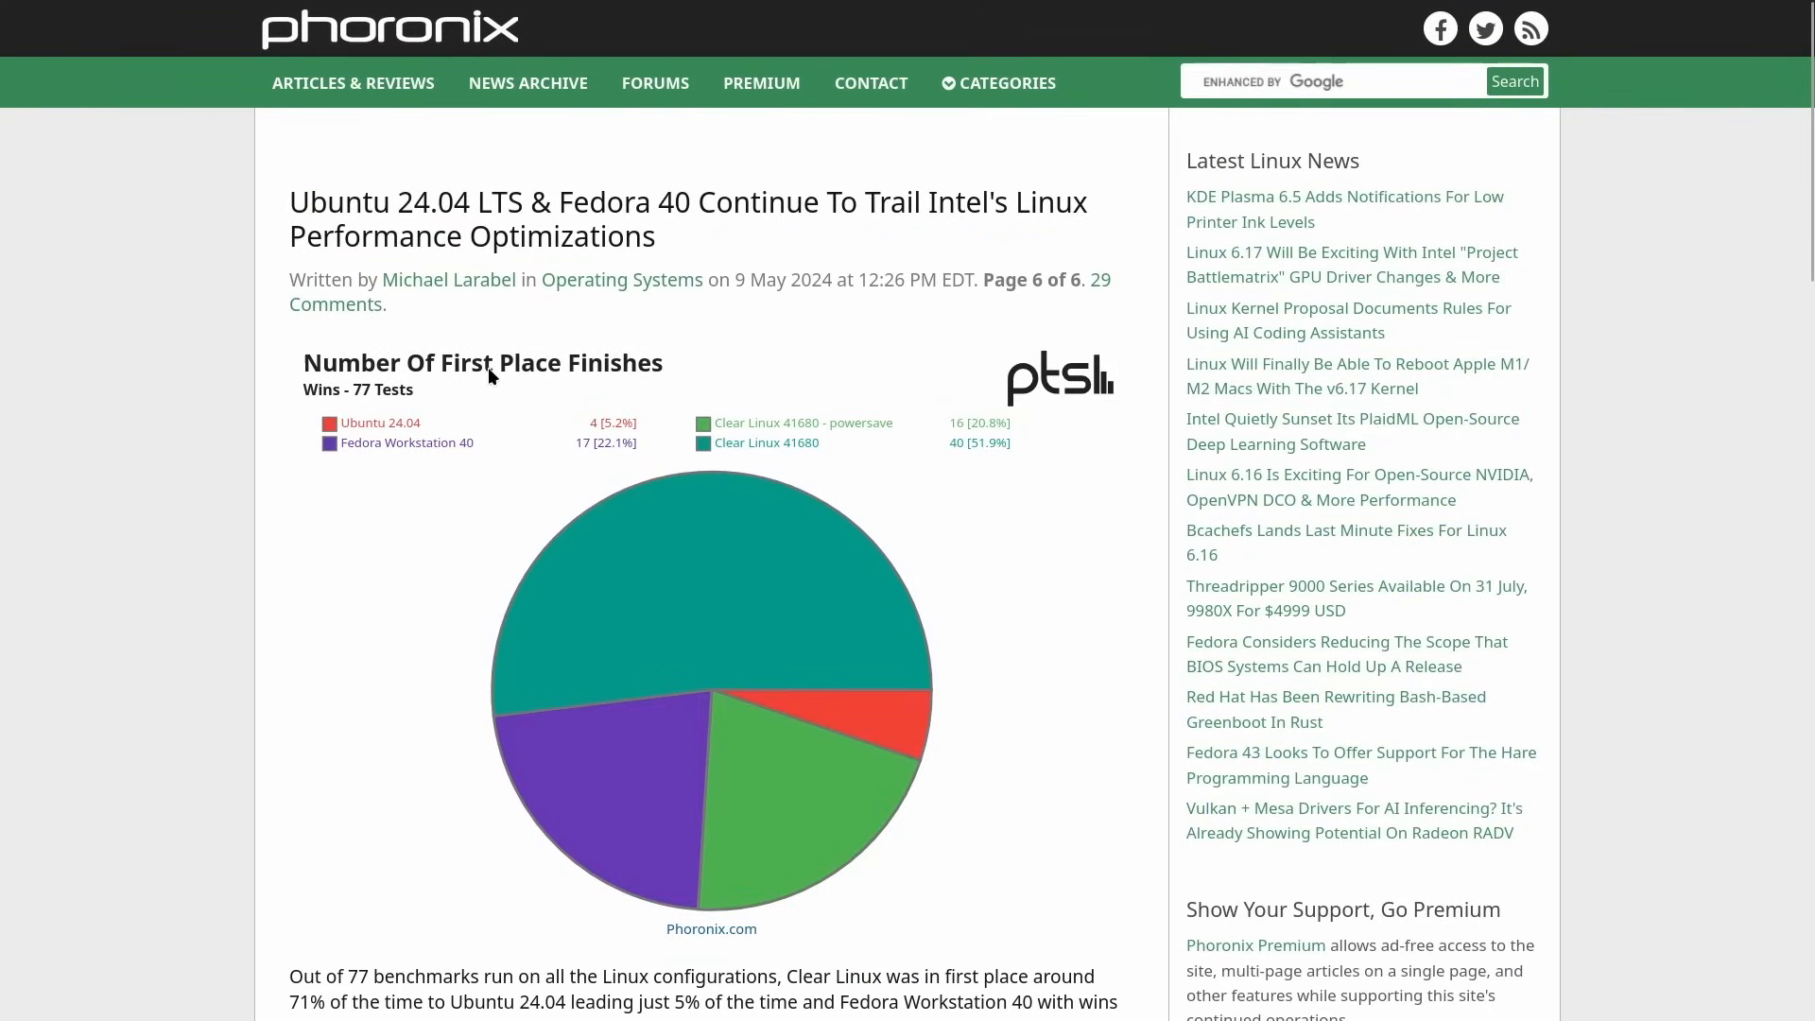
{"action": "mouse_move", "coordinate": [713, 652]}
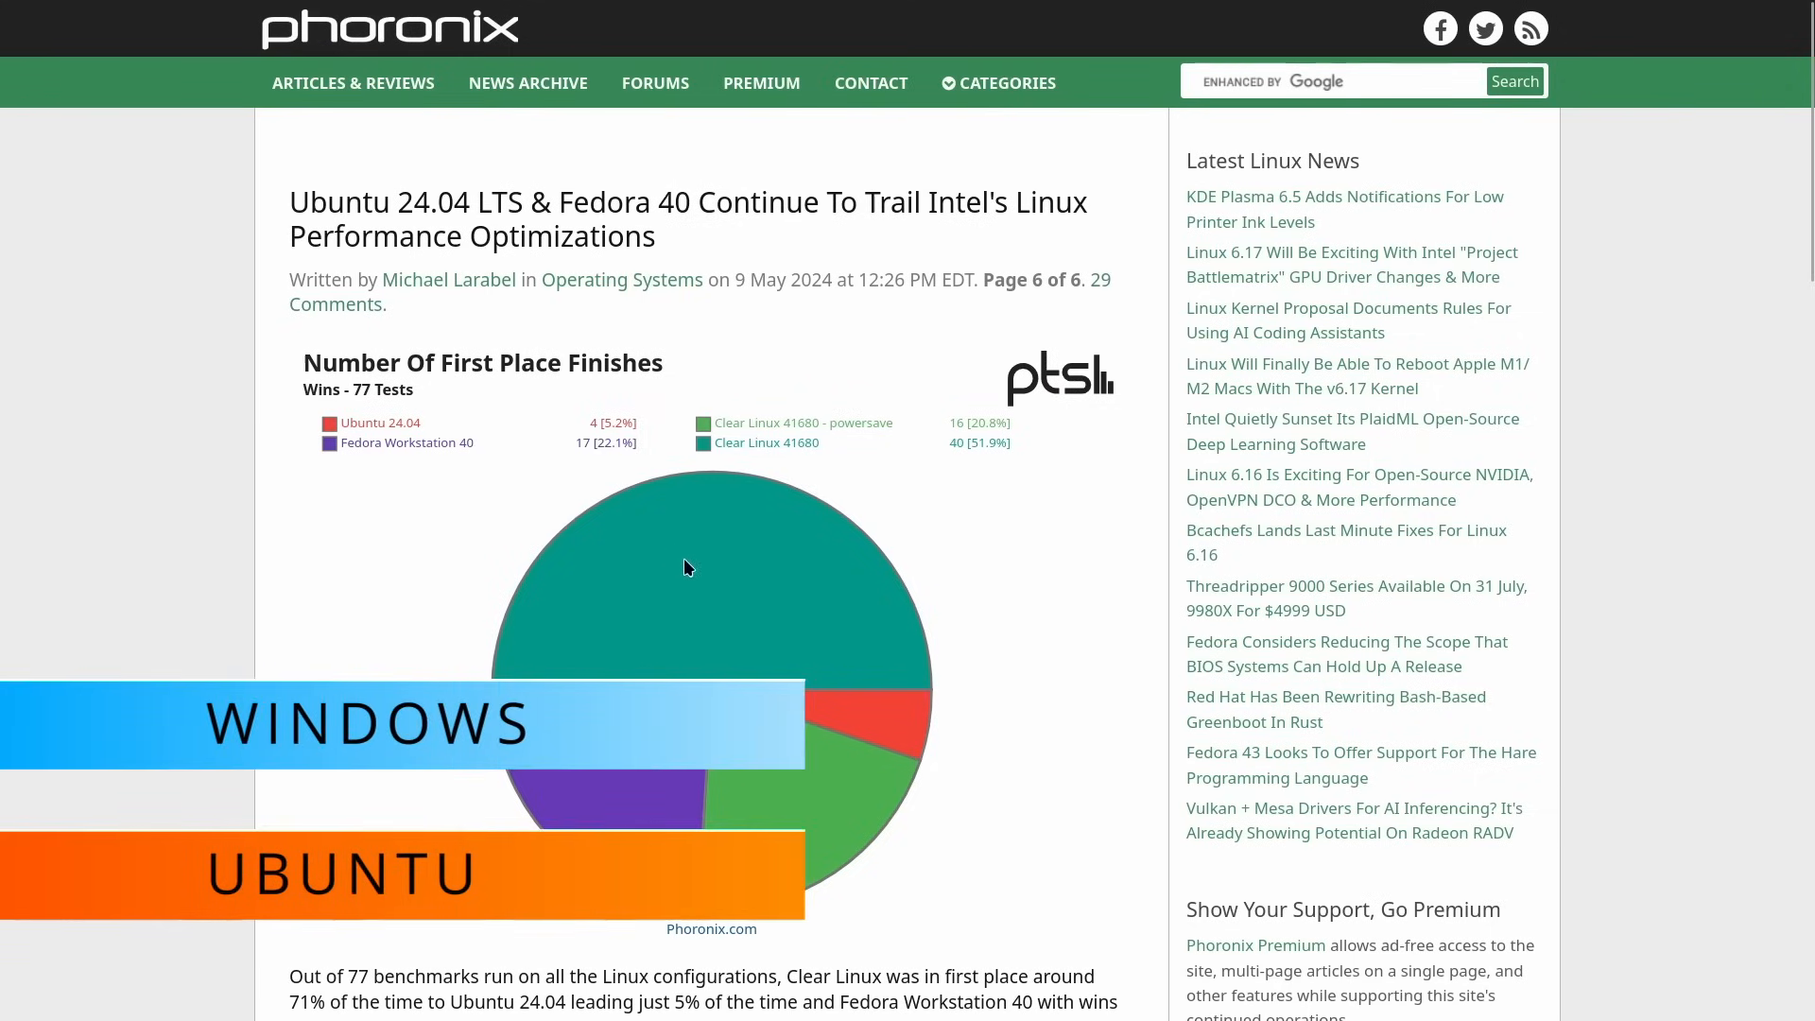
{"action": "scroll", "scroll_direction": "down", "scroll_amount": 3}
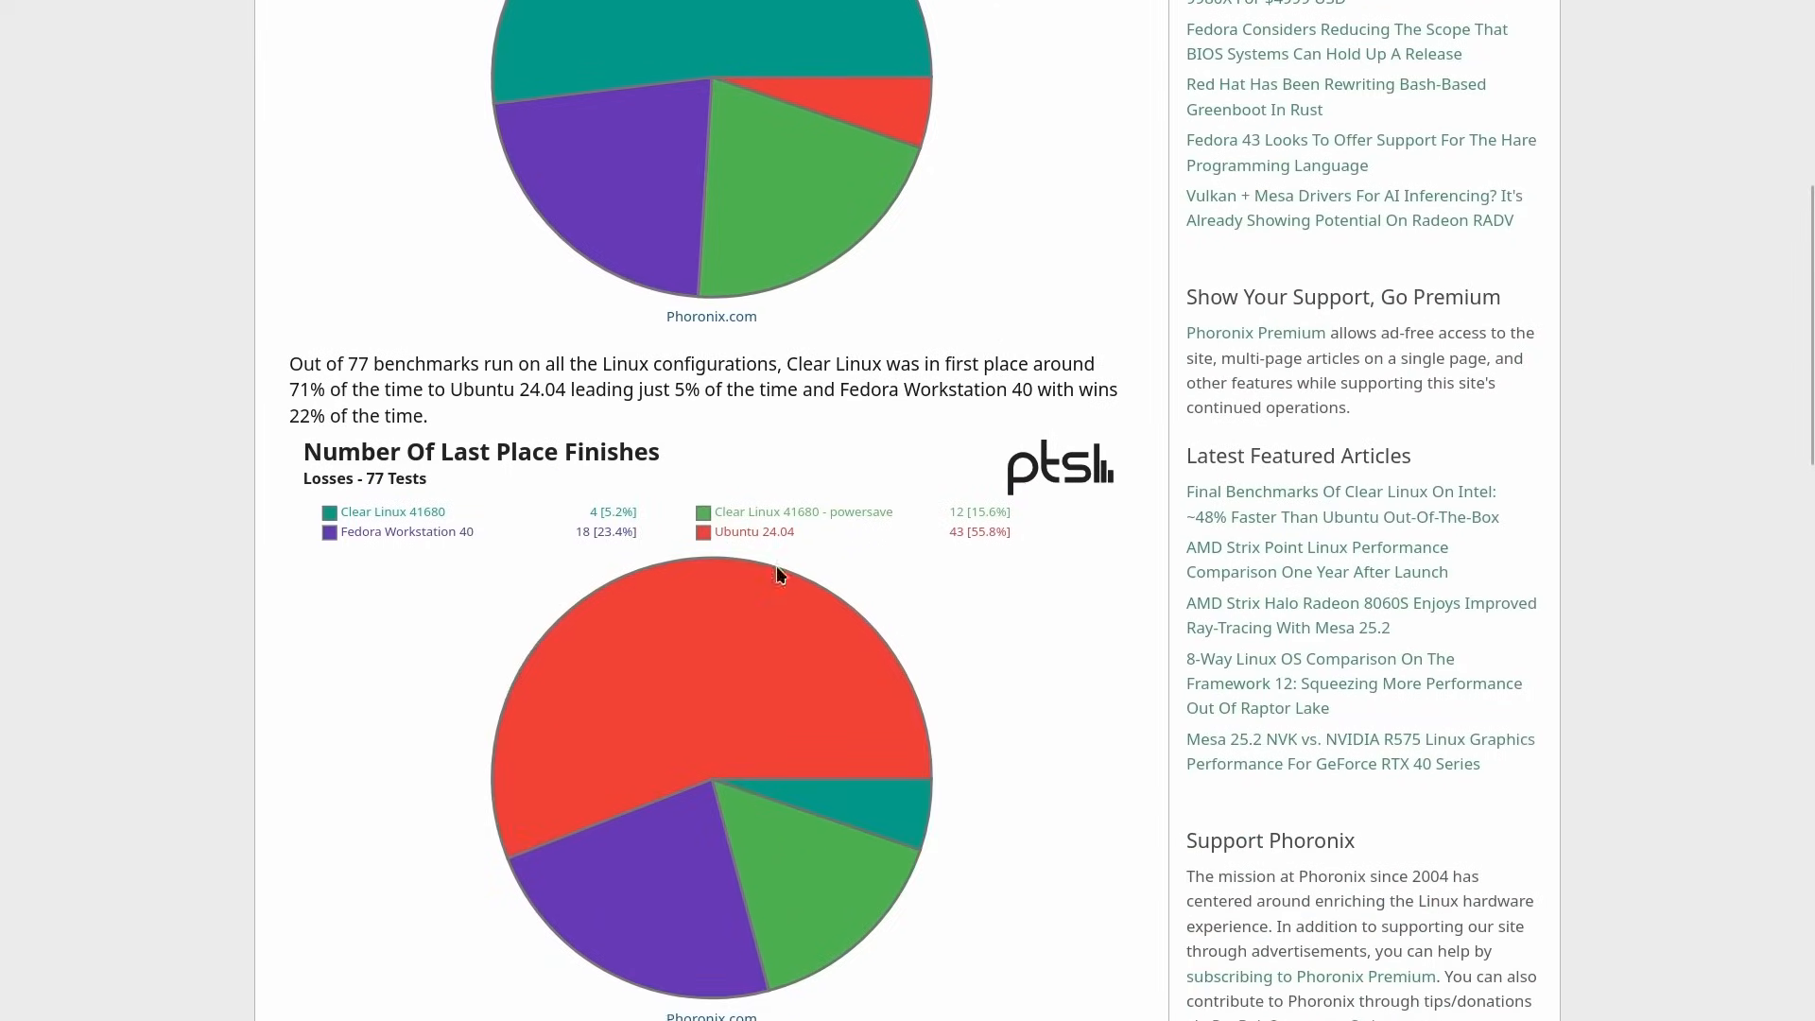
{"action": "mouse_move", "coordinate": [736, 386]}
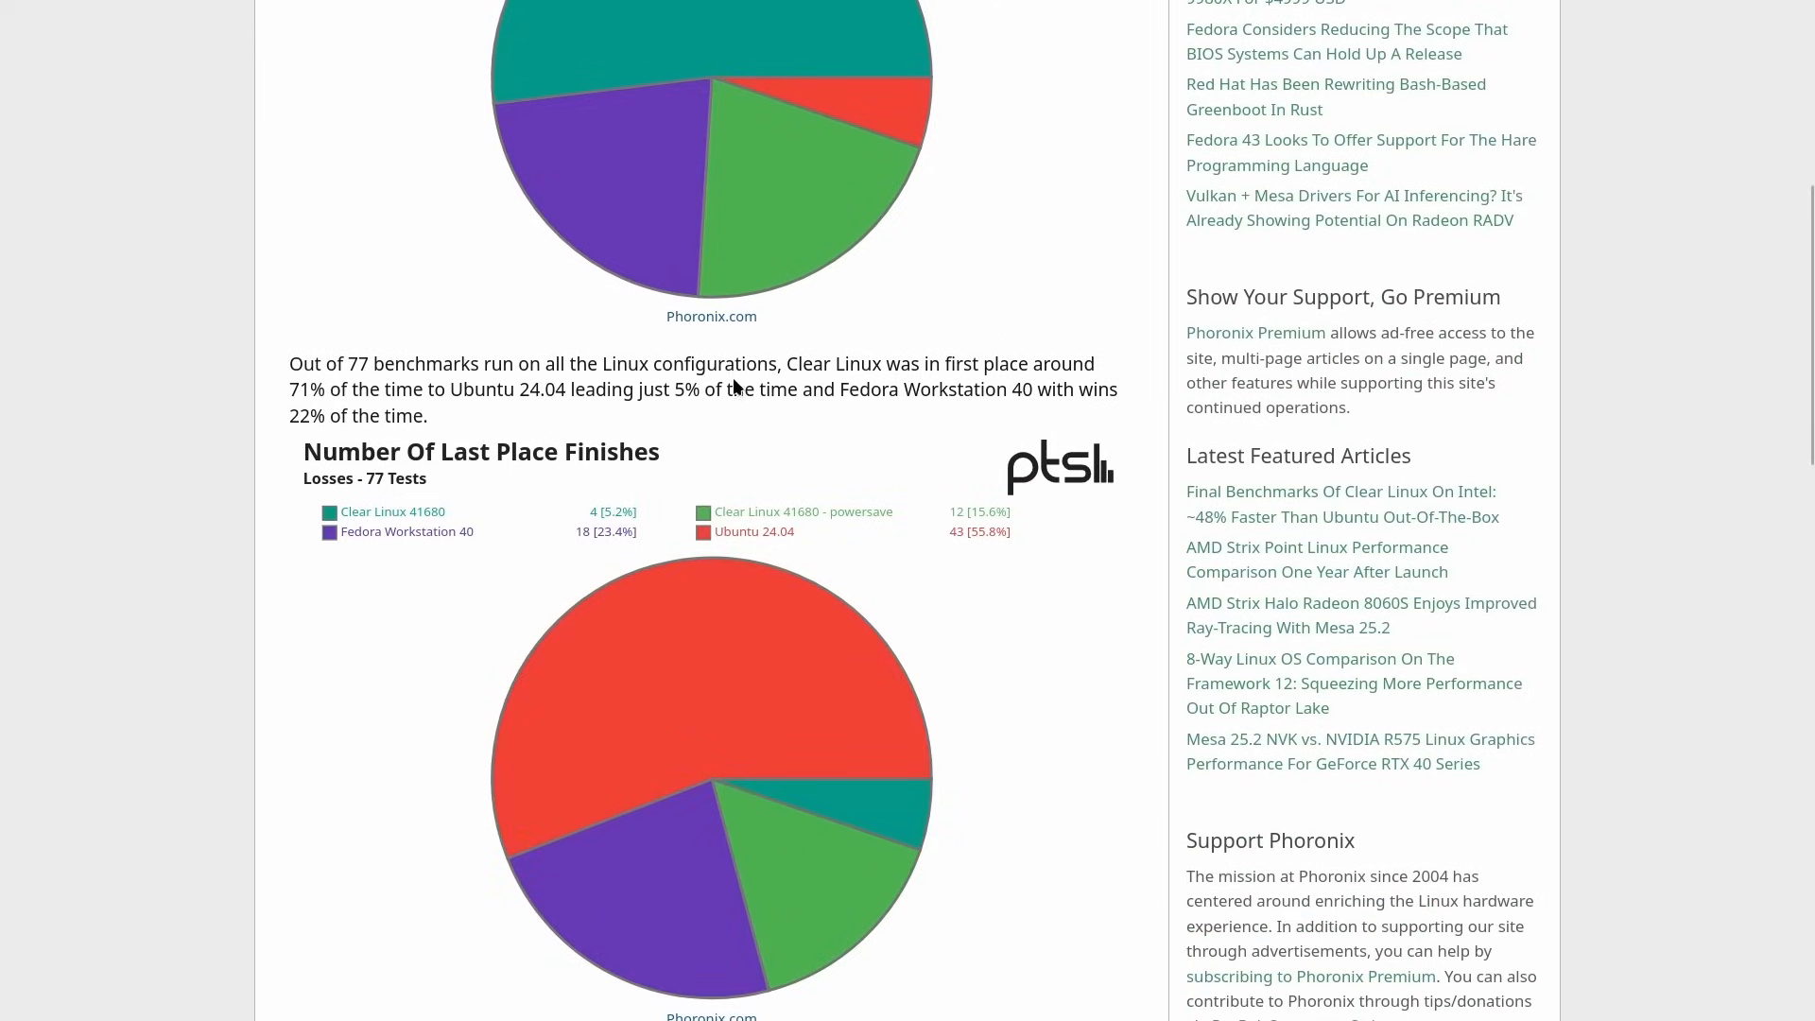
{"action": "left_click_drag", "start_coordinate": [784, 363], "coordinate": [325, 390]}
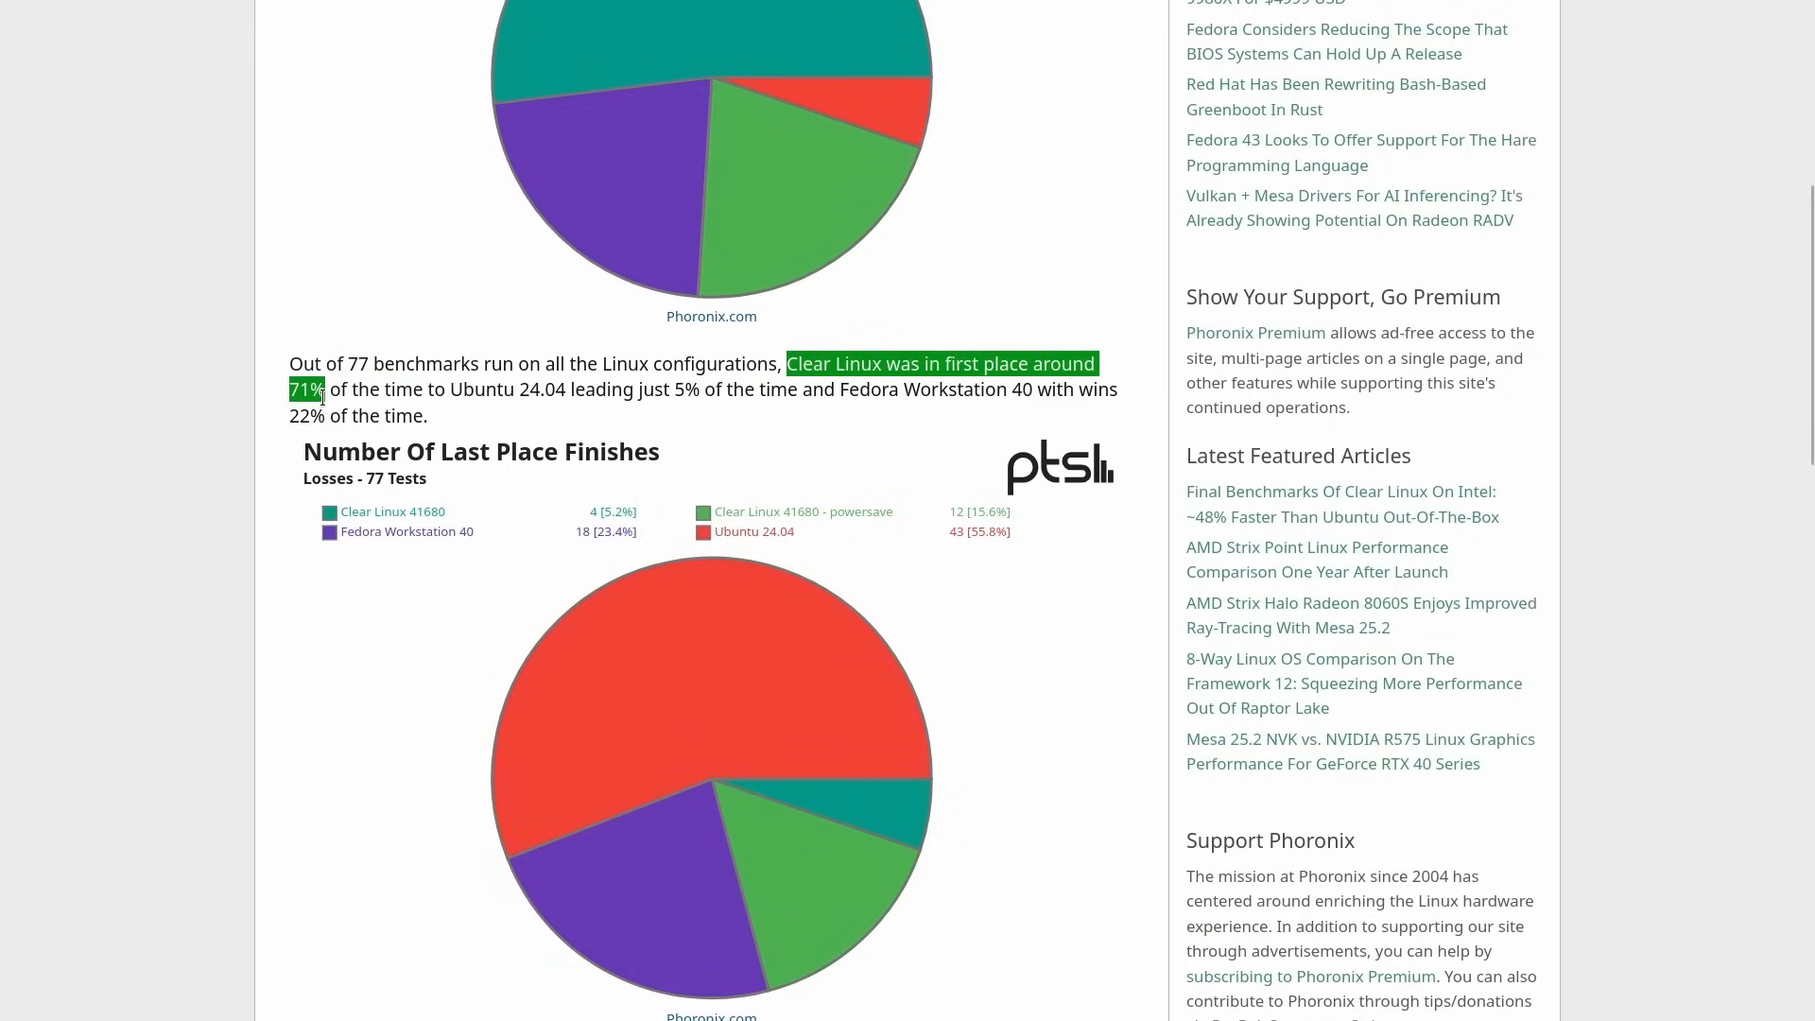
{"action": "mouse_move", "coordinate": [342, 469]}
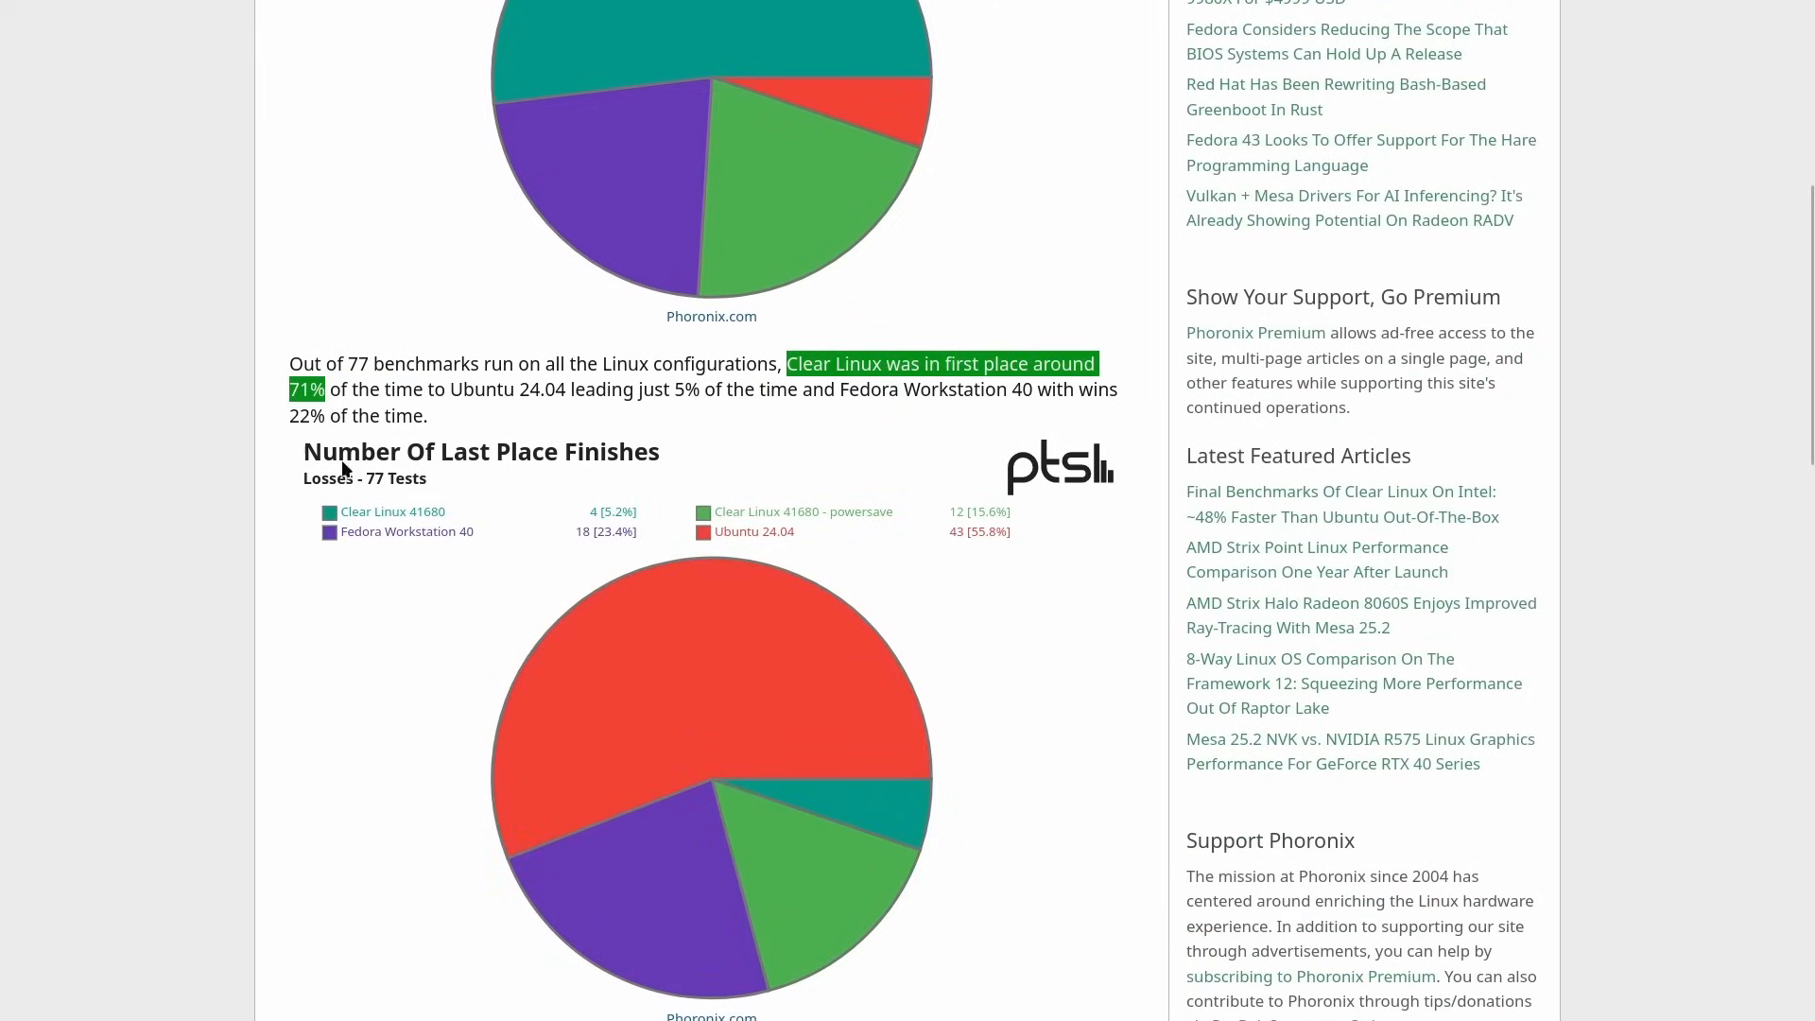
{"action": "scroll", "scroll_direction": "down", "scroll_amount": 3}
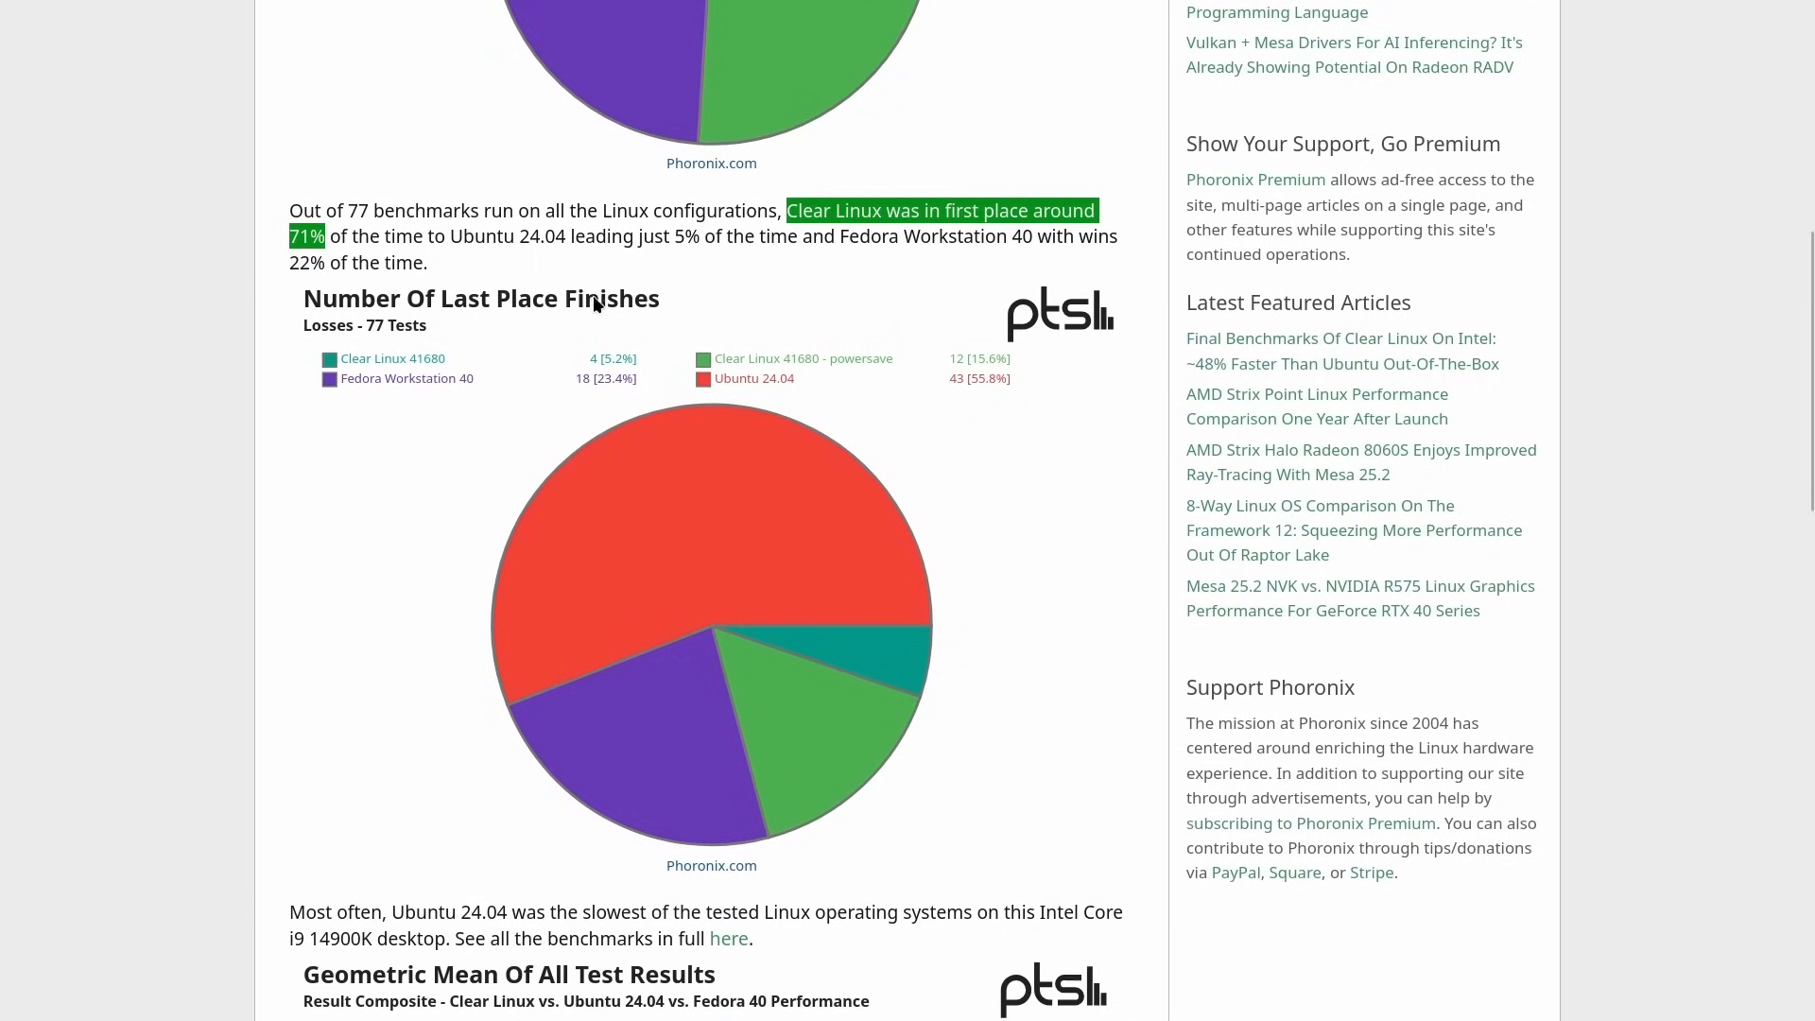
{"action": "mouse_move", "coordinate": [910, 631]}
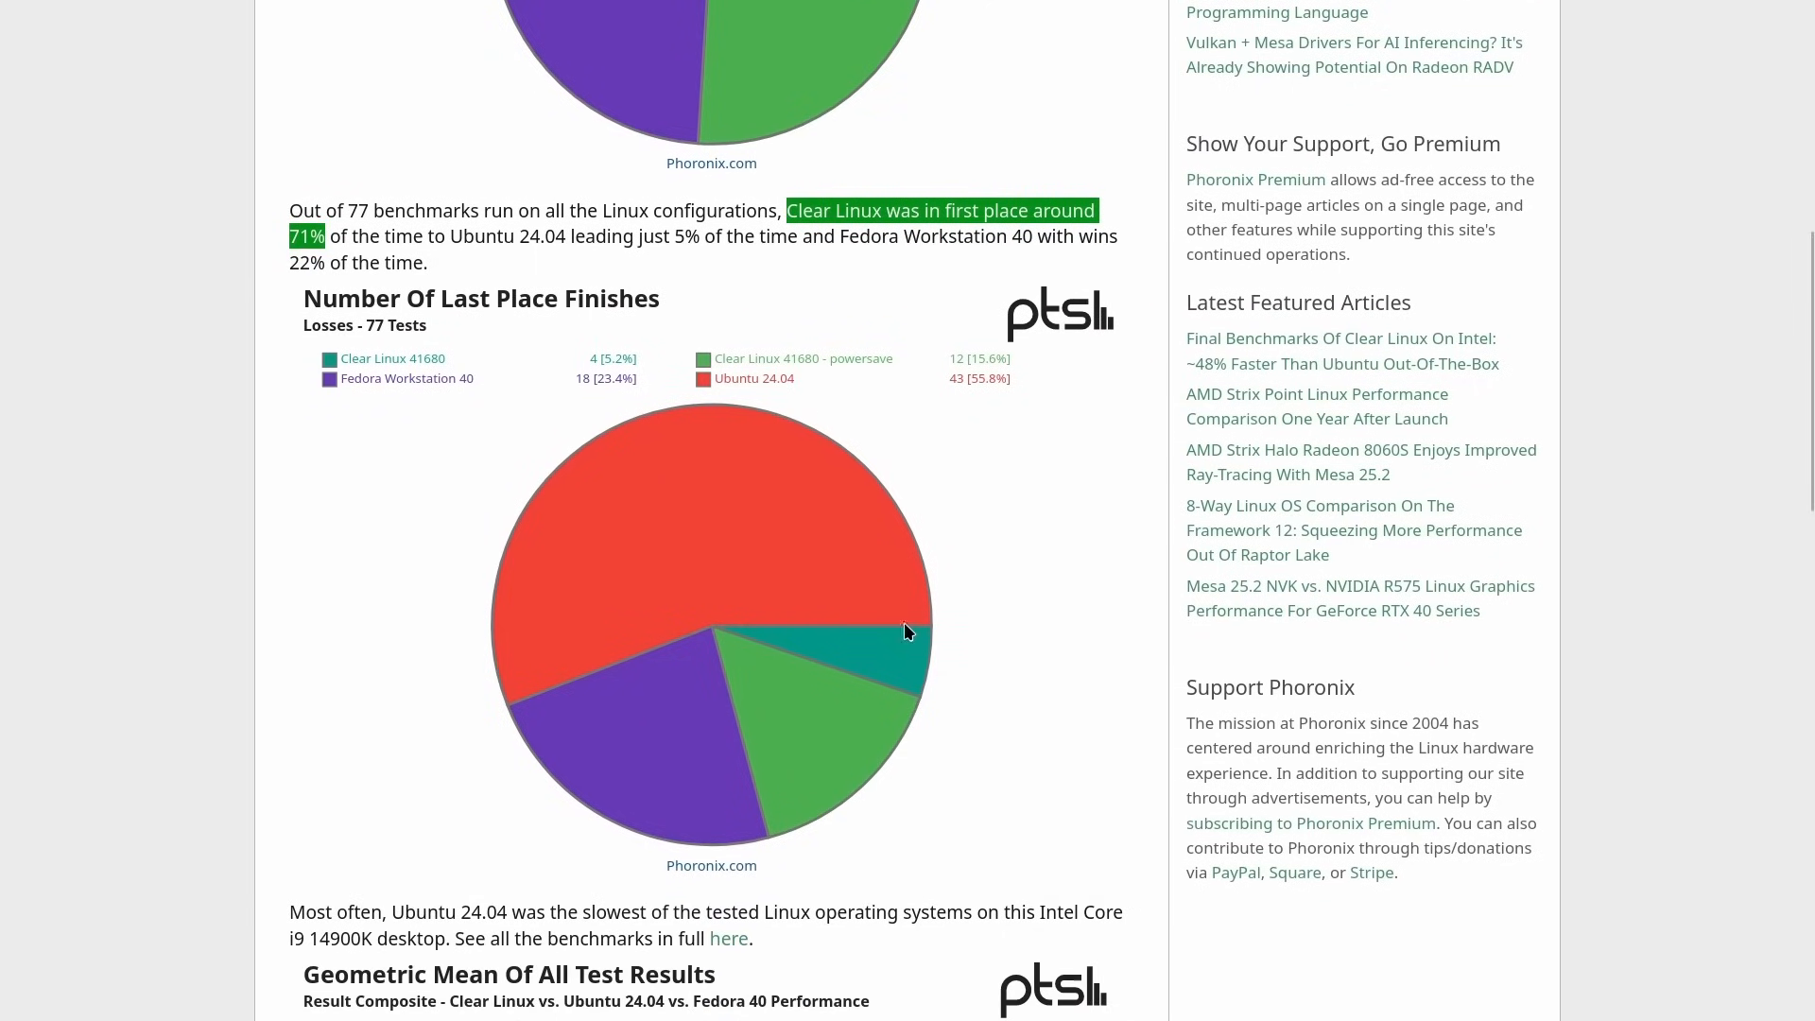
{"action": "mouse_move", "coordinate": [410, 581]}
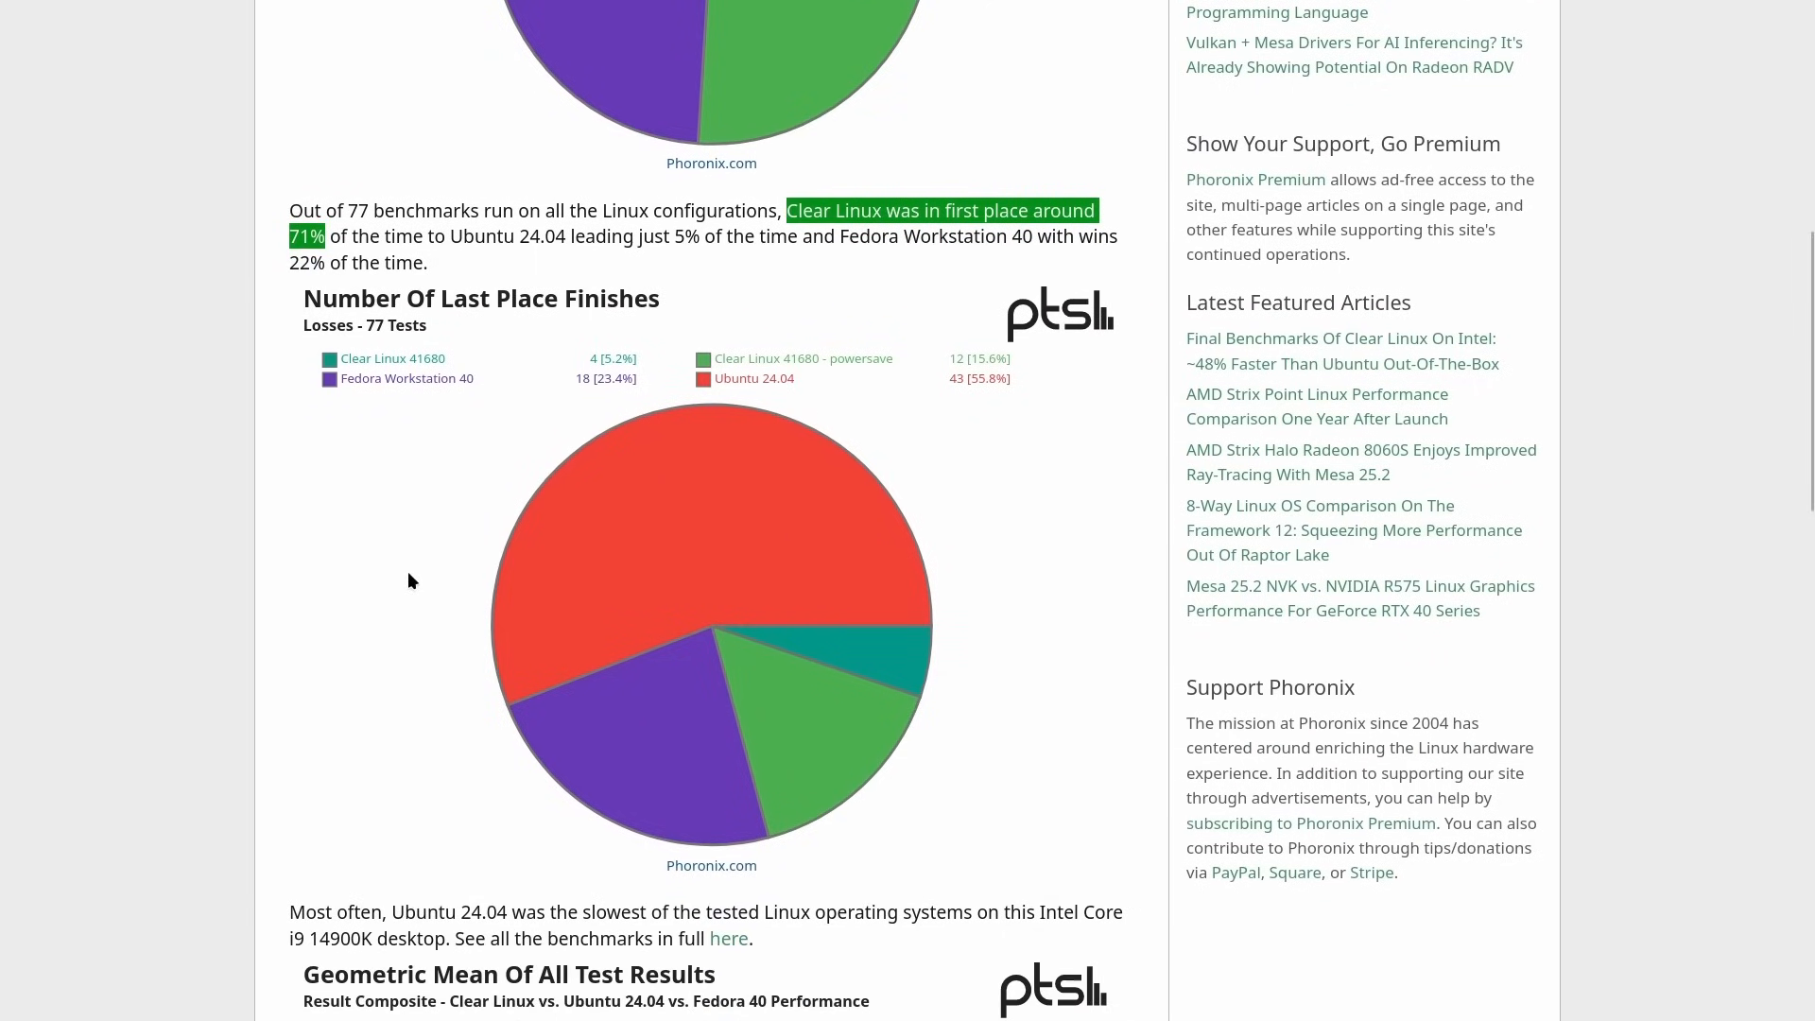
{"action": "scroll", "scroll_direction": "down", "scroll_amount": 3}
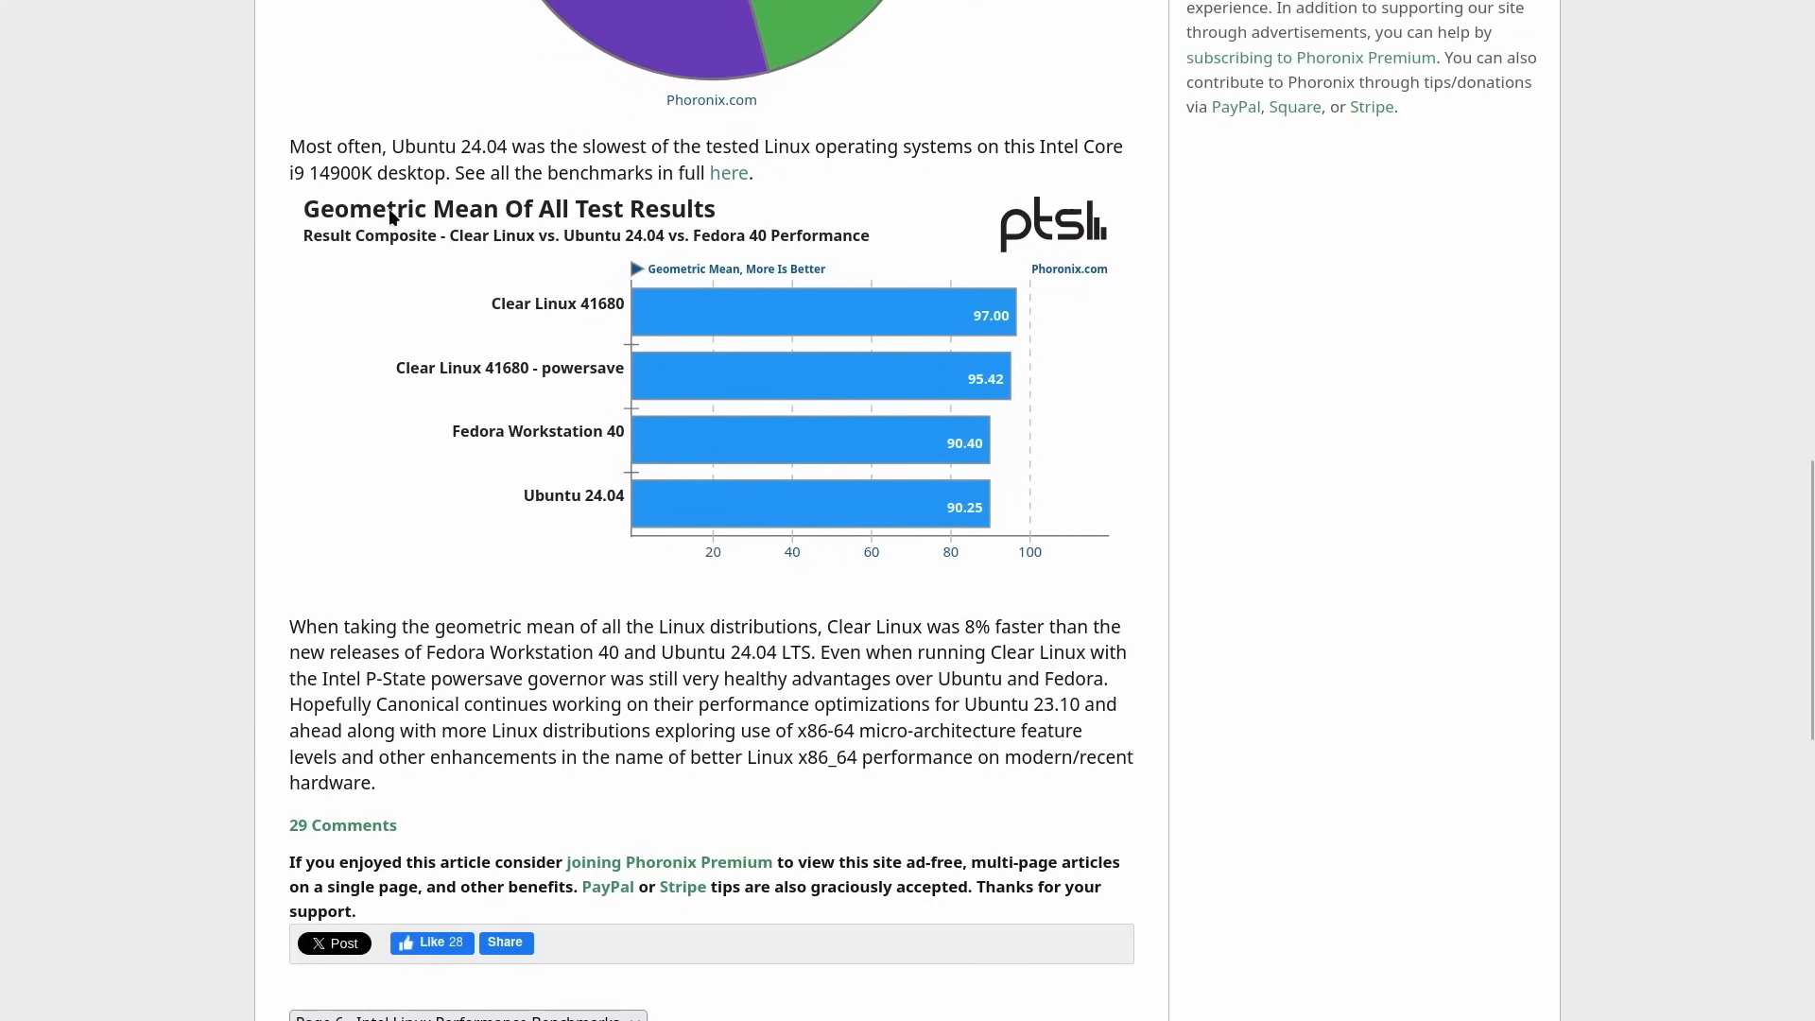
{"action": "scroll", "scroll_direction": "down", "scroll_amount": 3}
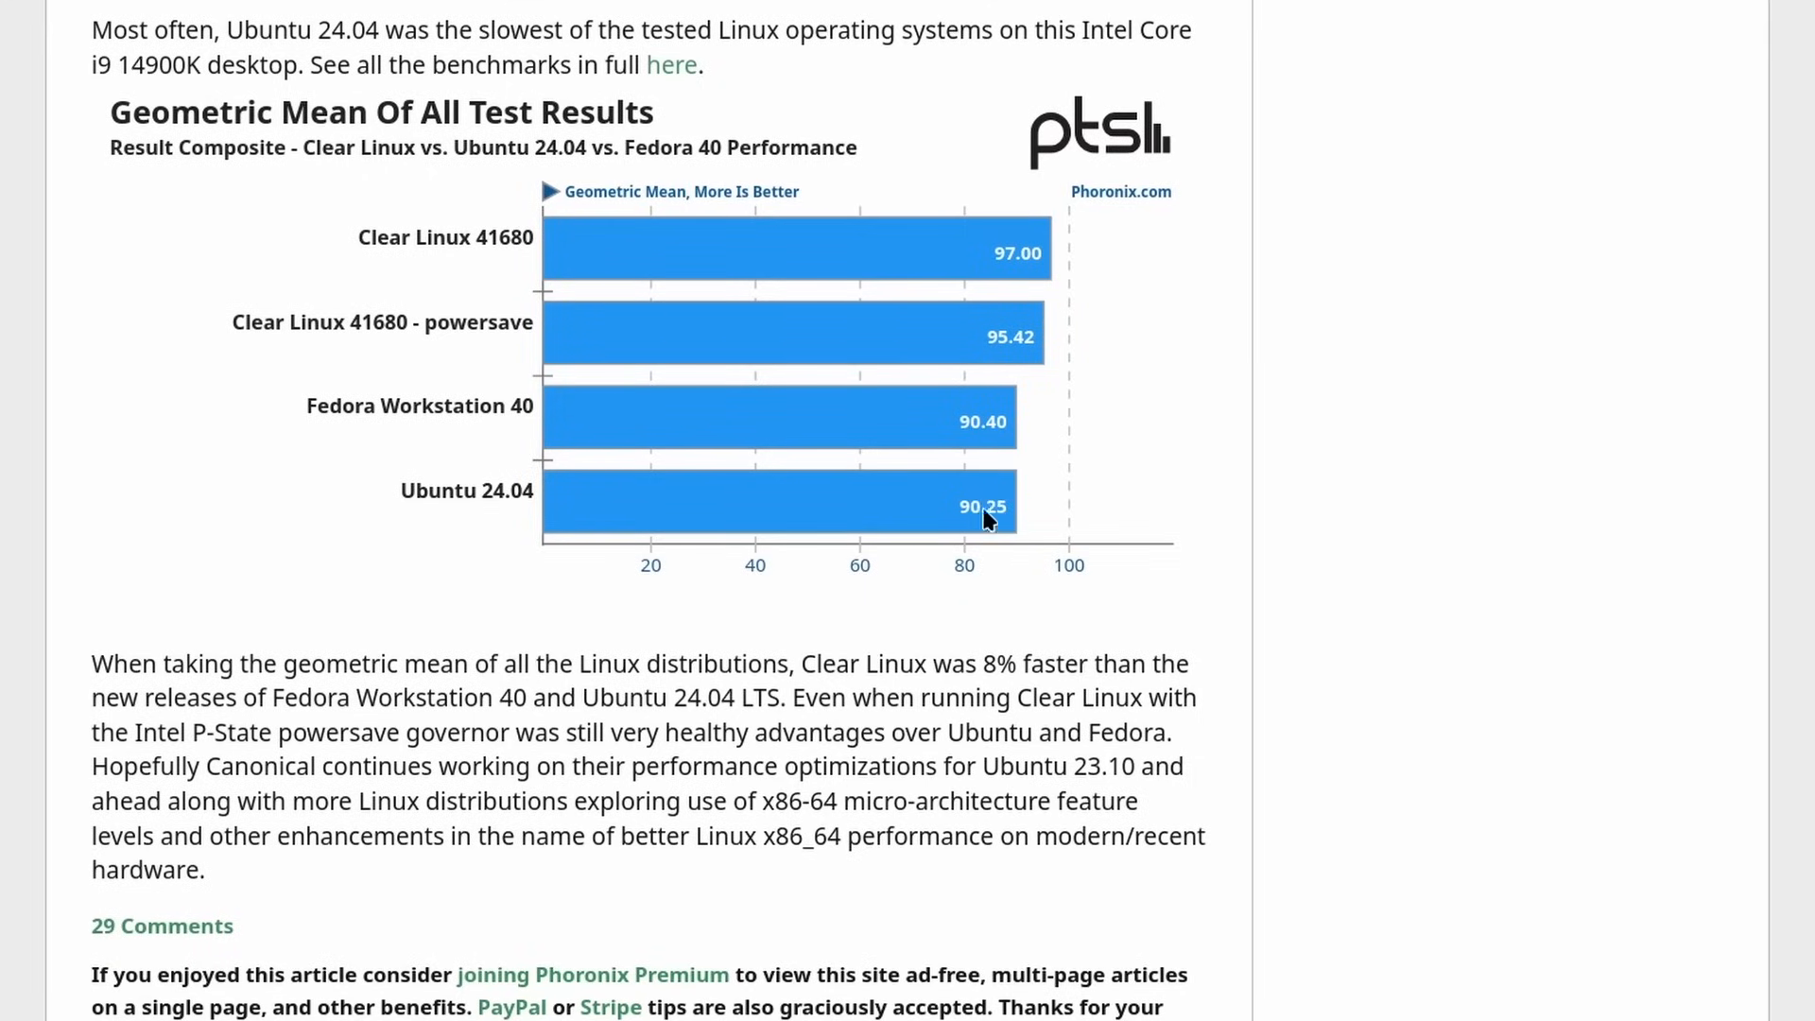
{"action": "mouse_move", "coordinate": [1021, 263]}
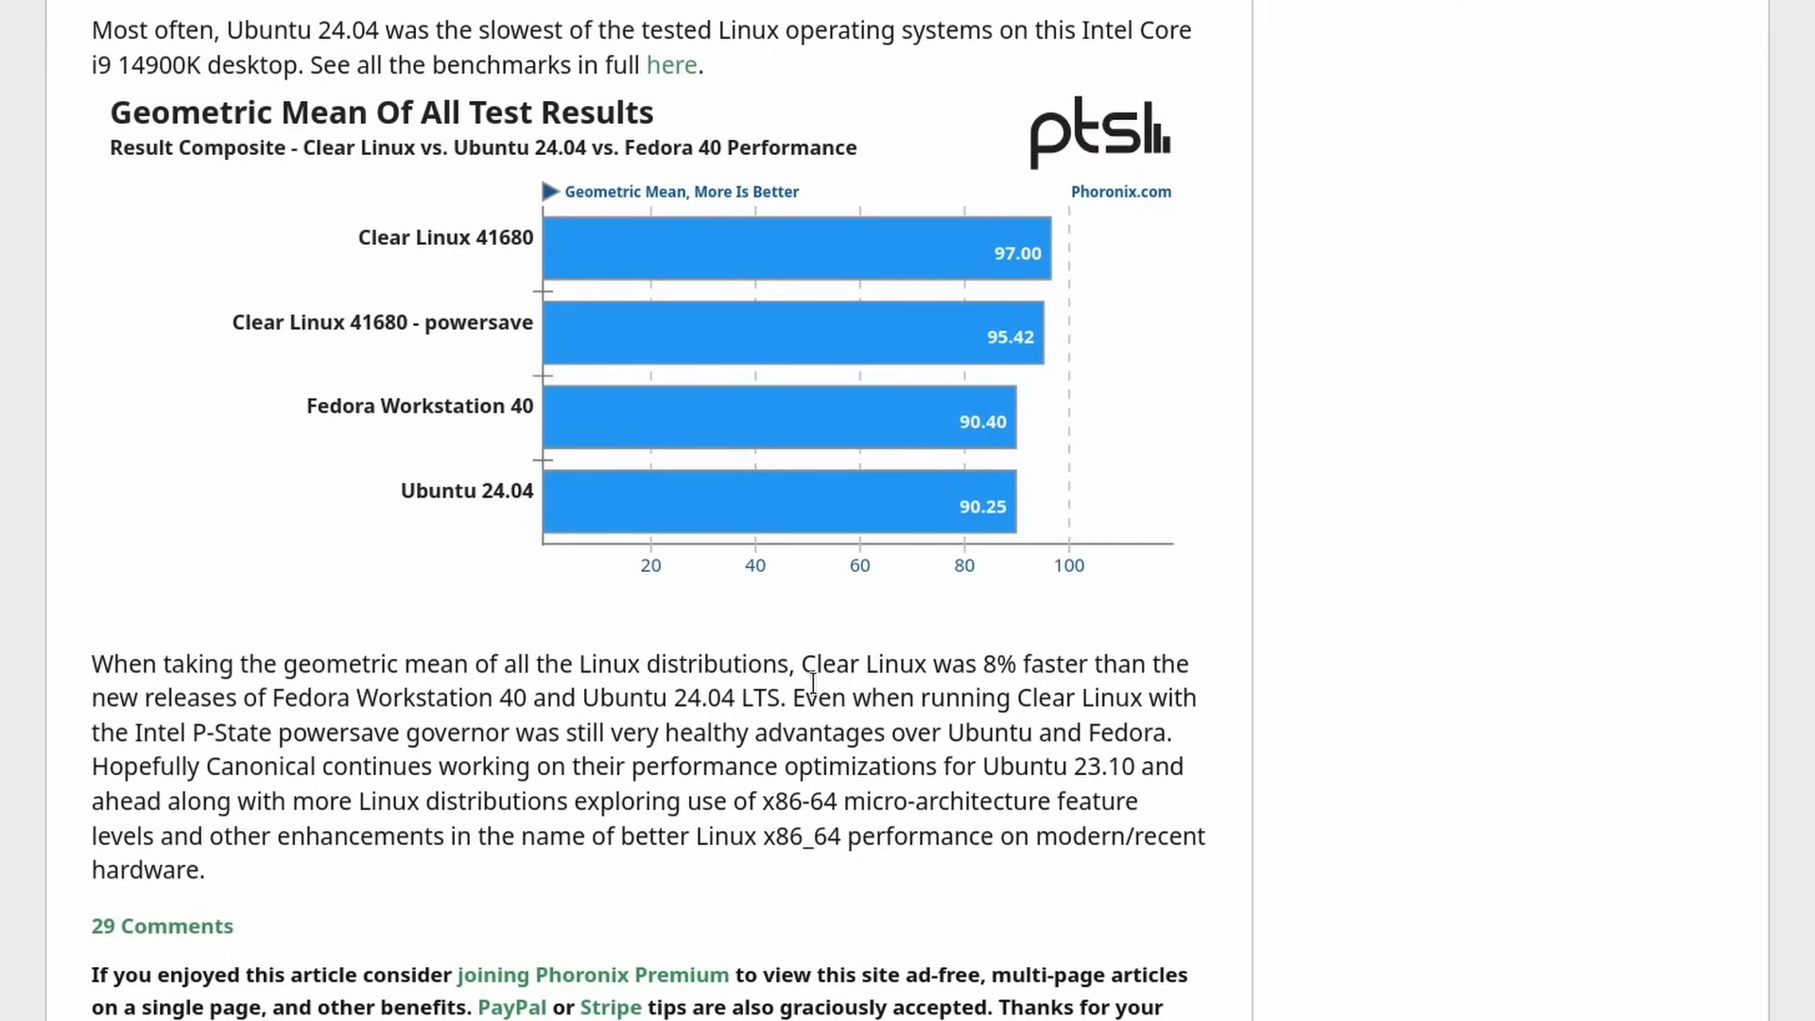
{"action": "double_click", "coordinate": [1040, 664]}
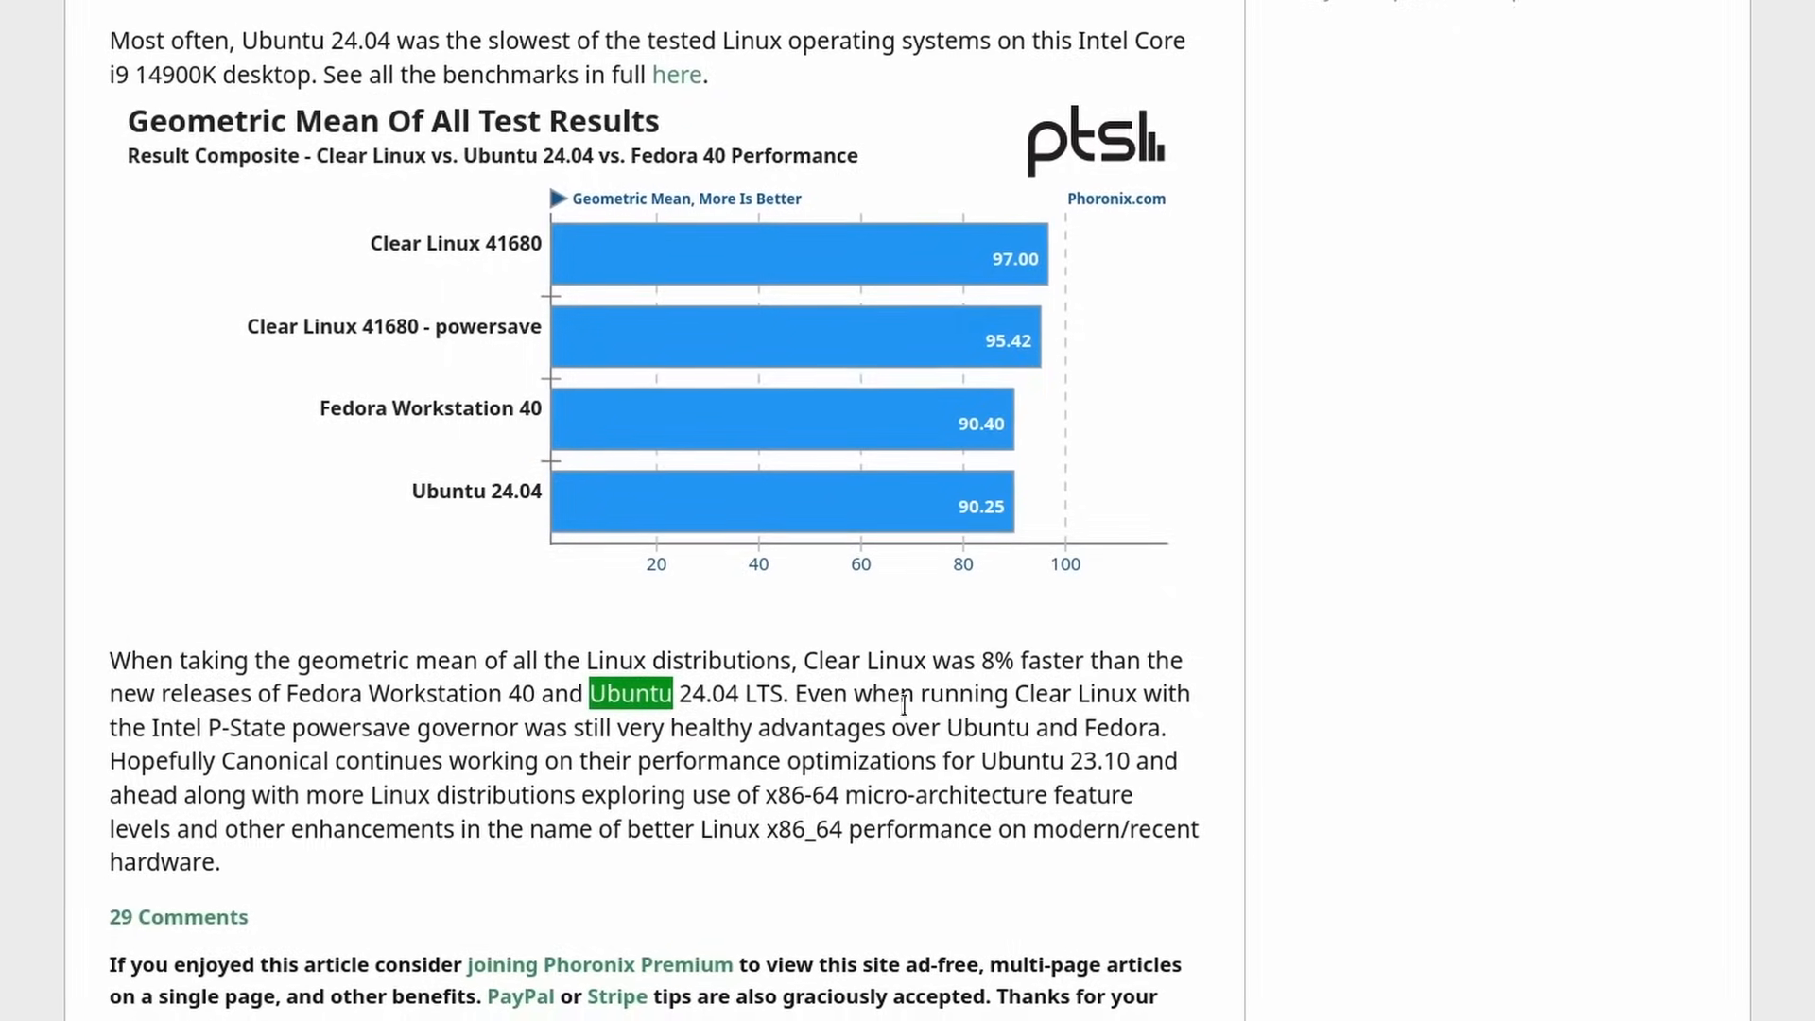
{"action": "scroll", "scroll_direction": "down", "scroll_amount": 3}
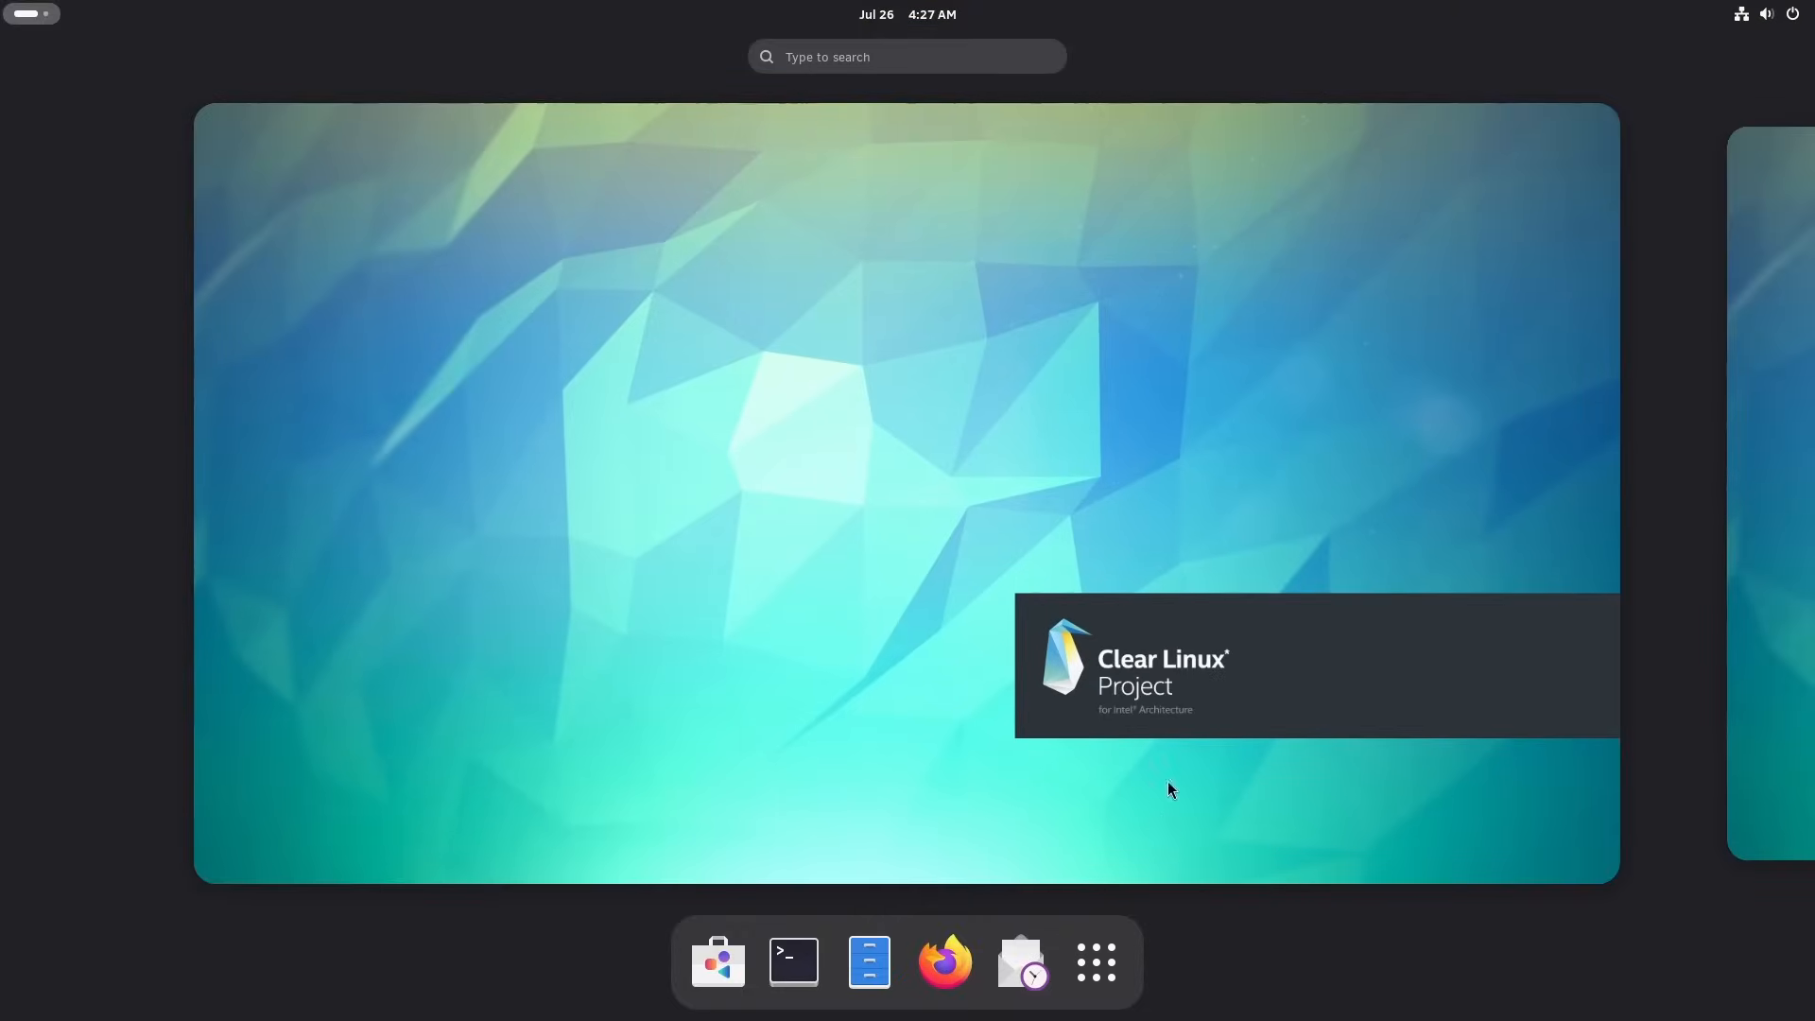
- Tour the quick settings menu, Activities overview and app grid, then launch Settings from the gear icon
{"action": "left_click", "coordinate": [1751, 13]}
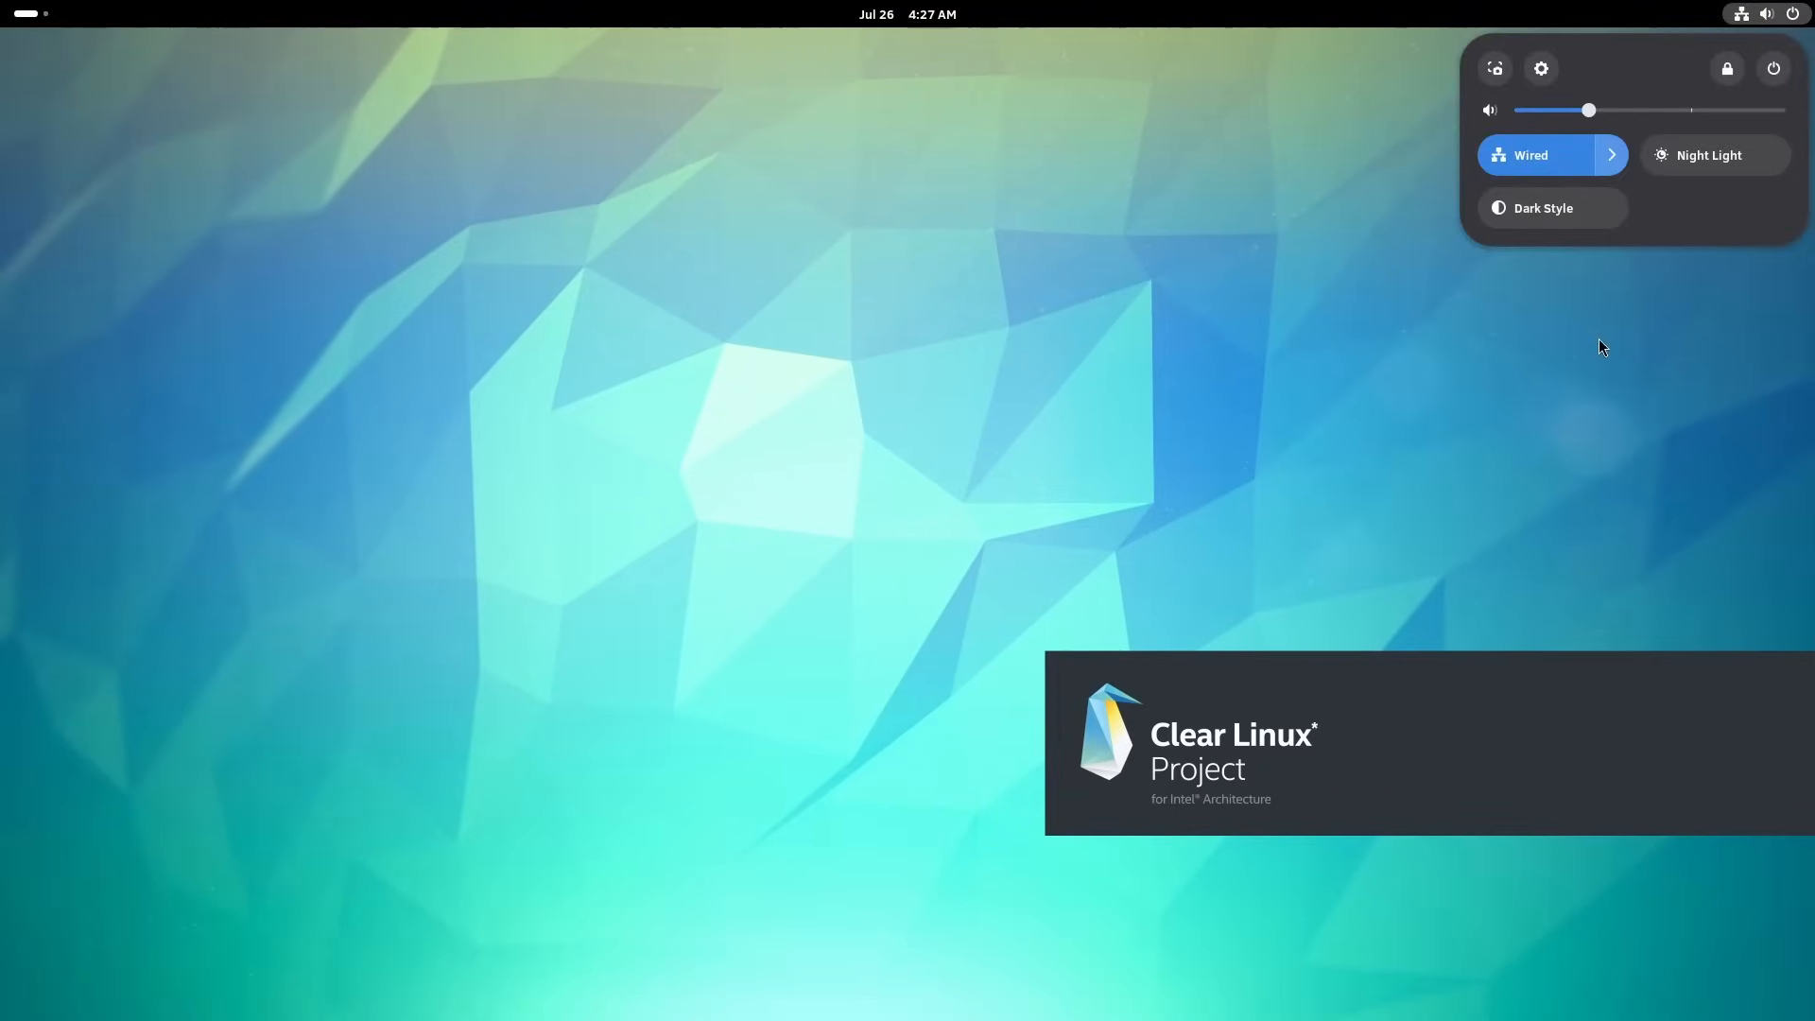
{"action": "left_click", "coordinate": [34, 23]}
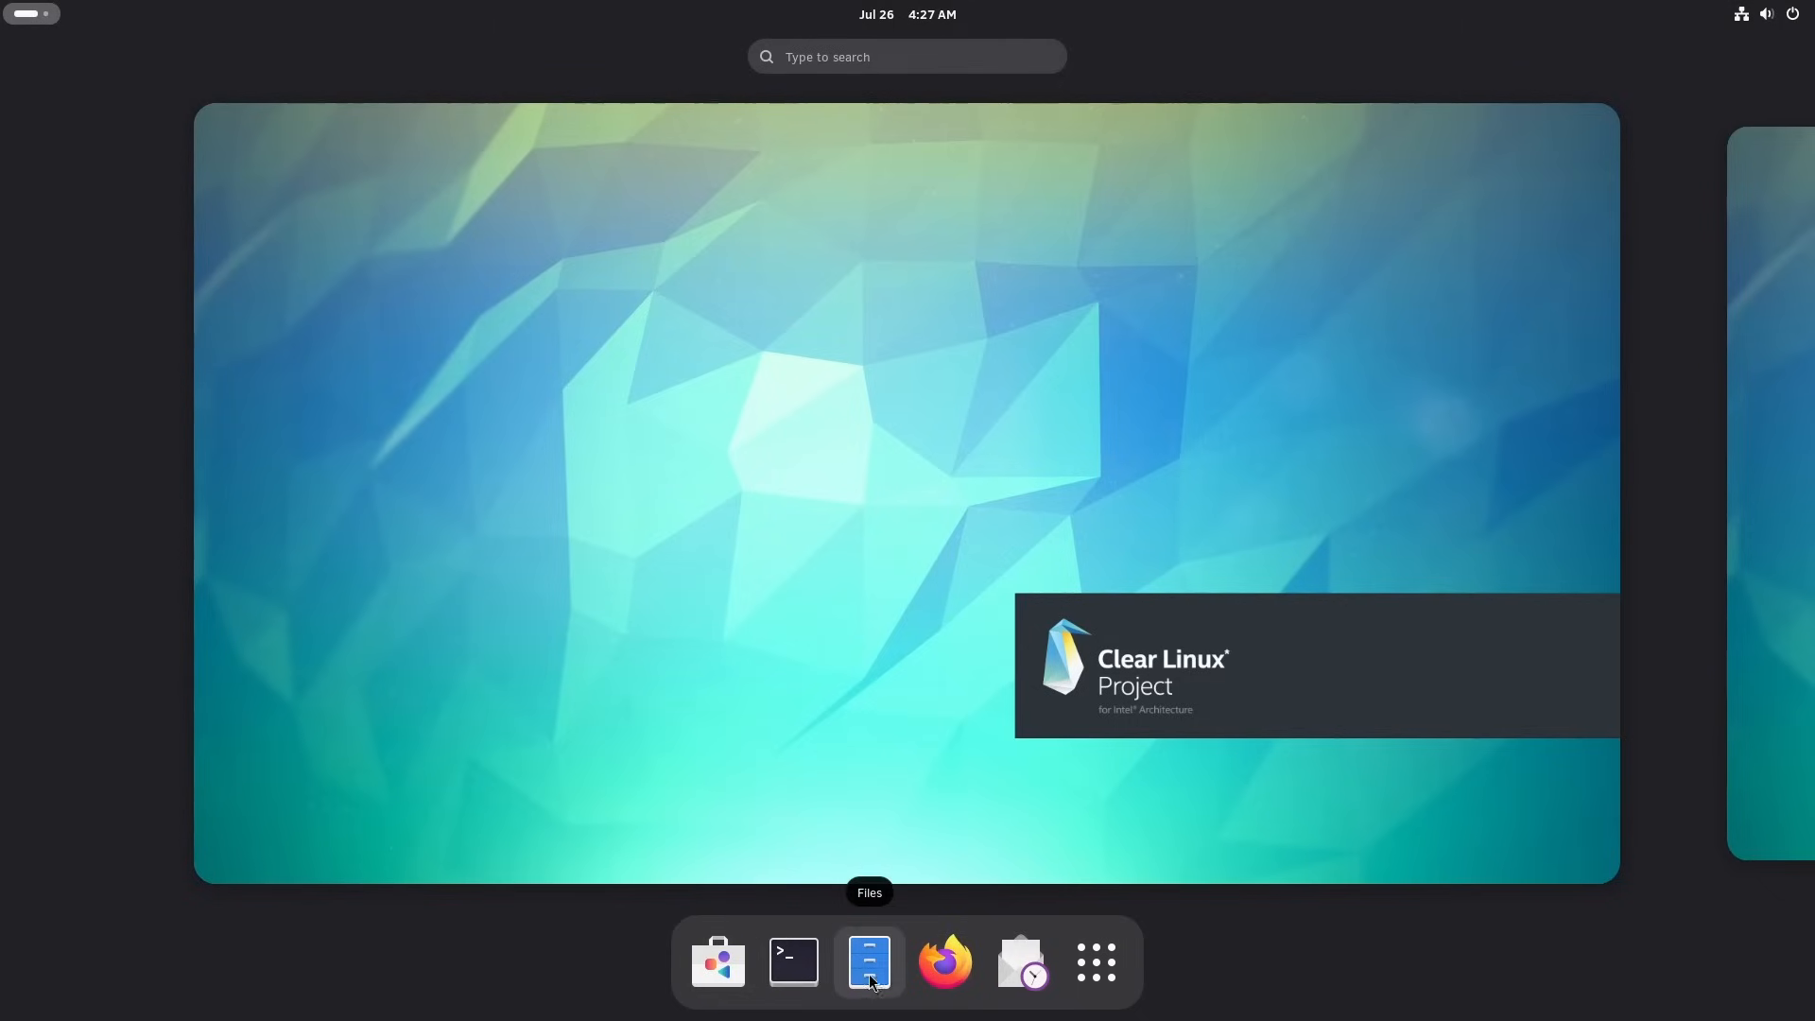
{"action": "left_click", "coordinate": [1093, 960]}
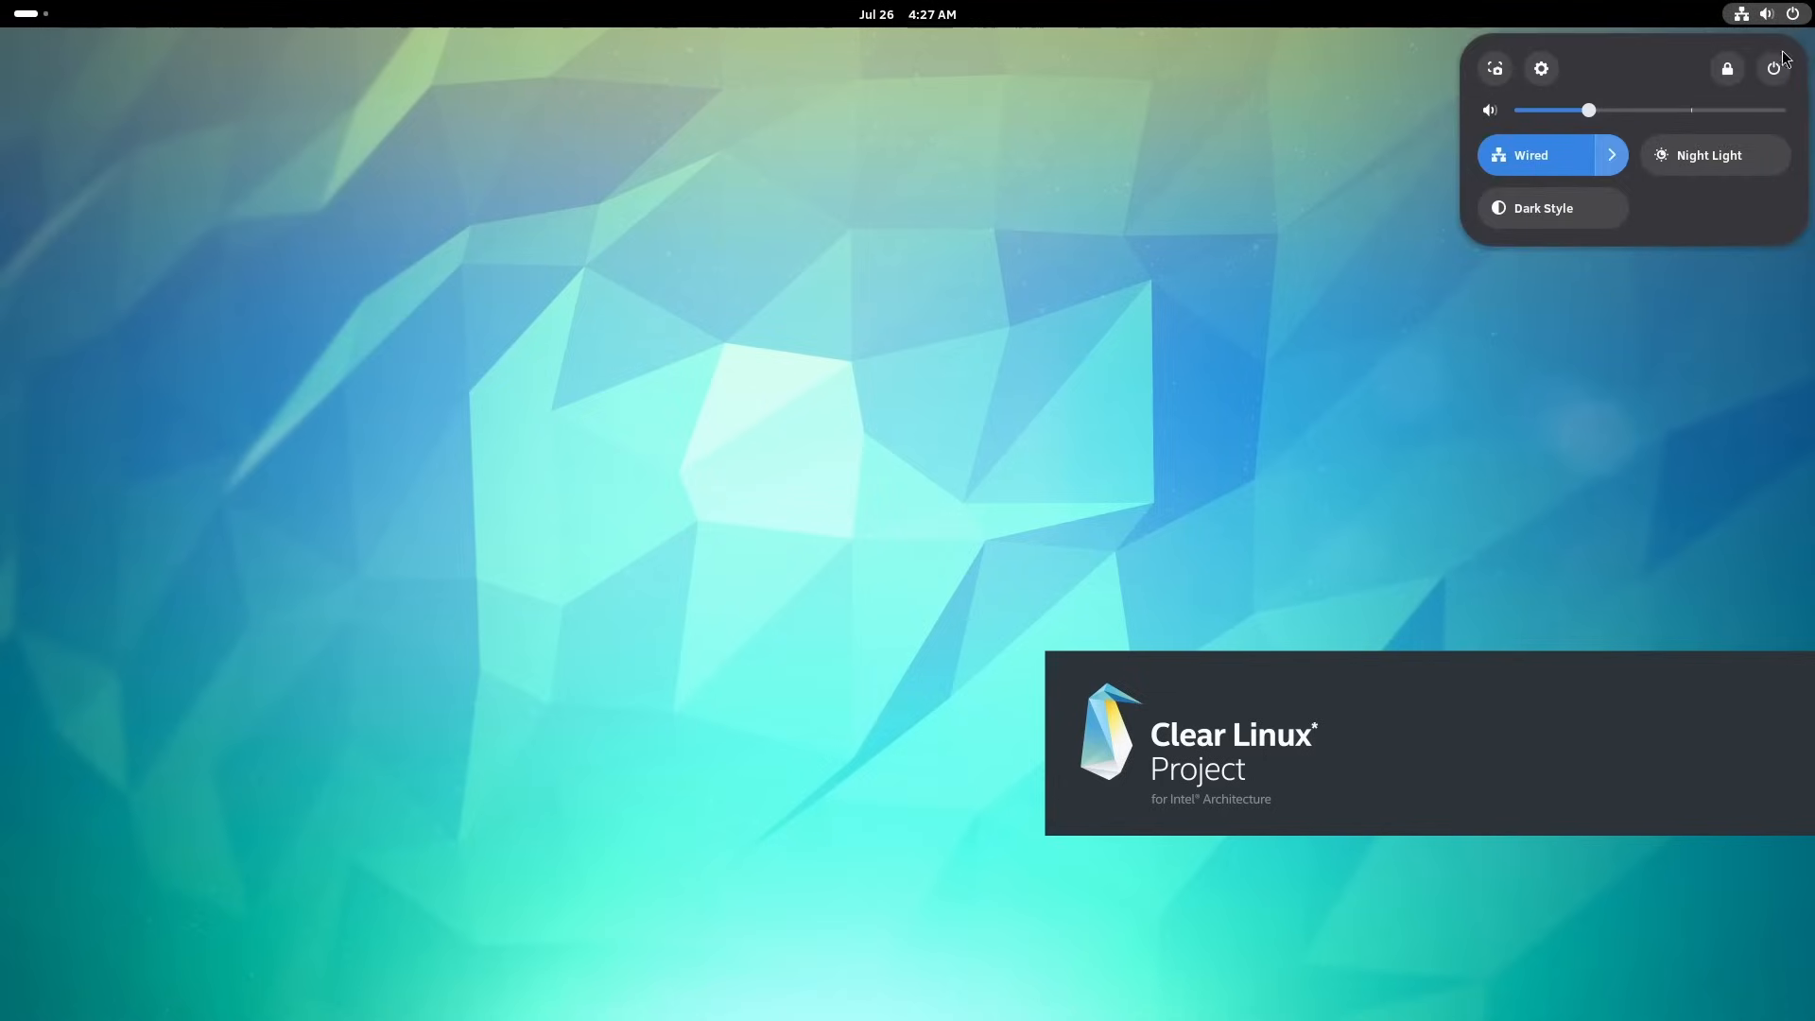
{"action": "left_click", "coordinate": [1138, 643]}
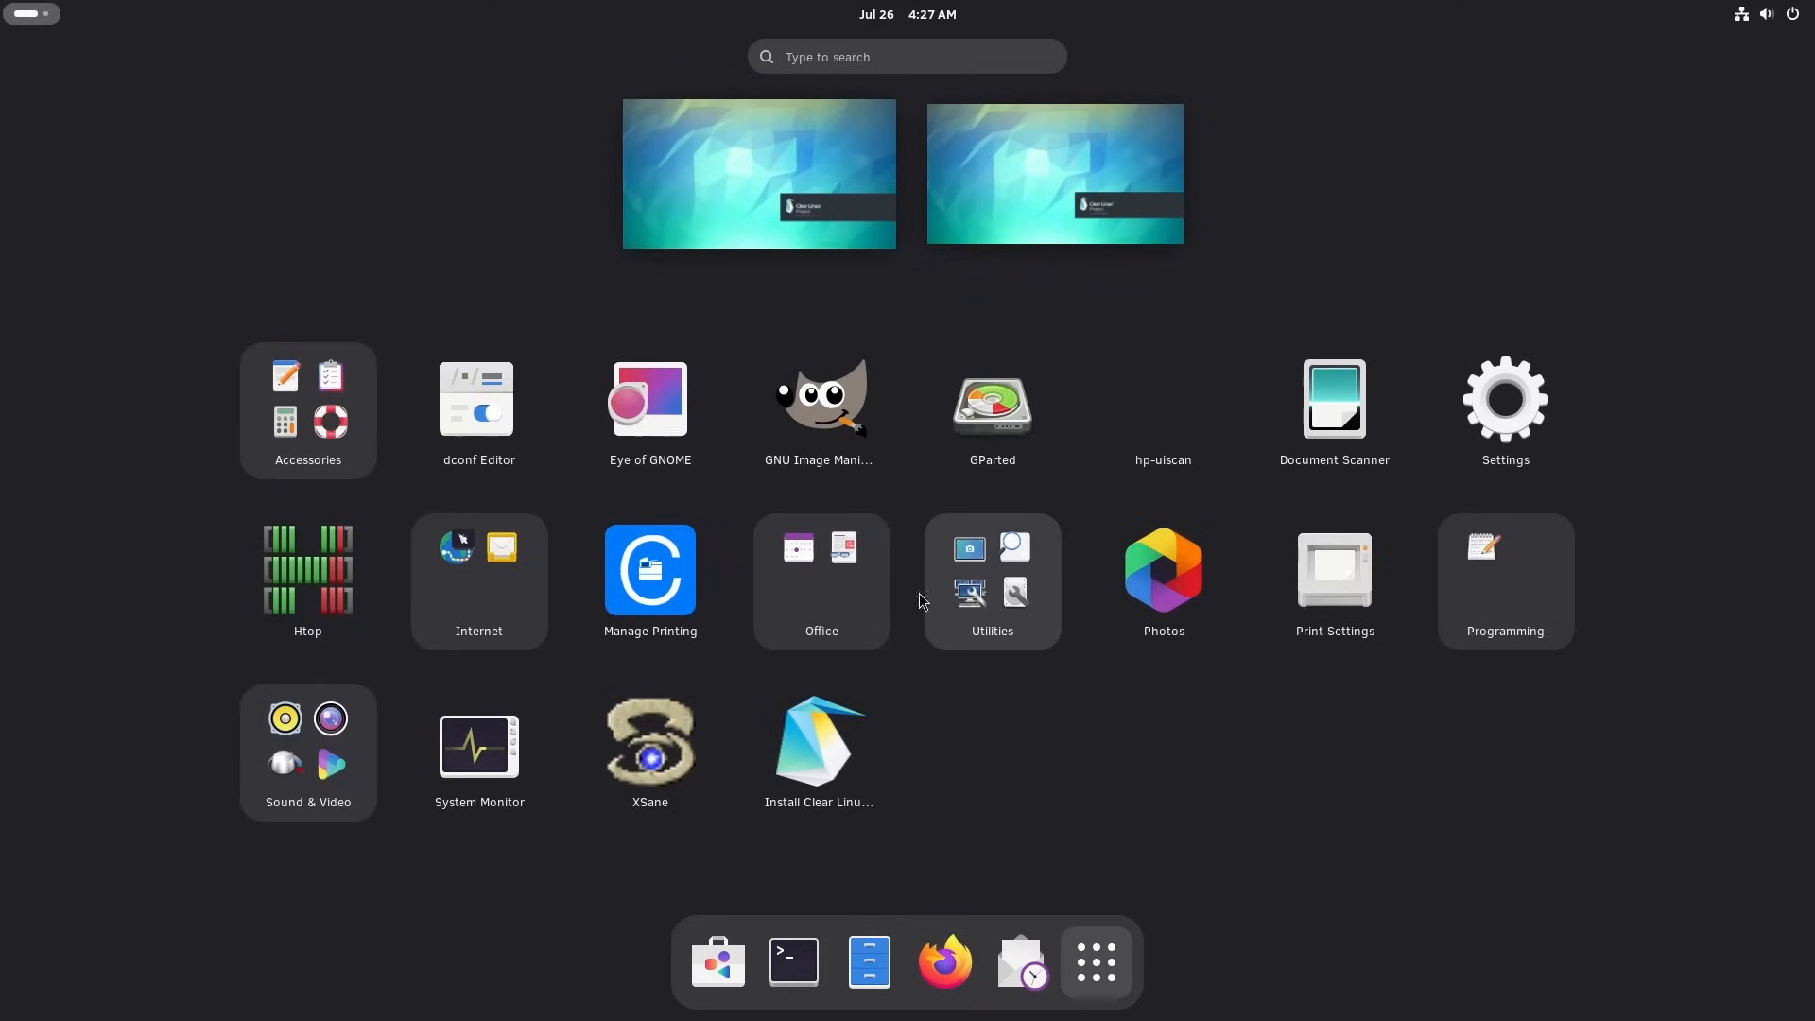
{"action": "mouse_move", "coordinate": [337, 755]}
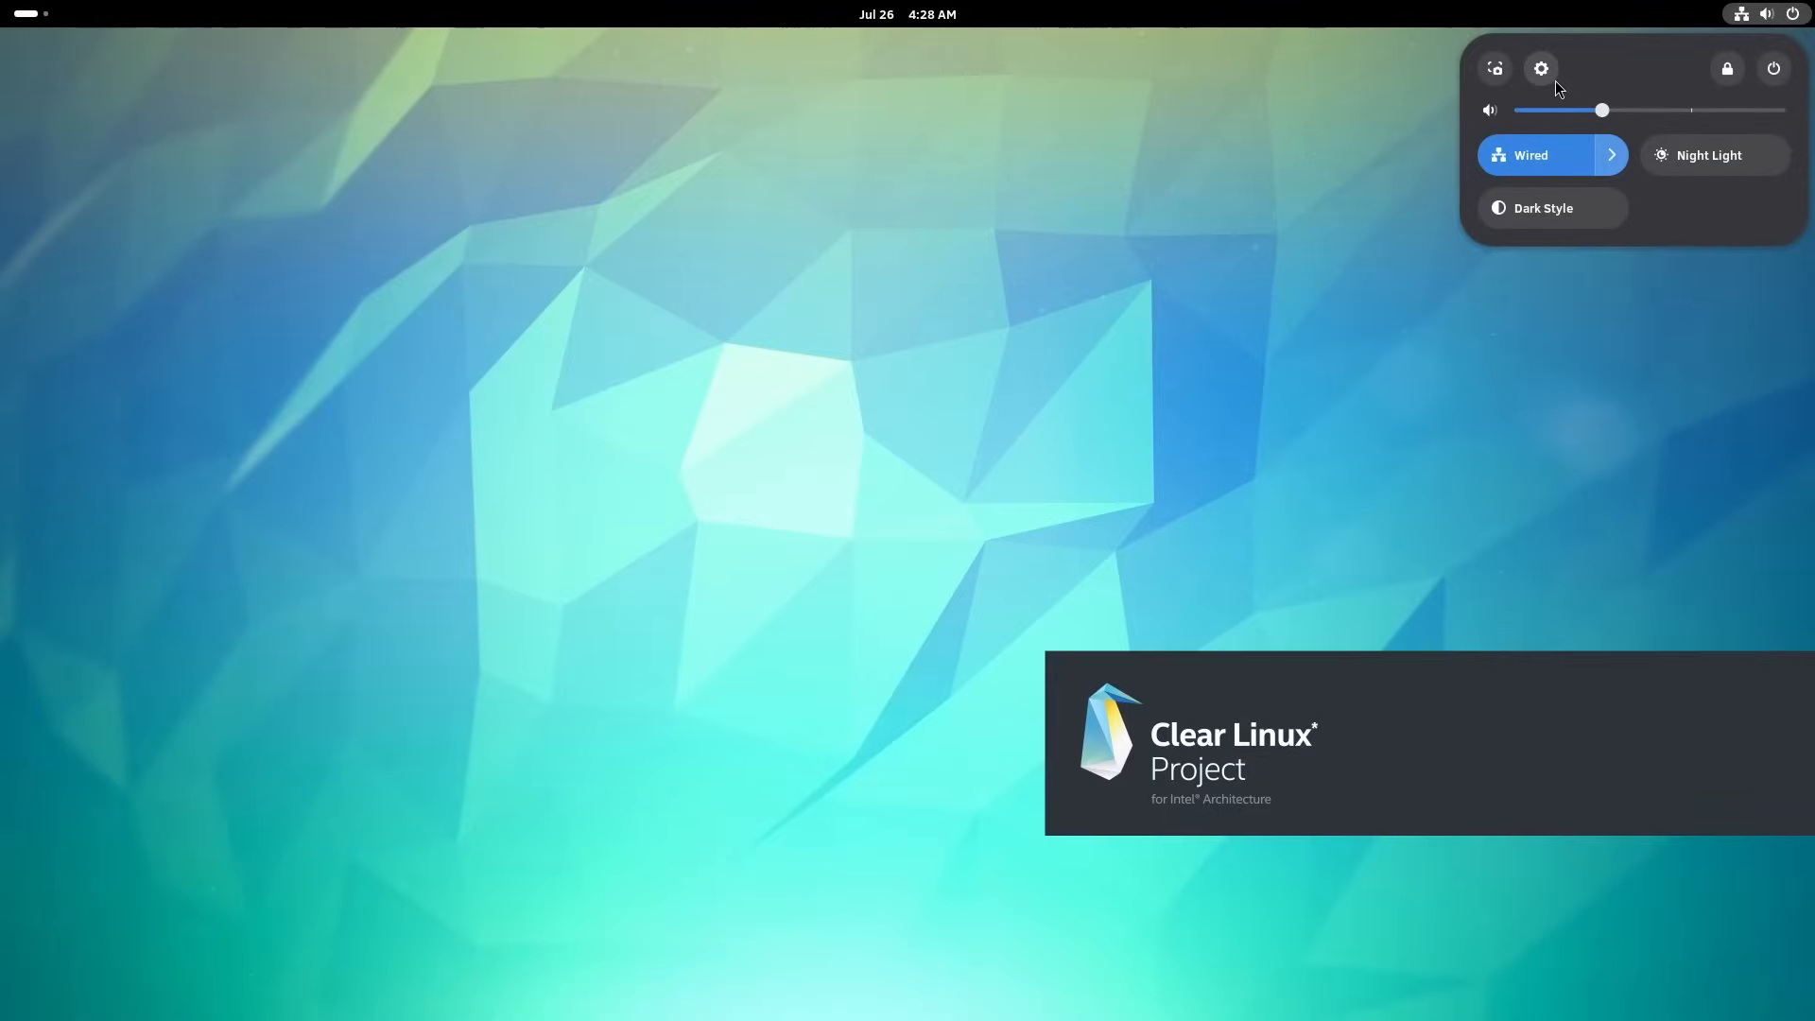
{"action": "left_click", "coordinate": [1539, 68]}
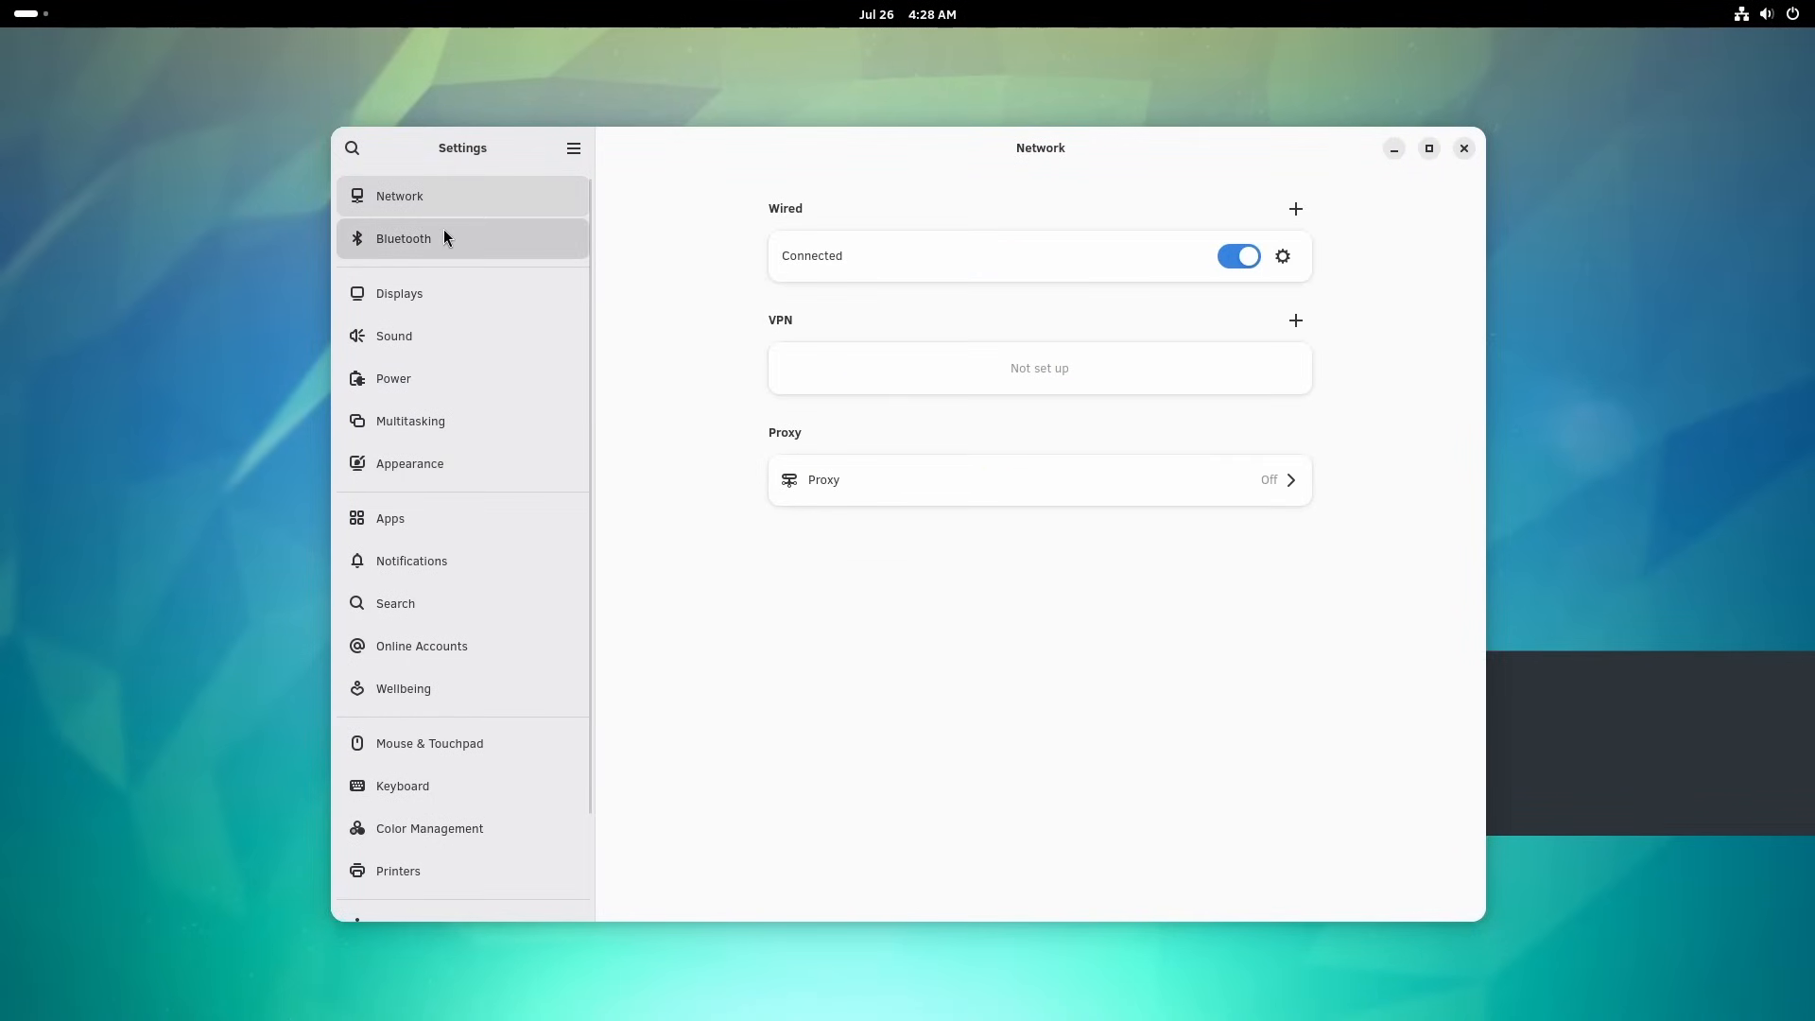
- Visit the Displays, Sound, Power and Multitasking pages in turn
{"action": "left_click", "coordinate": [399, 293]}
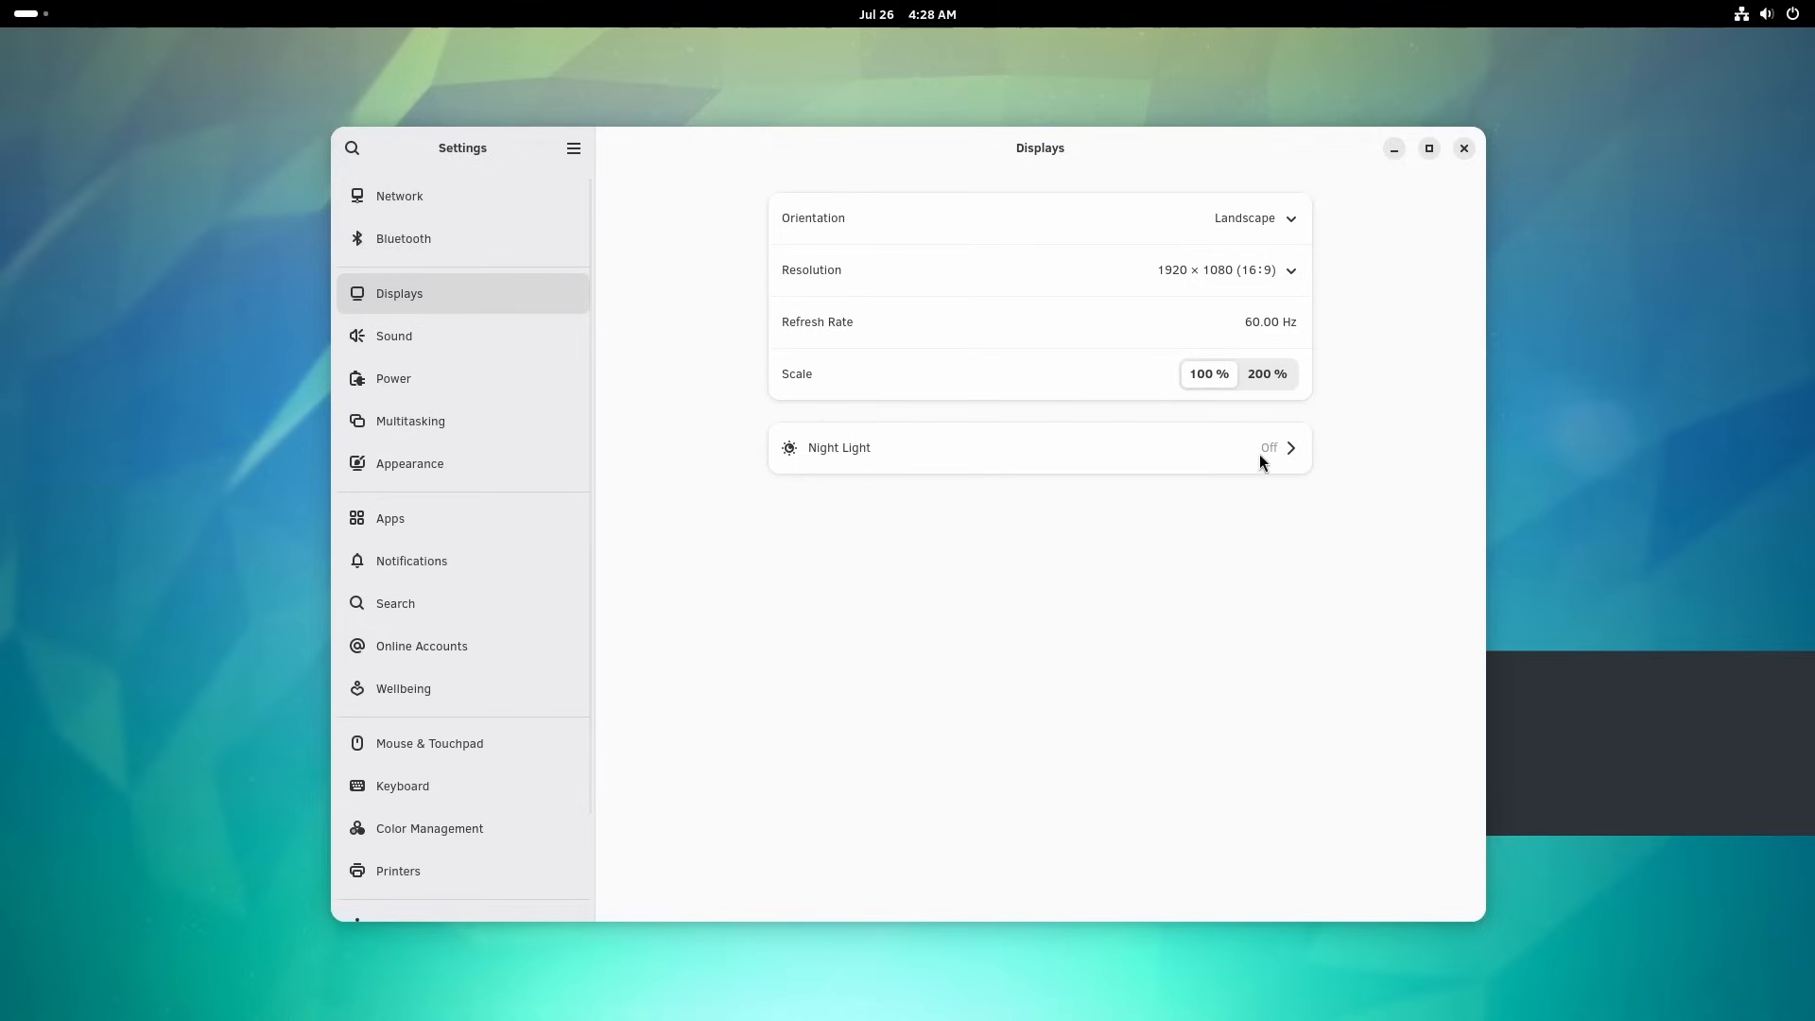
{"action": "left_click", "coordinate": [393, 336]}
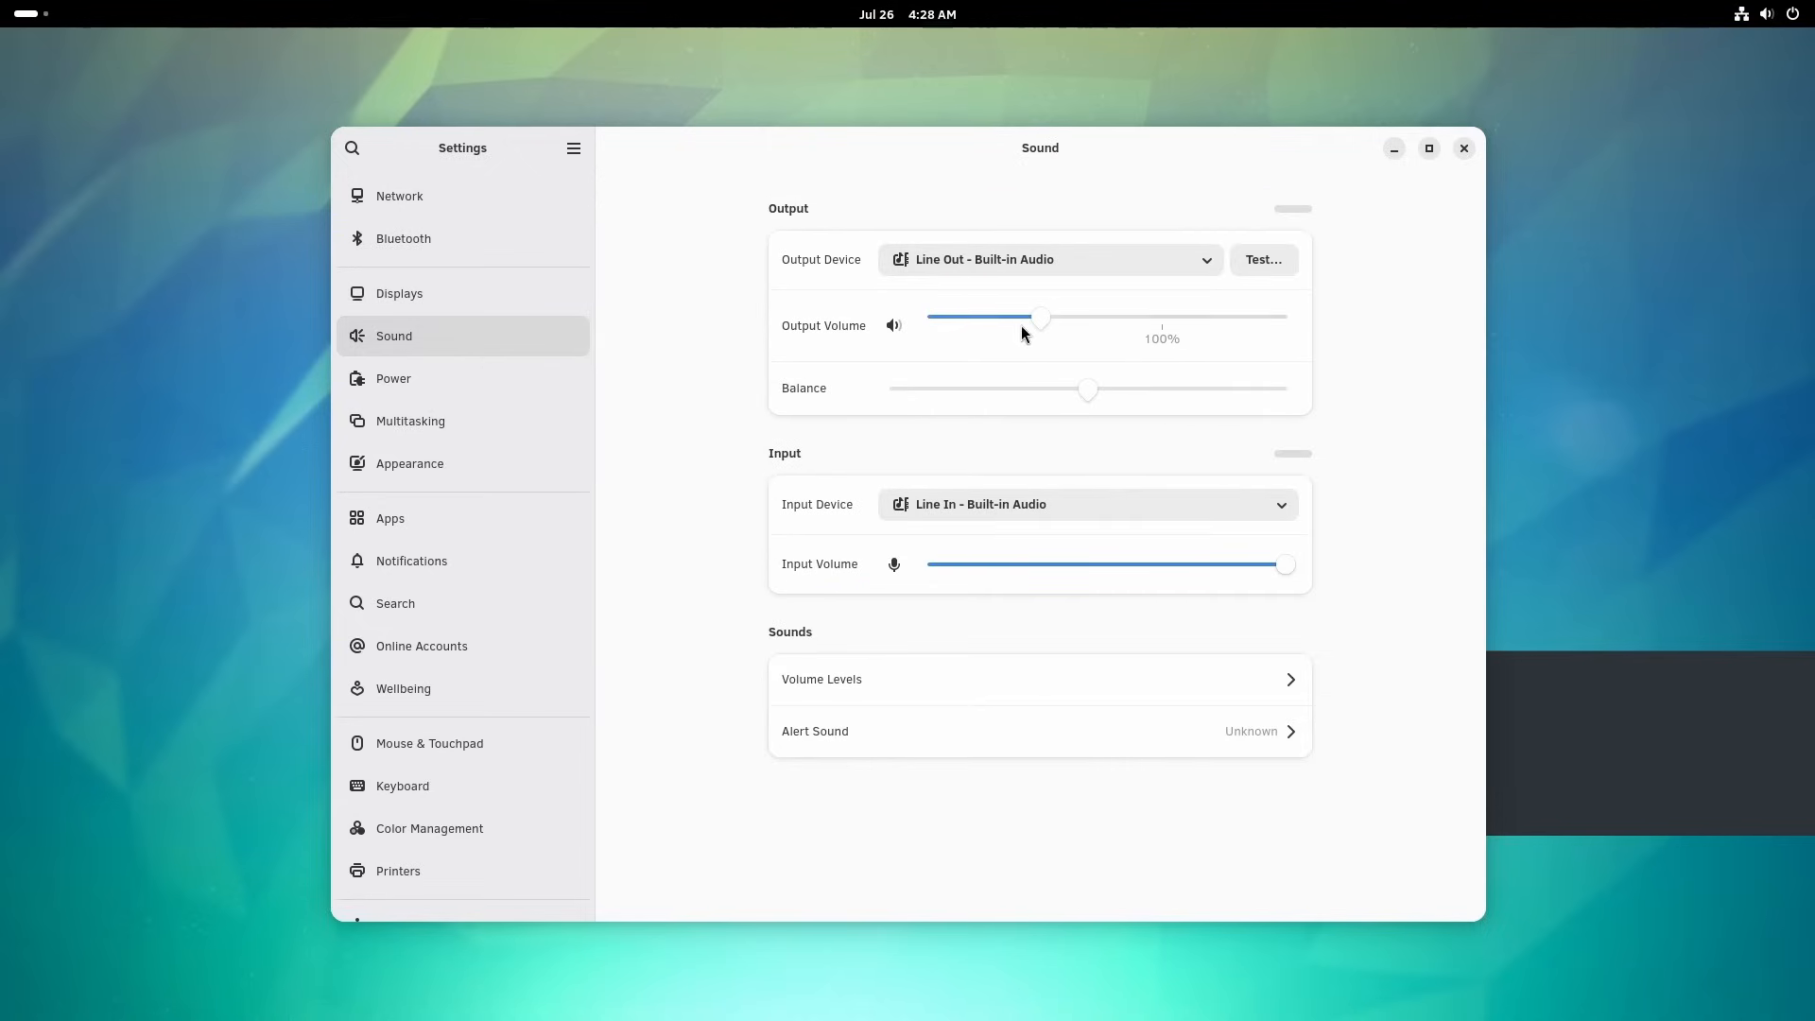
{"action": "left_click", "coordinate": [393, 379]}
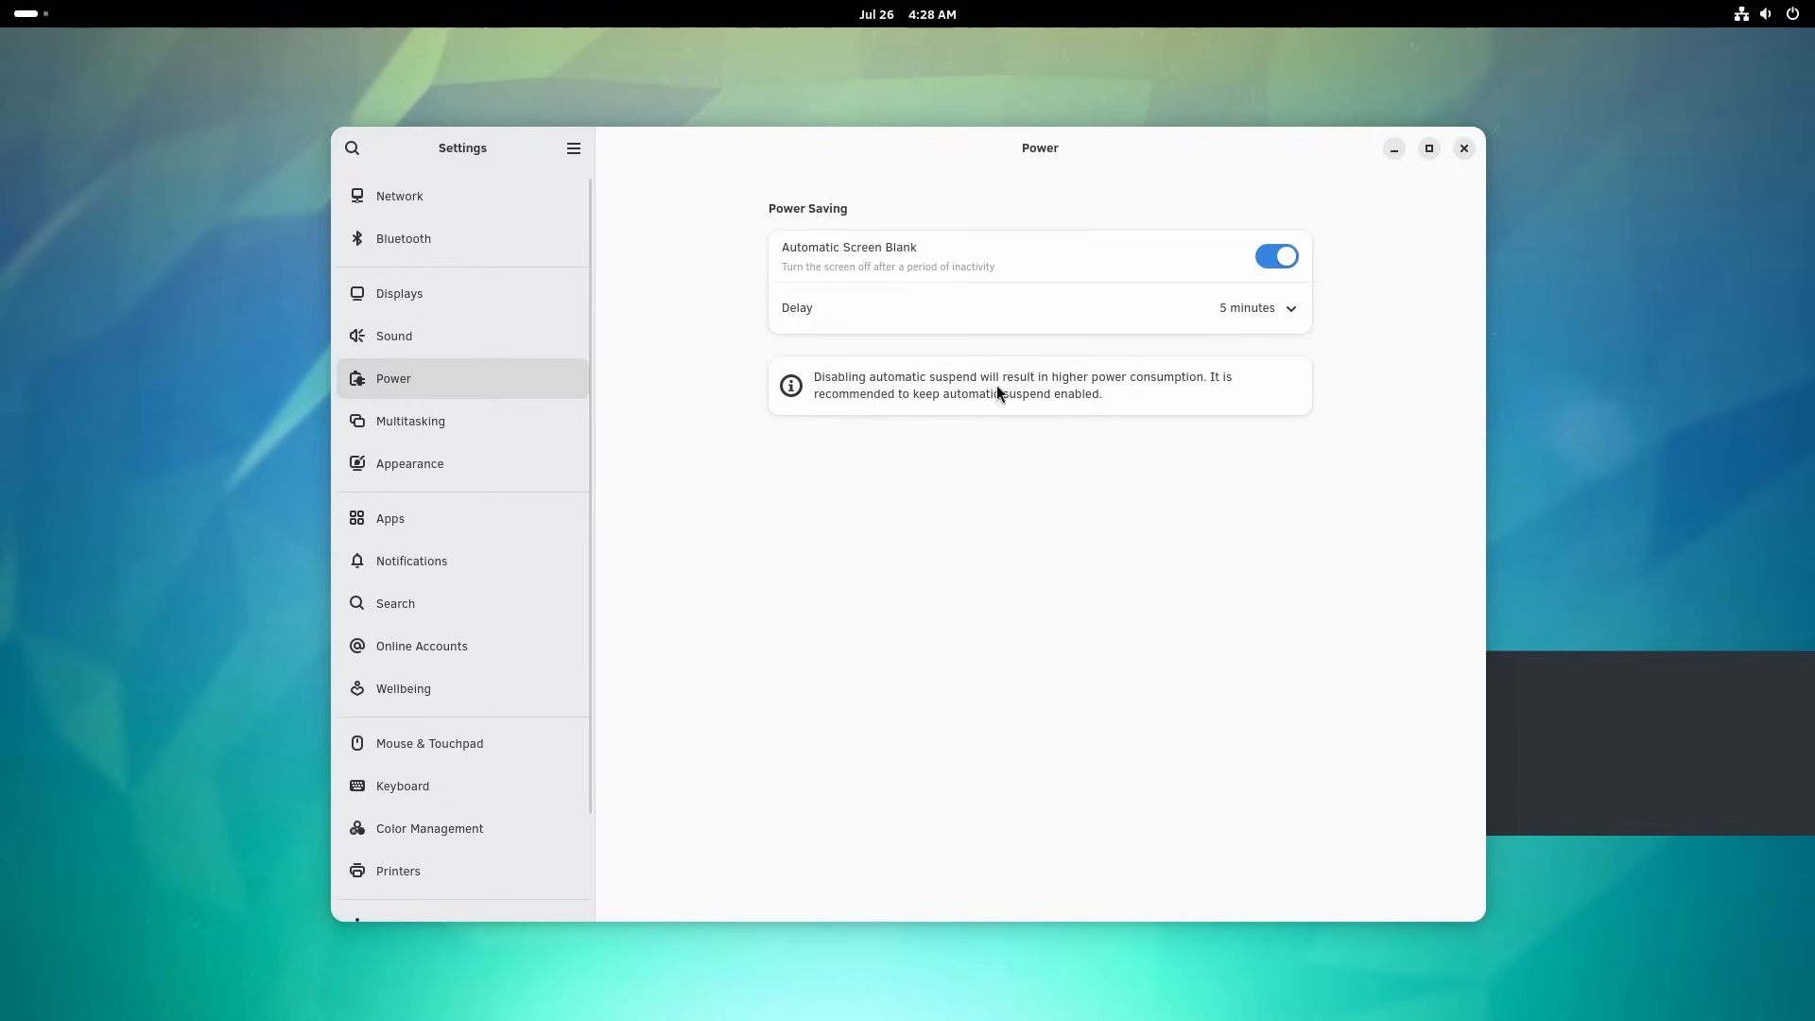
{"action": "mouse_move", "coordinate": [967, 437]}
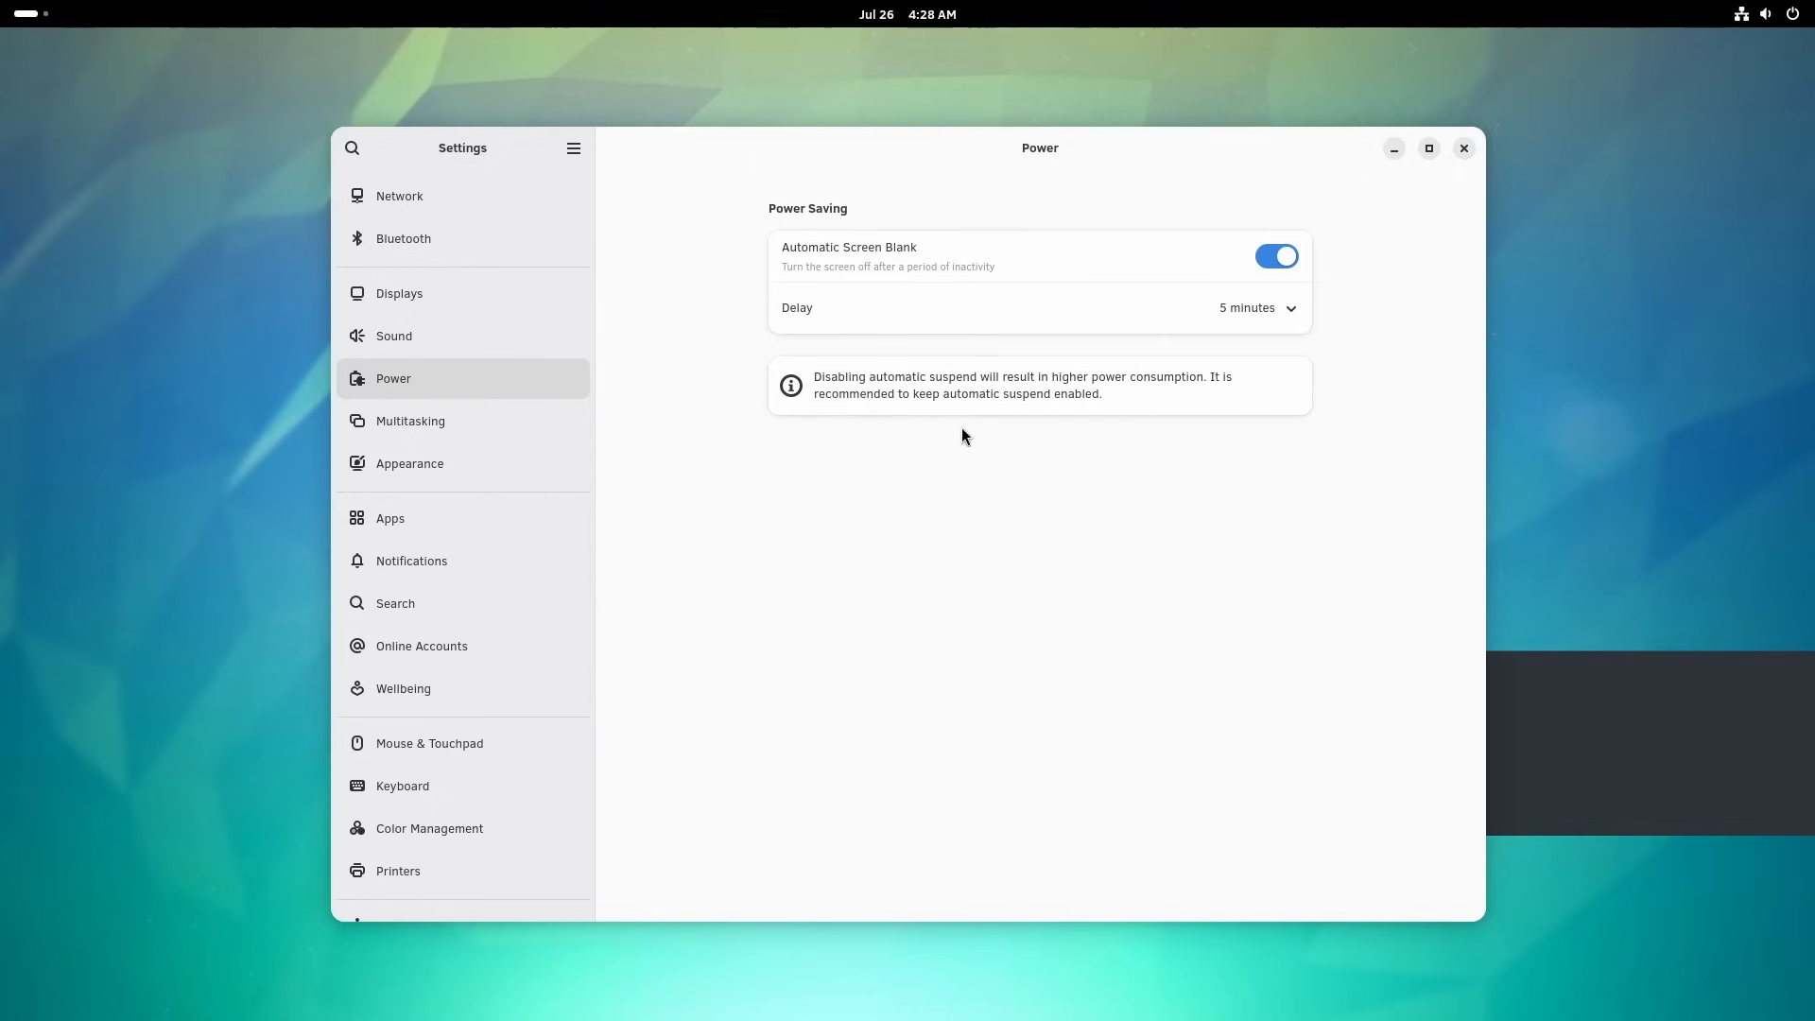
{"action": "left_click", "coordinate": [410, 420]}
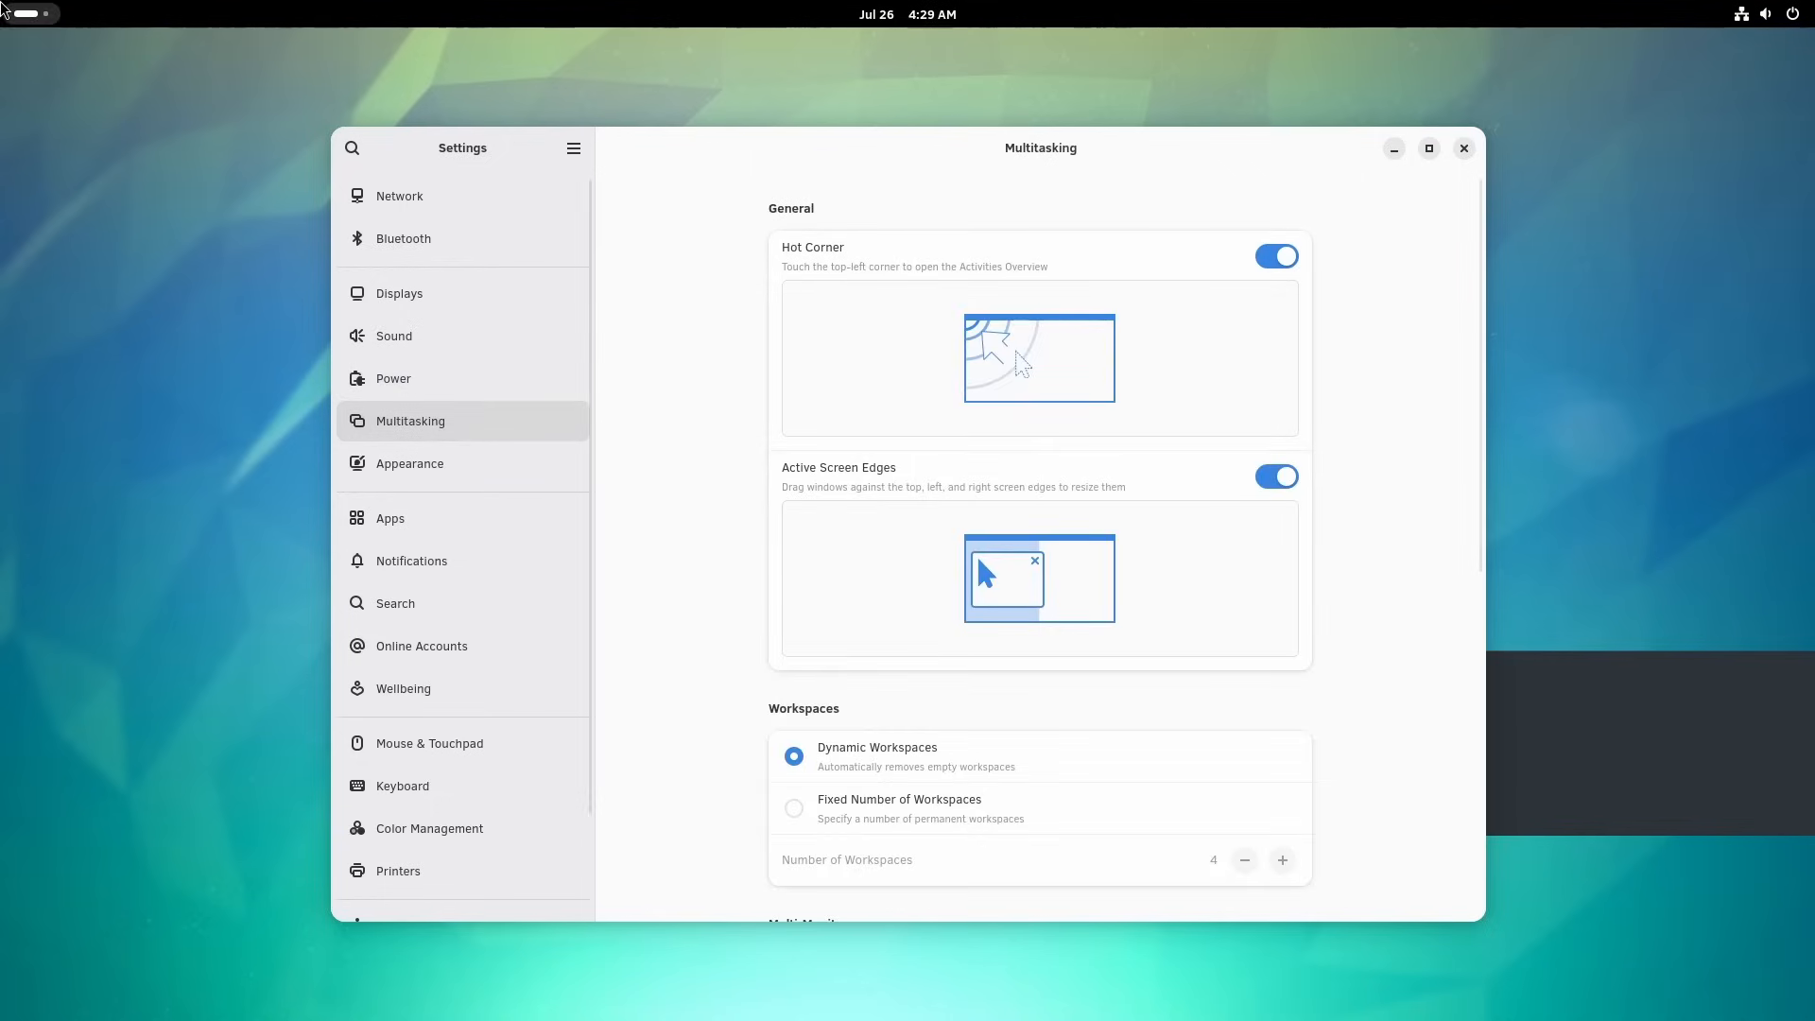
{"action": "scroll", "scroll_direction": "down", "scroll_amount": 3}
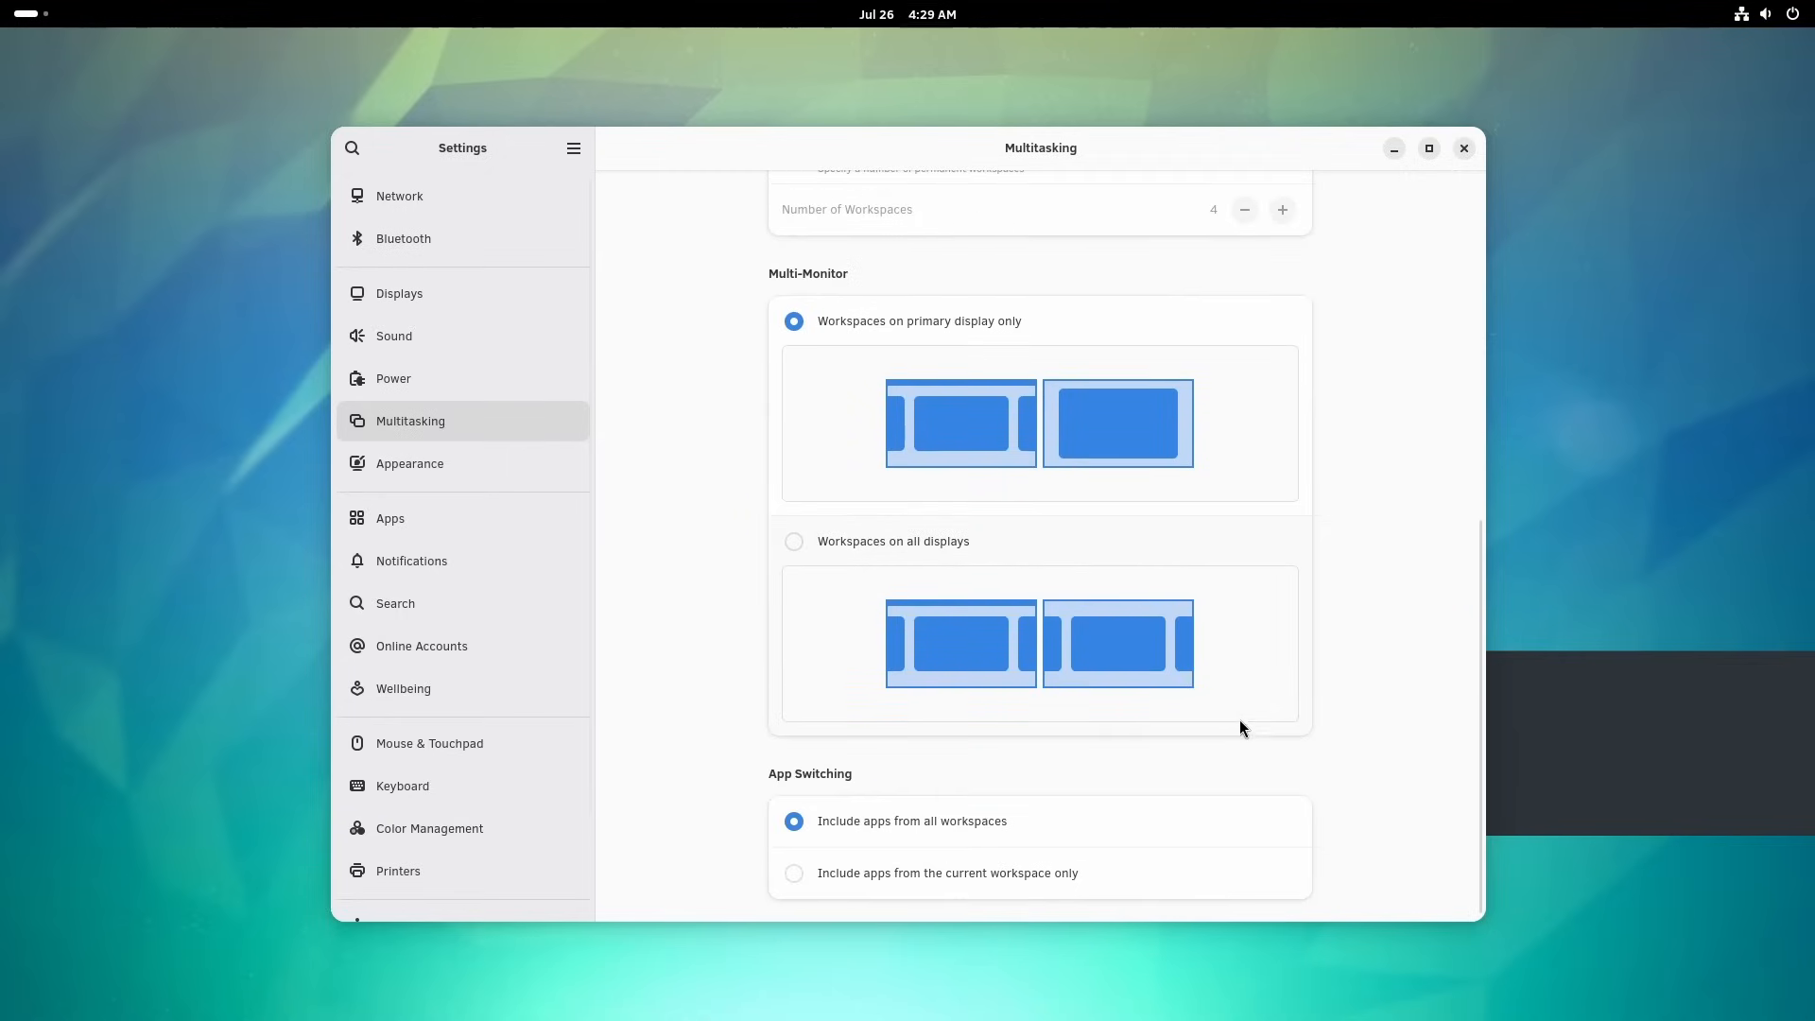
- Show the Appearance page and scroll through the full background wallpaper gallery
{"action": "left_click", "coordinate": [410, 464]}
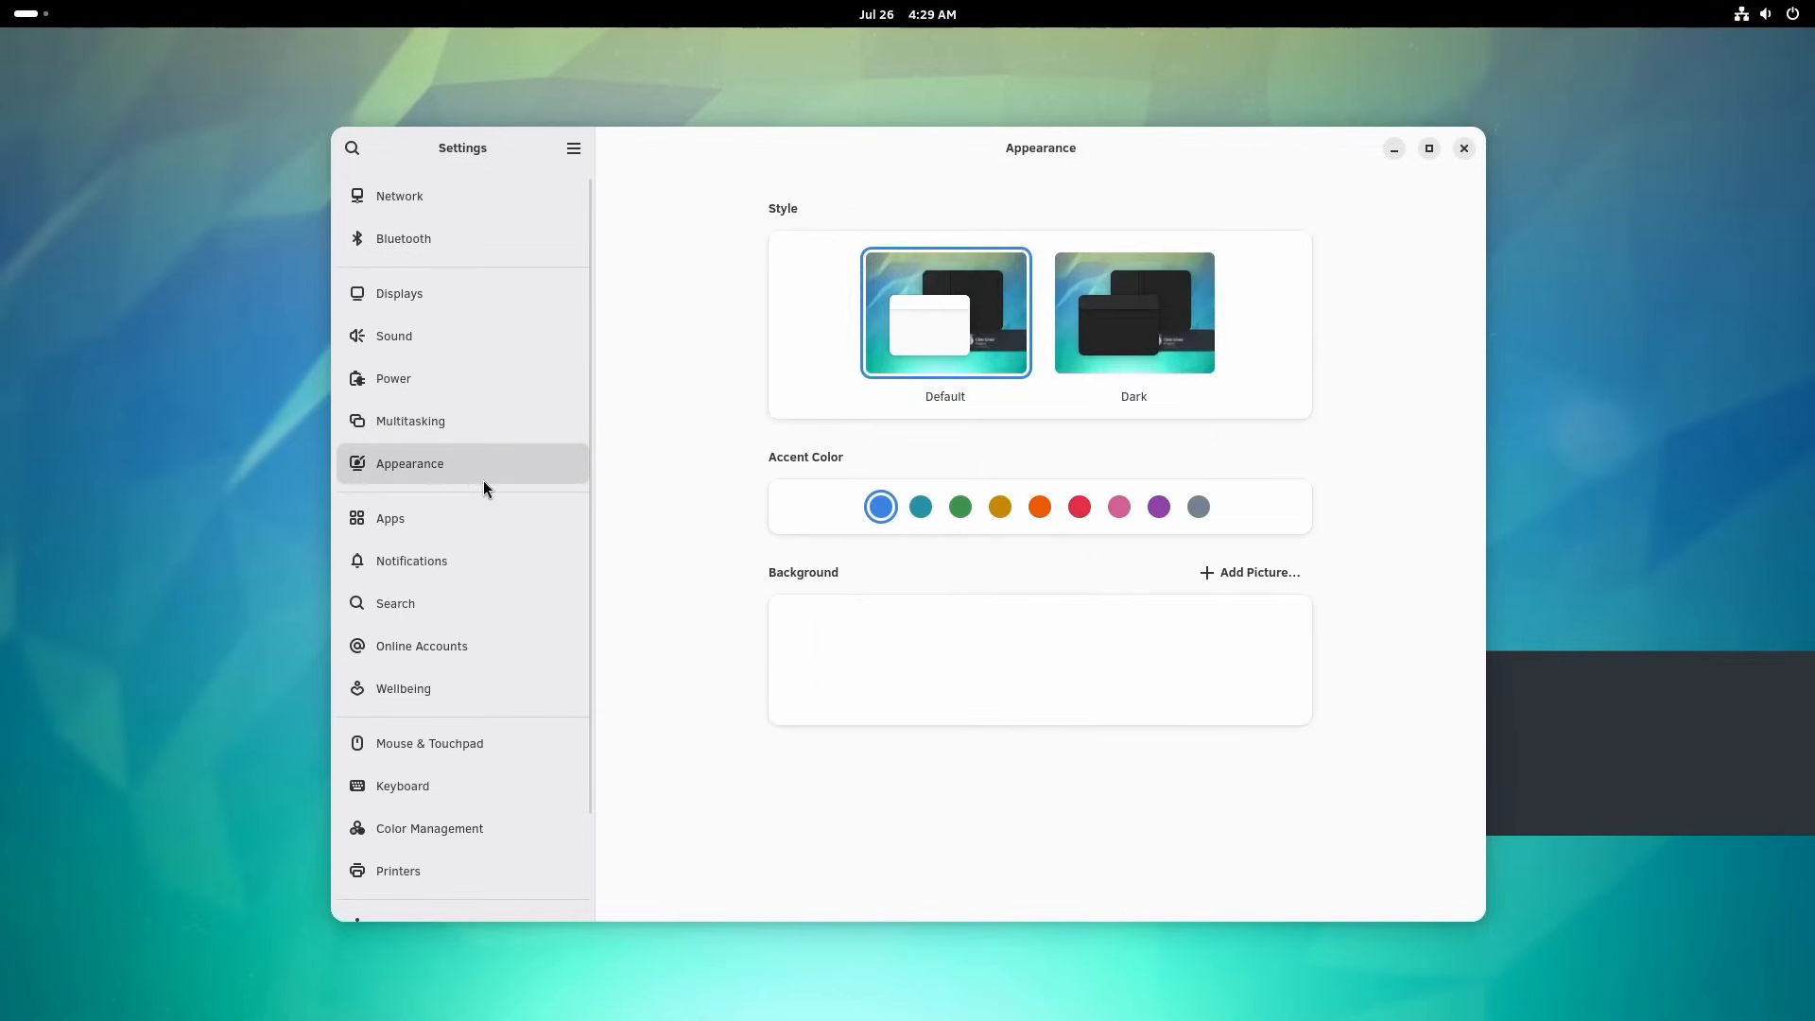
{"action": "scroll", "scroll_direction": "down", "scroll_amount": 3}
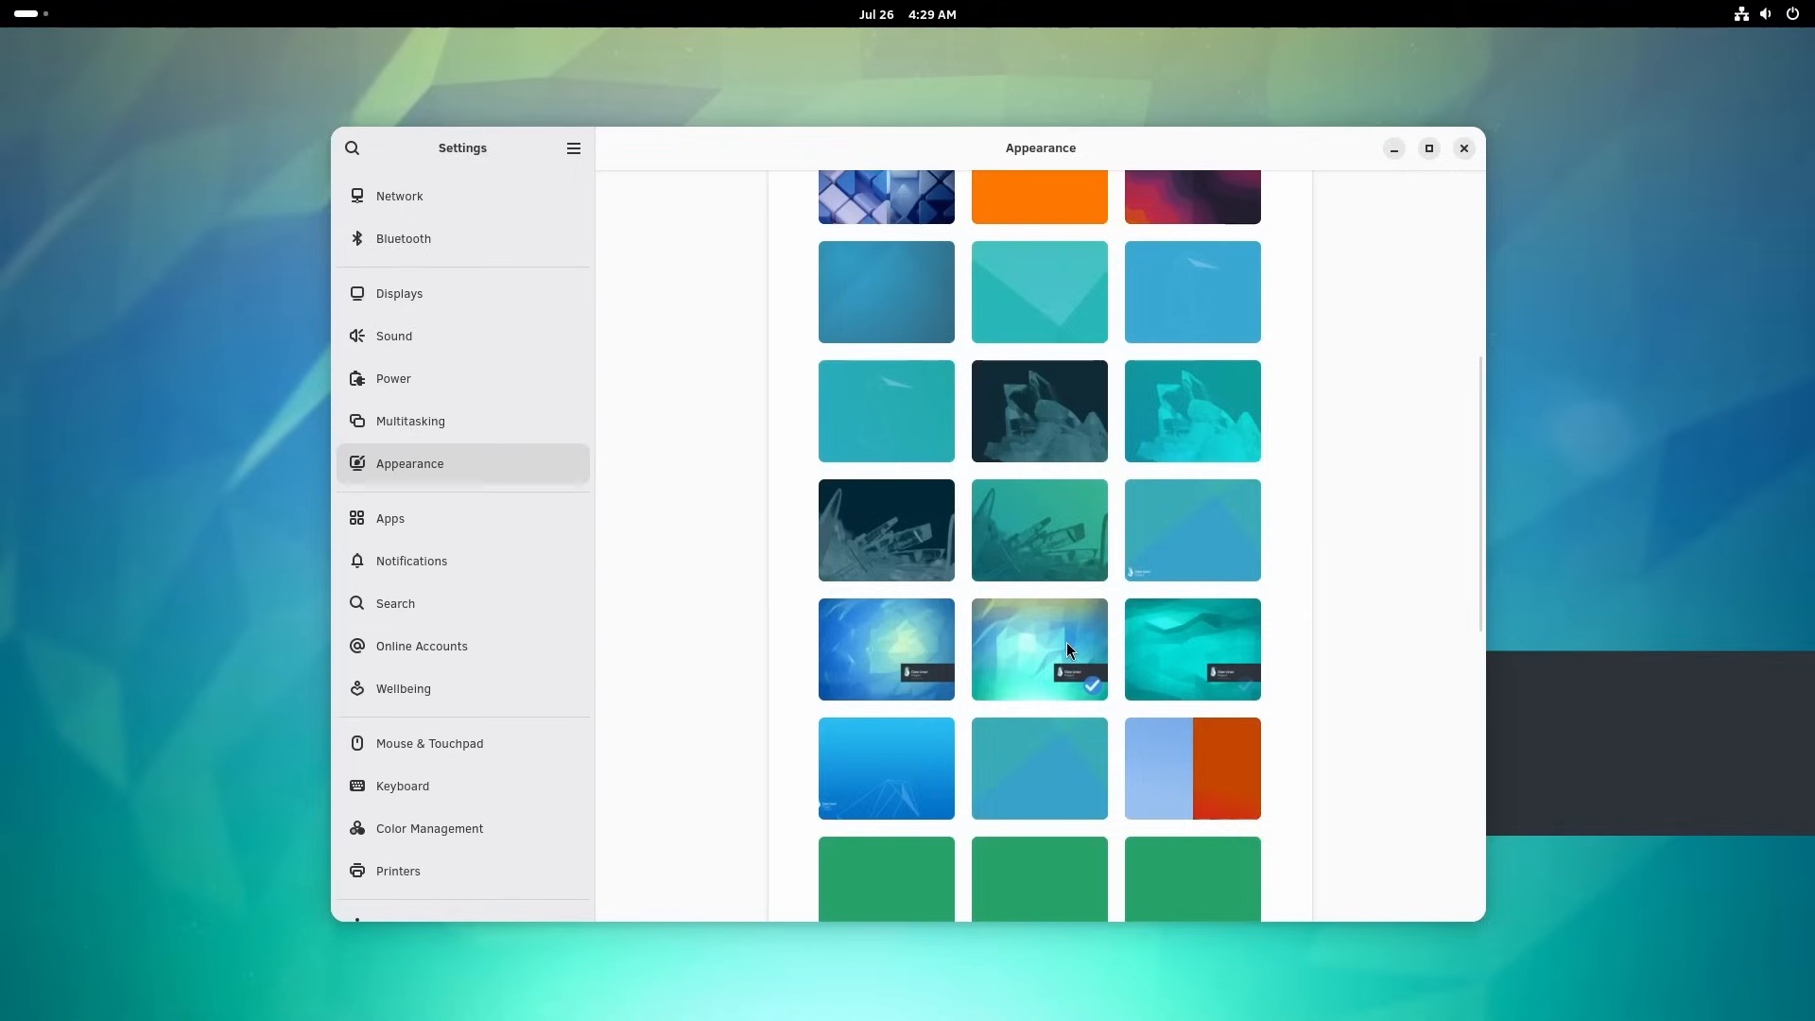
{"action": "scroll", "scroll_direction": "down", "scroll_amount": 3}
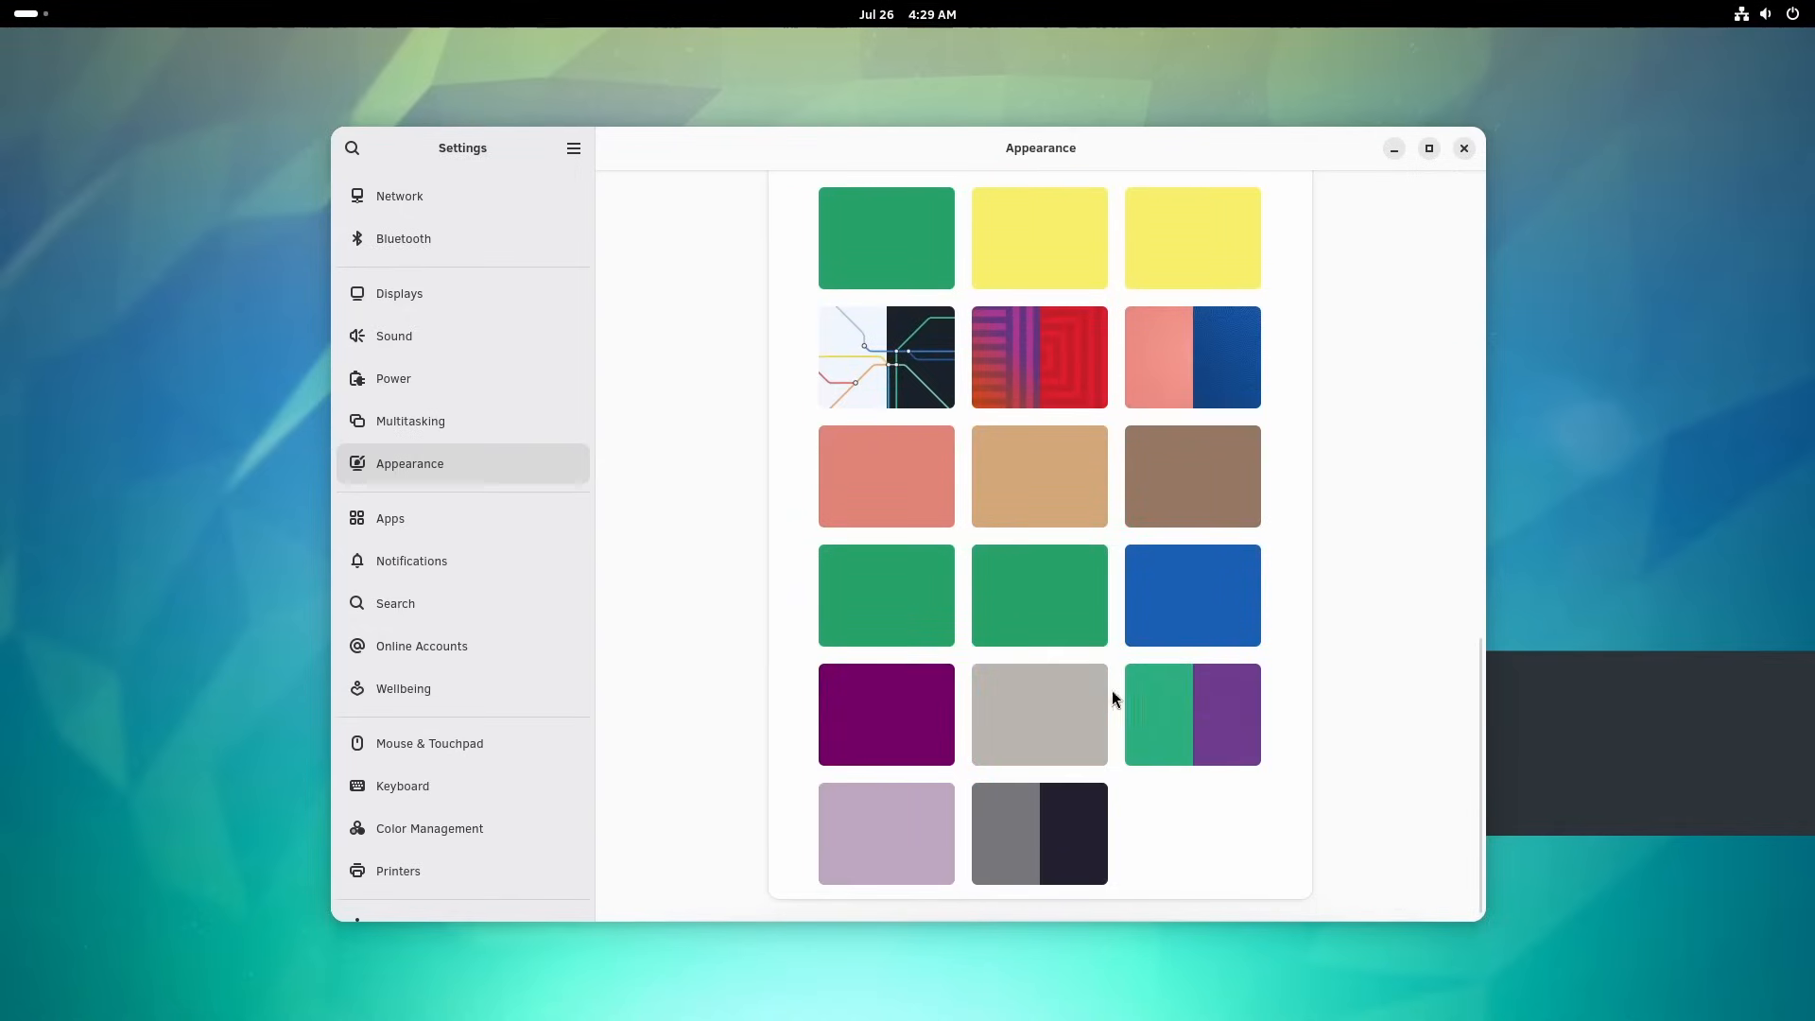
- Browse Apps, Notifications and Search, viewing Search Locations before returning to the Search page
{"action": "left_click", "coordinate": [390, 518]}
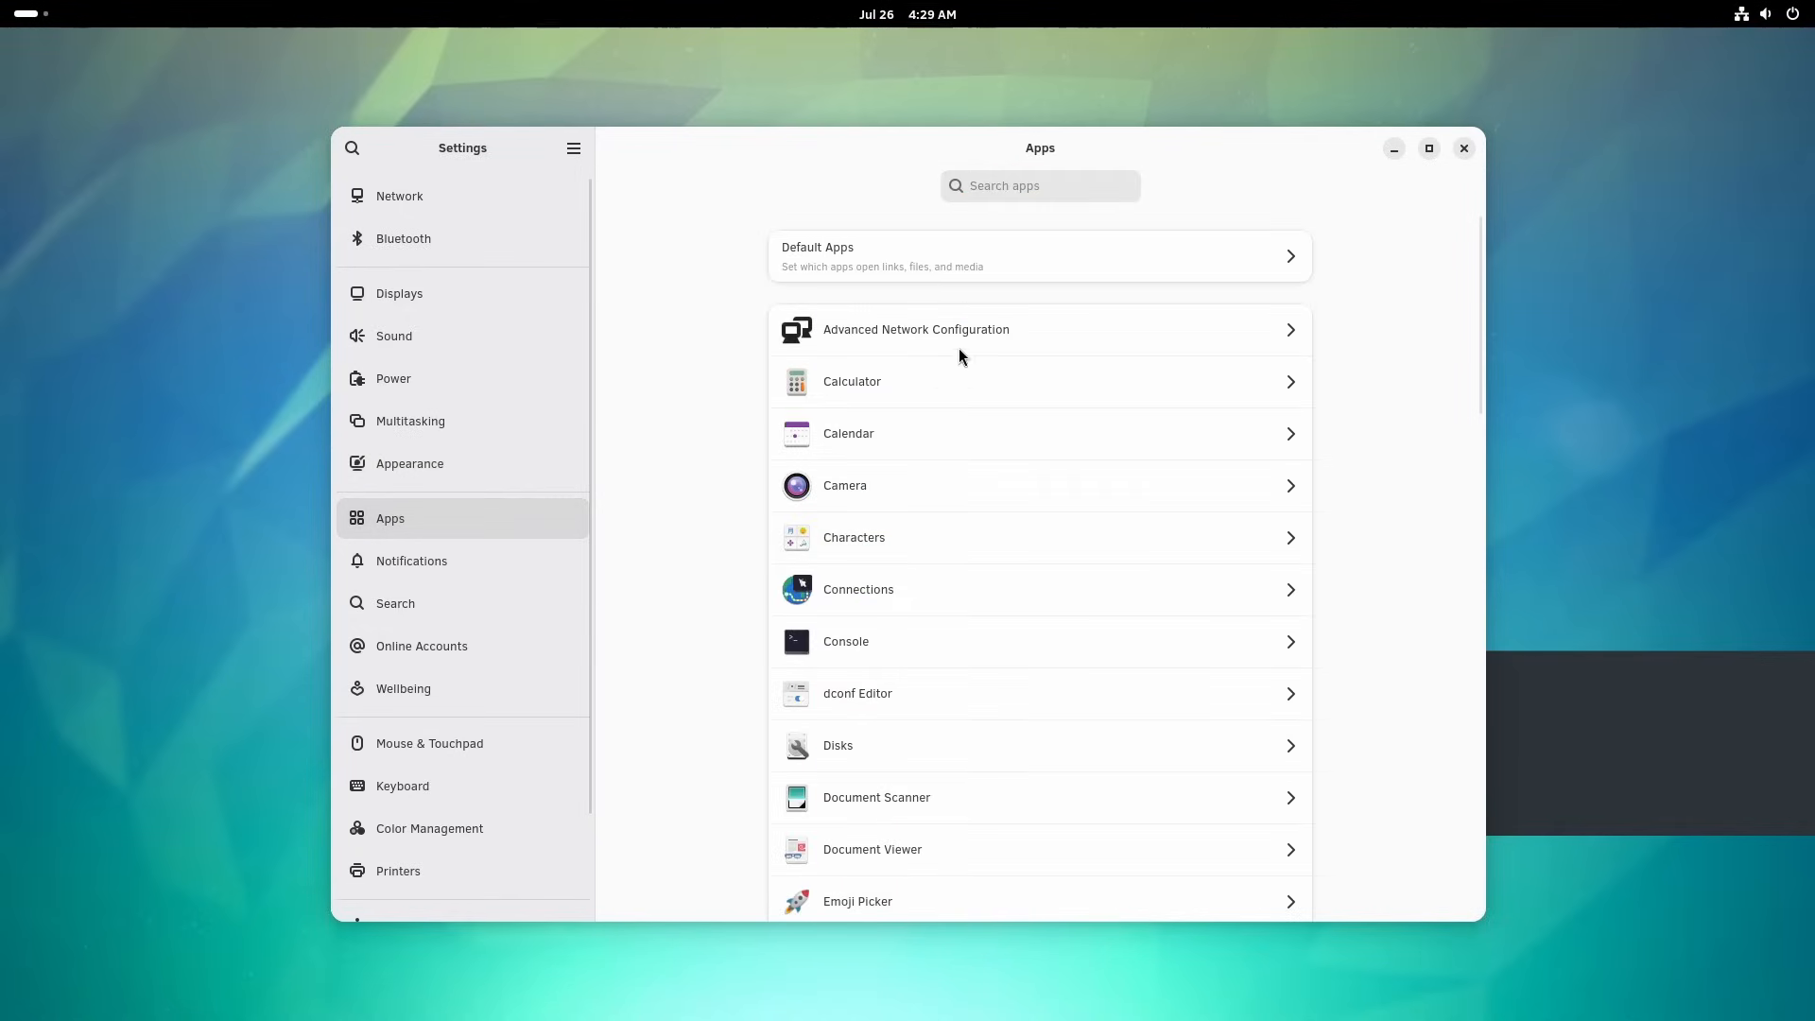
{"action": "scroll", "scroll_direction": "down", "scroll_amount": 3}
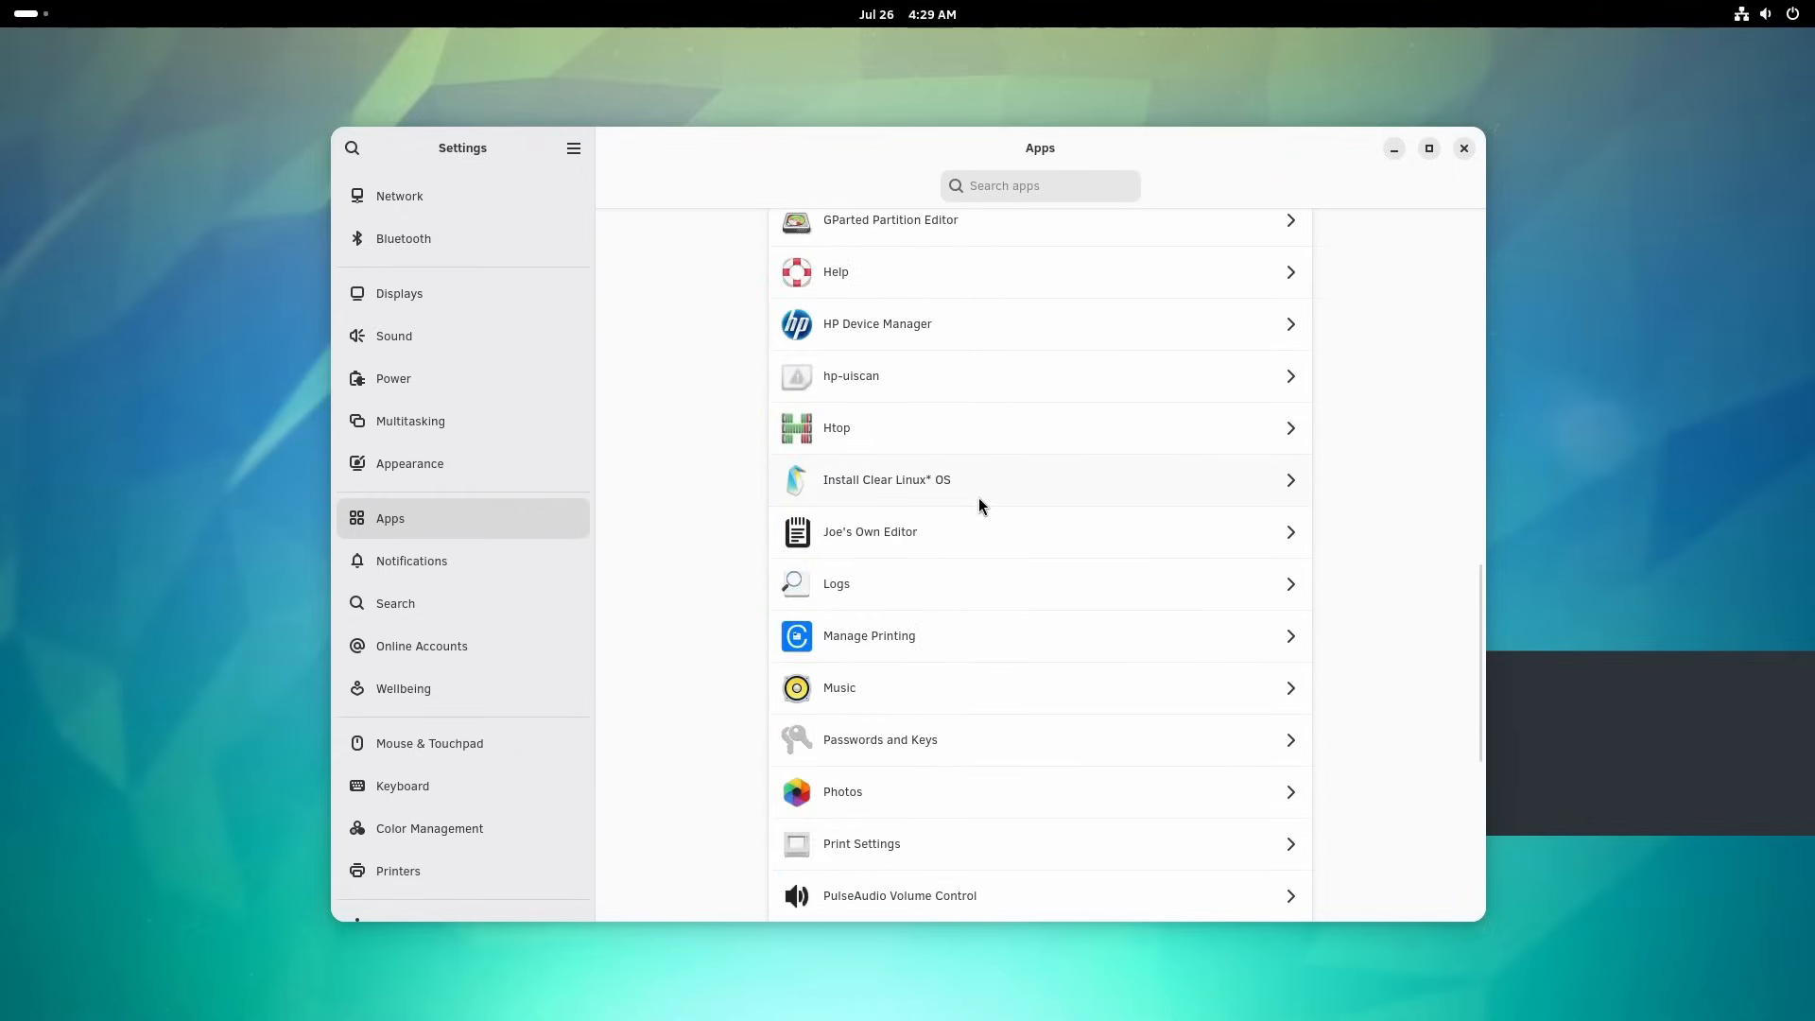
{"action": "left_click", "coordinate": [412, 560]}
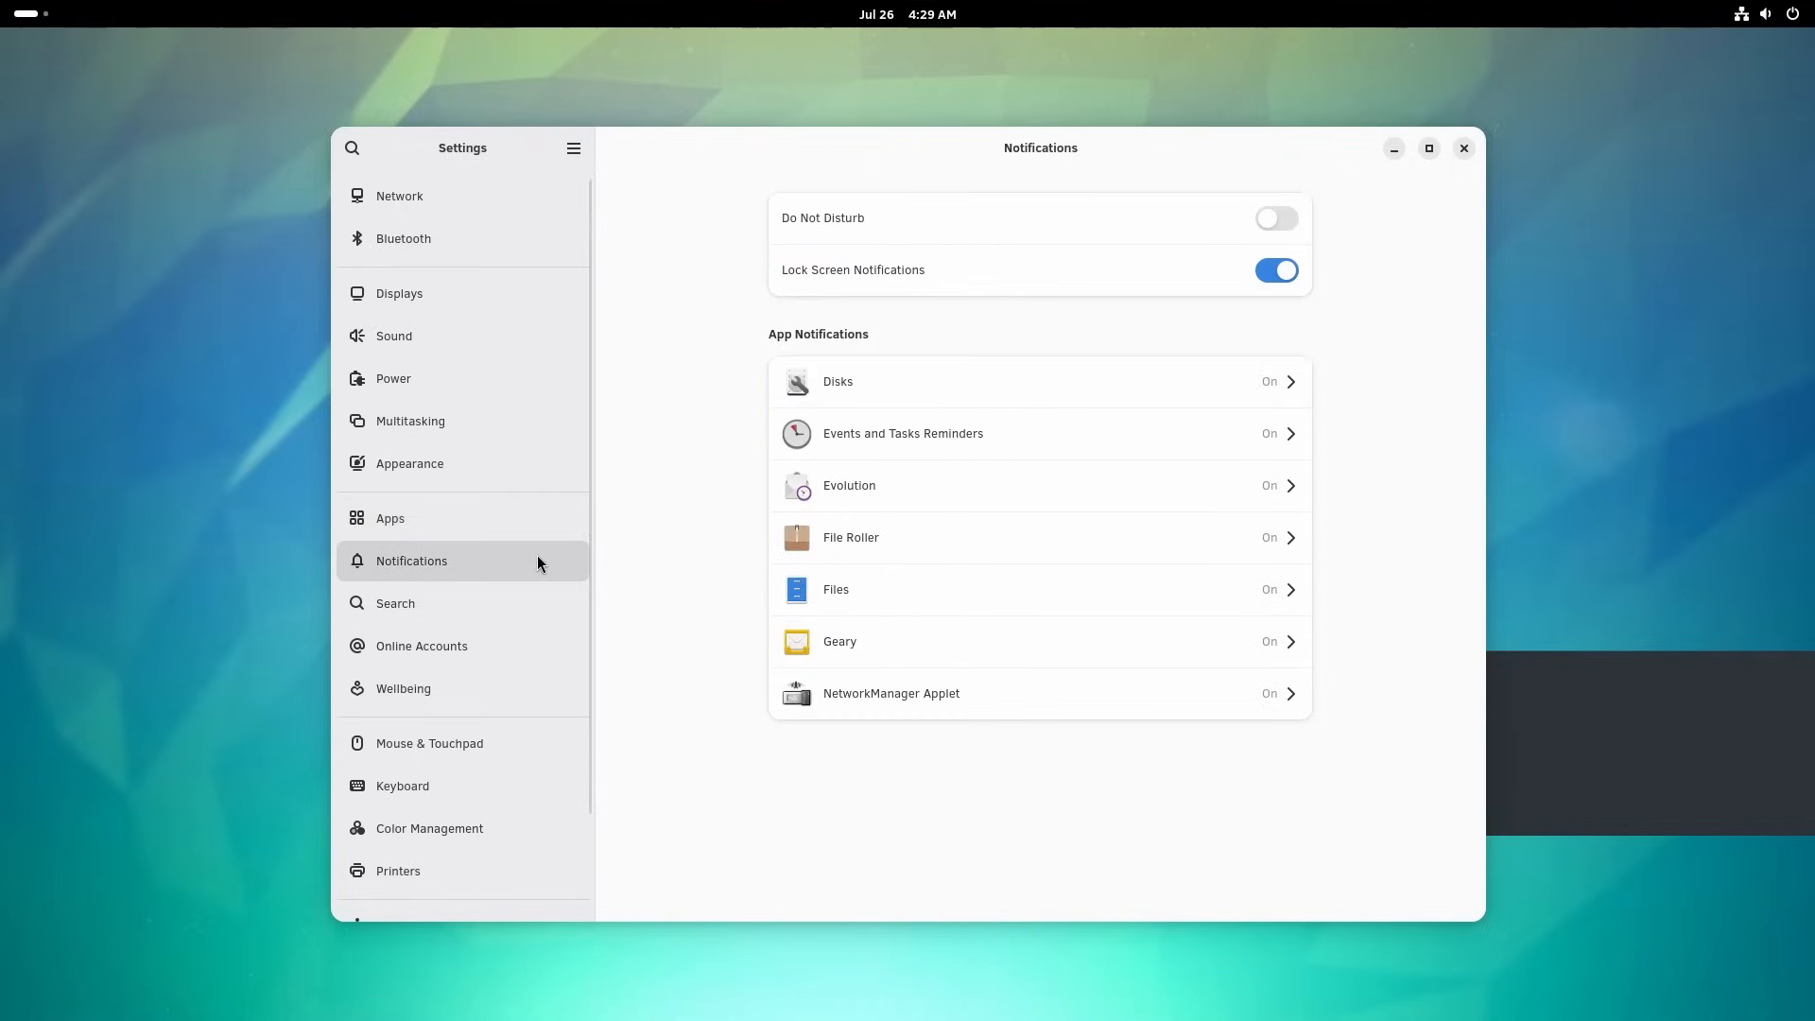
{"action": "left_click", "coordinate": [395, 603]}
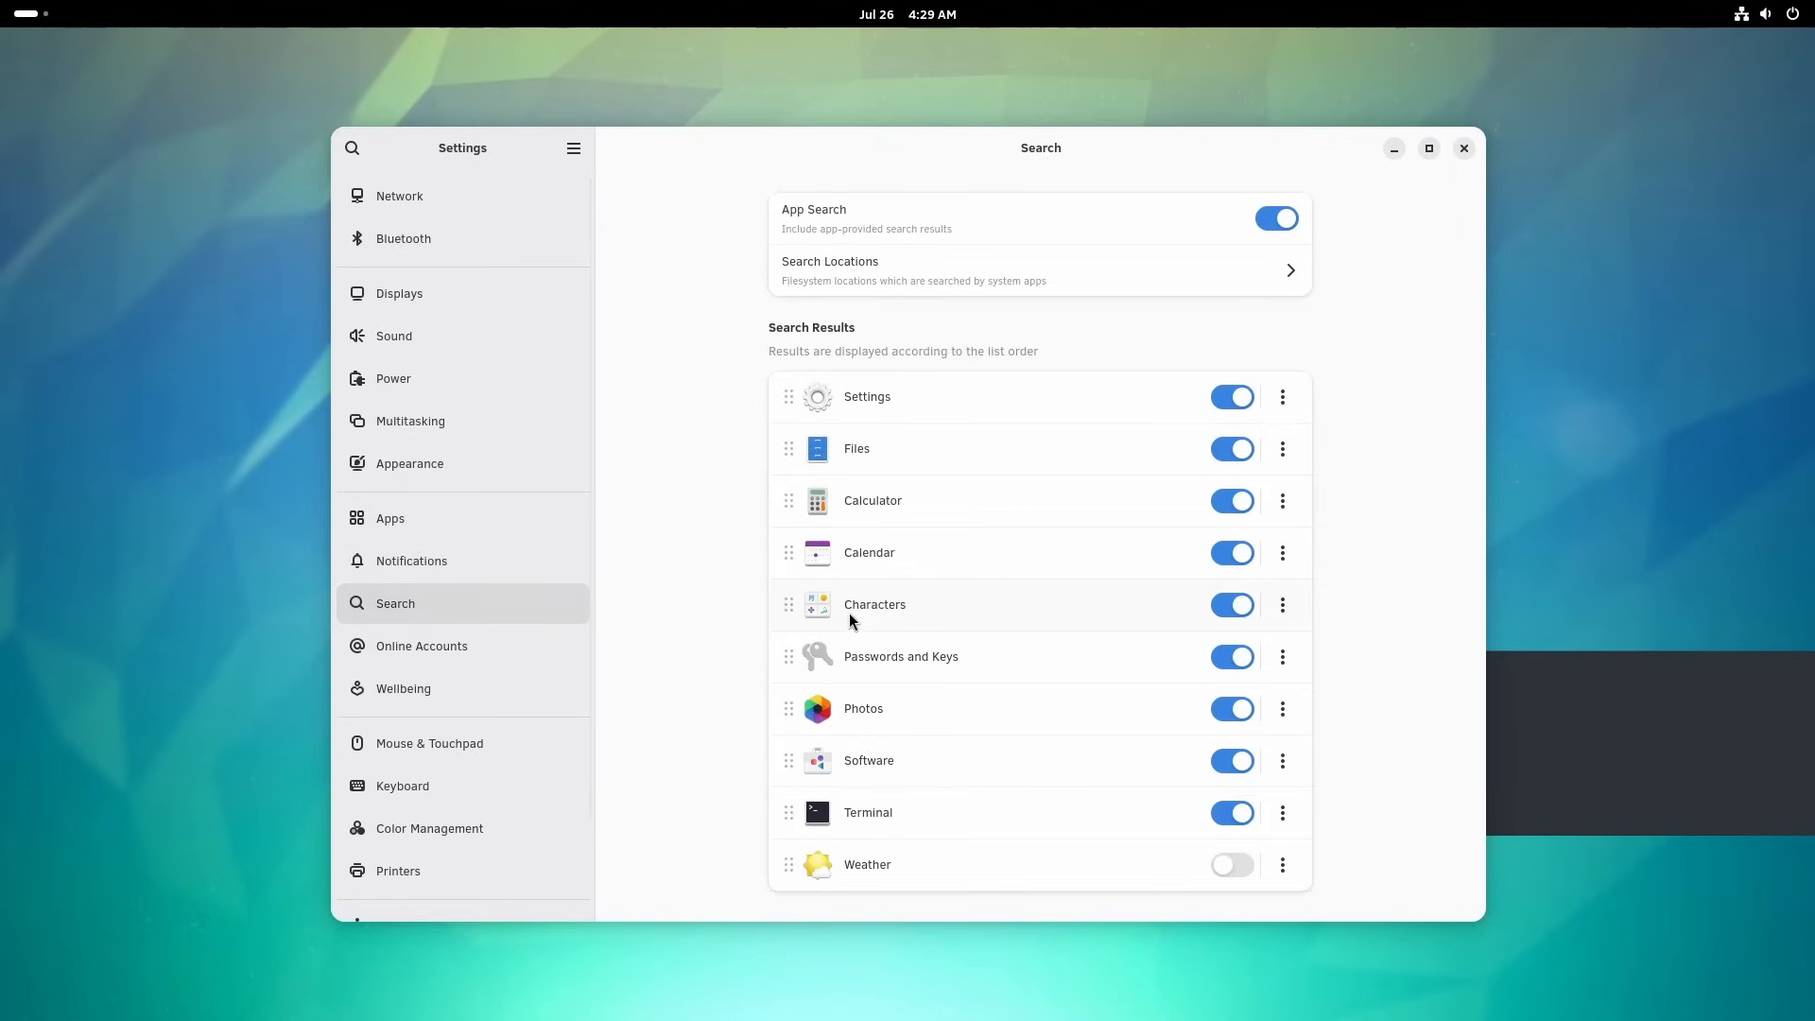
{"action": "left_click", "coordinate": [1040, 270]}
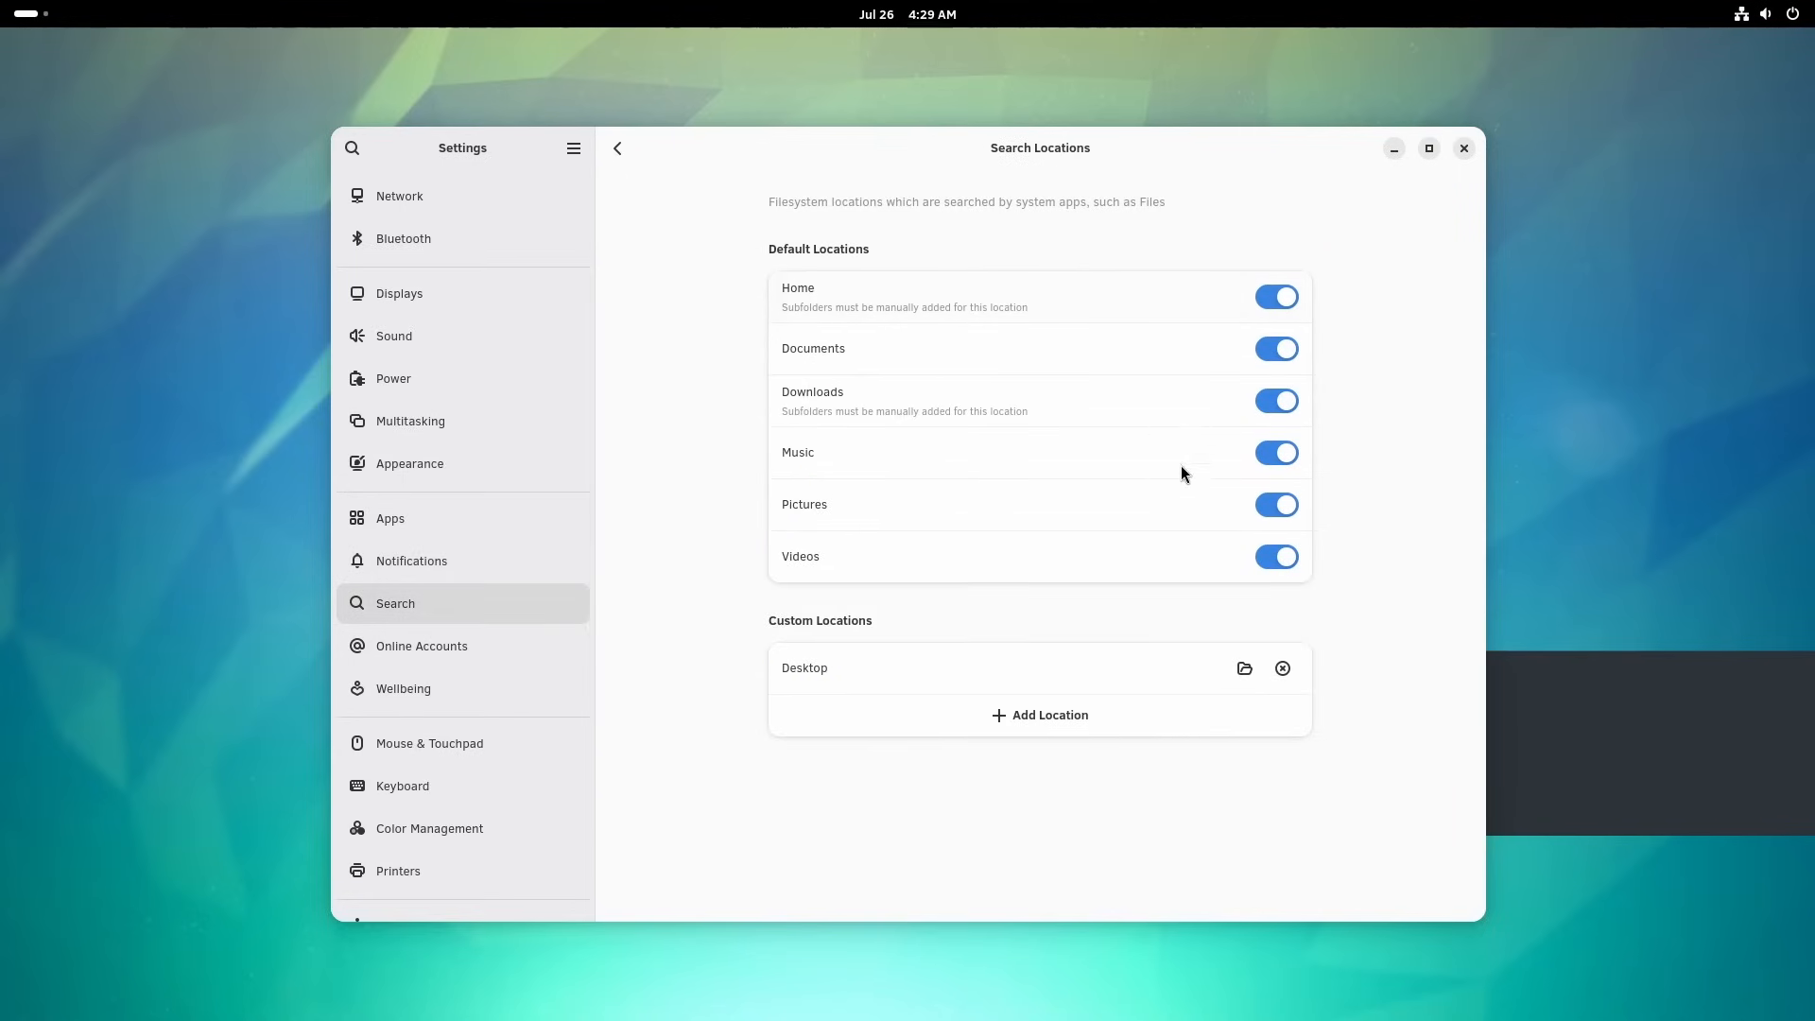
{"action": "left_click", "coordinate": [617, 147]}
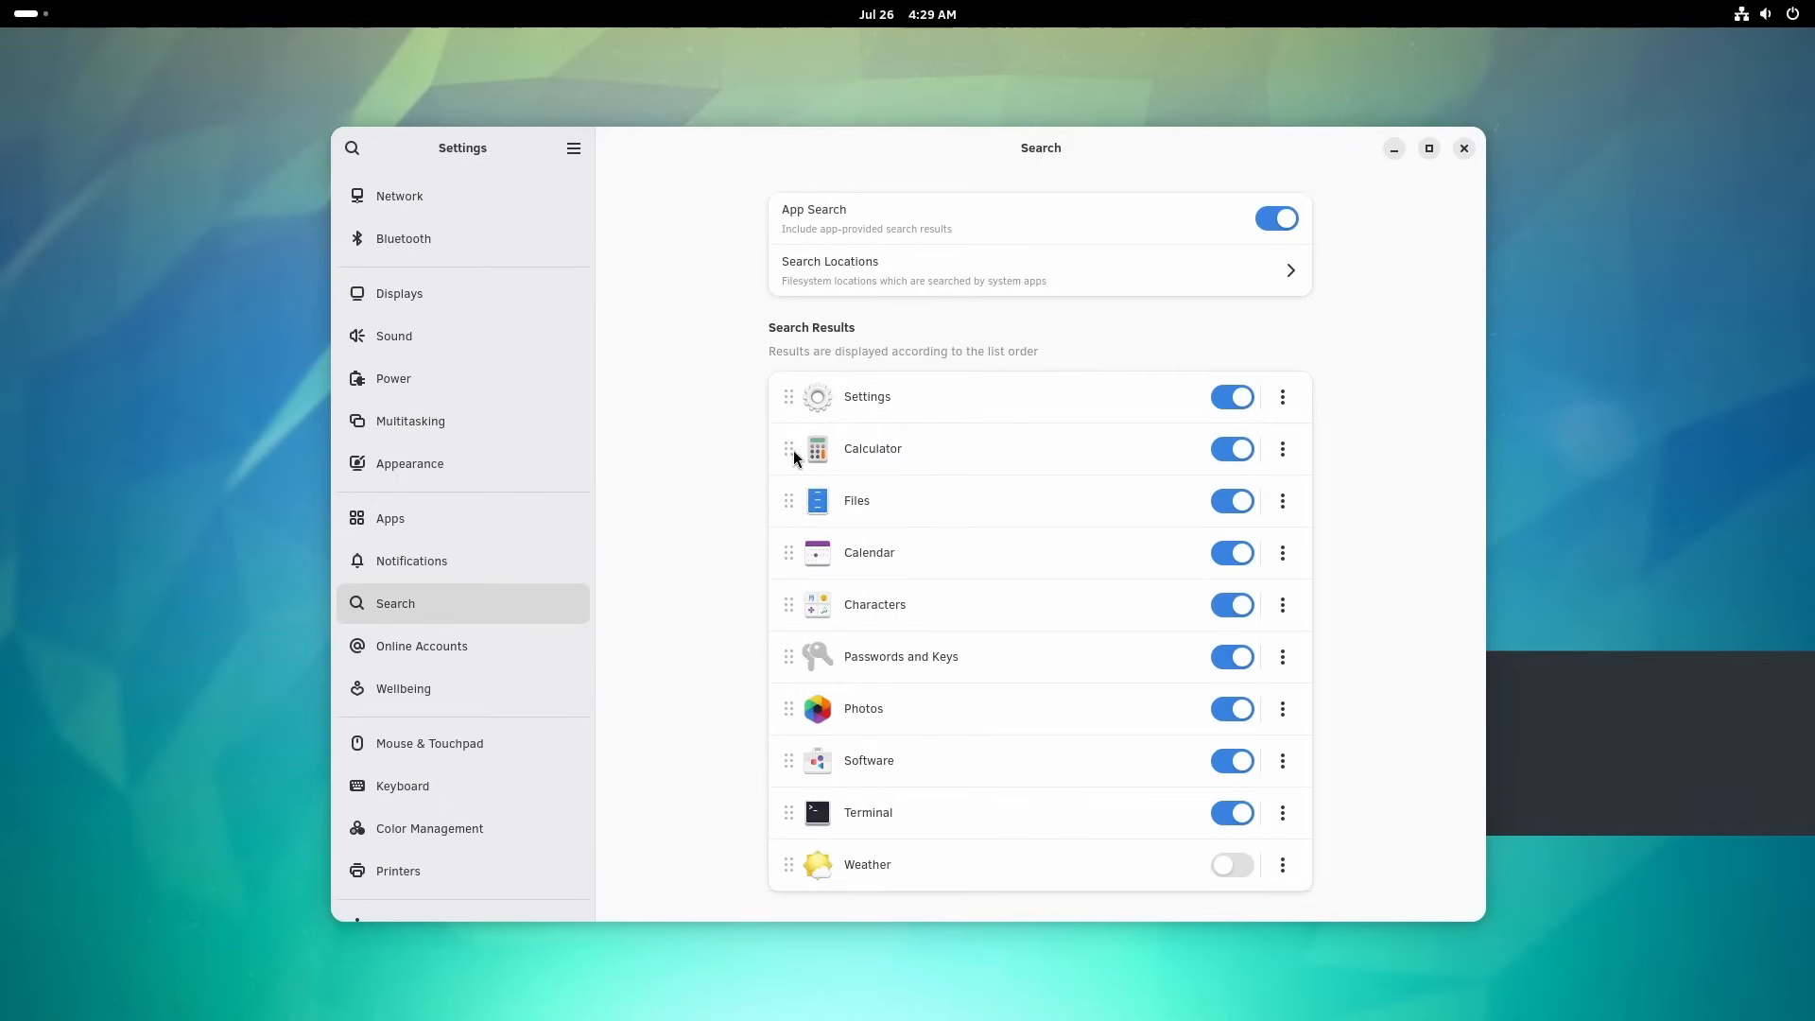
{"action": "mouse_move", "coordinate": [1272, 660]}
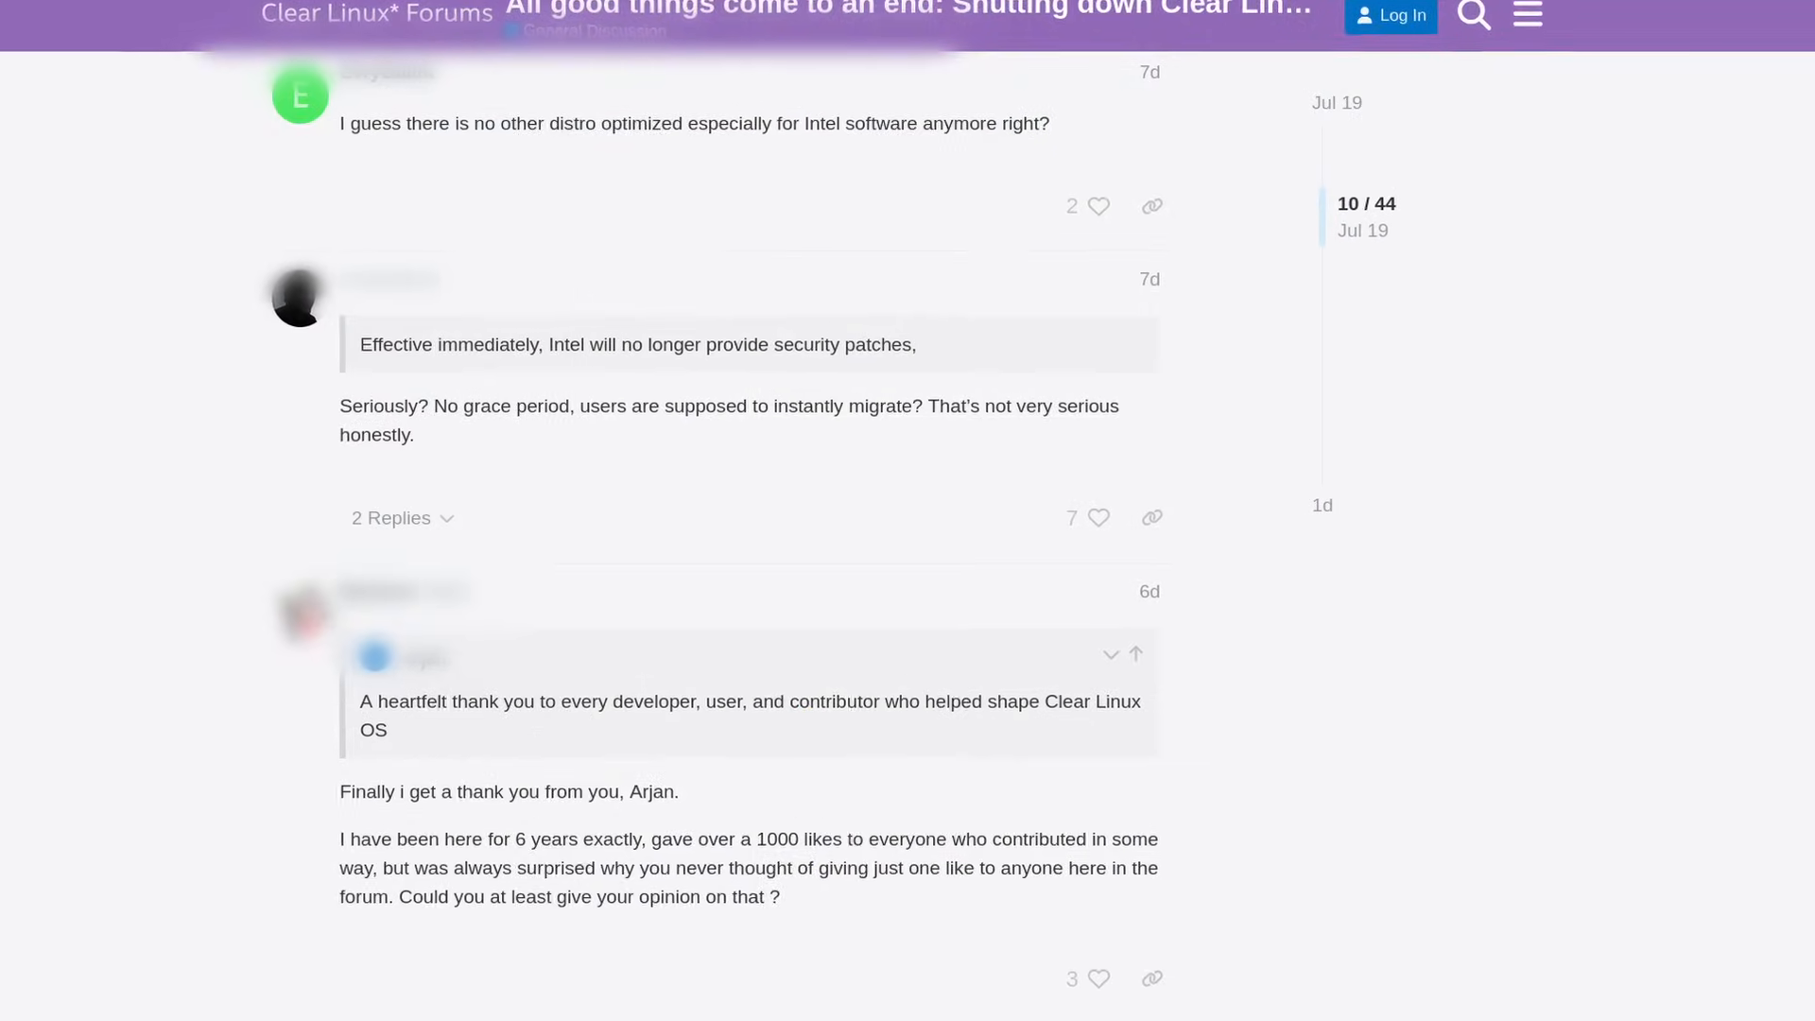
- Scroll through the replies of the 'Shutting down Clear Linux' forum thread
{"action": "scroll", "scroll_direction": "down", "scroll_amount": 3}
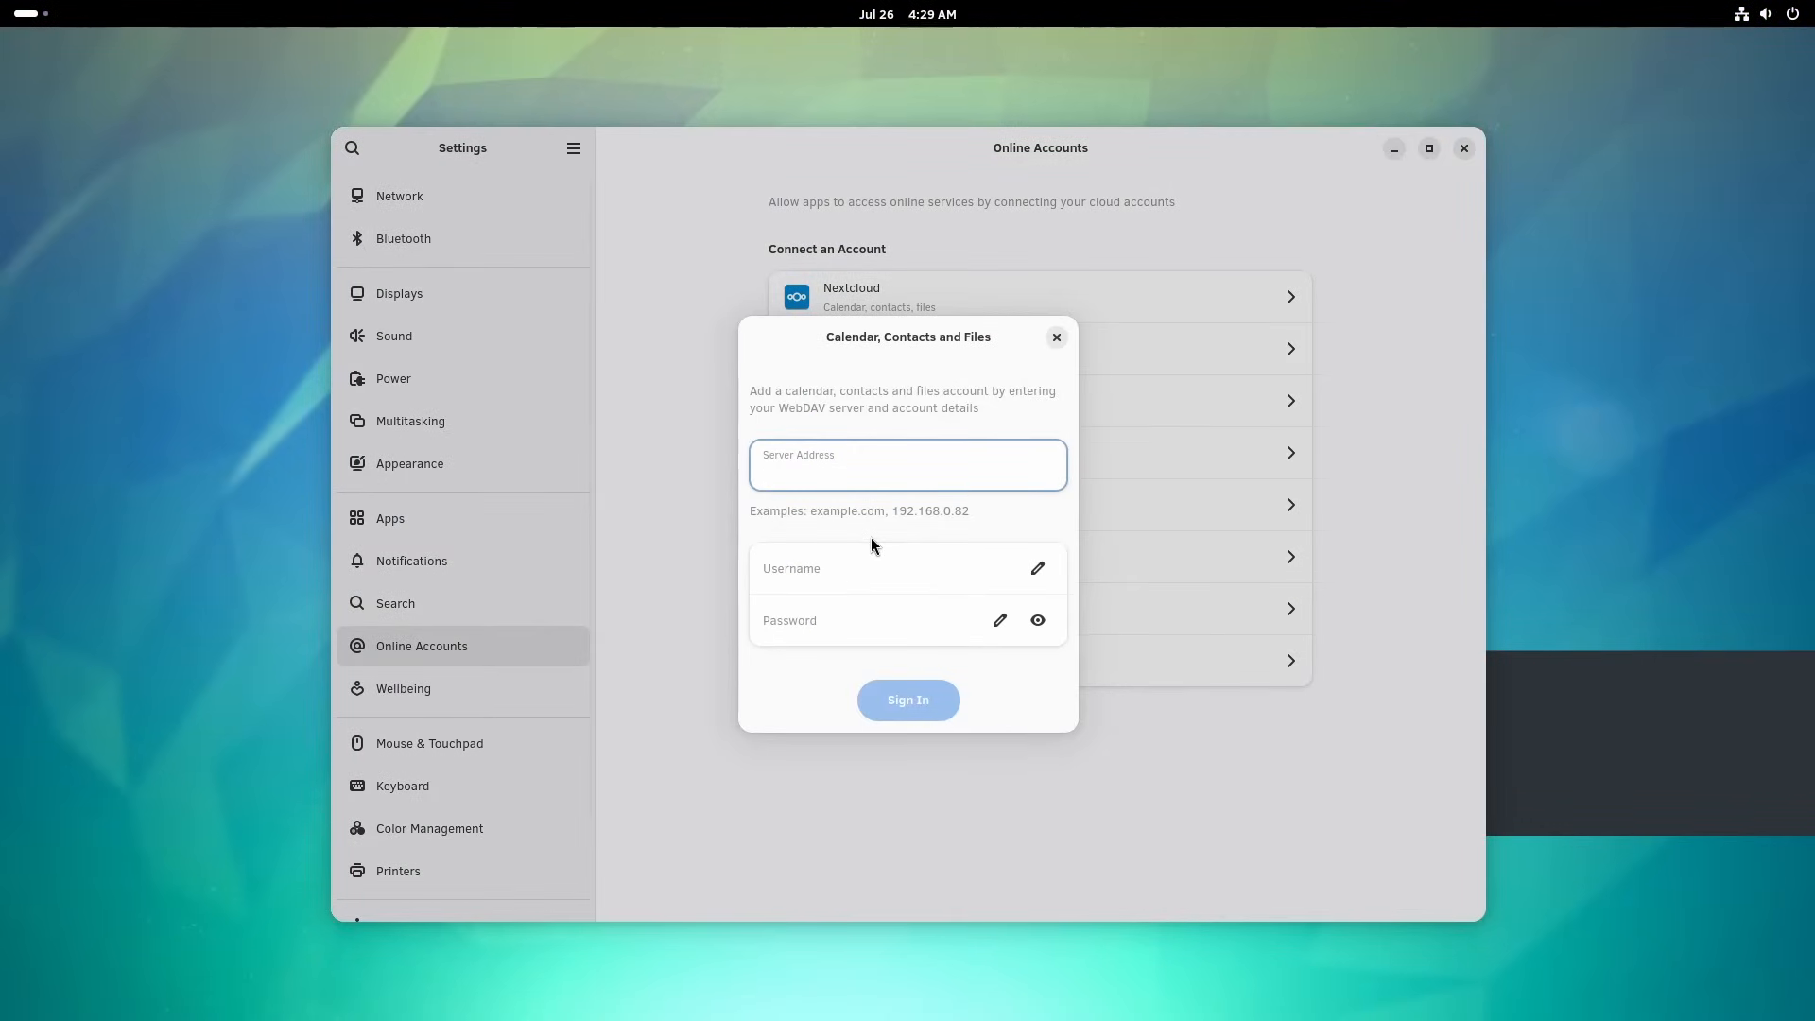
- Close the WebDAV sign-in form, toggle Wellbeing's Screen Time Limit on and off, ending on Mouse & Touchpad
{"action": "left_click", "coordinate": [908, 569]}
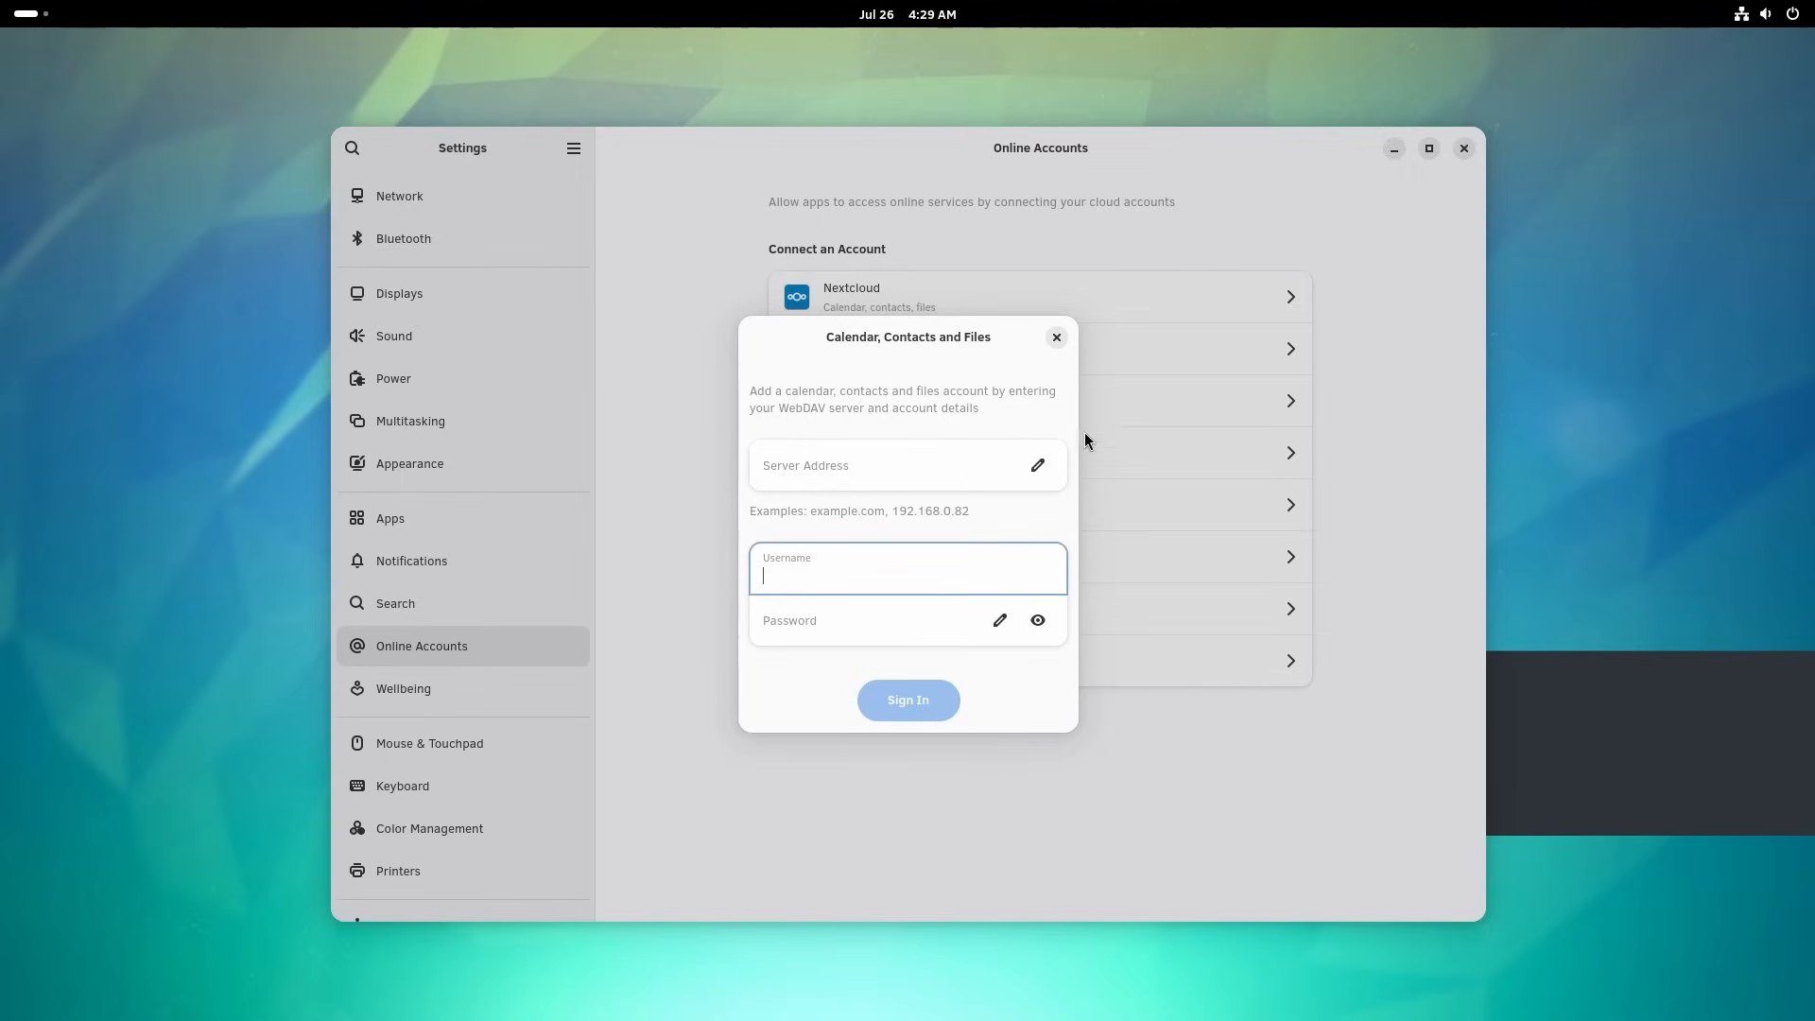
{"action": "left_click", "coordinate": [1056, 336]}
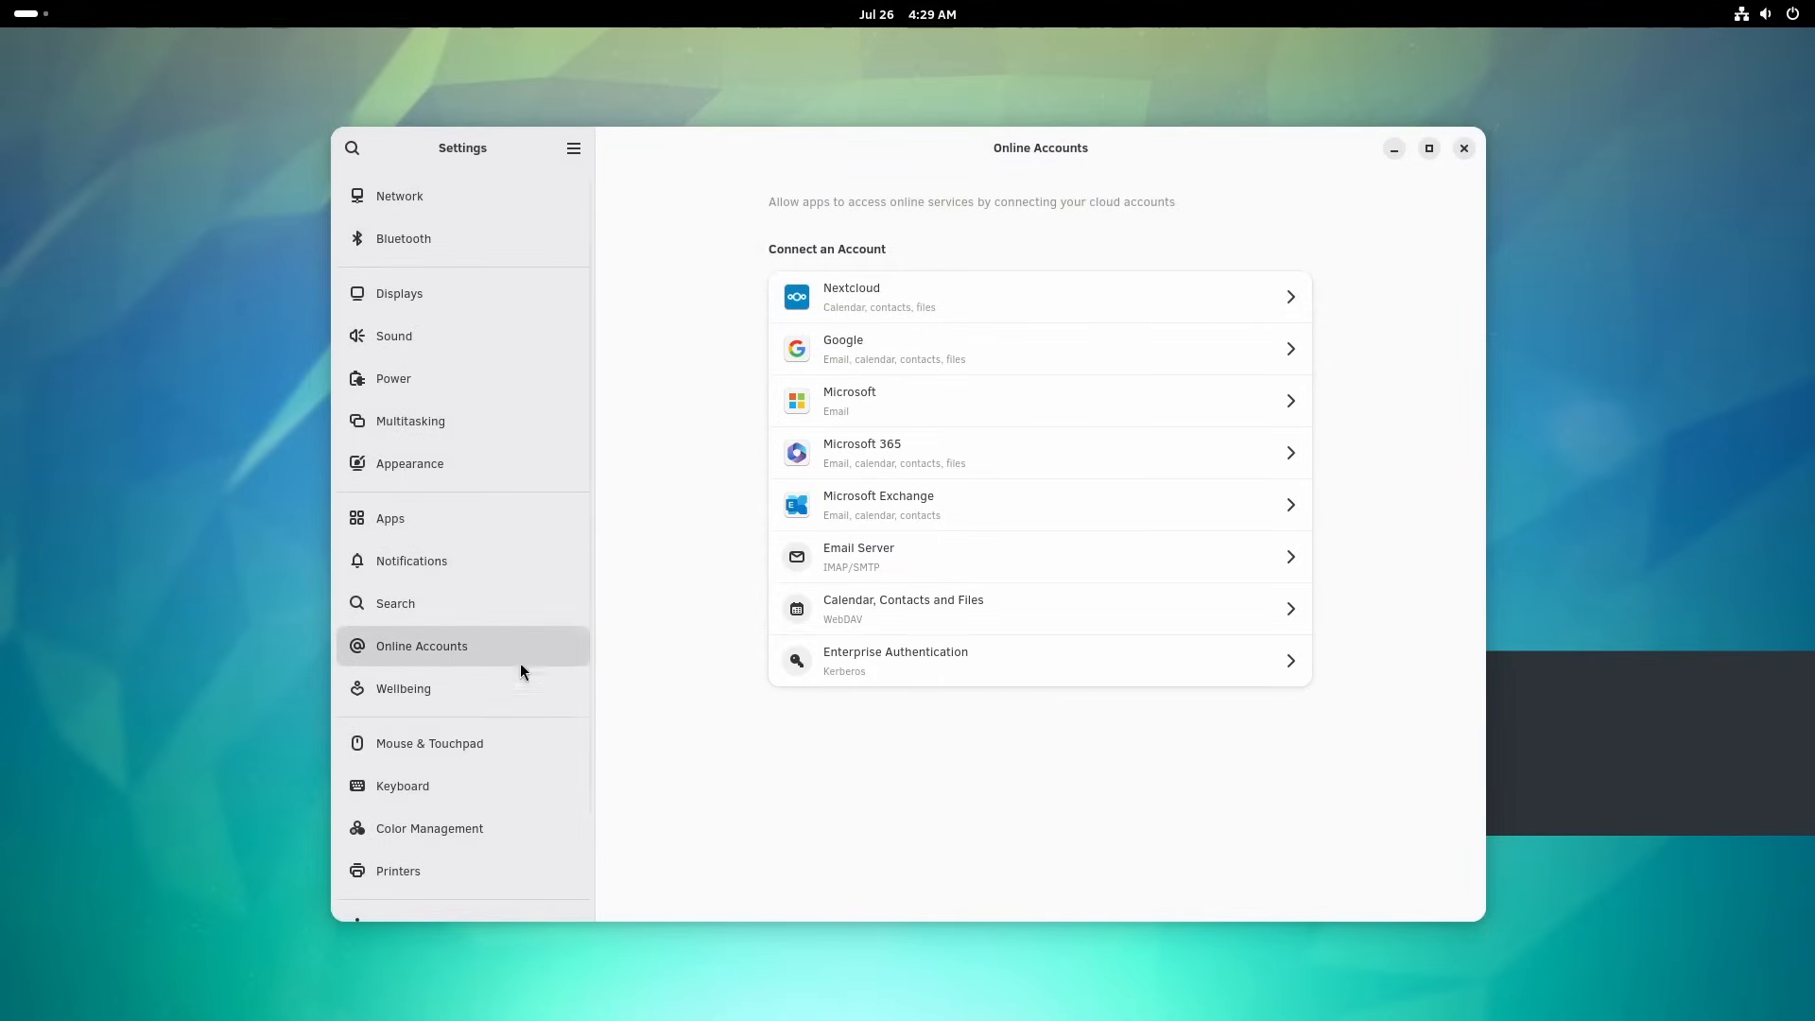
{"action": "left_click", "coordinate": [402, 688]}
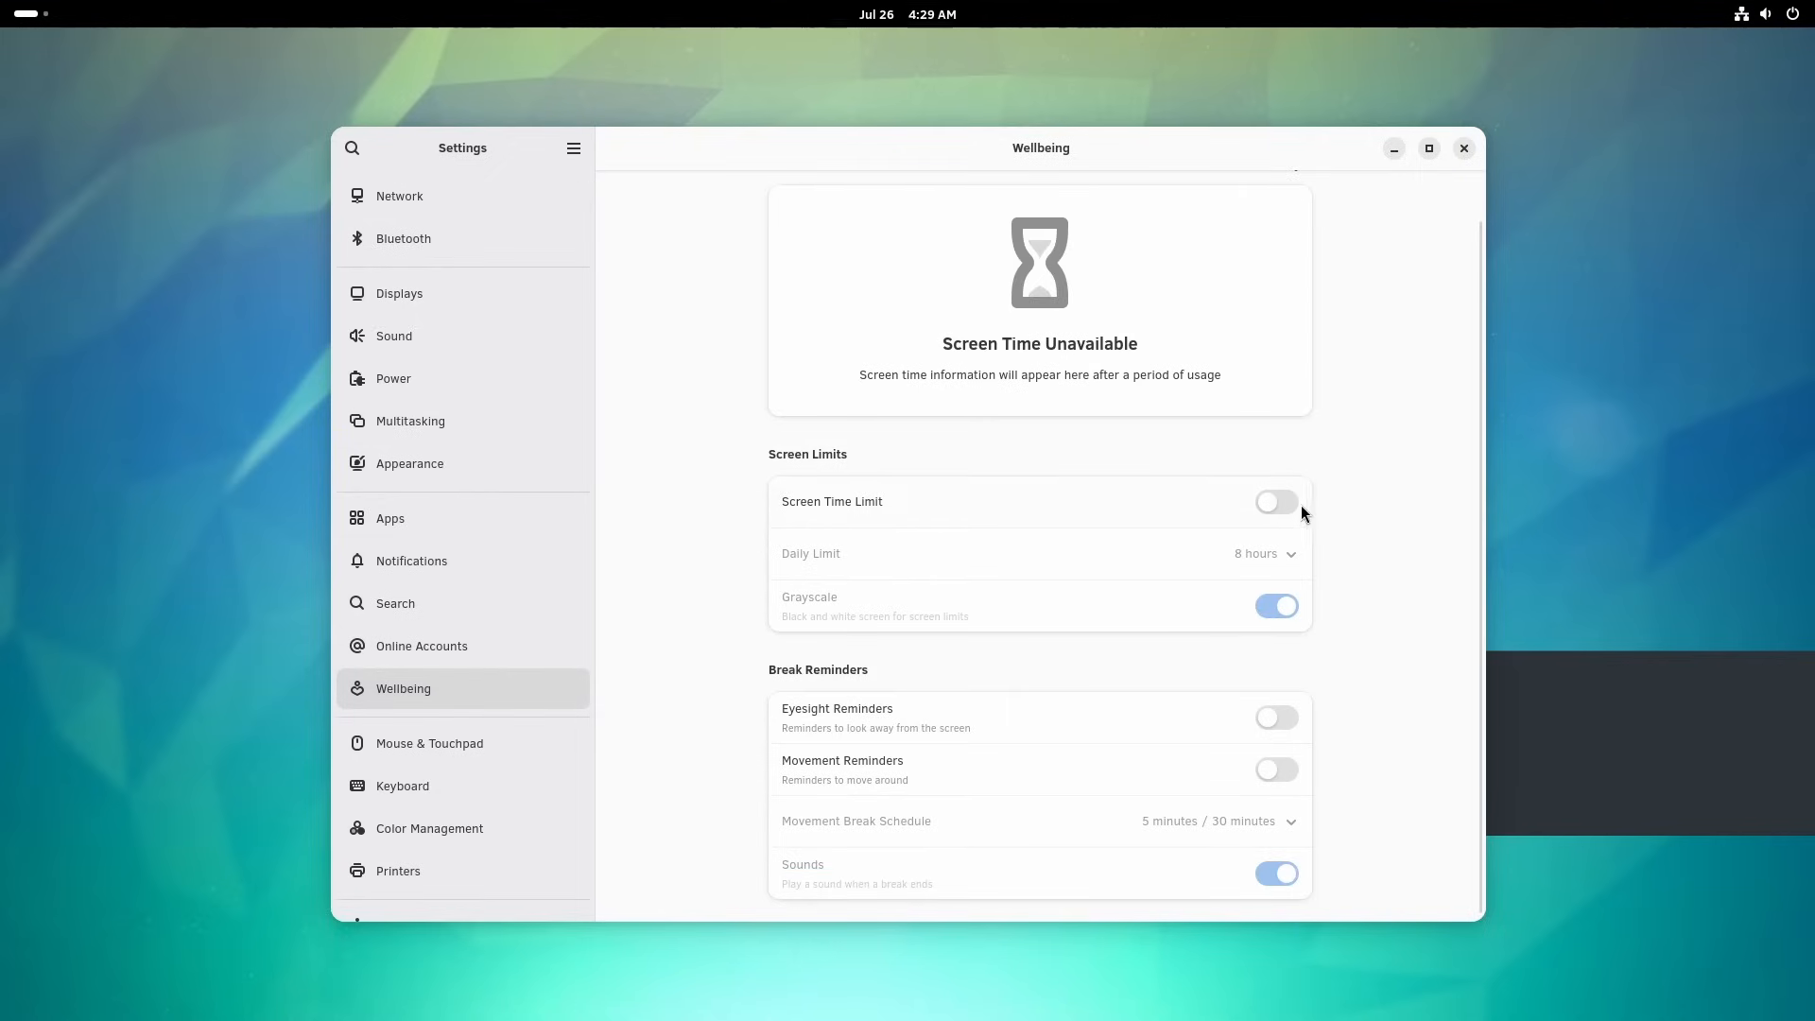
{"action": "left_click", "coordinate": [1276, 501]}
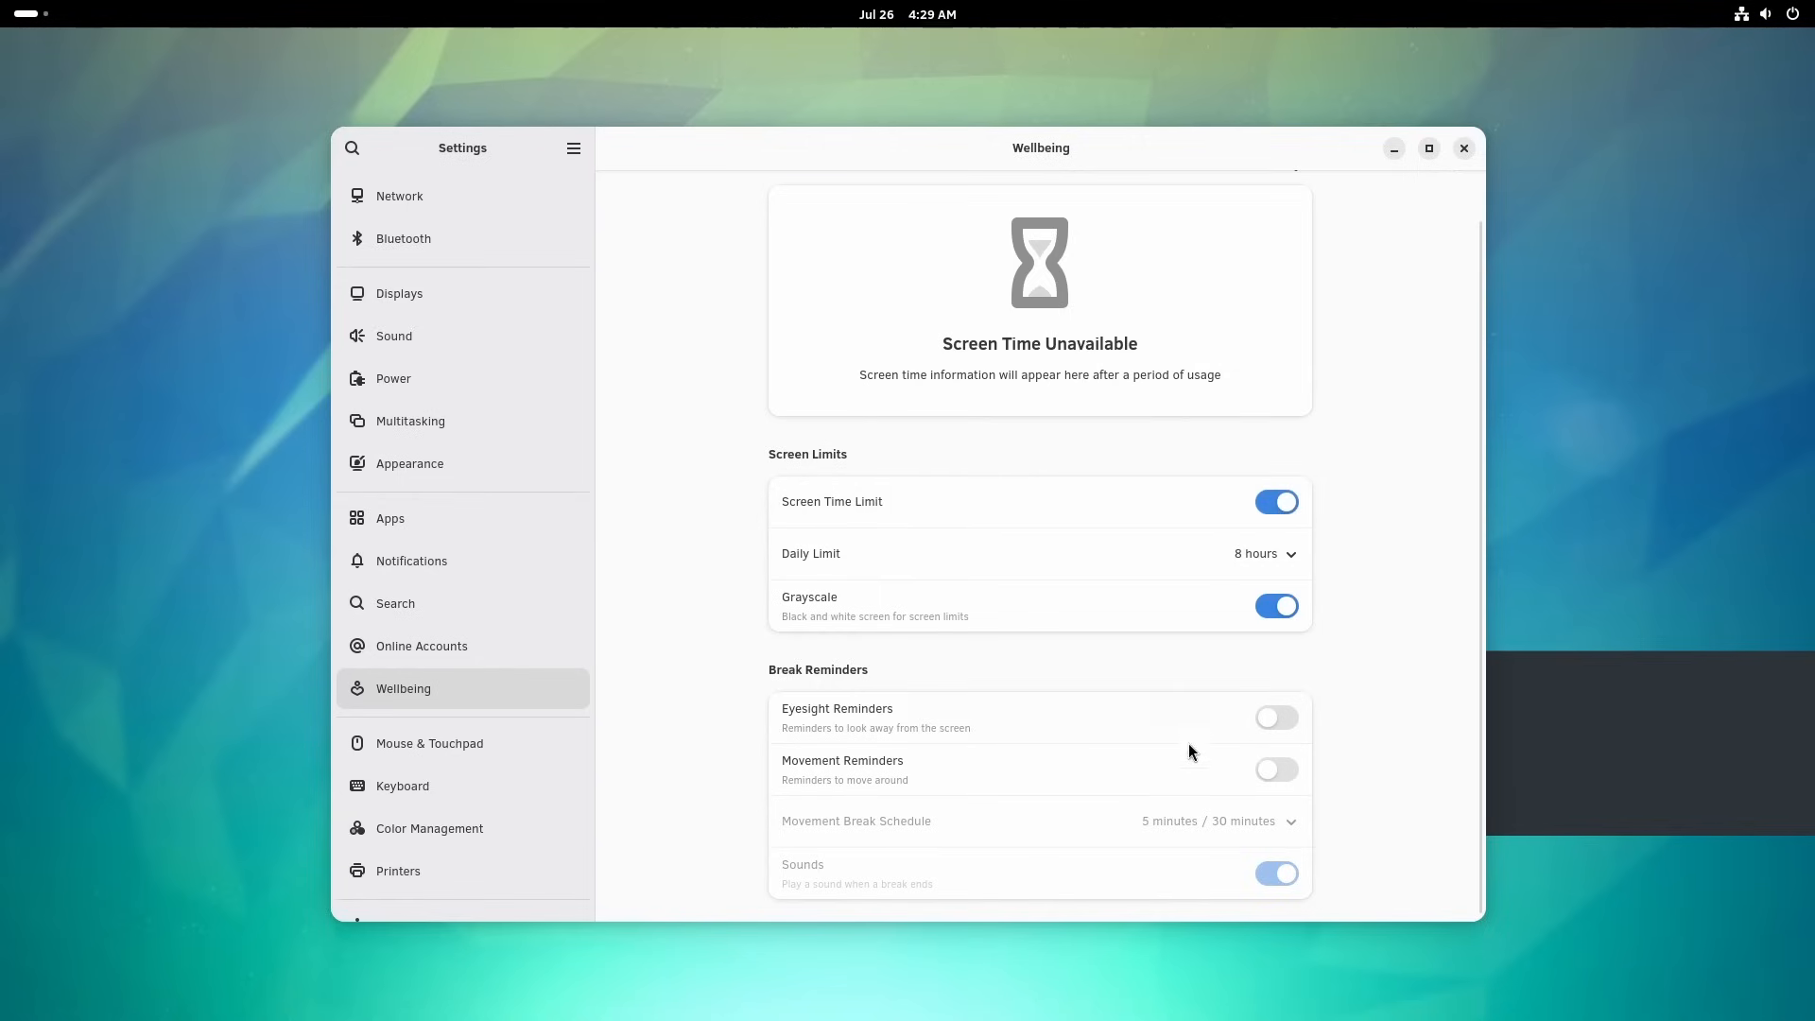
{"action": "left_click", "coordinate": [1276, 501]}
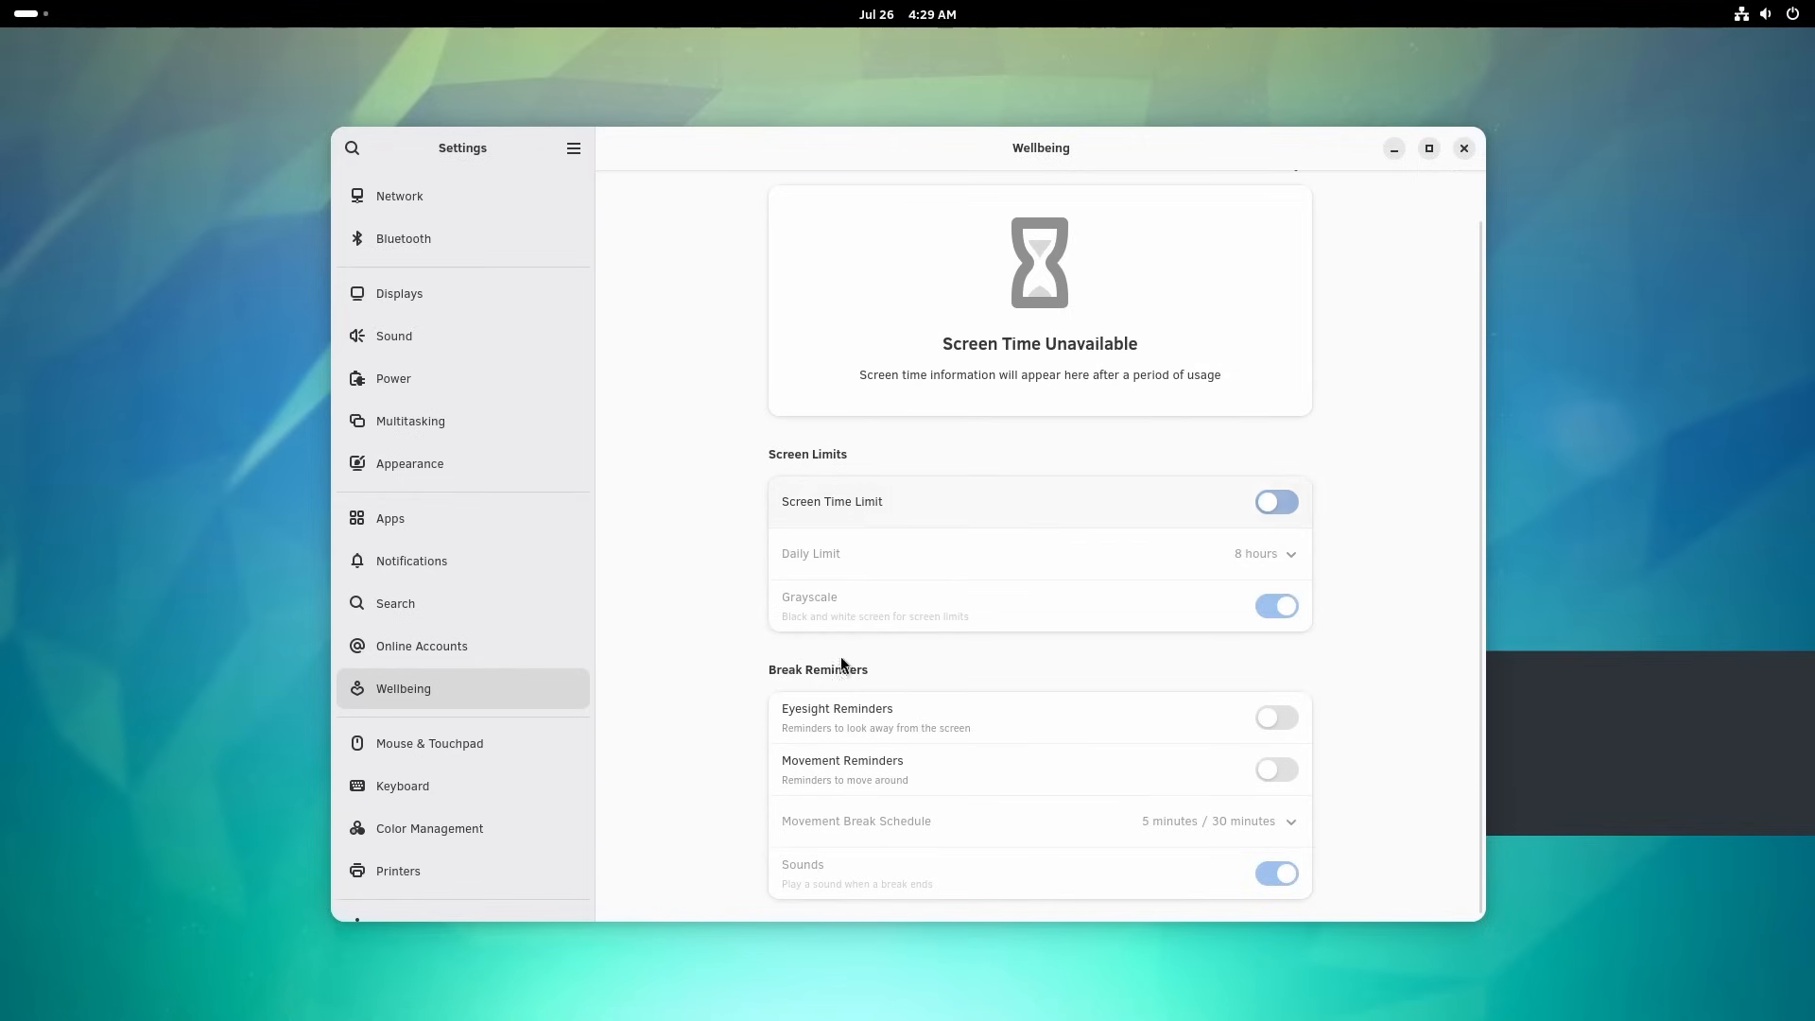
{"action": "left_click", "coordinate": [429, 742]}
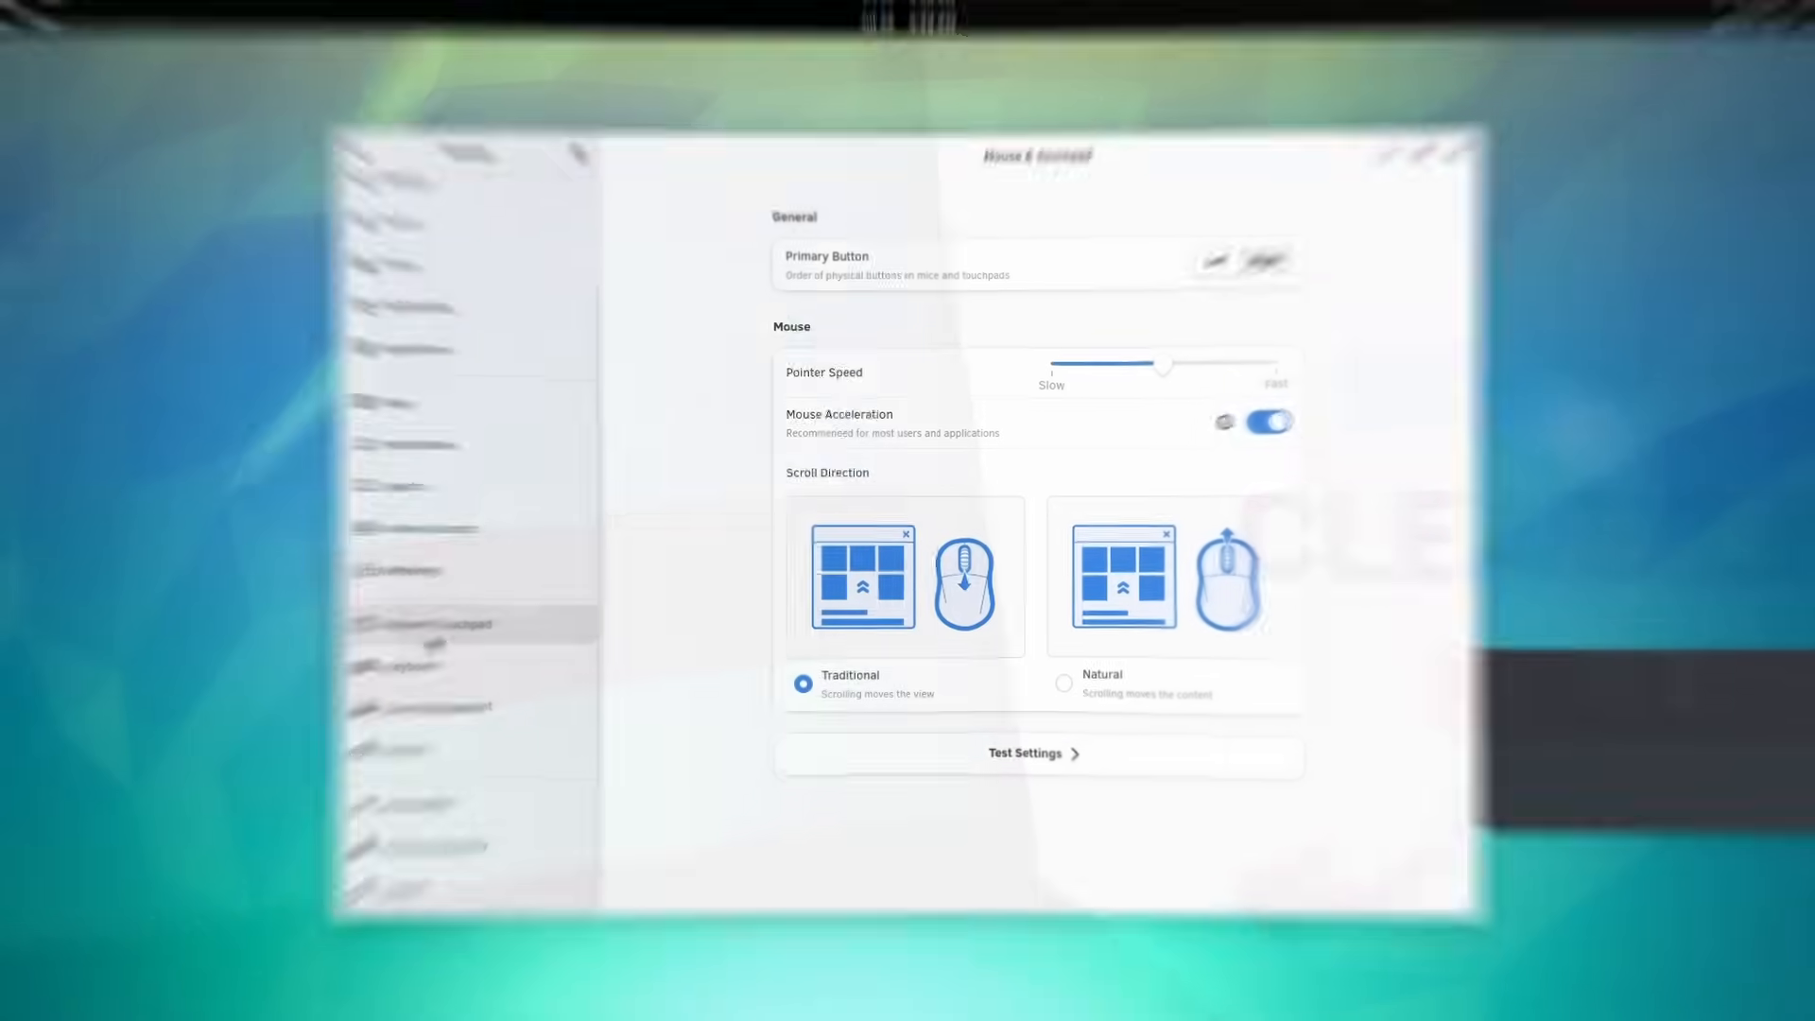
- Visit the Keyboard, Color Management, Printers and Accessibility pages, entering the Seeing options
{"action": "left_click", "coordinate": [403, 668]}
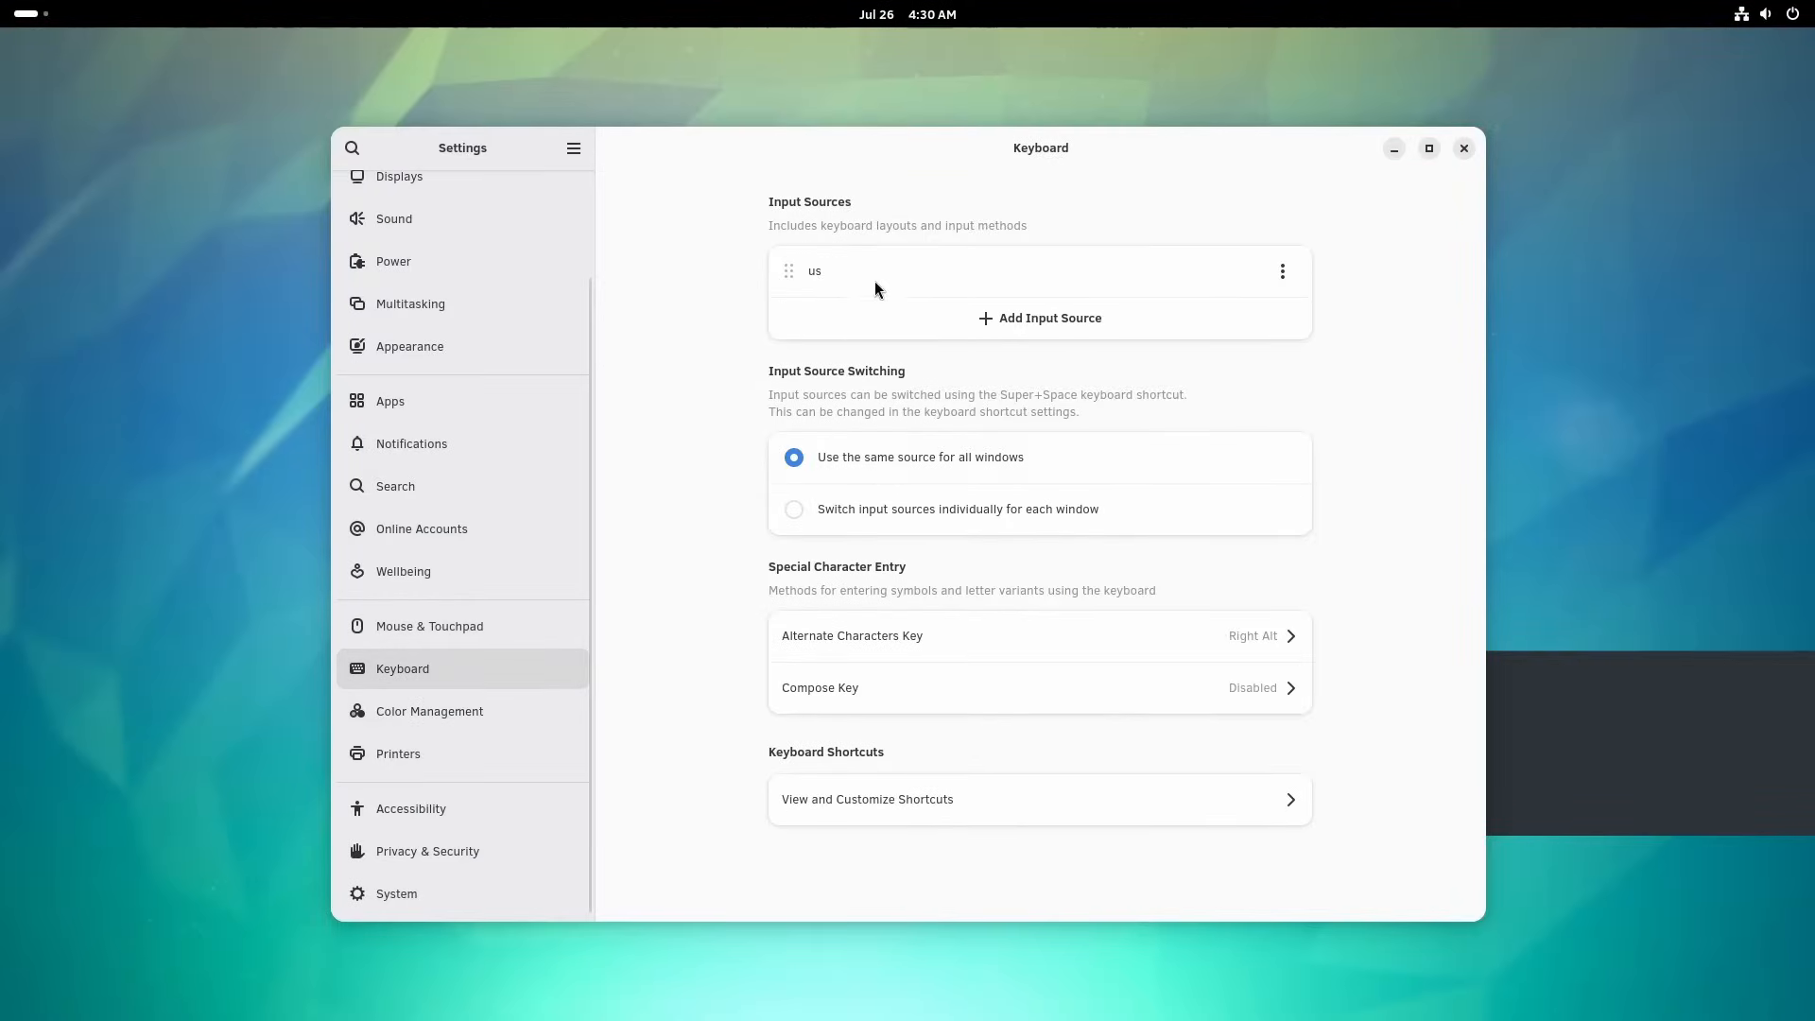
{"action": "mouse_move", "coordinate": [452, 711]}
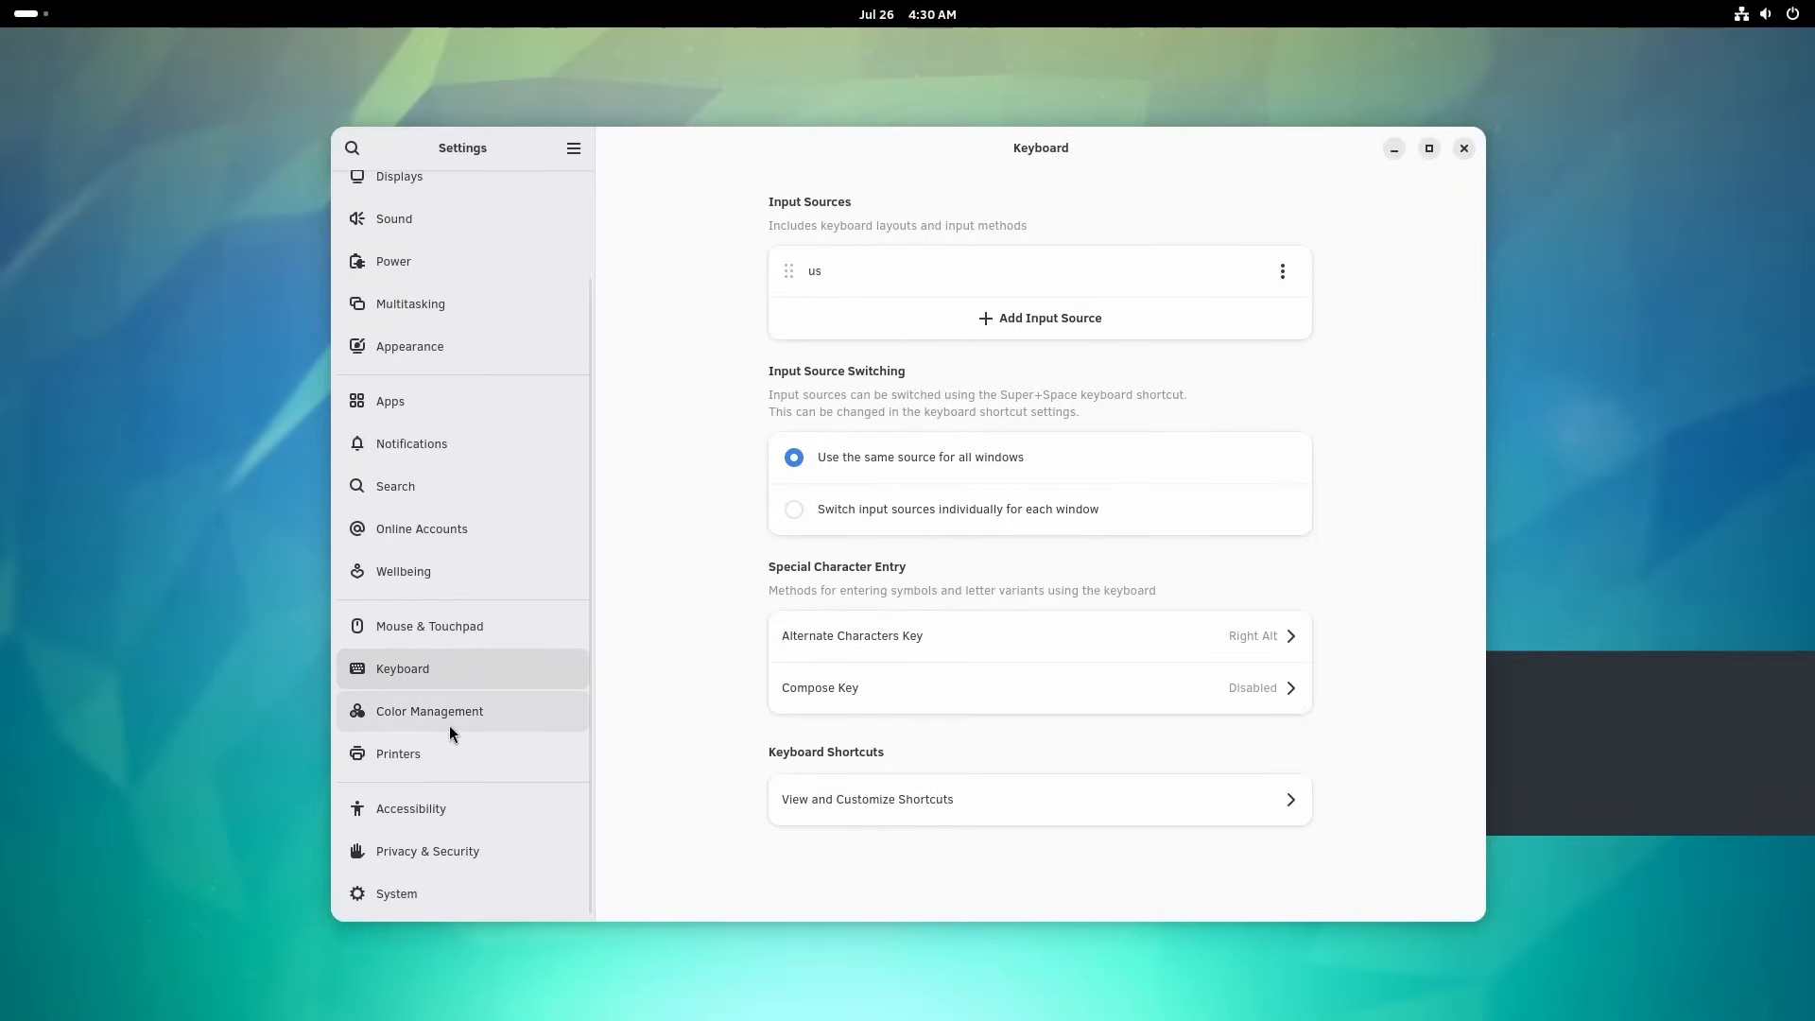
{"action": "left_click", "coordinate": [429, 711]}
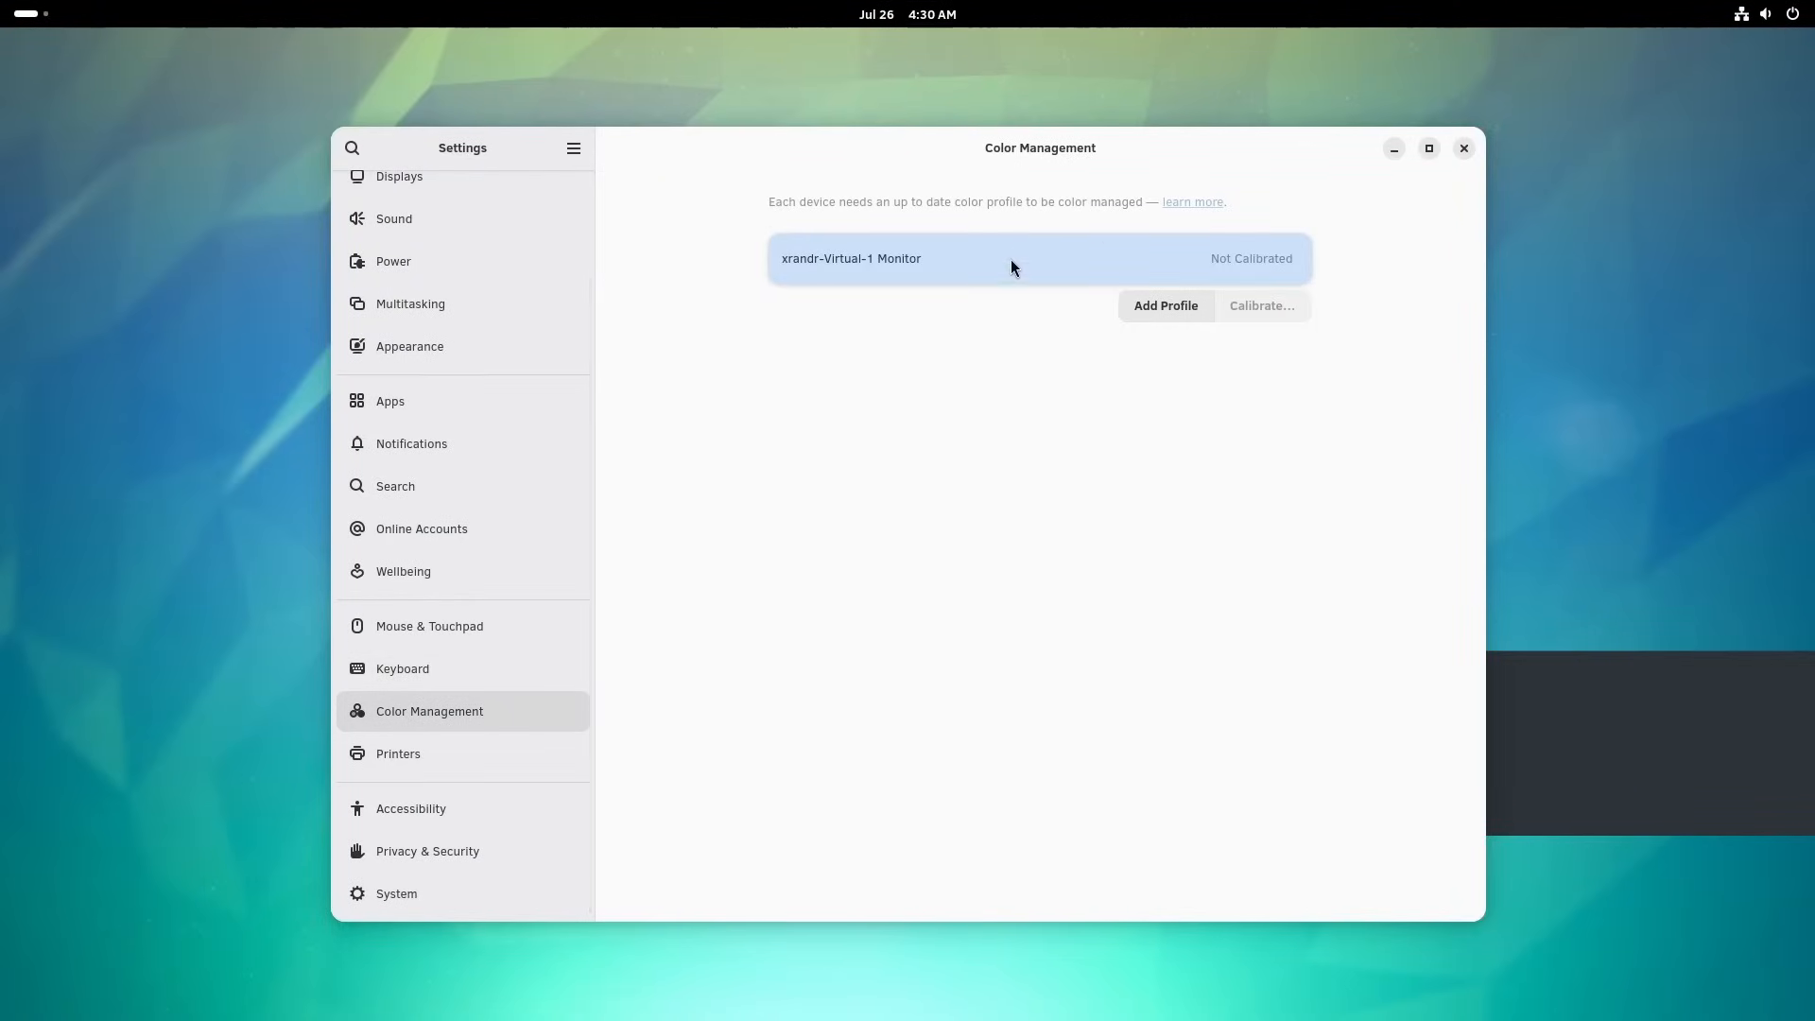
{"action": "left_click", "coordinate": [399, 755]}
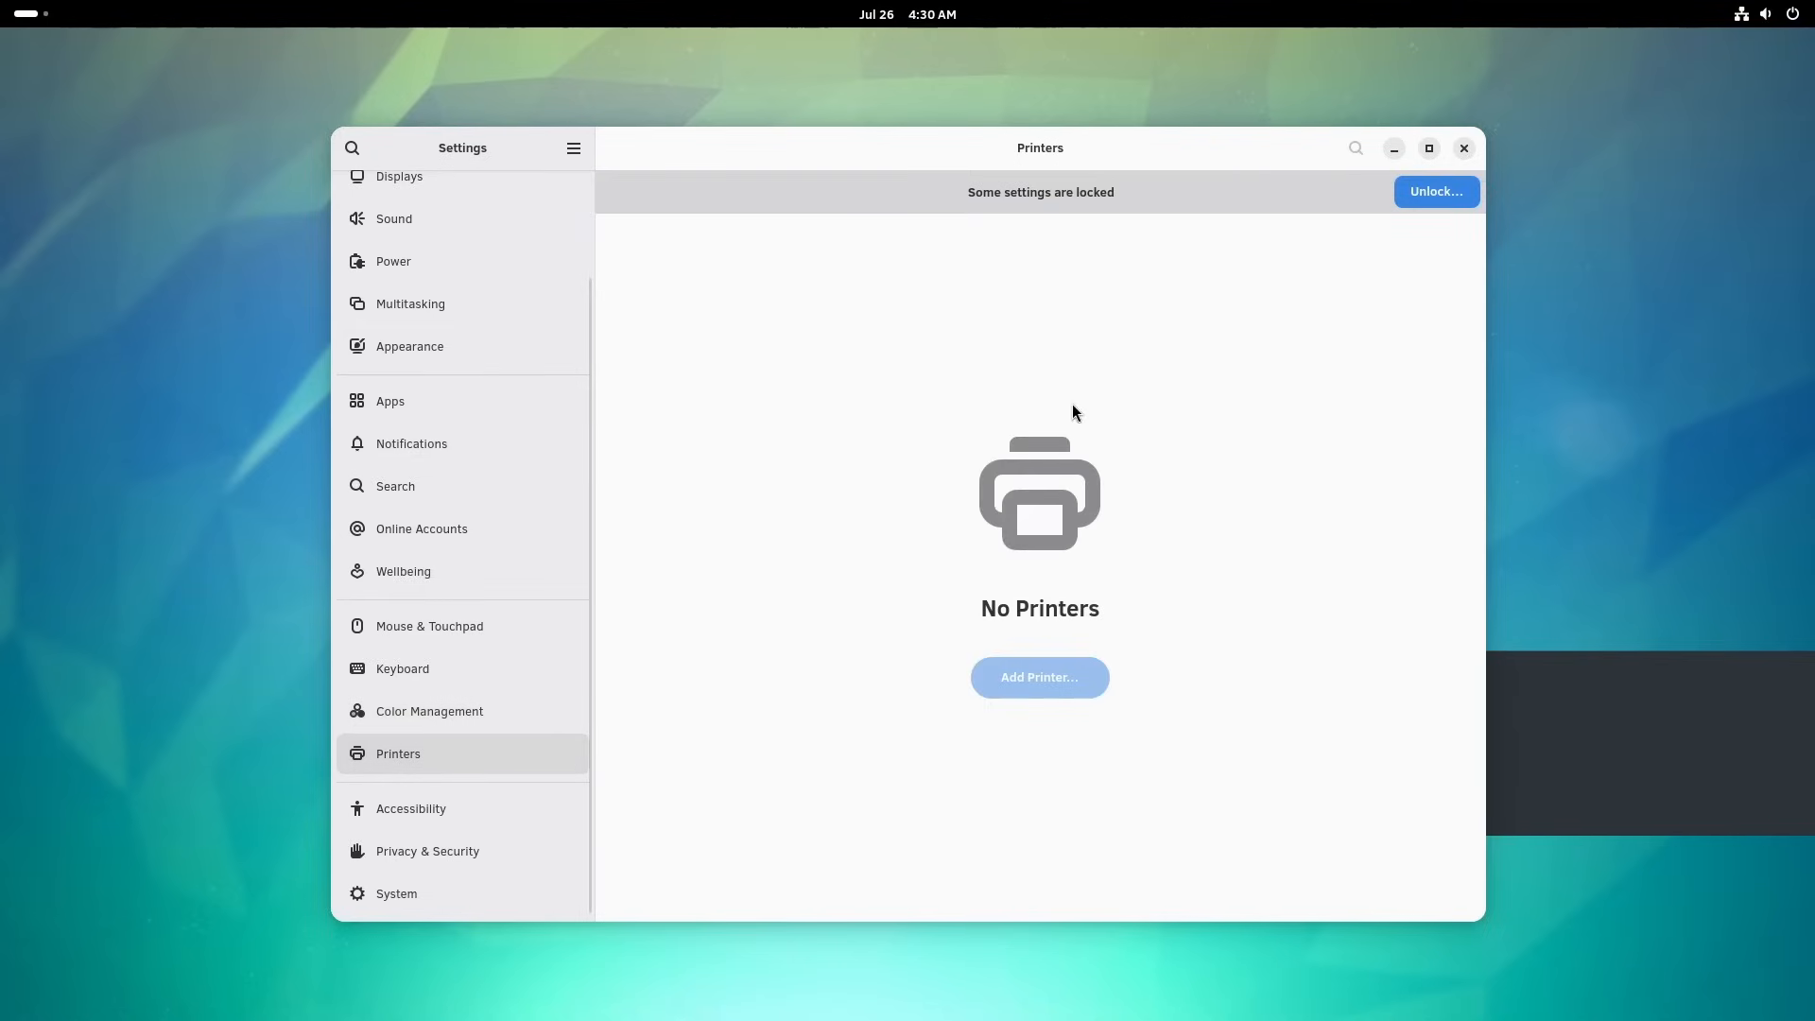
{"action": "left_click", "coordinate": [410, 808]}
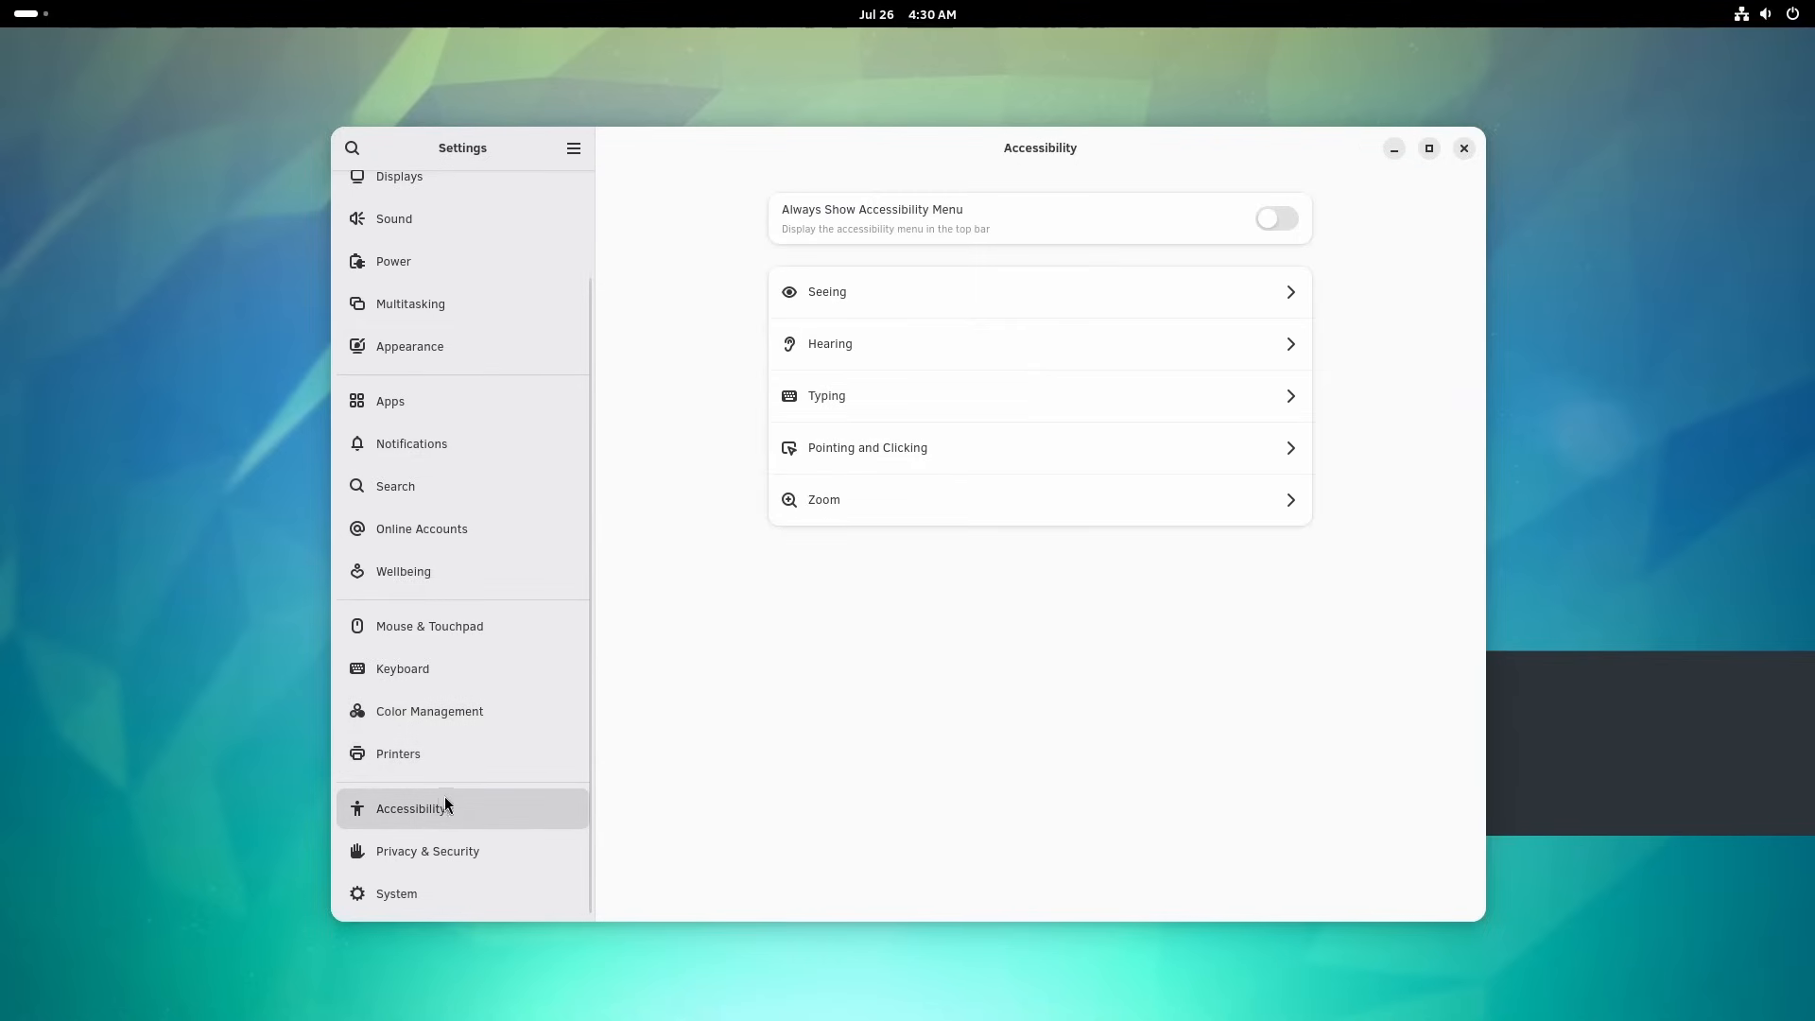
{"action": "left_click", "coordinate": [826, 291]}
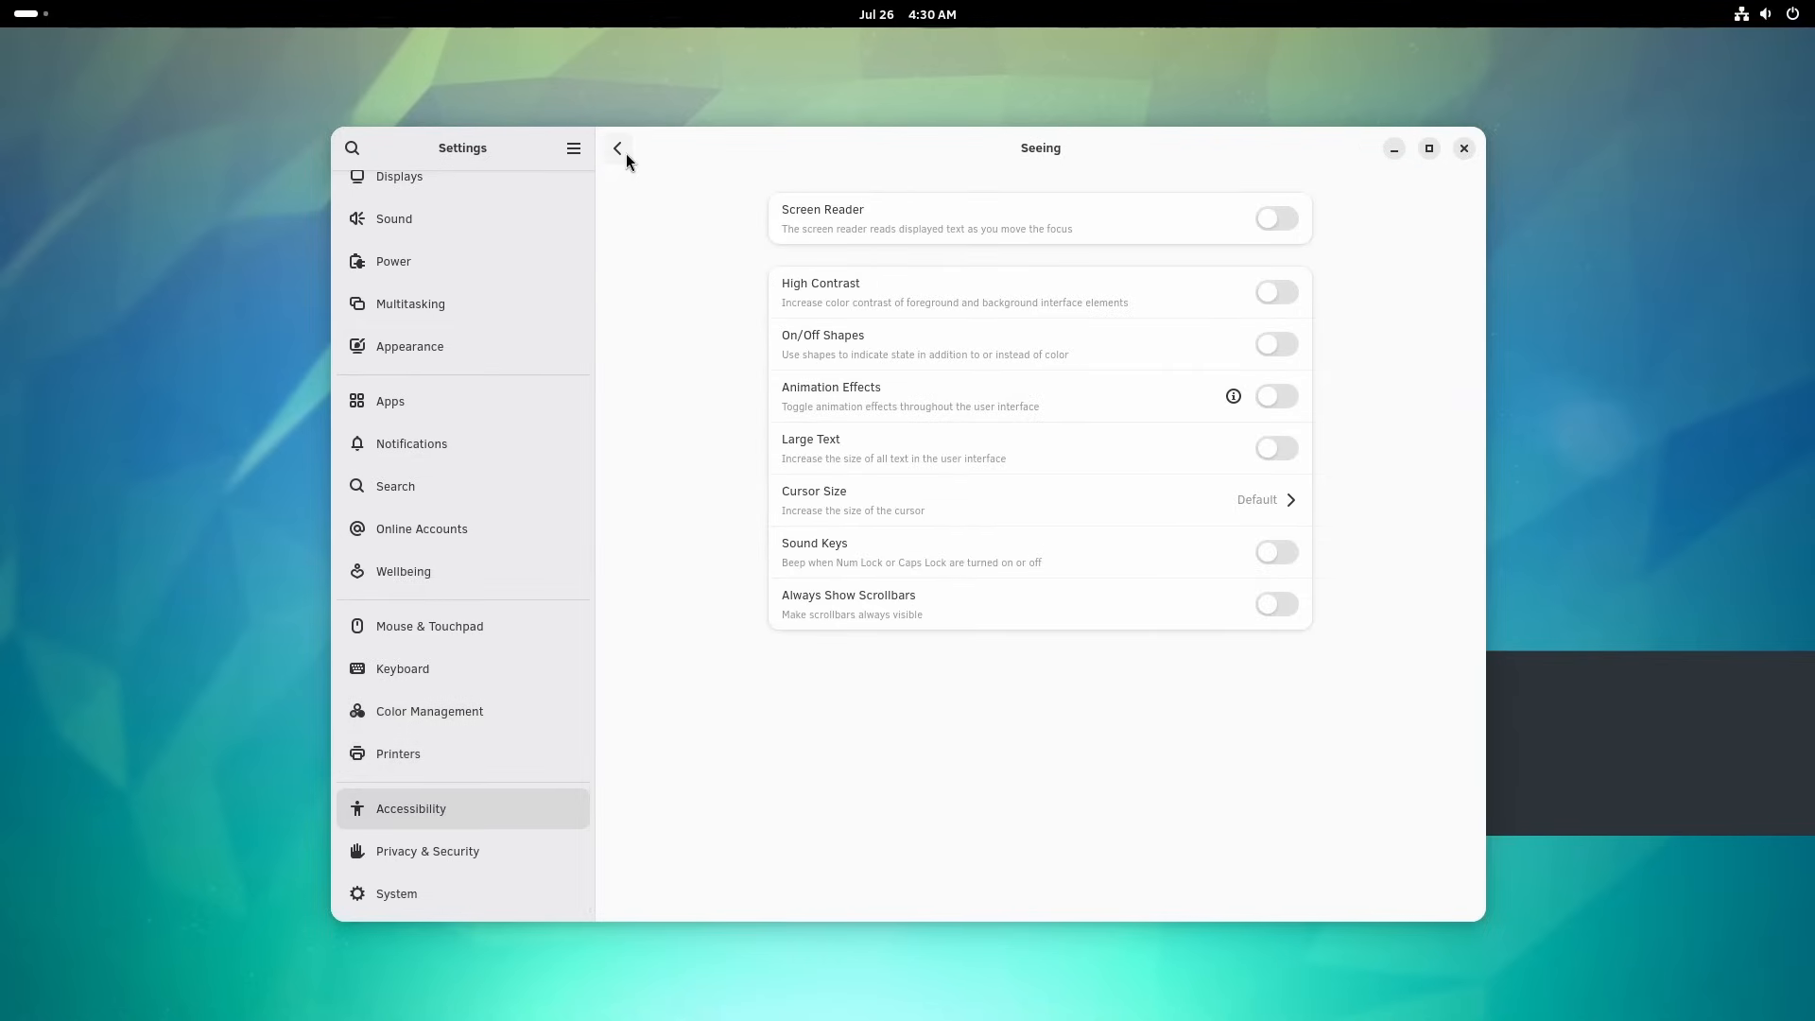
- Back out of the accessibility sub-pages and continue through Privacy & Security to the System page
{"action": "left_click", "coordinate": [618, 148]}
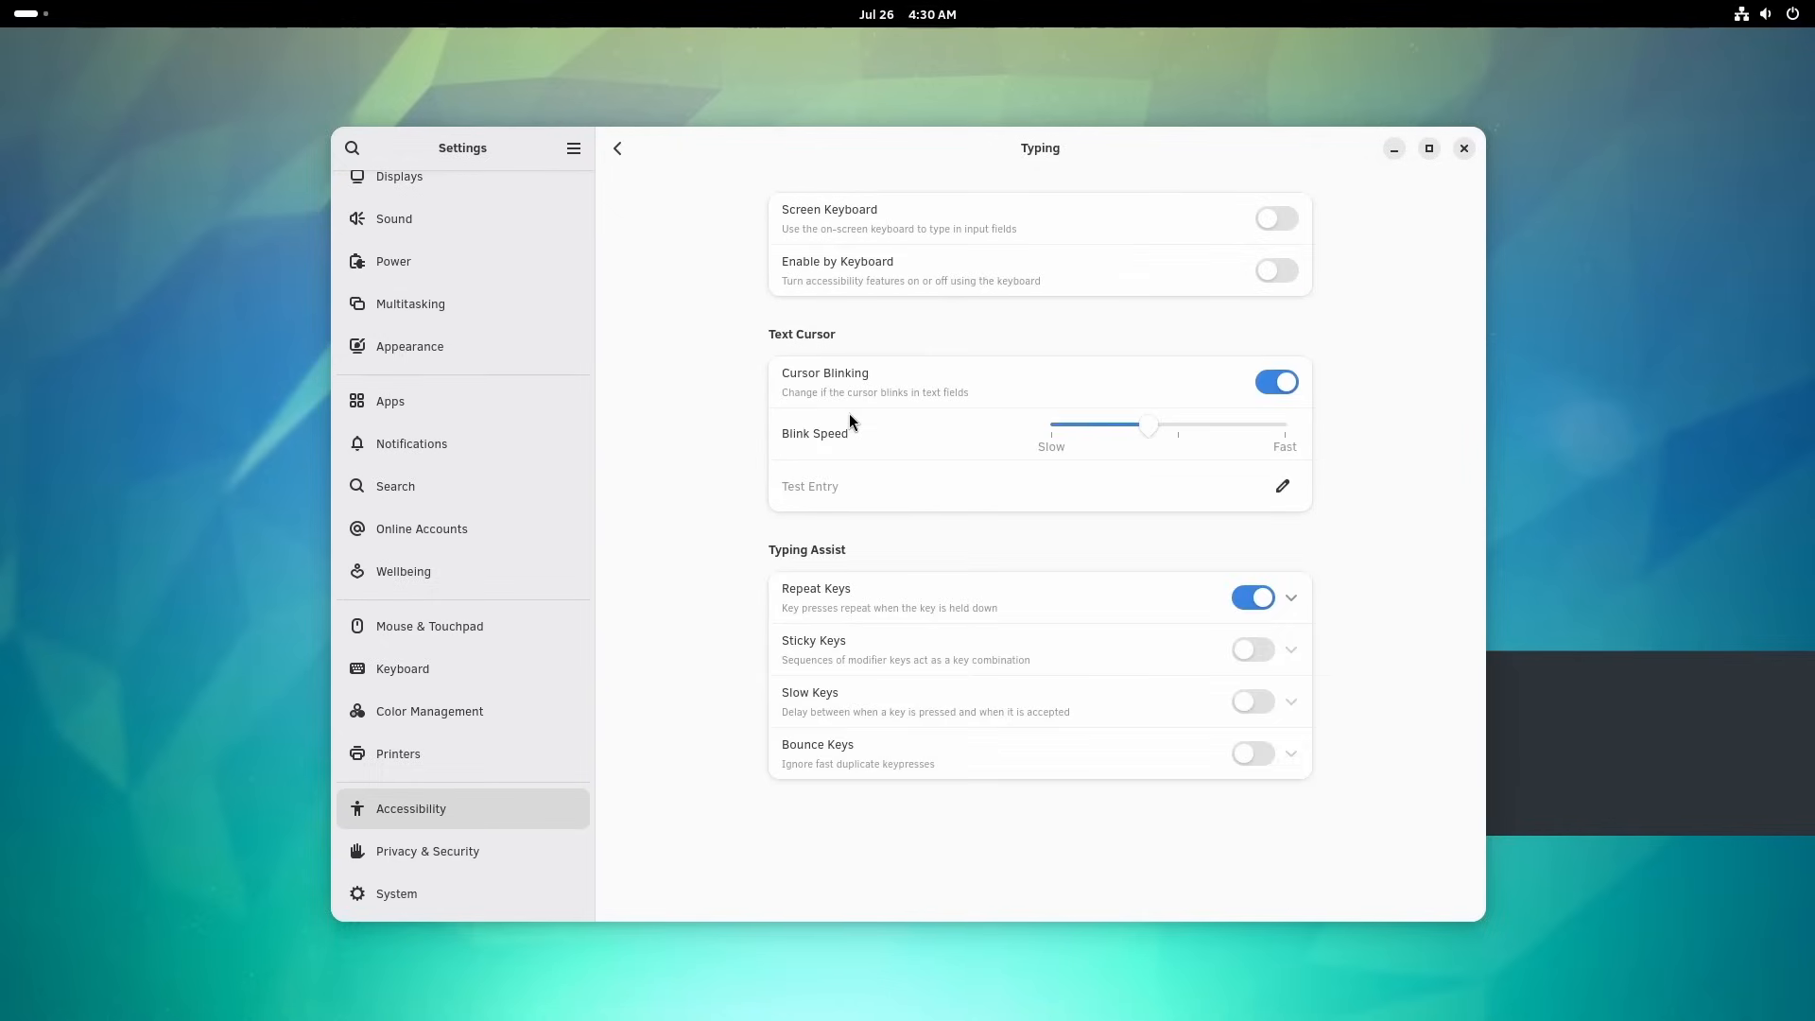
{"action": "left_click", "coordinate": [617, 148]}
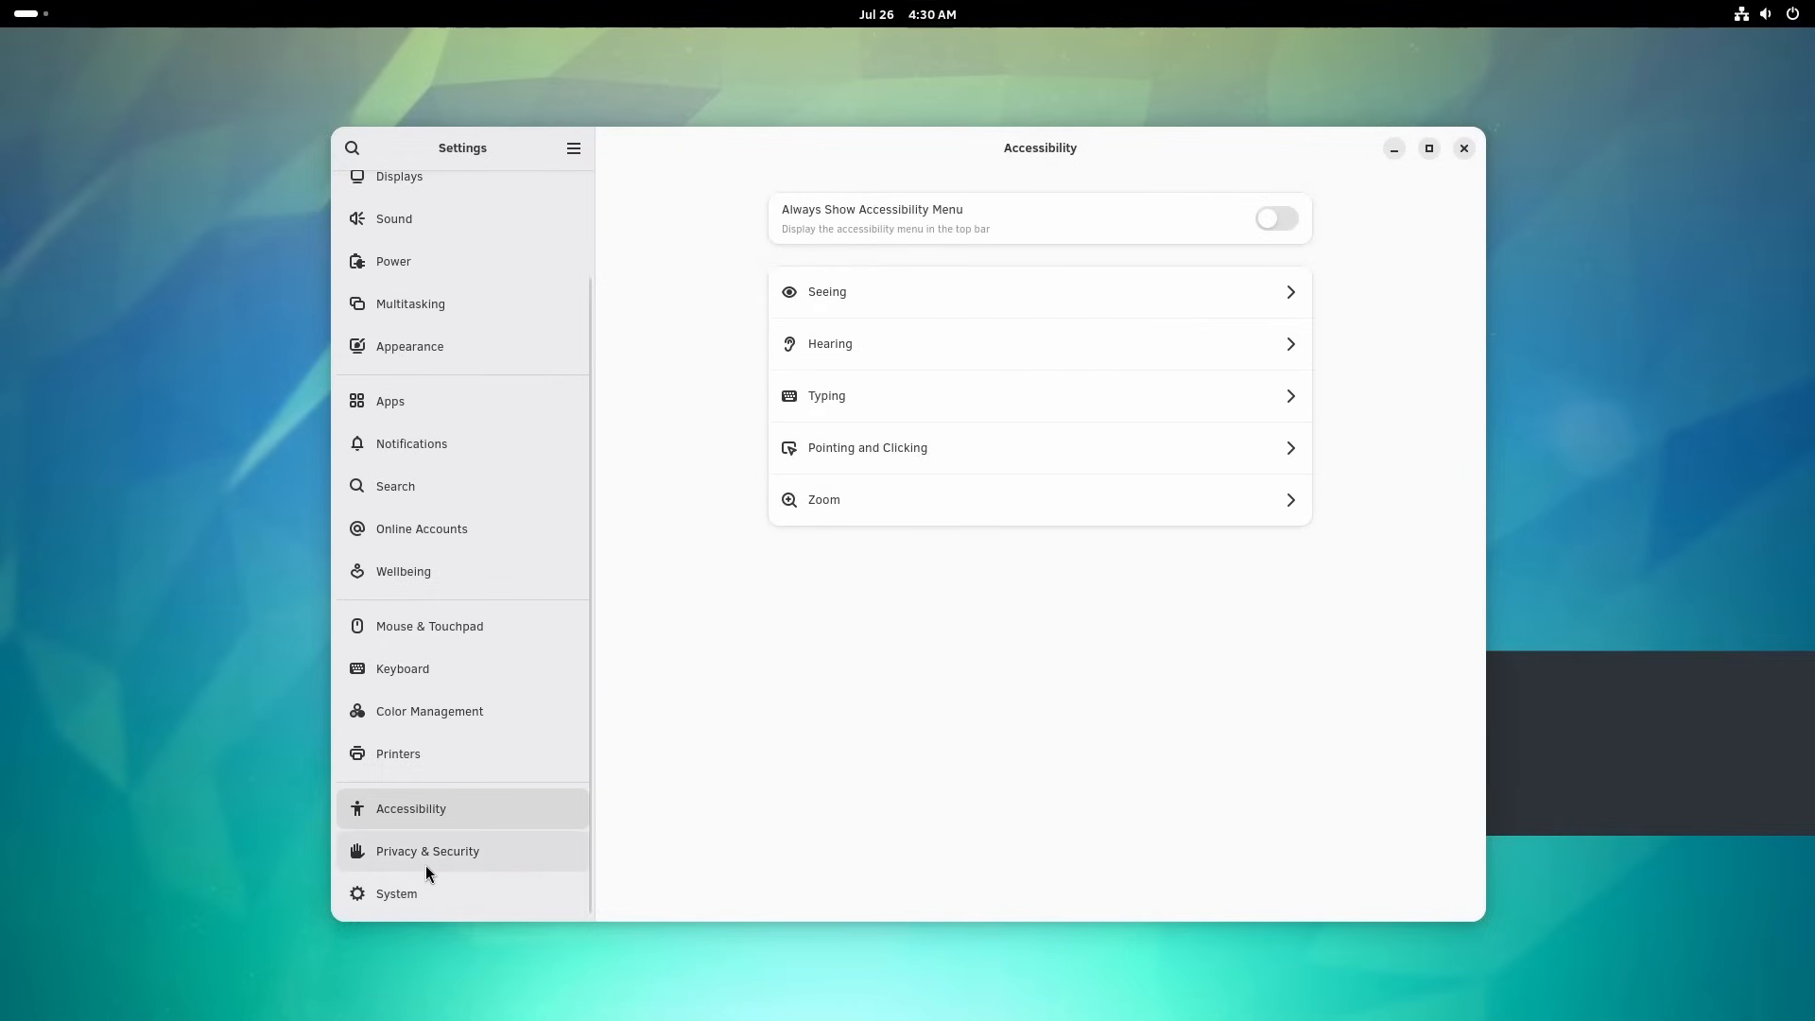
{"action": "left_click", "coordinate": [427, 851]}
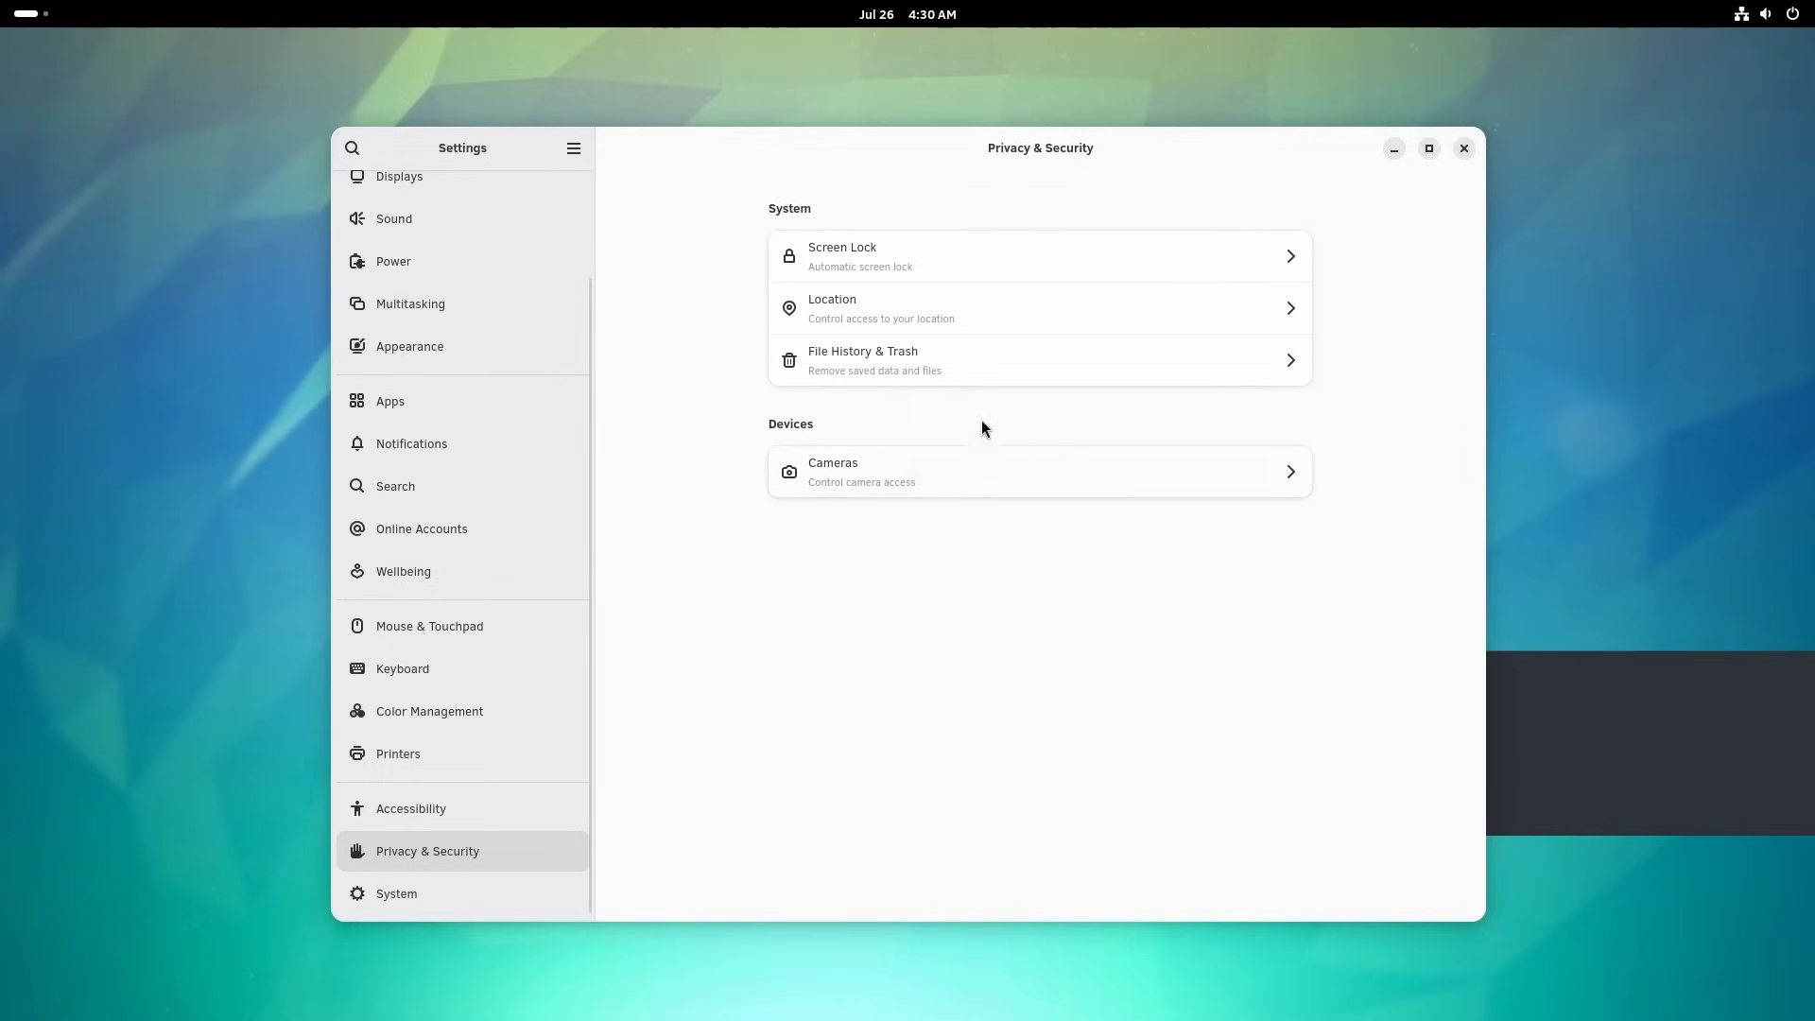
{"action": "left_click", "coordinate": [395, 893]}
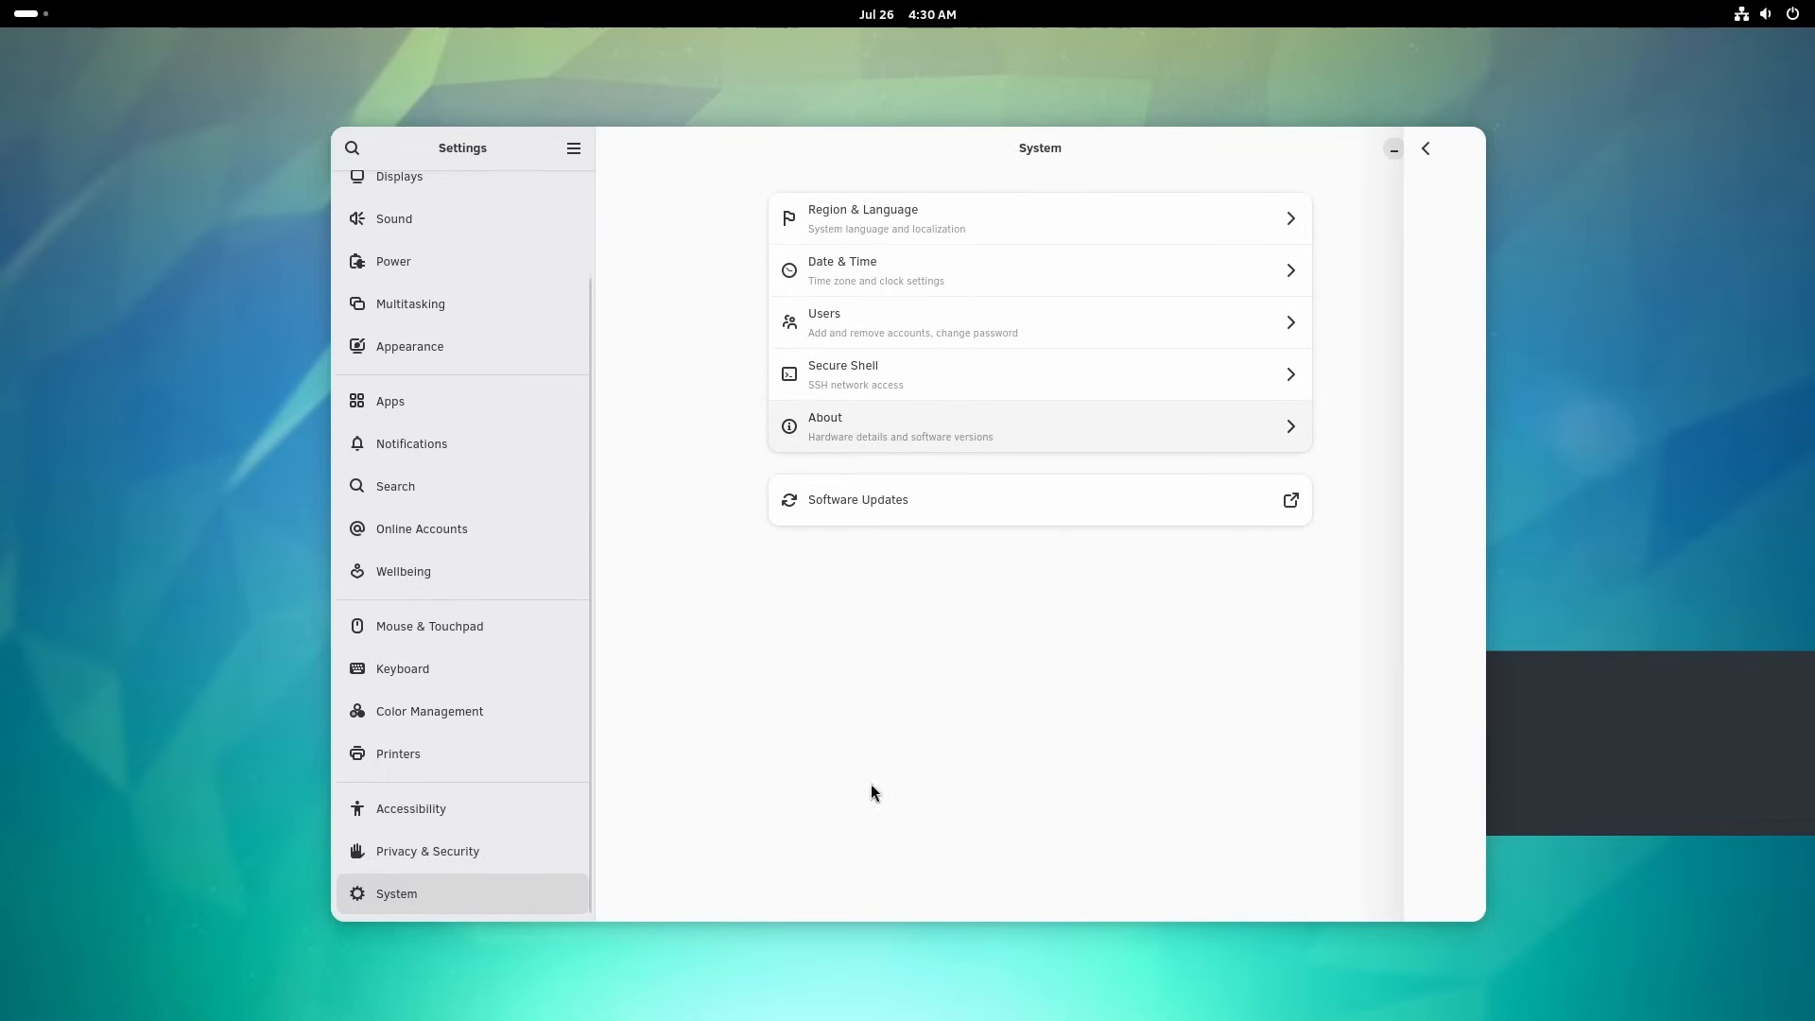
- Show the System Details listing hardware with Clear Linux OS build 43800 and its kernel
{"action": "left_click", "coordinate": [1038, 425]}
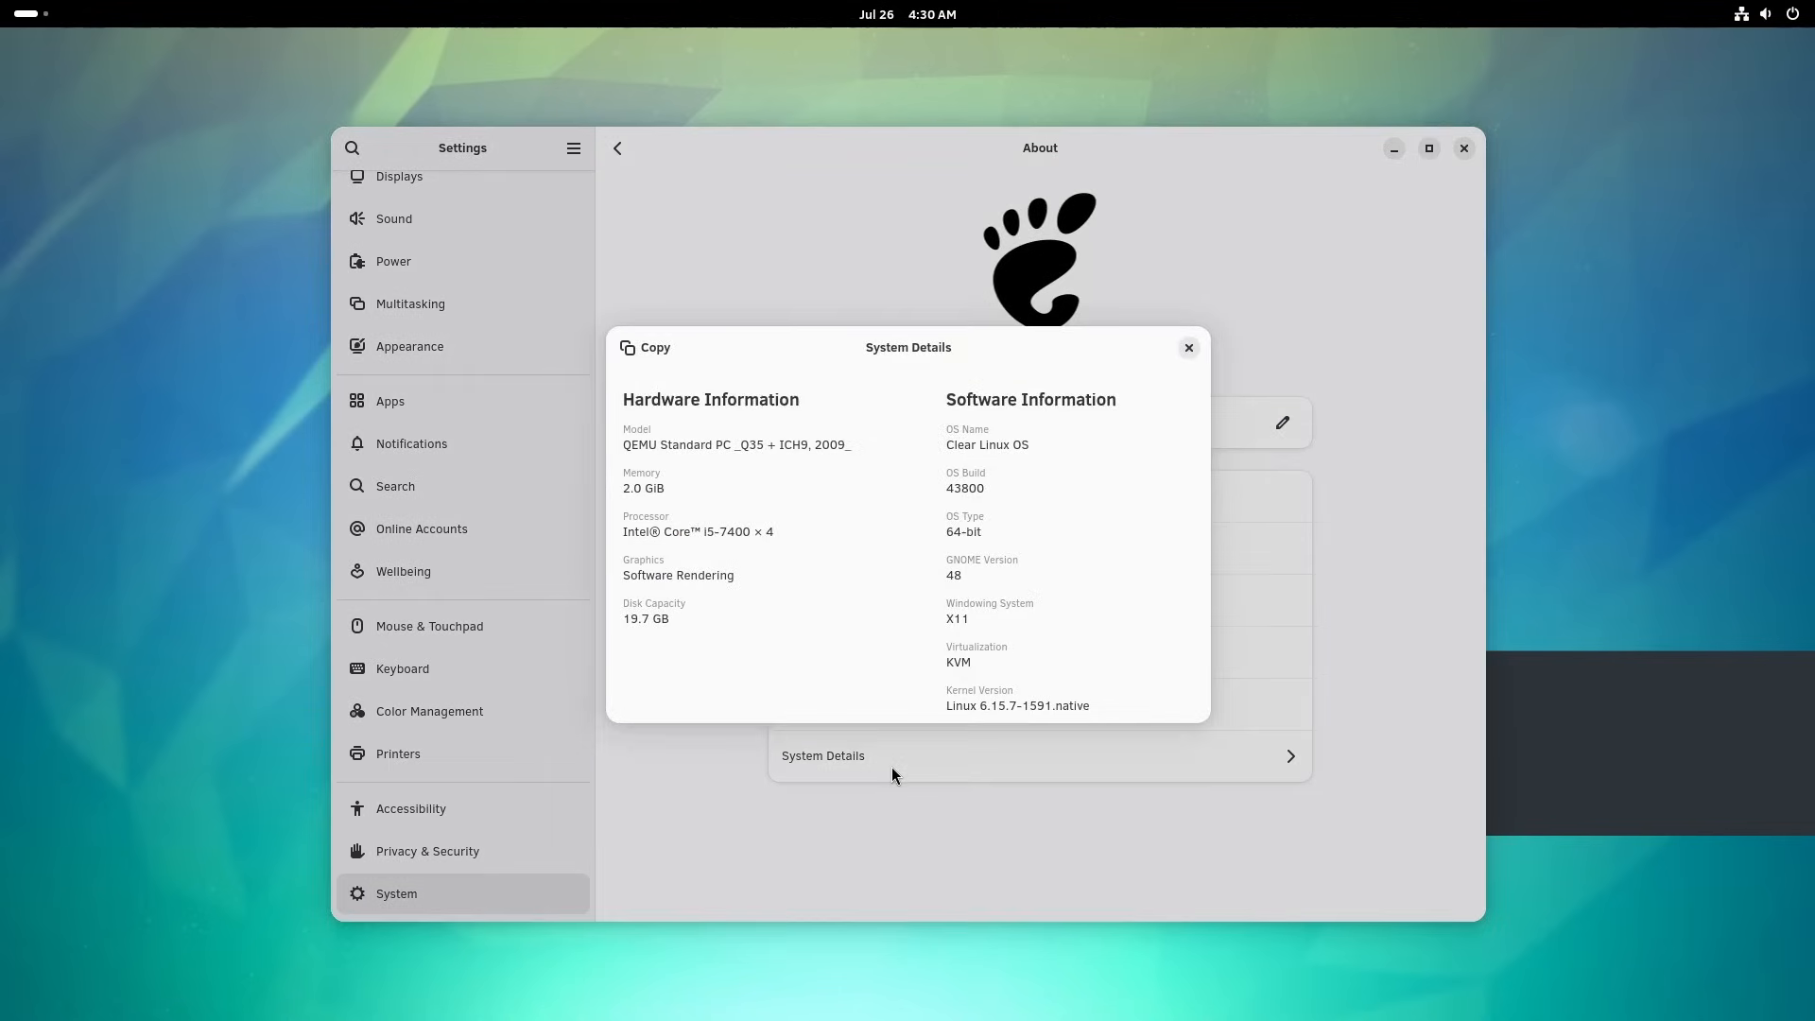
{"action": "double_click", "coordinate": [988, 444]}
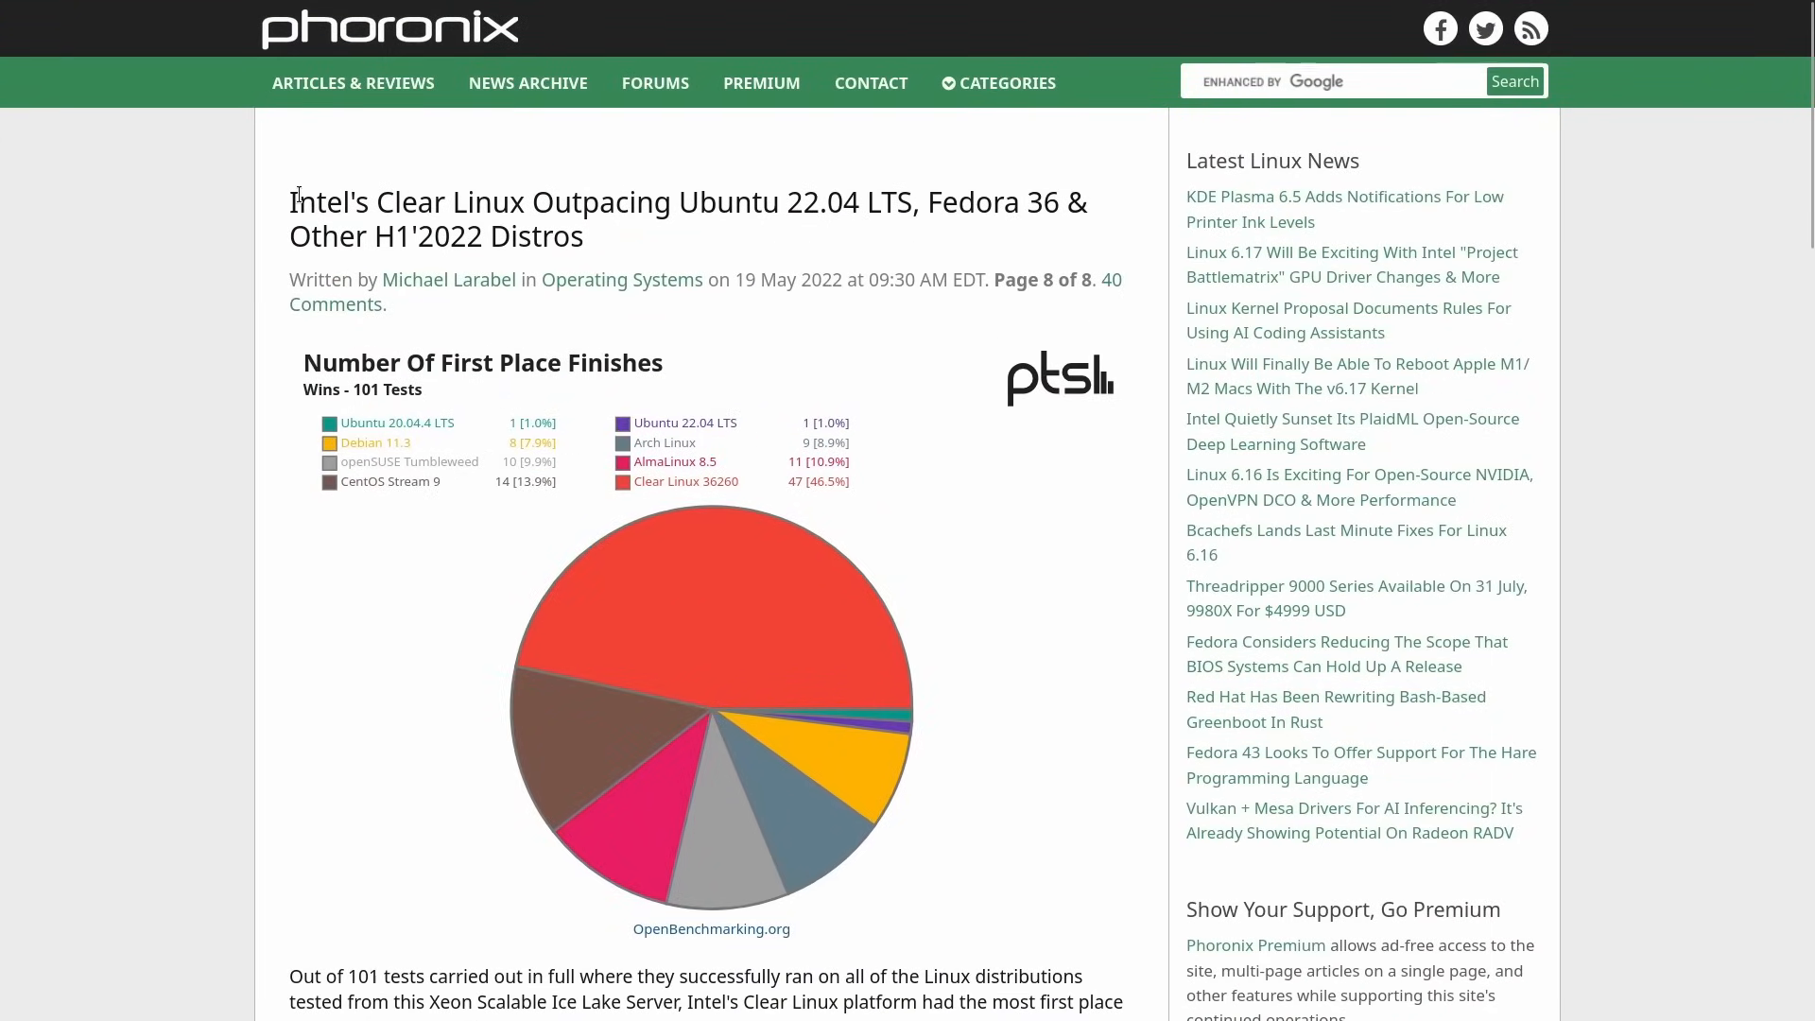
- Scroll past the pie charts to the Geometric Mean chart where Clear Linux leads at 30.19
{"action": "scroll", "scroll_direction": "down", "scroll_amount": 3}
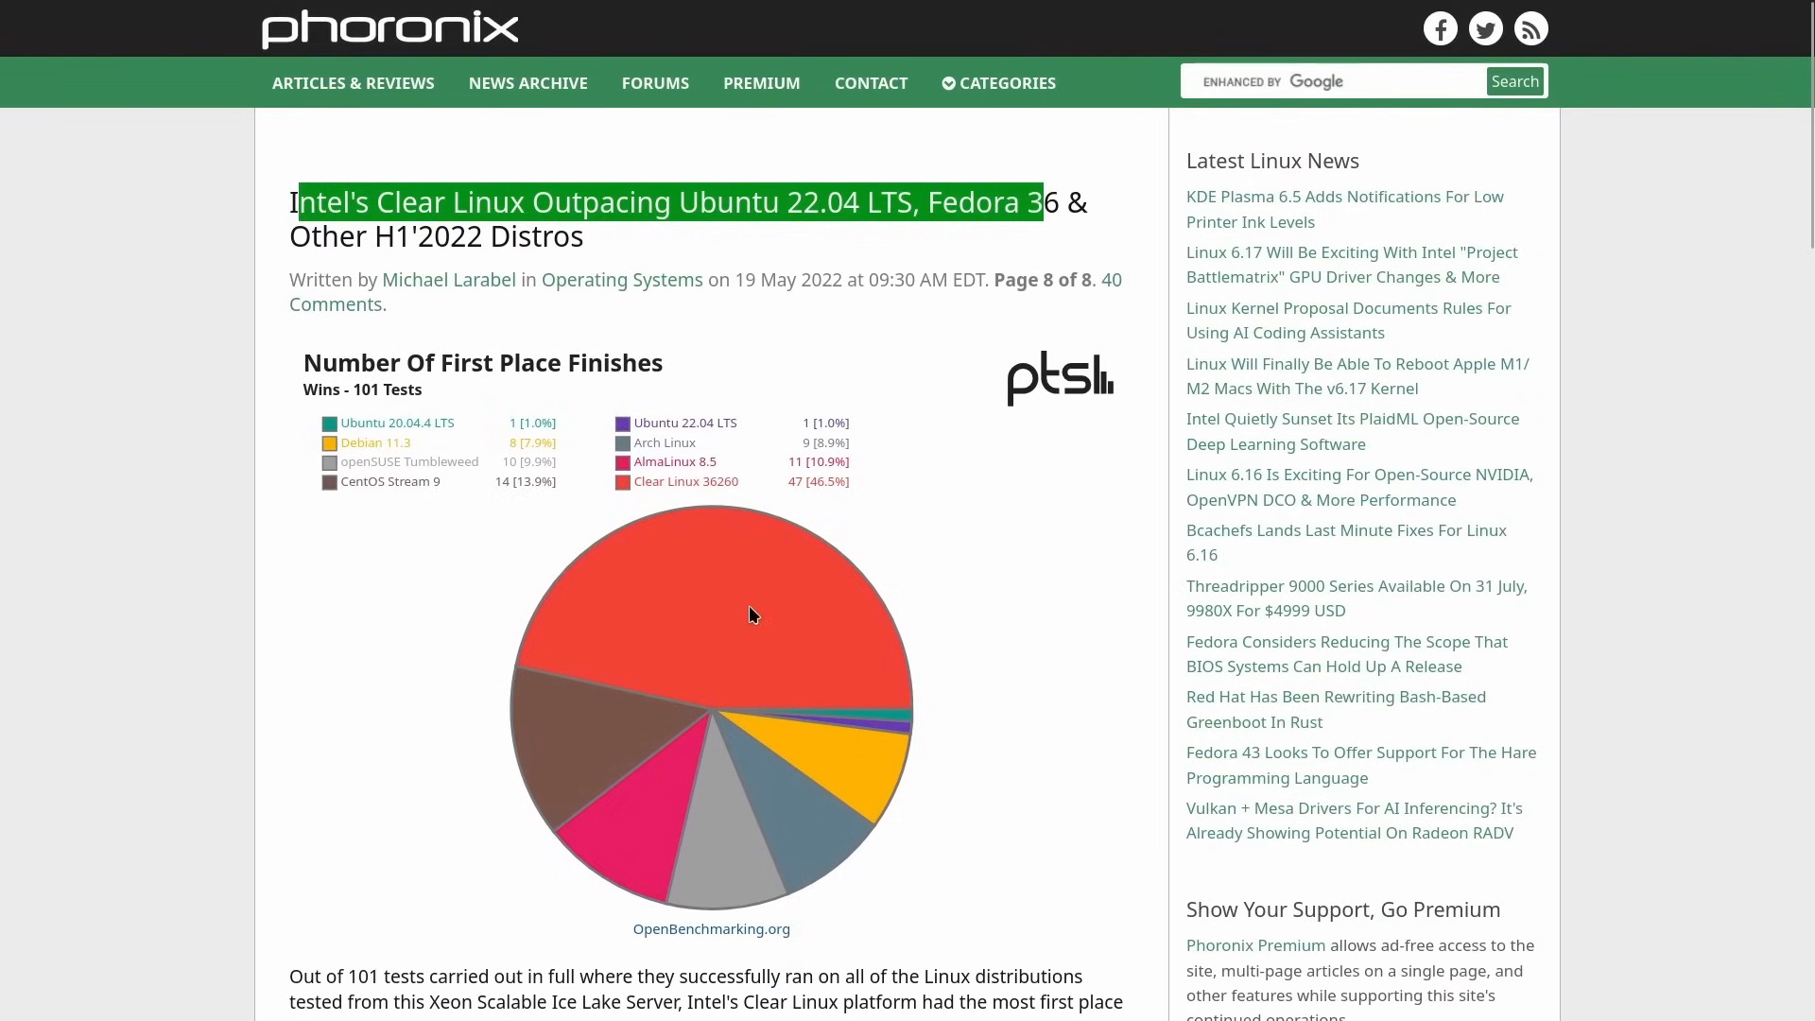
{"action": "mouse_move", "coordinate": [632, 582]}
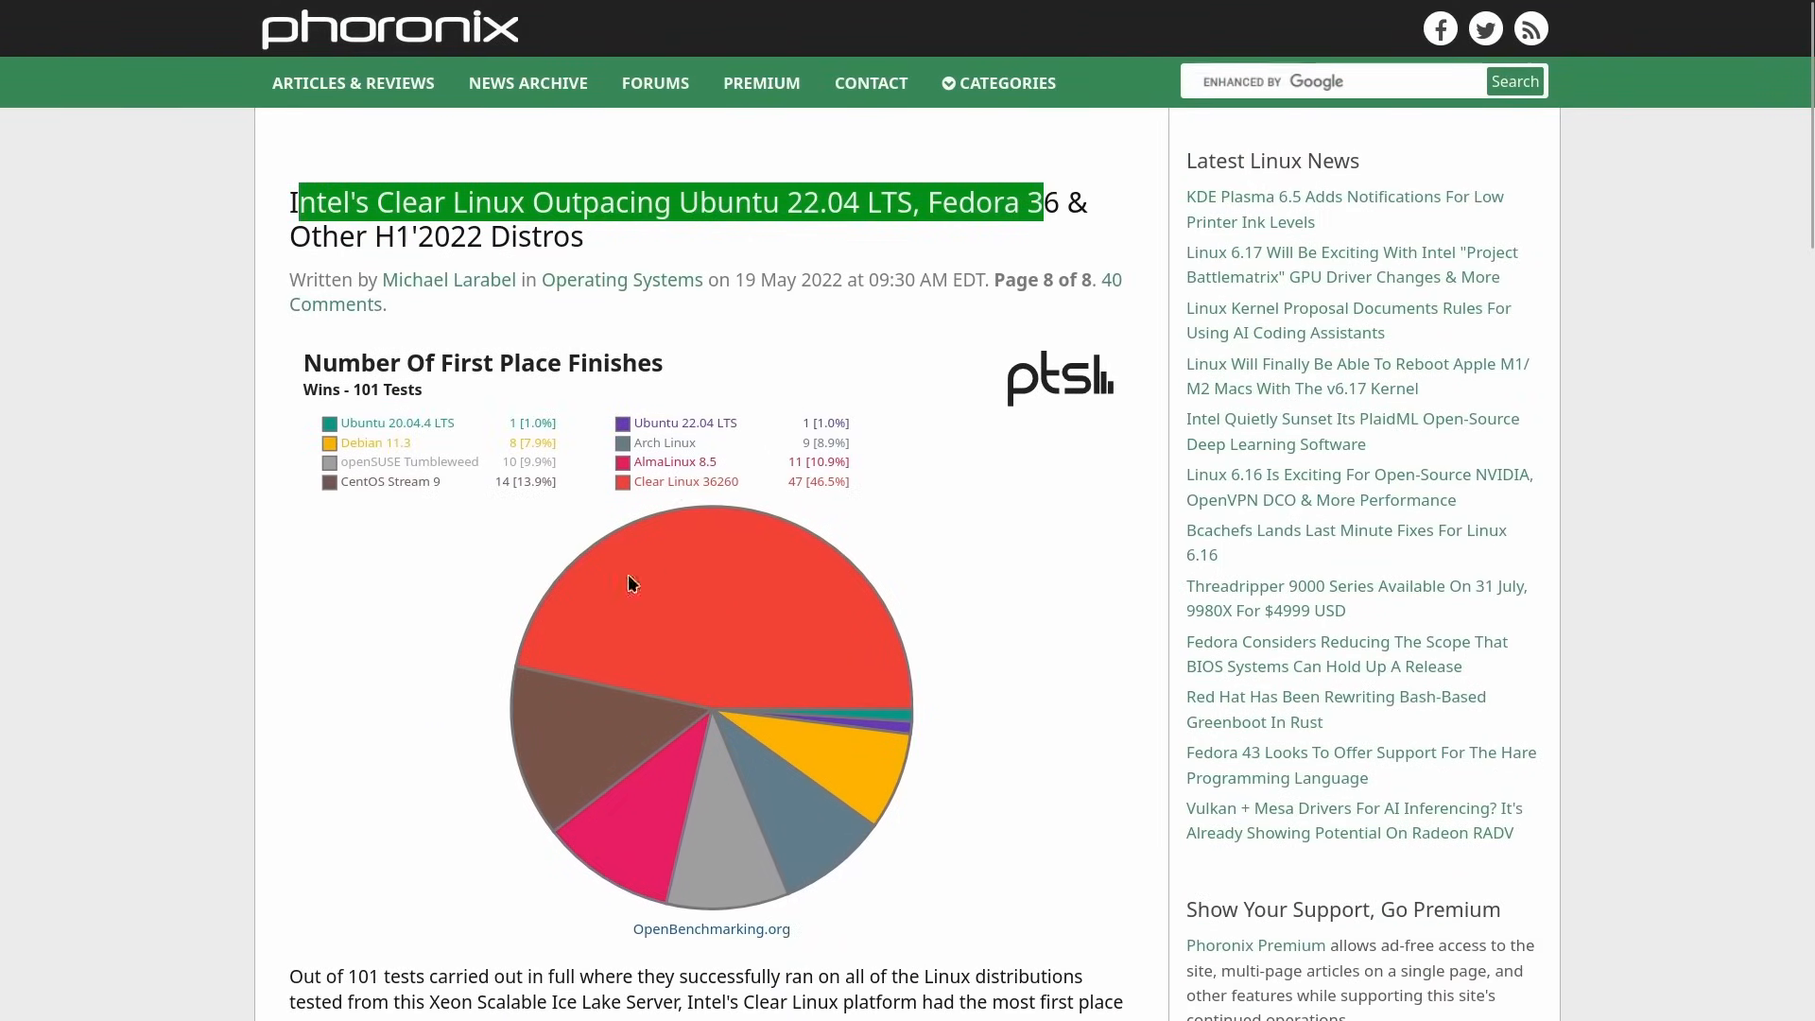
{"action": "scroll", "scroll_direction": "down", "scroll_amount": 3}
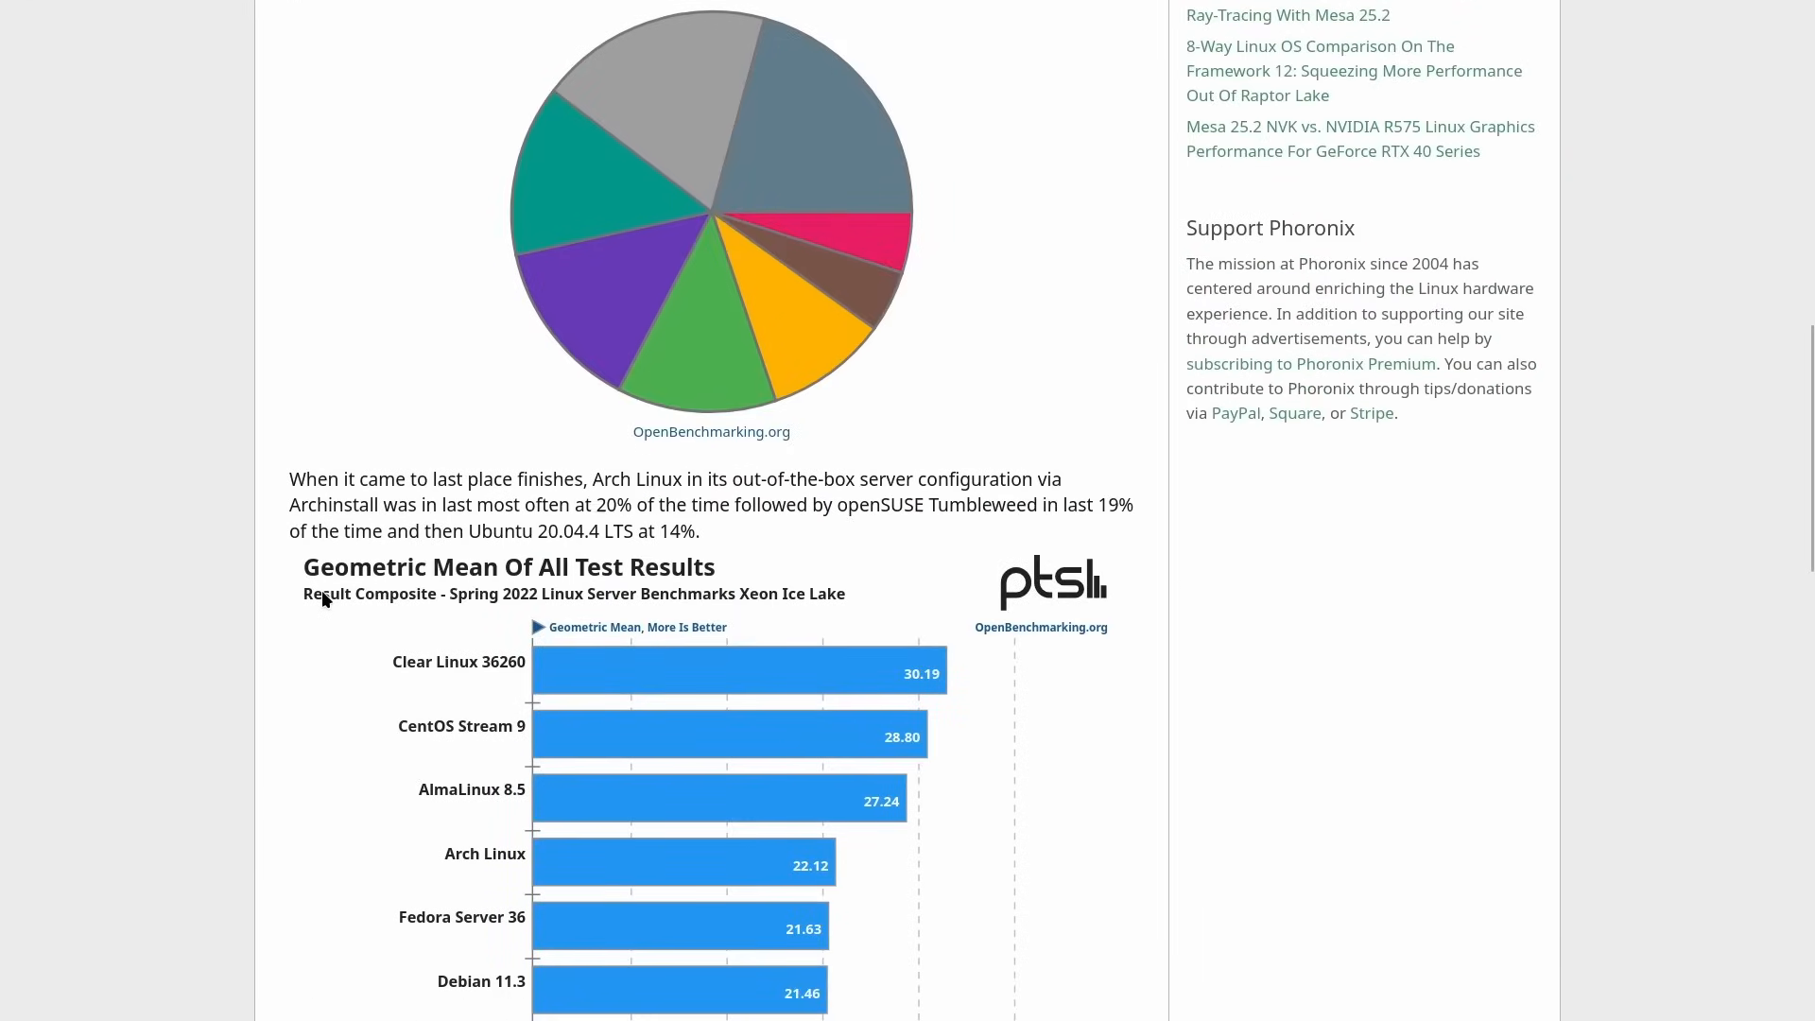
{"action": "scroll", "scroll_direction": "down", "scroll_amount": 3}
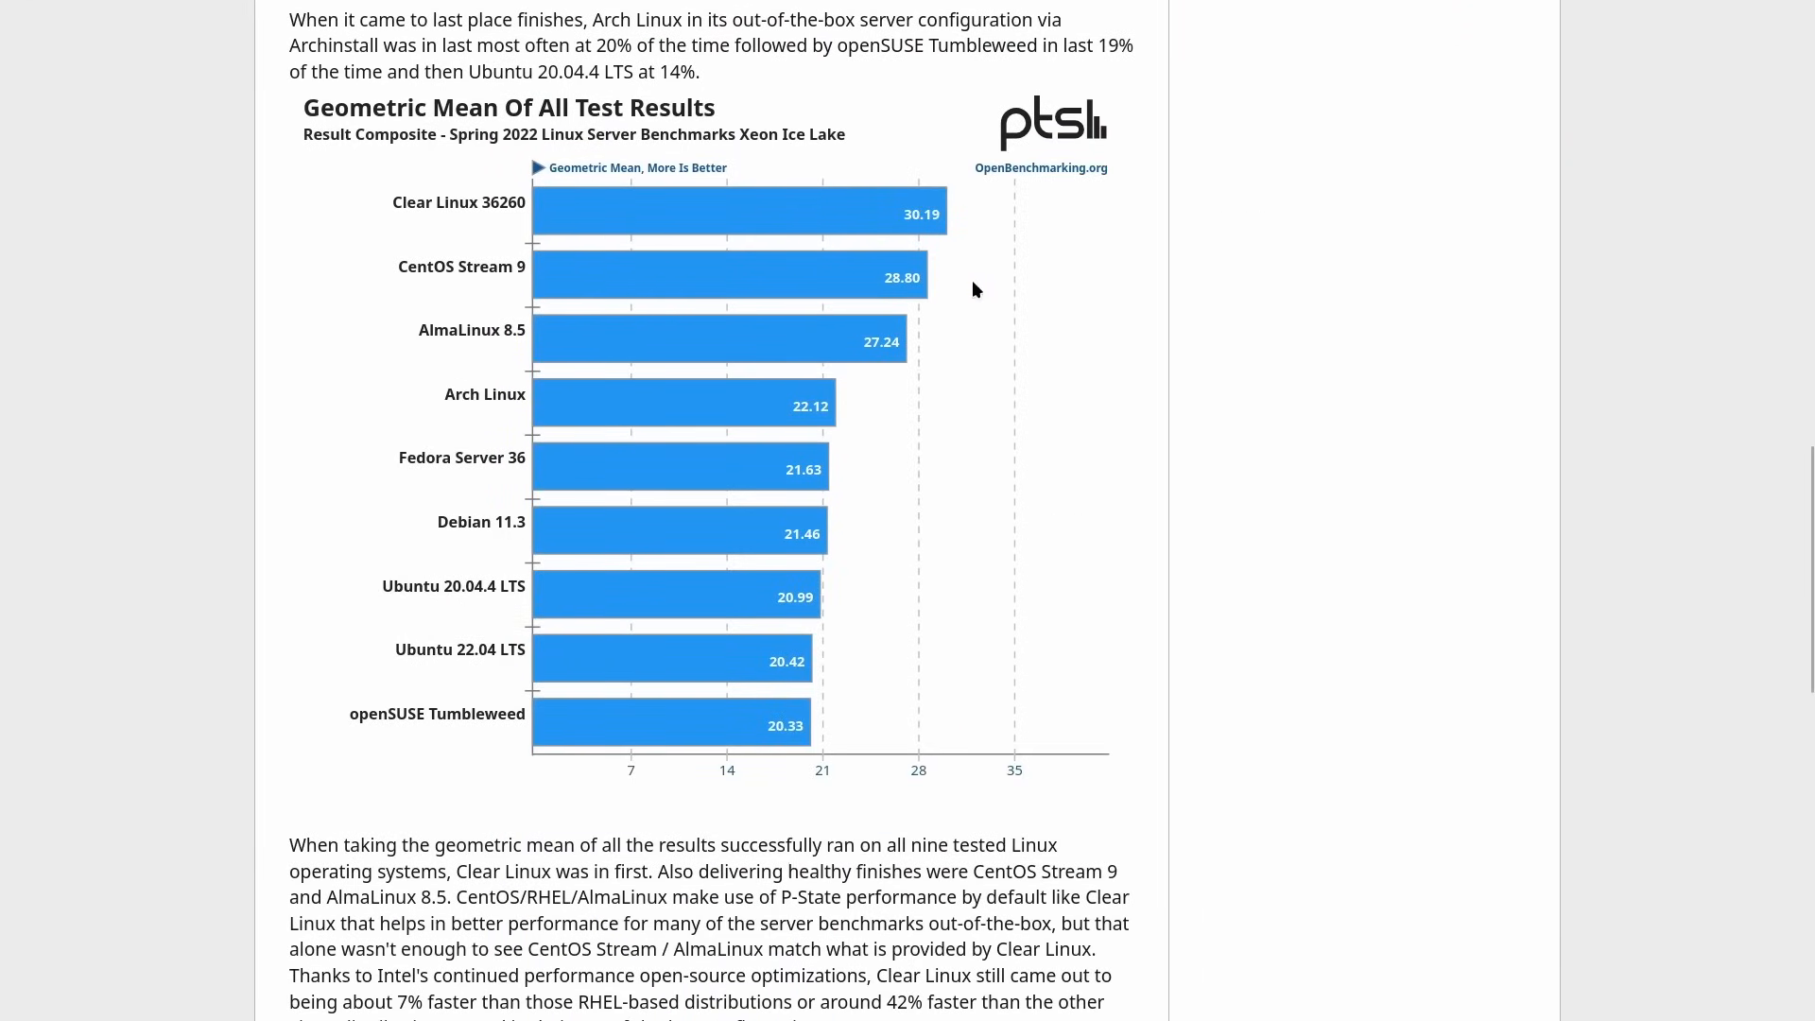
{"action": "mouse_move", "coordinate": [807, 670]}
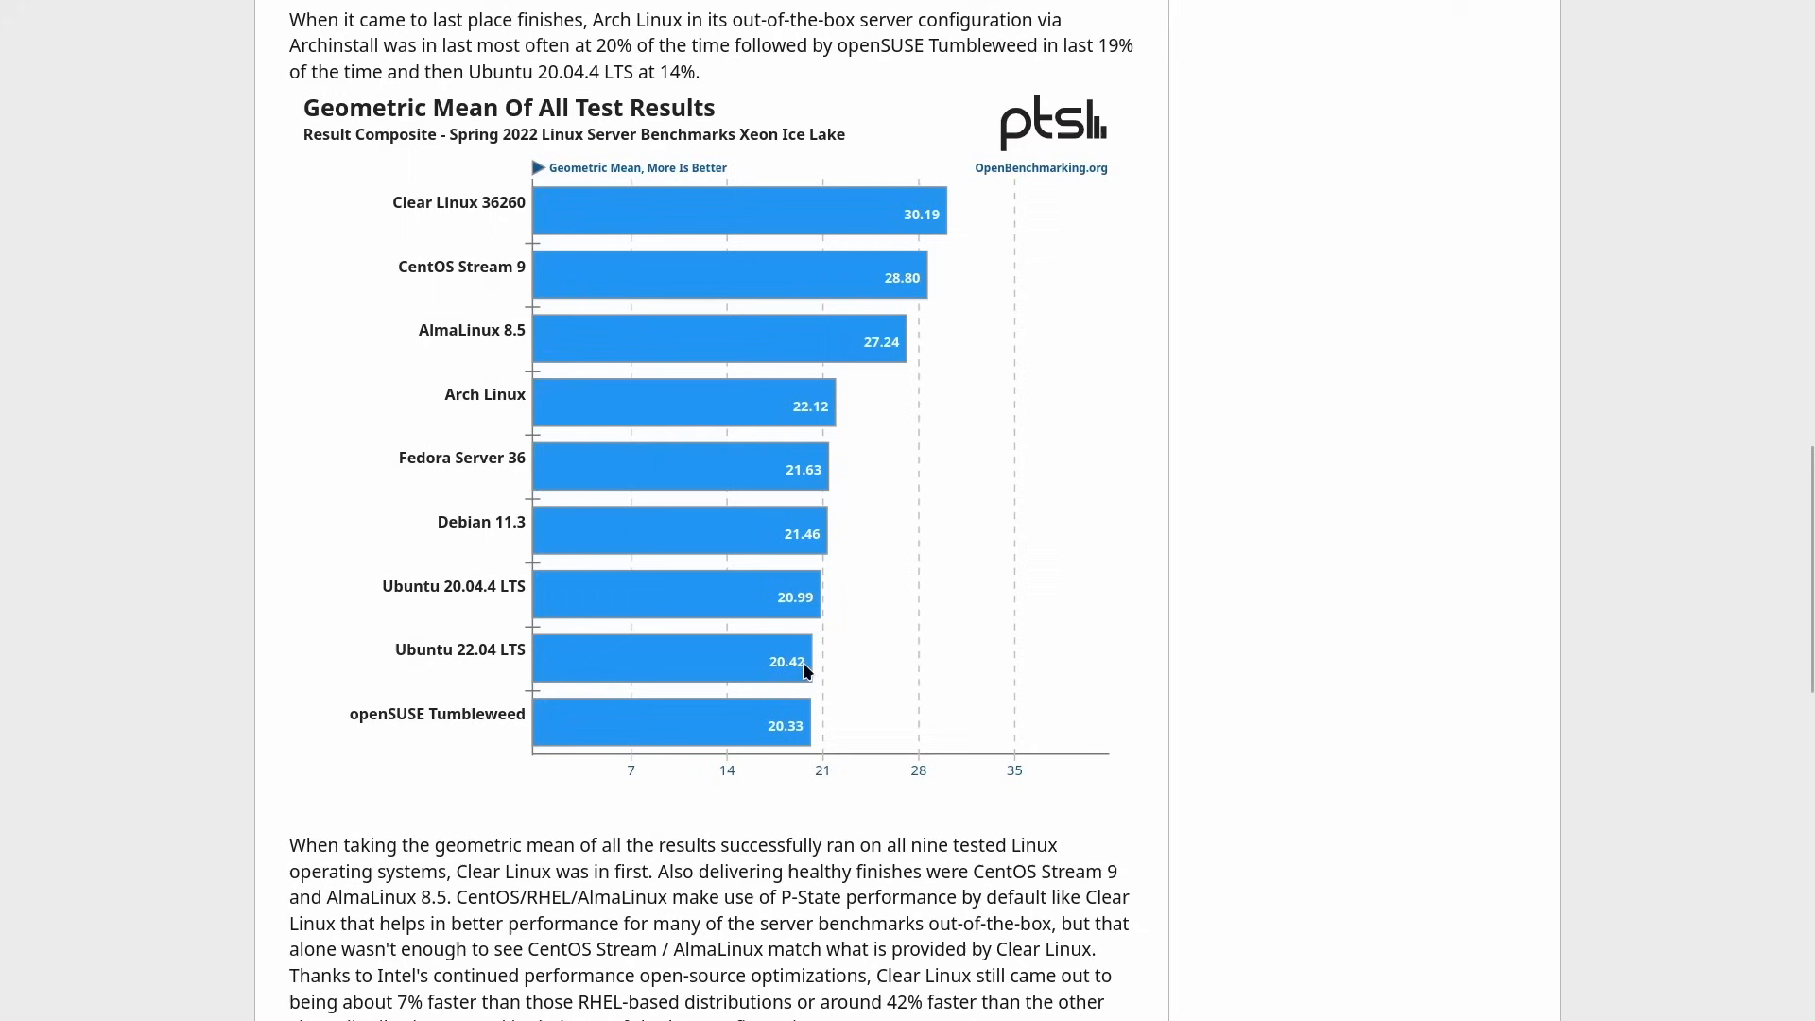
{"action": "mouse_move", "coordinate": [919, 223]}
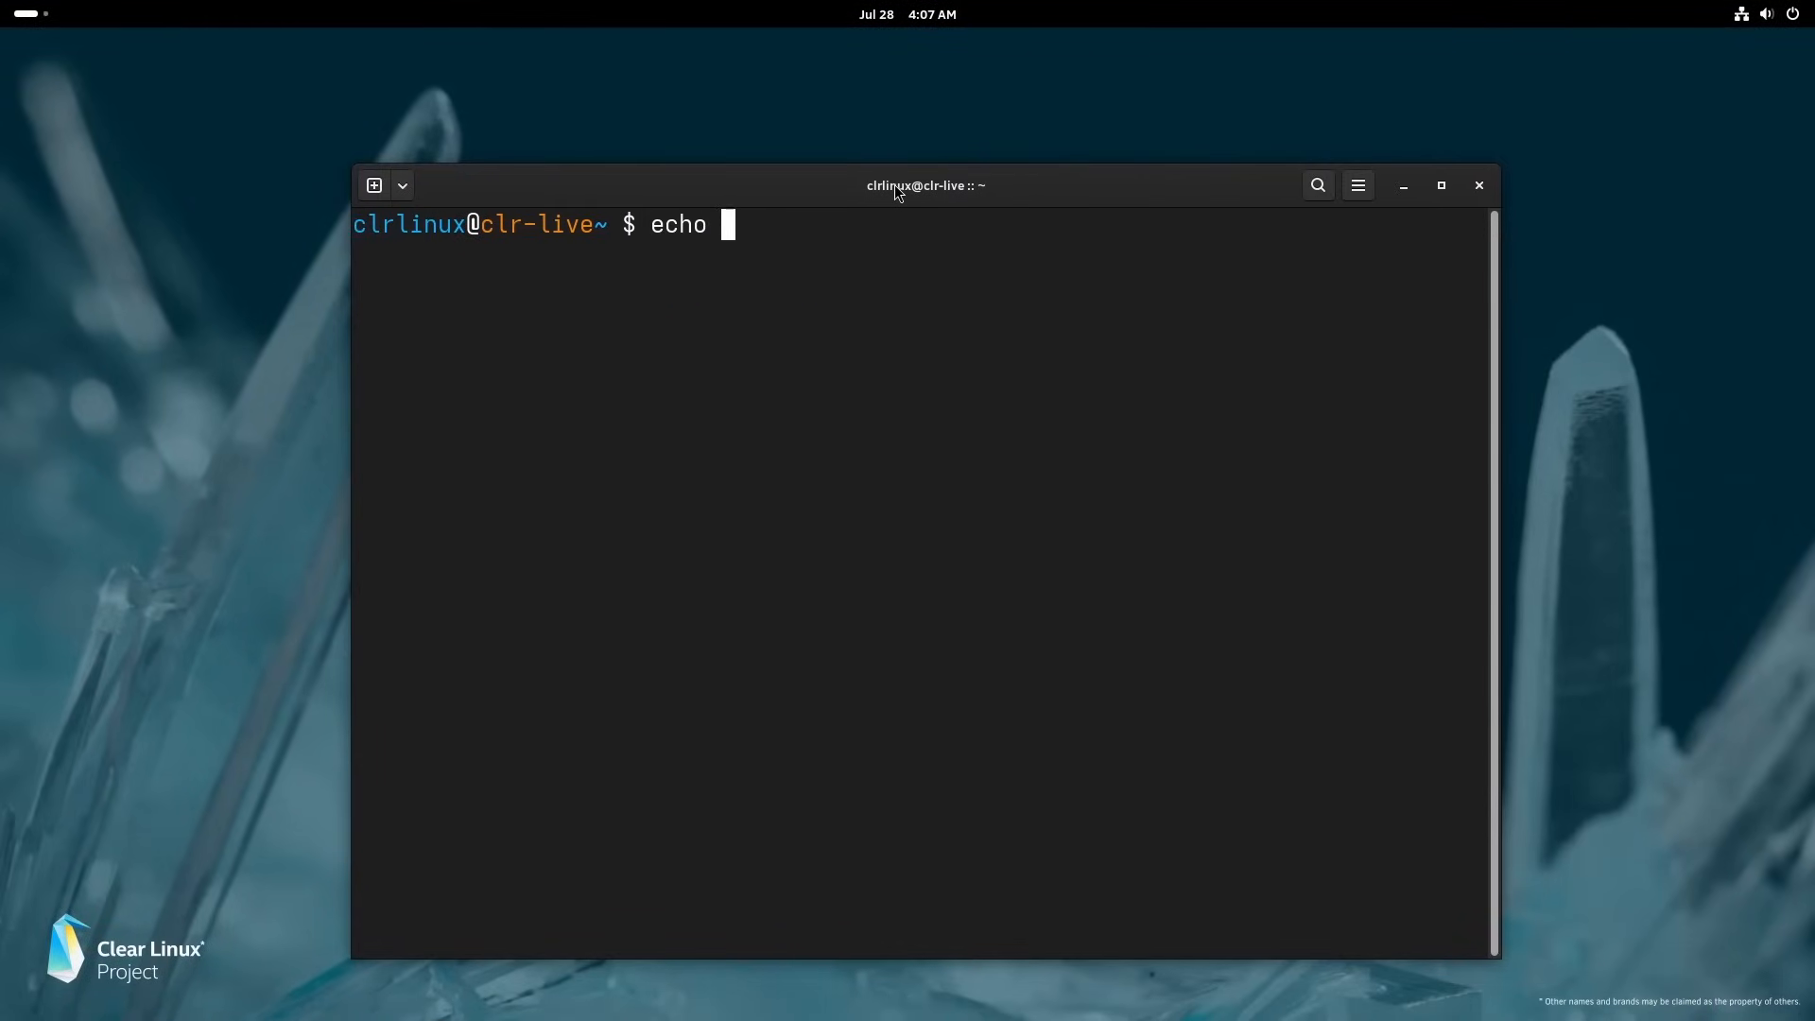
- Run echo $CFLAGS to print the default compiler flags such as -O3
{"action": "type", "text": "$CFLAGS"}
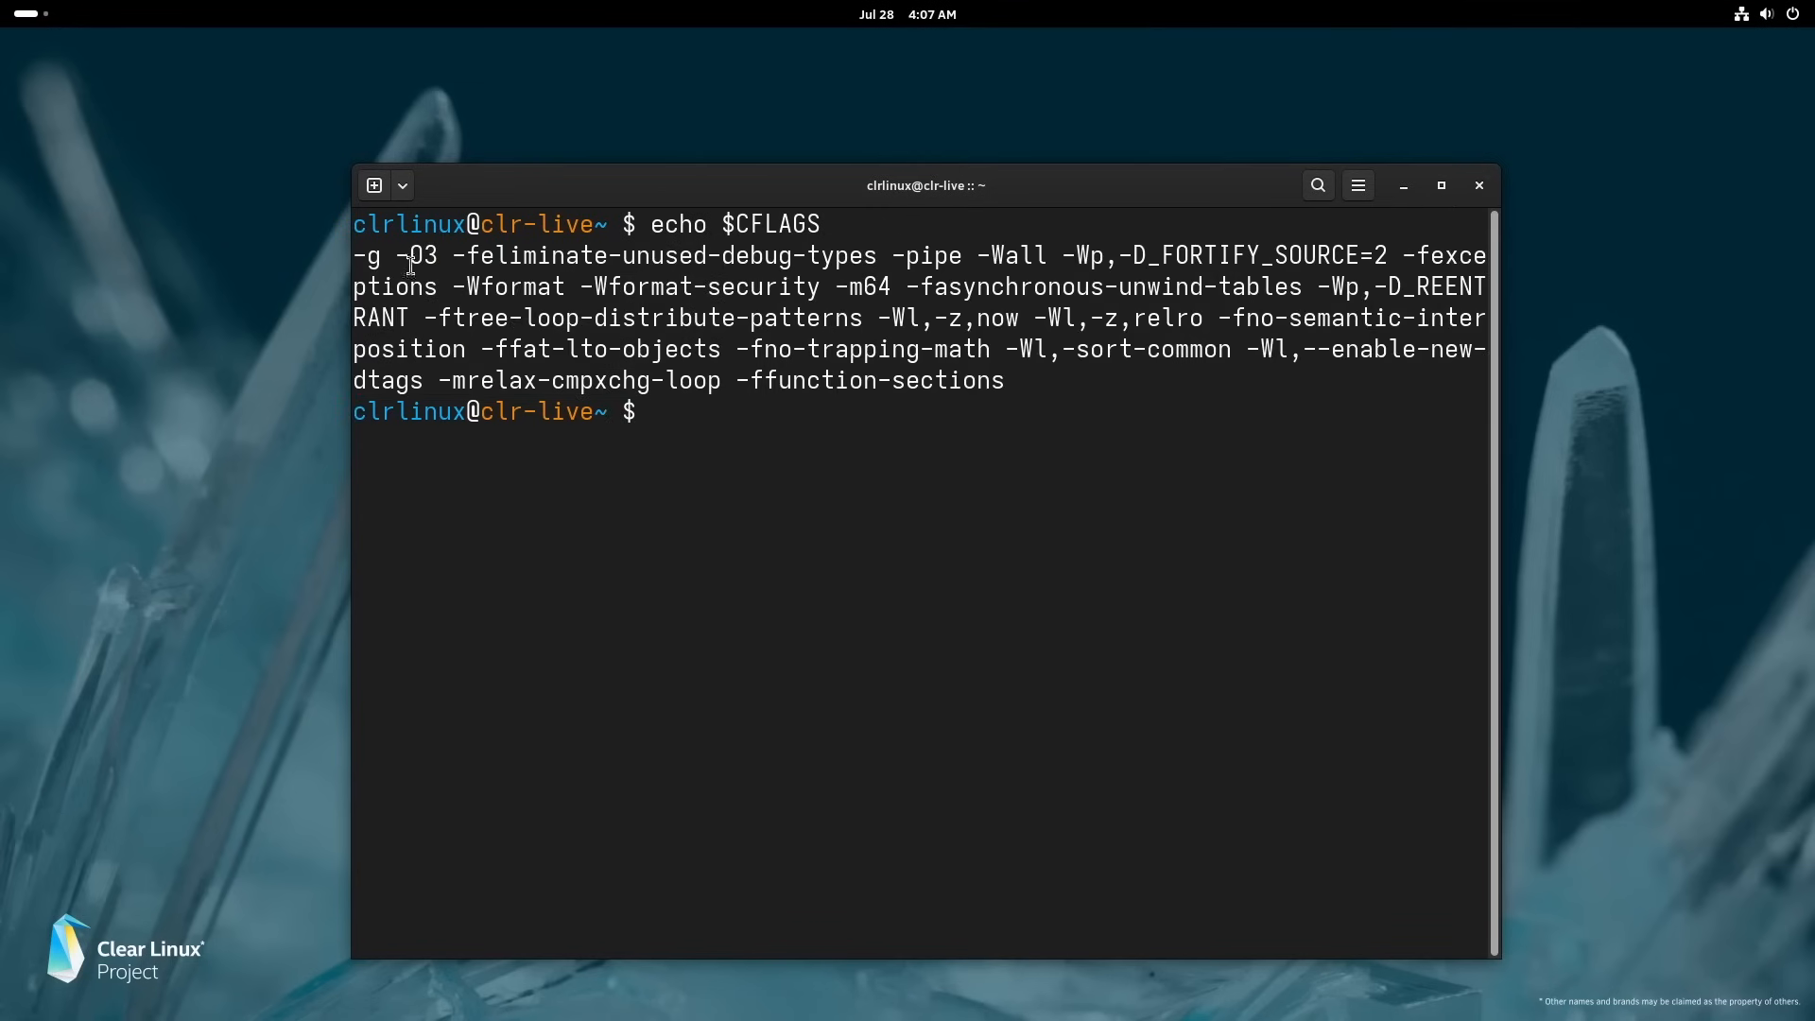
{"action": "double_click", "coordinate": [416, 255]}
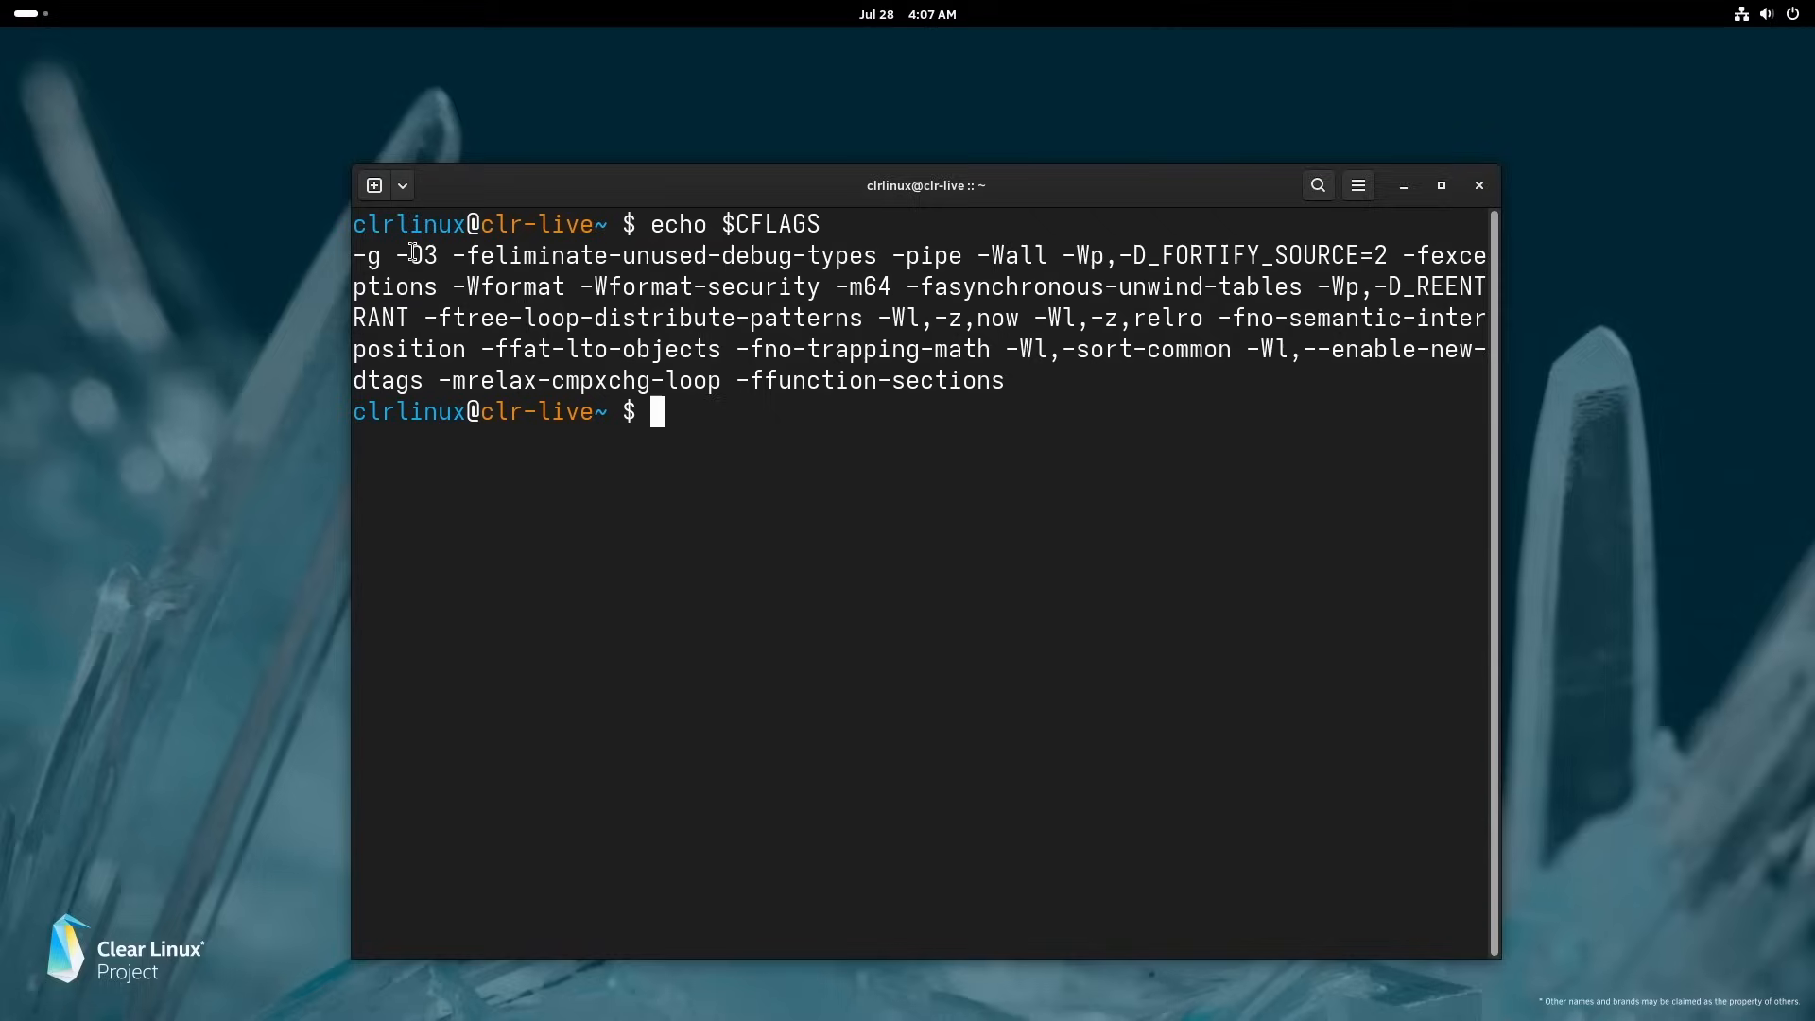
{"action": "double_click", "coordinate": [416, 255]}
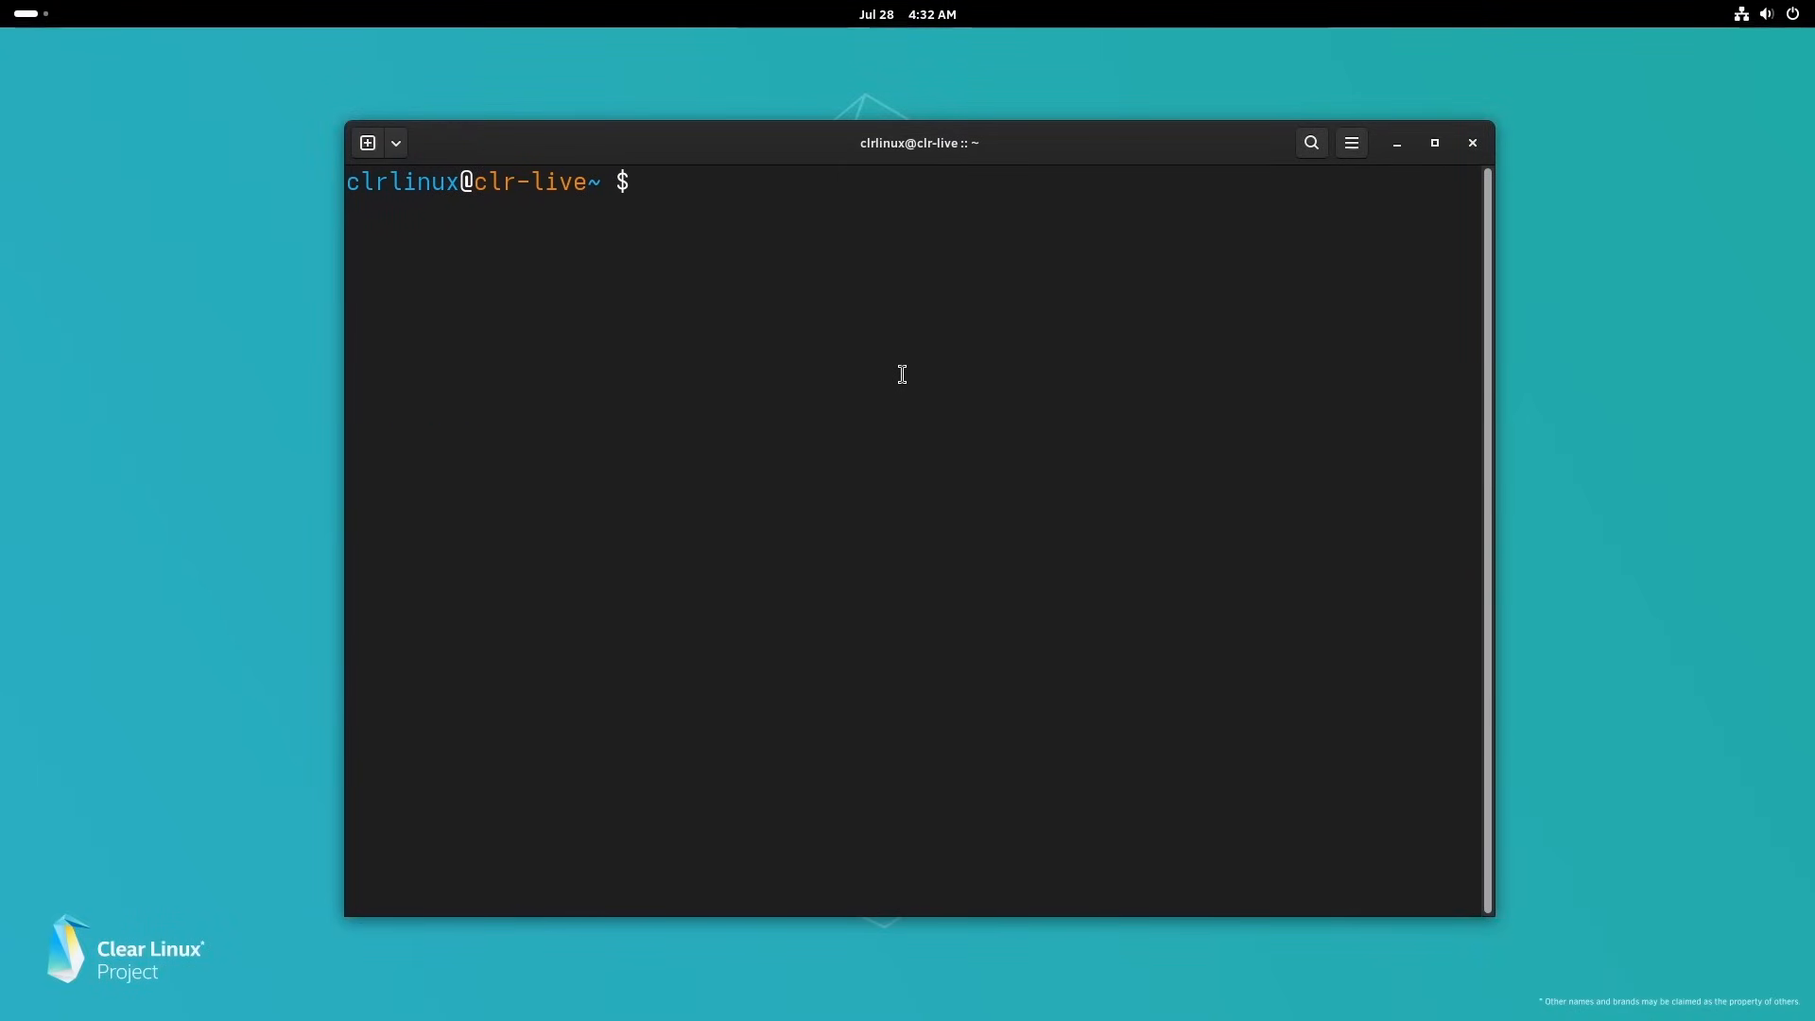
- Run duf, then sudo swupd check-update, which fails to reach the update server
{"action": "type", "text": "duf"}
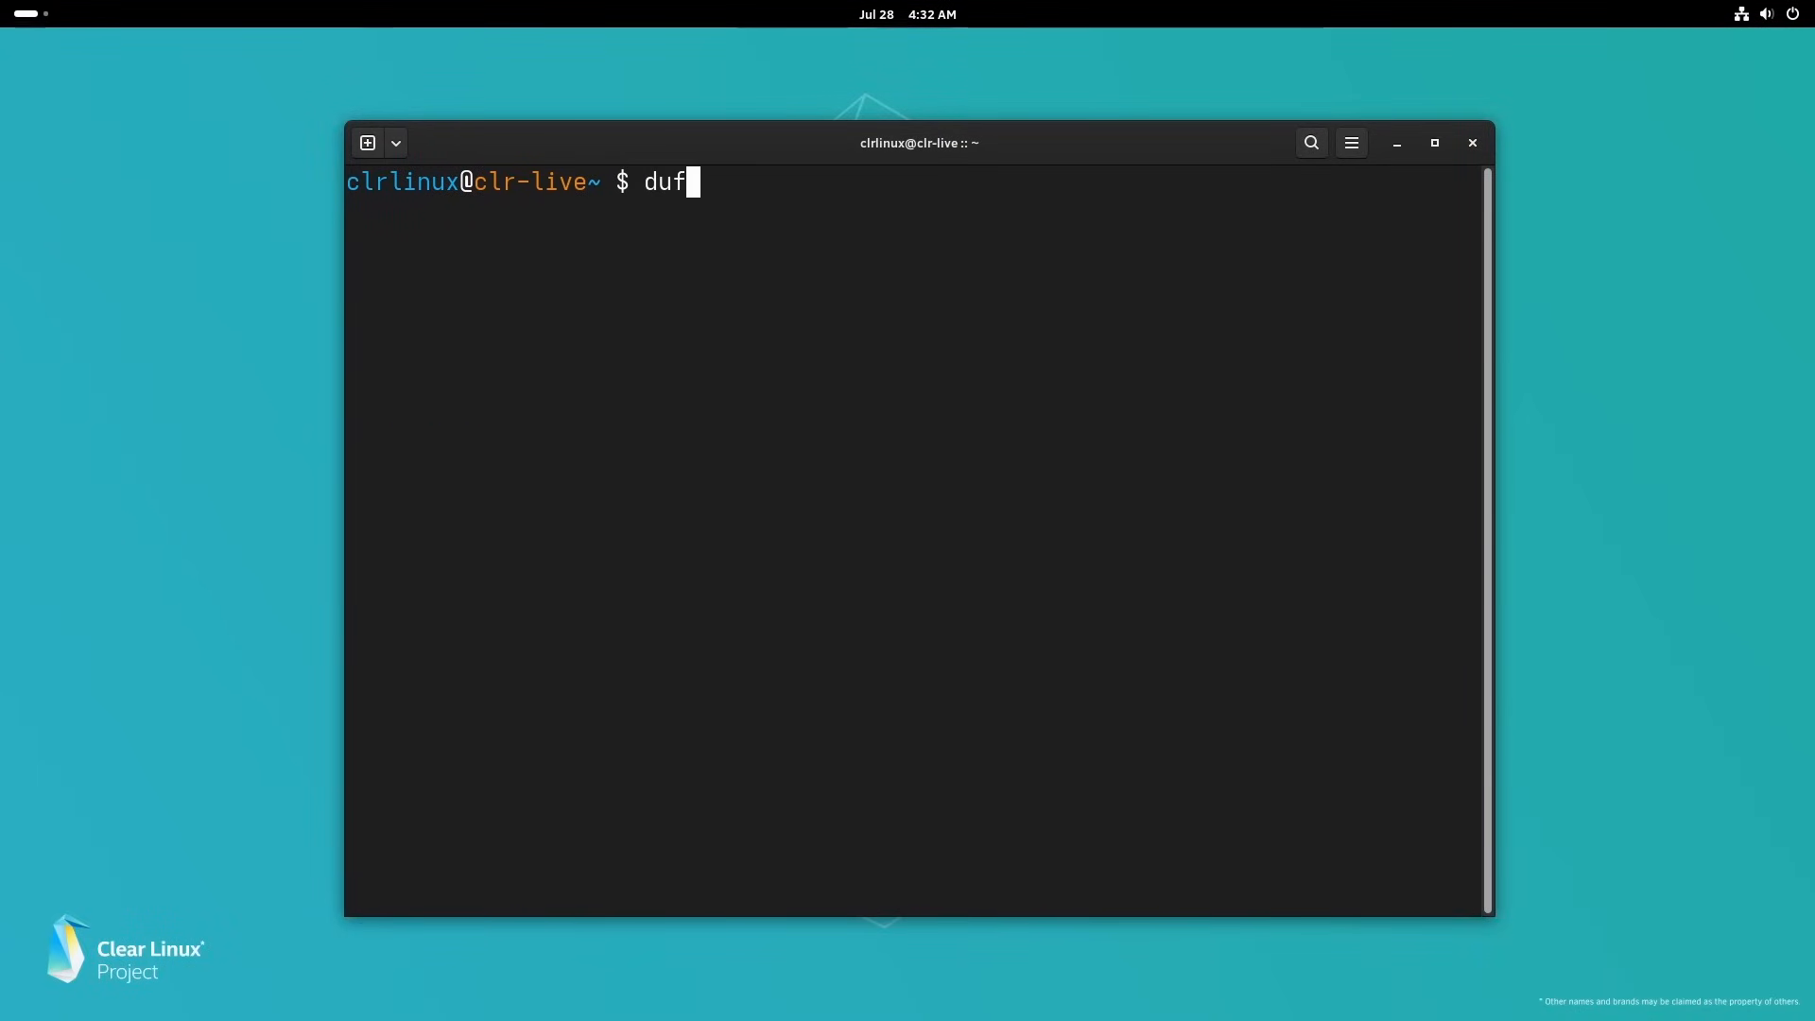
{"action": "type", "text": "sudo"}
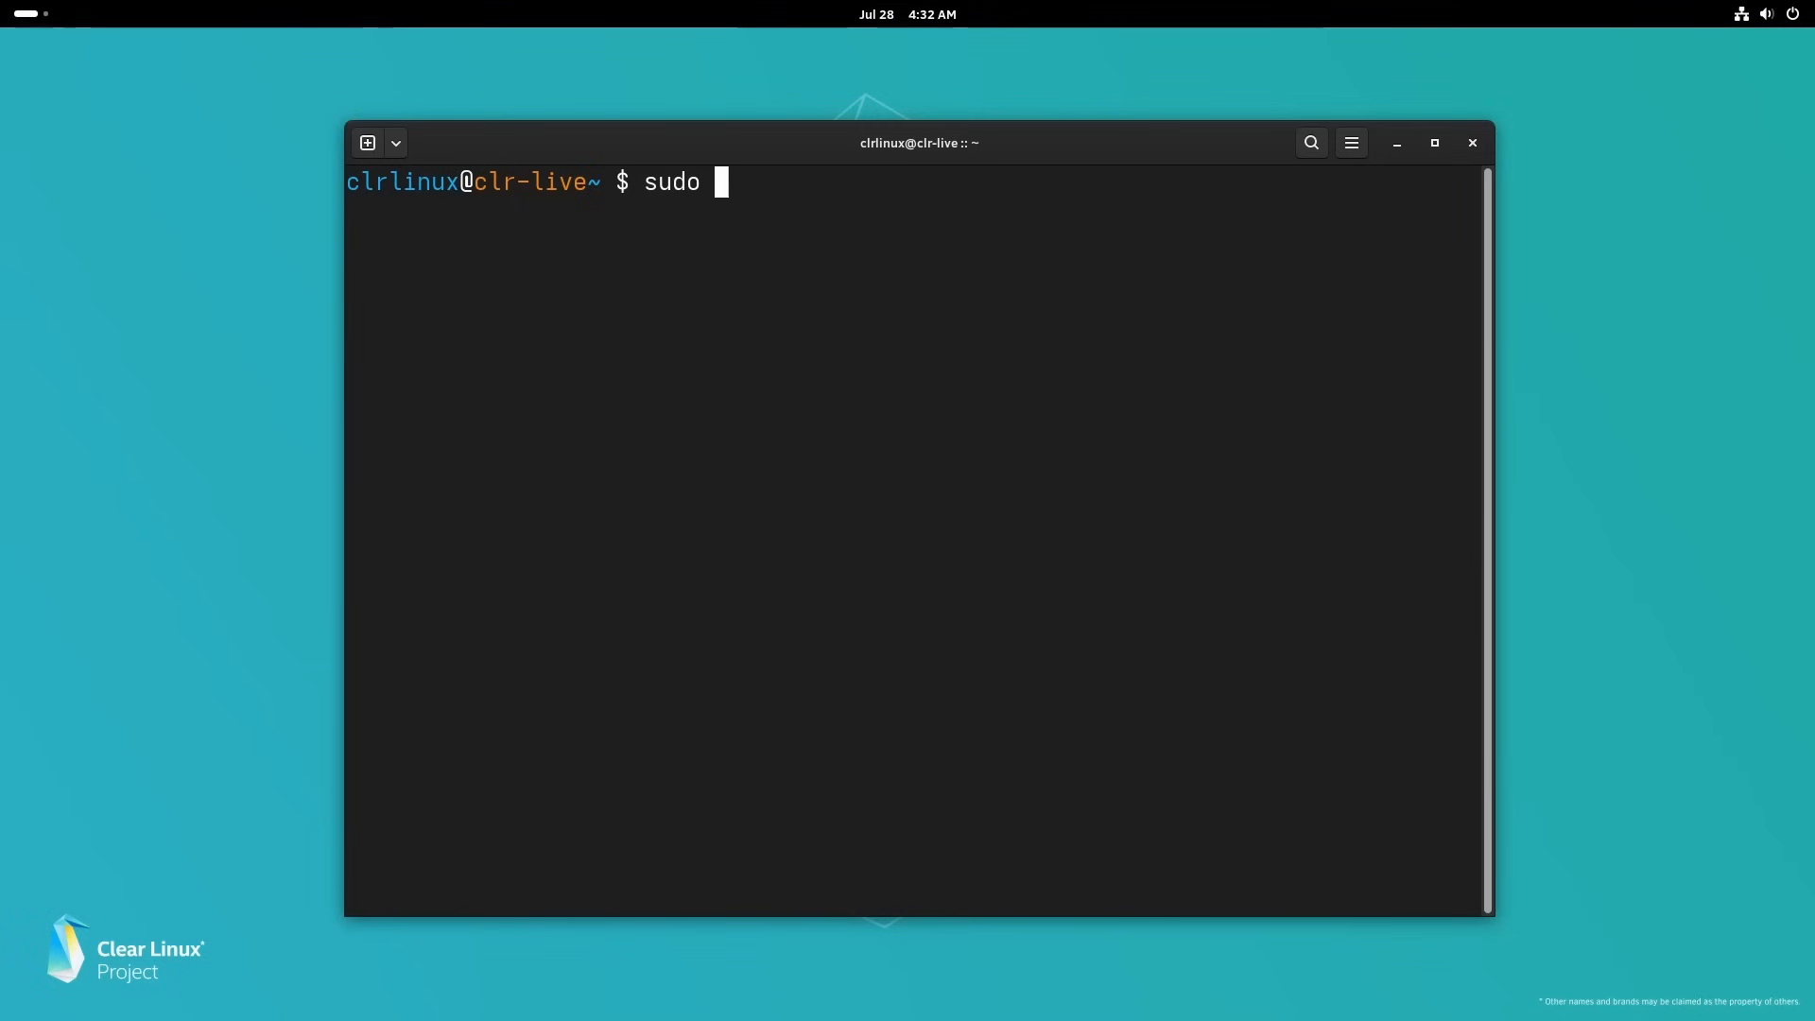
{"action": "type", "text": "swupd che"}
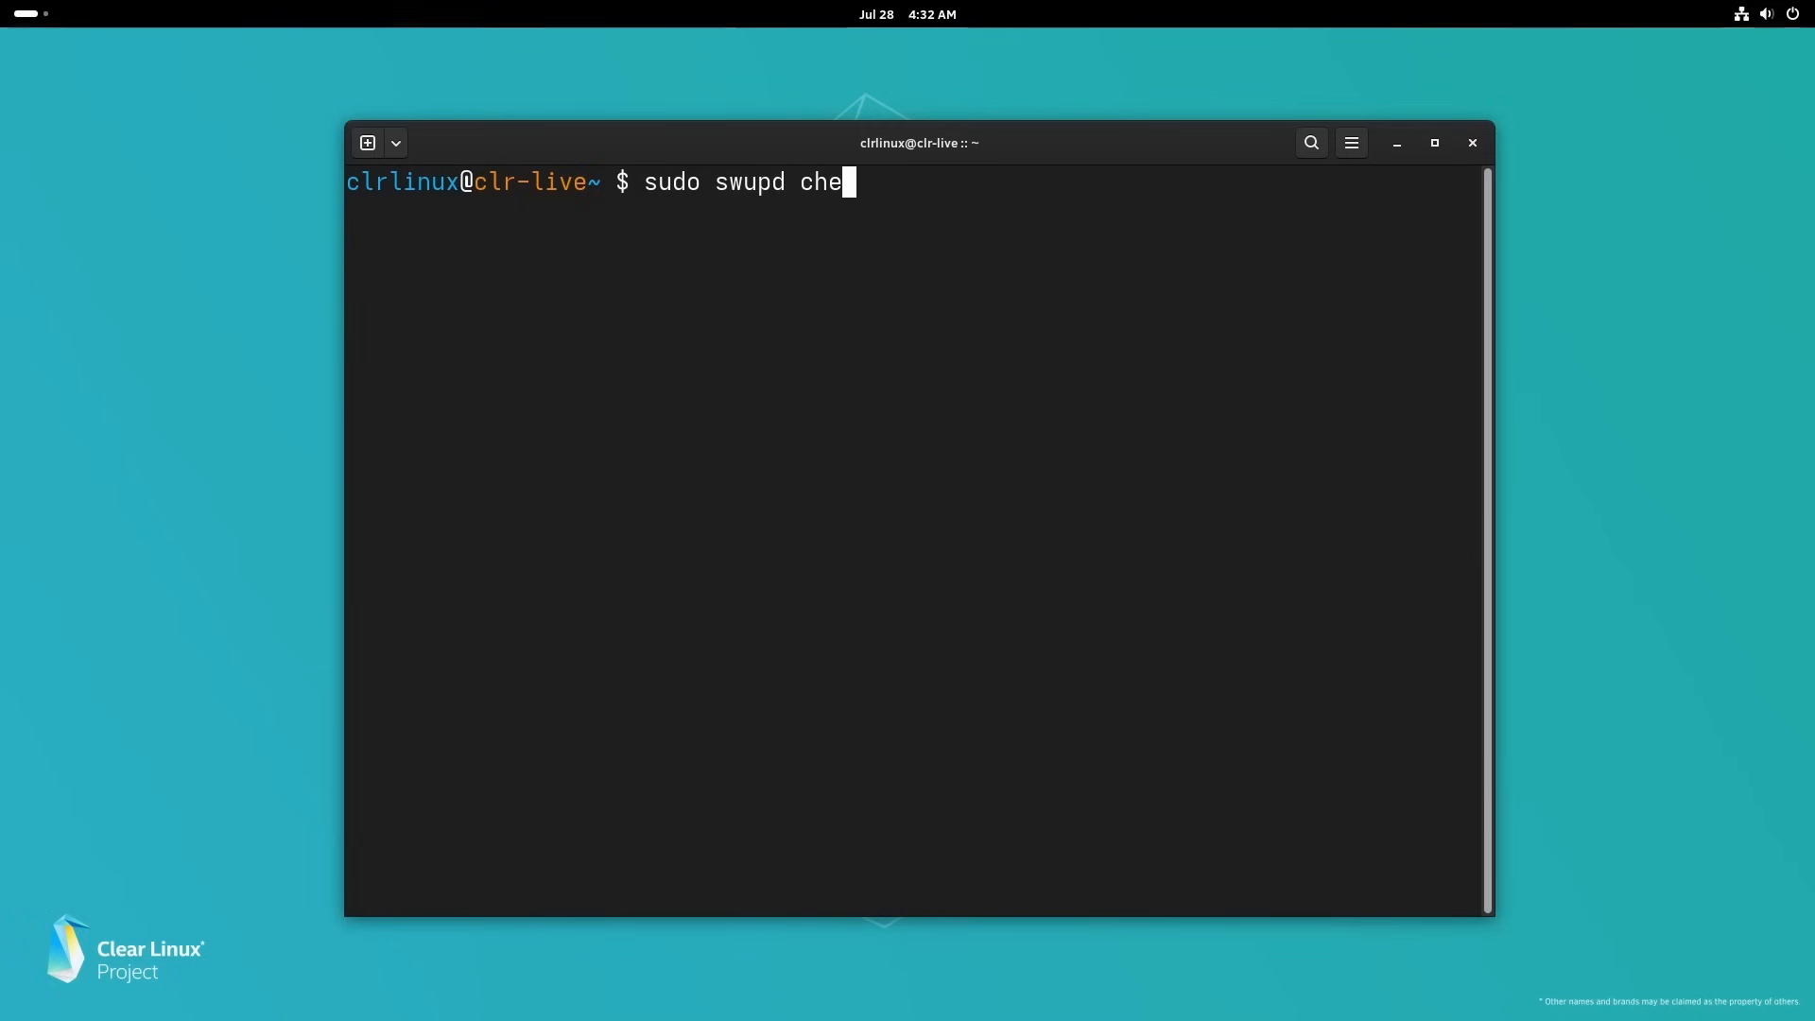
{"action": "type", "text": "ck-update"}
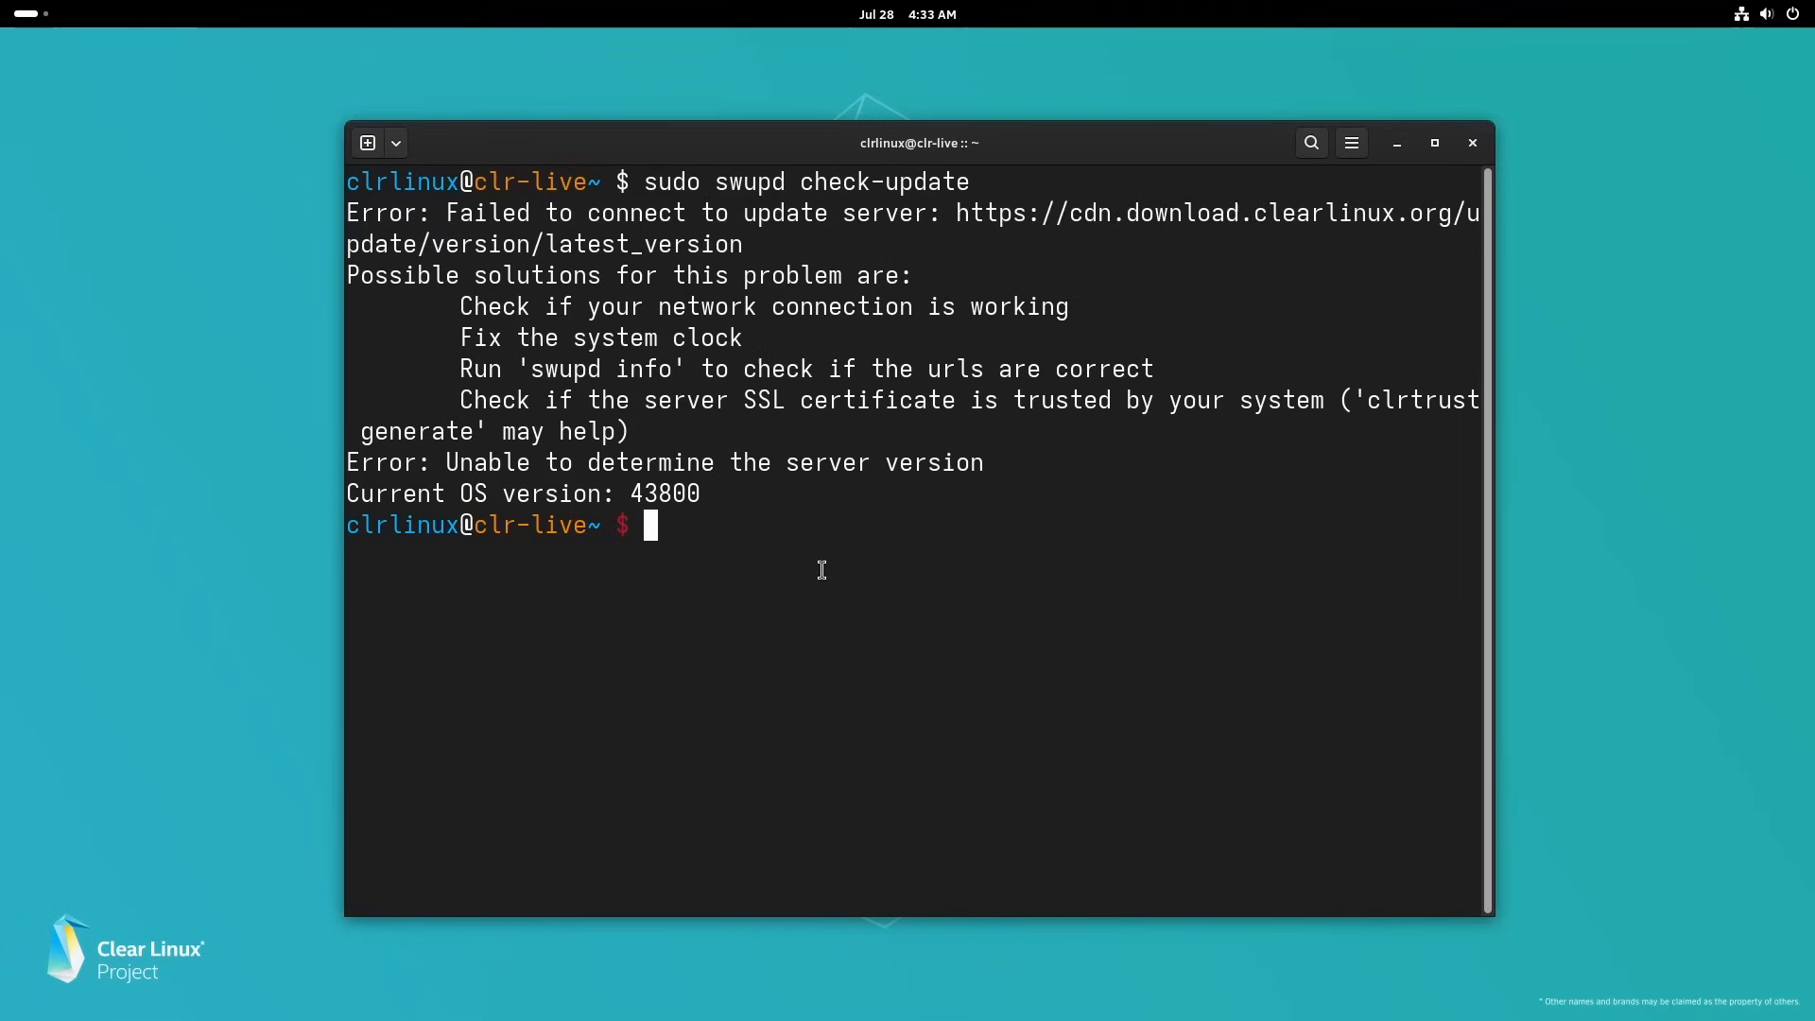
- Search swupd for neofetch and try to add the bundle, finding it already installed
{"action": "type", "text": "swupd"}
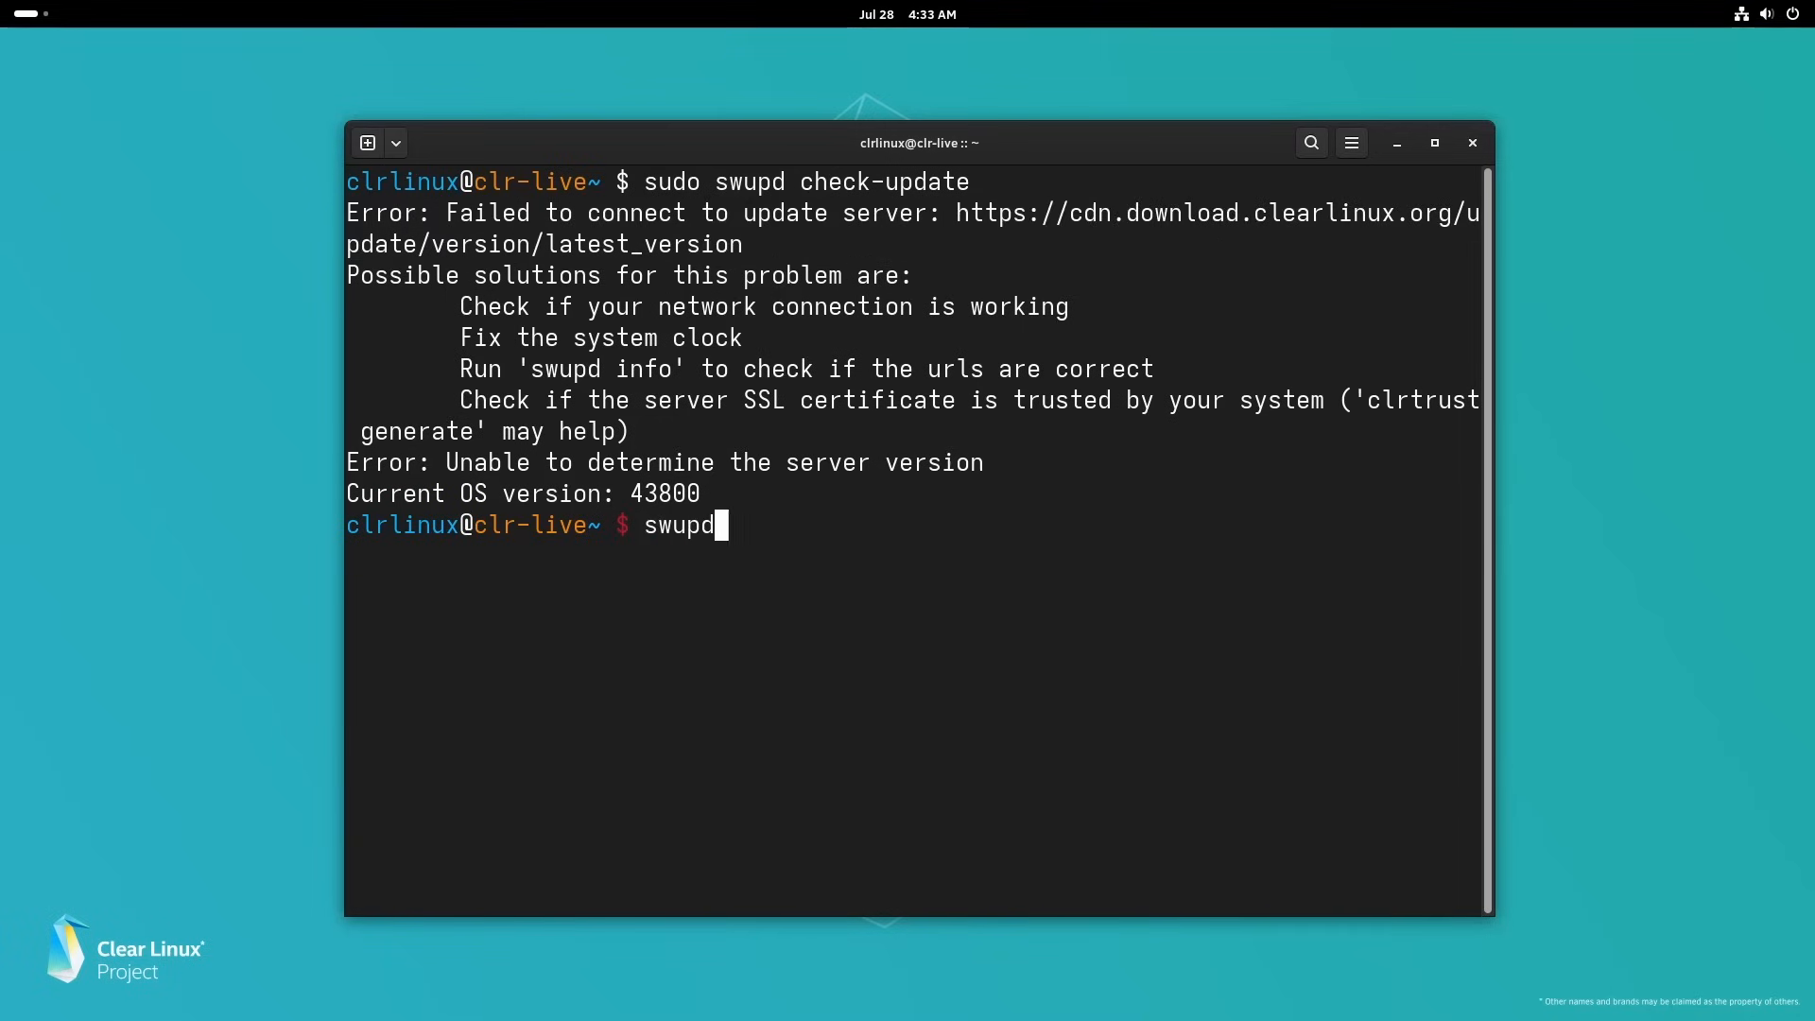
{"action": "type", "text": "search neofetch"}
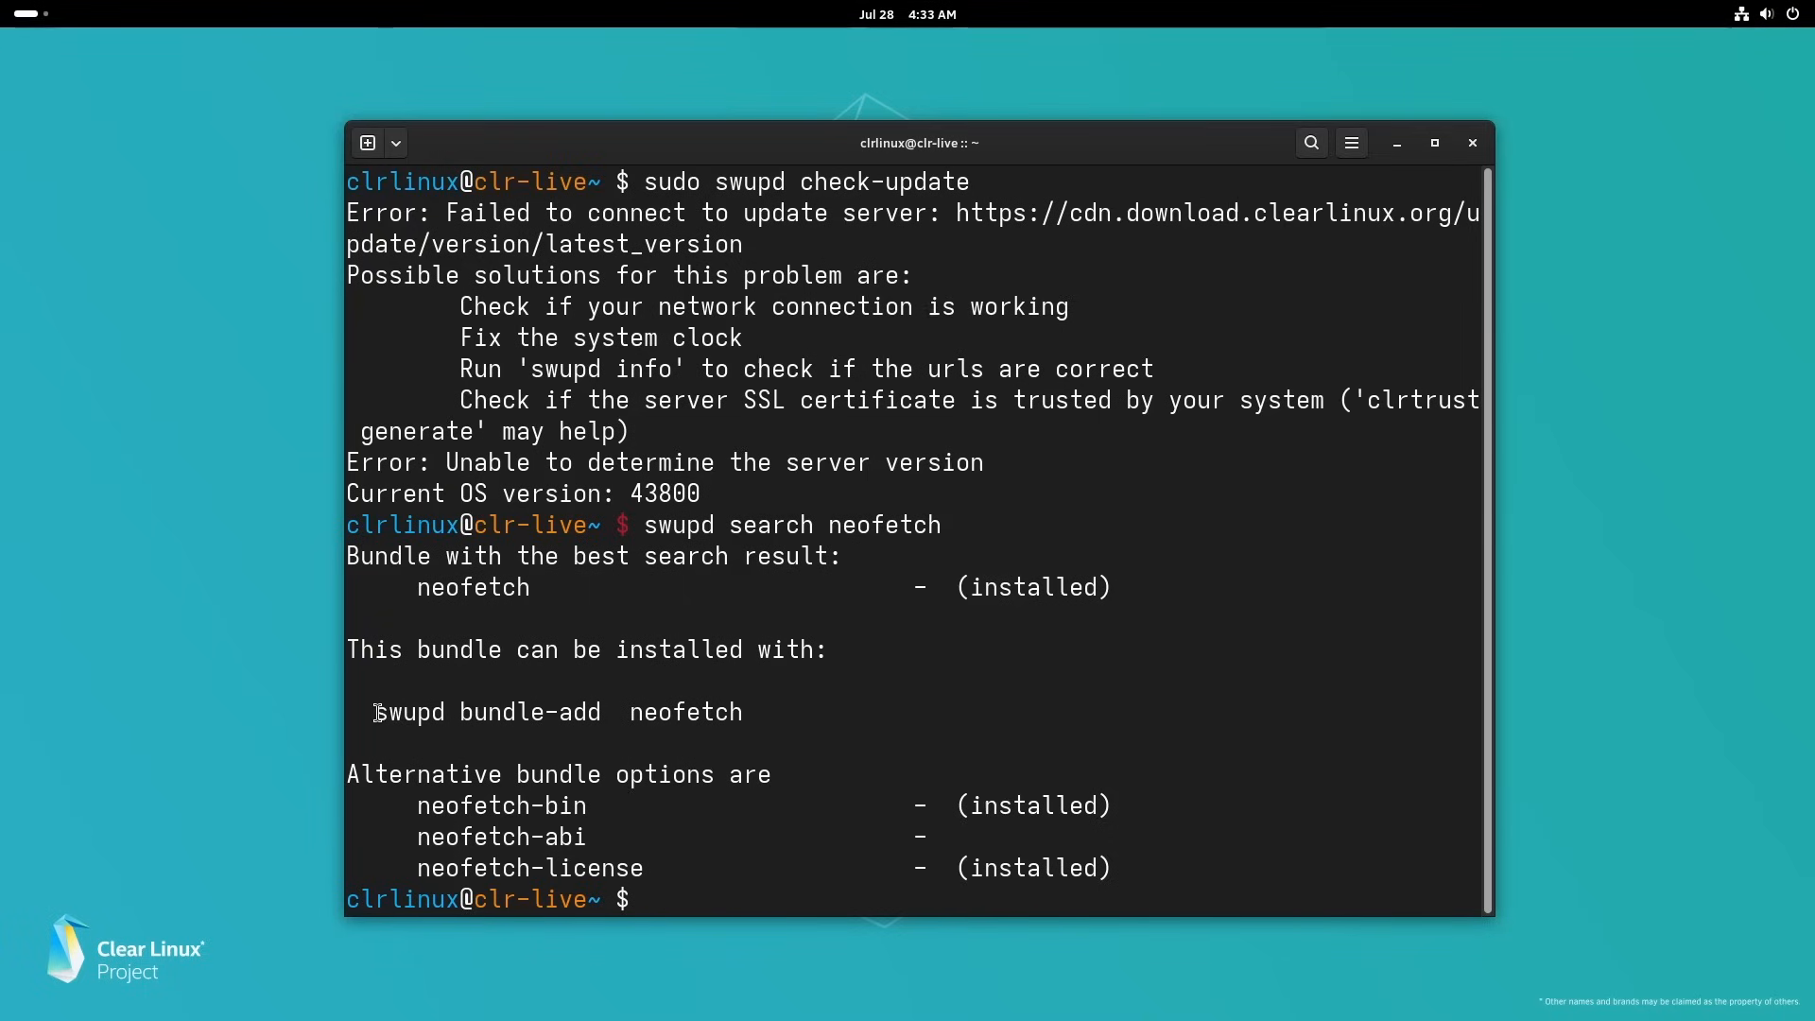
{"action": "right_click", "coordinate": [556, 711]}
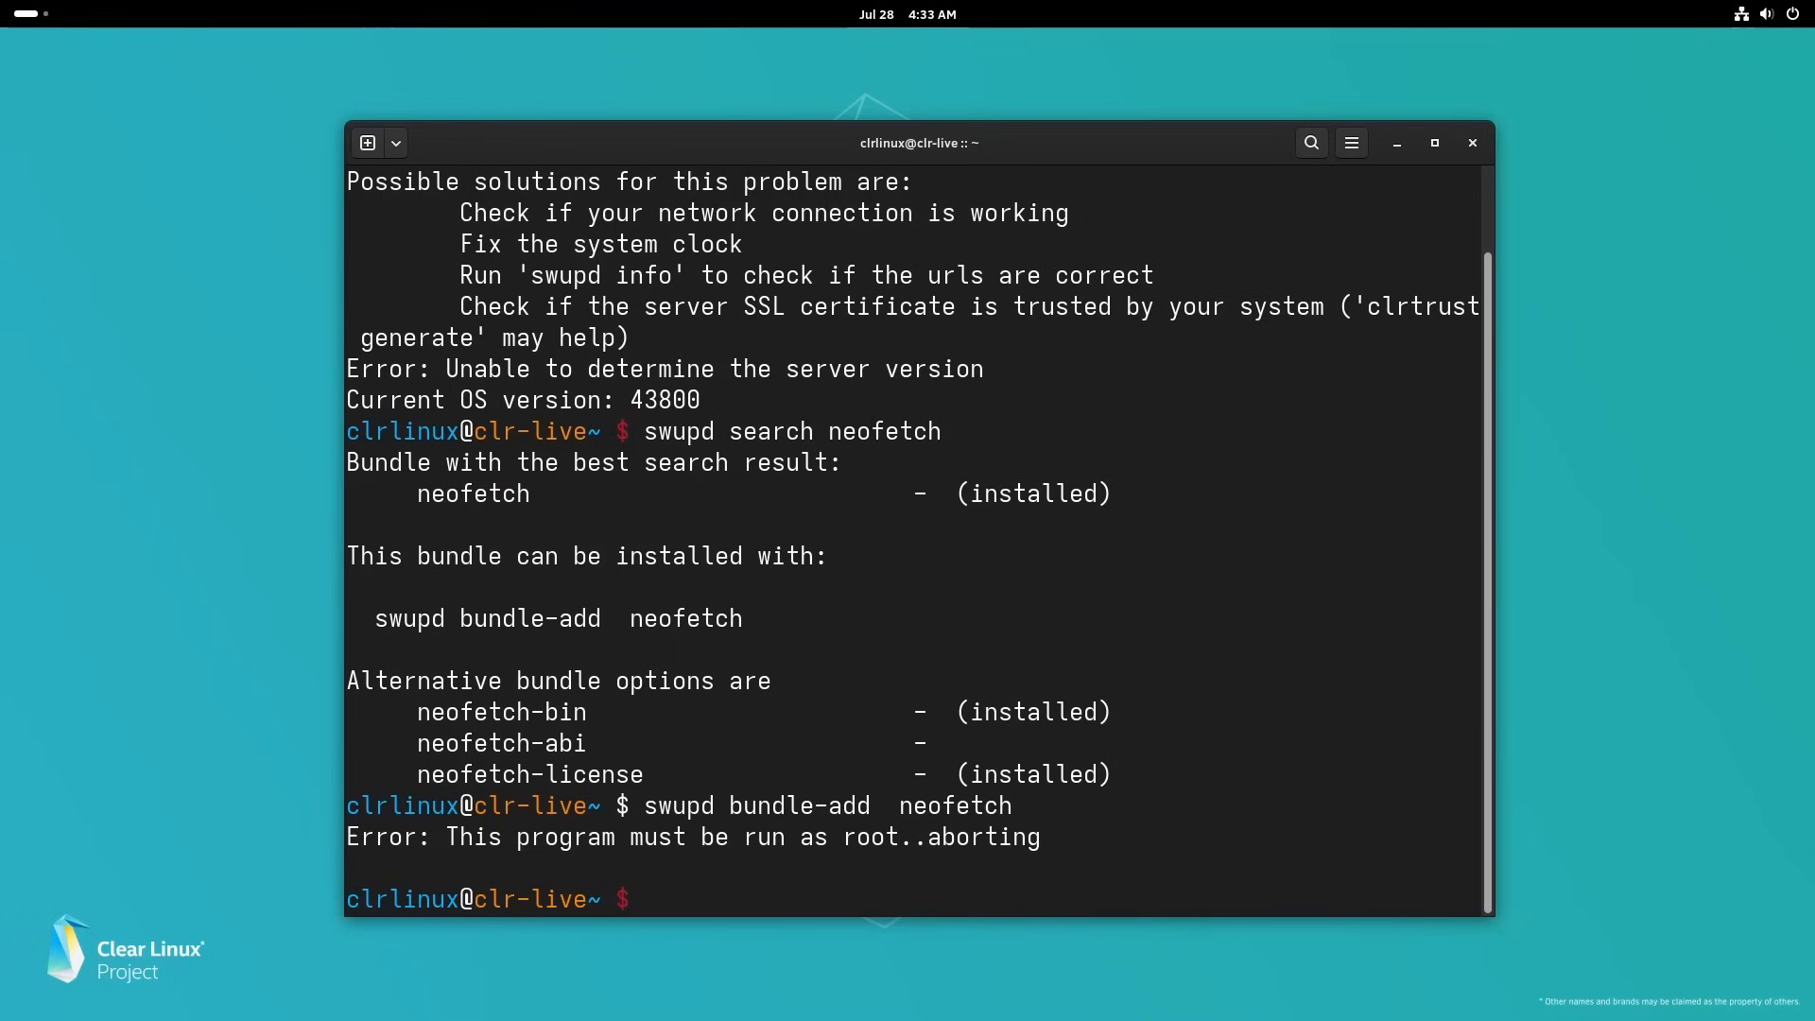
{"action": "type", "text": "su"}
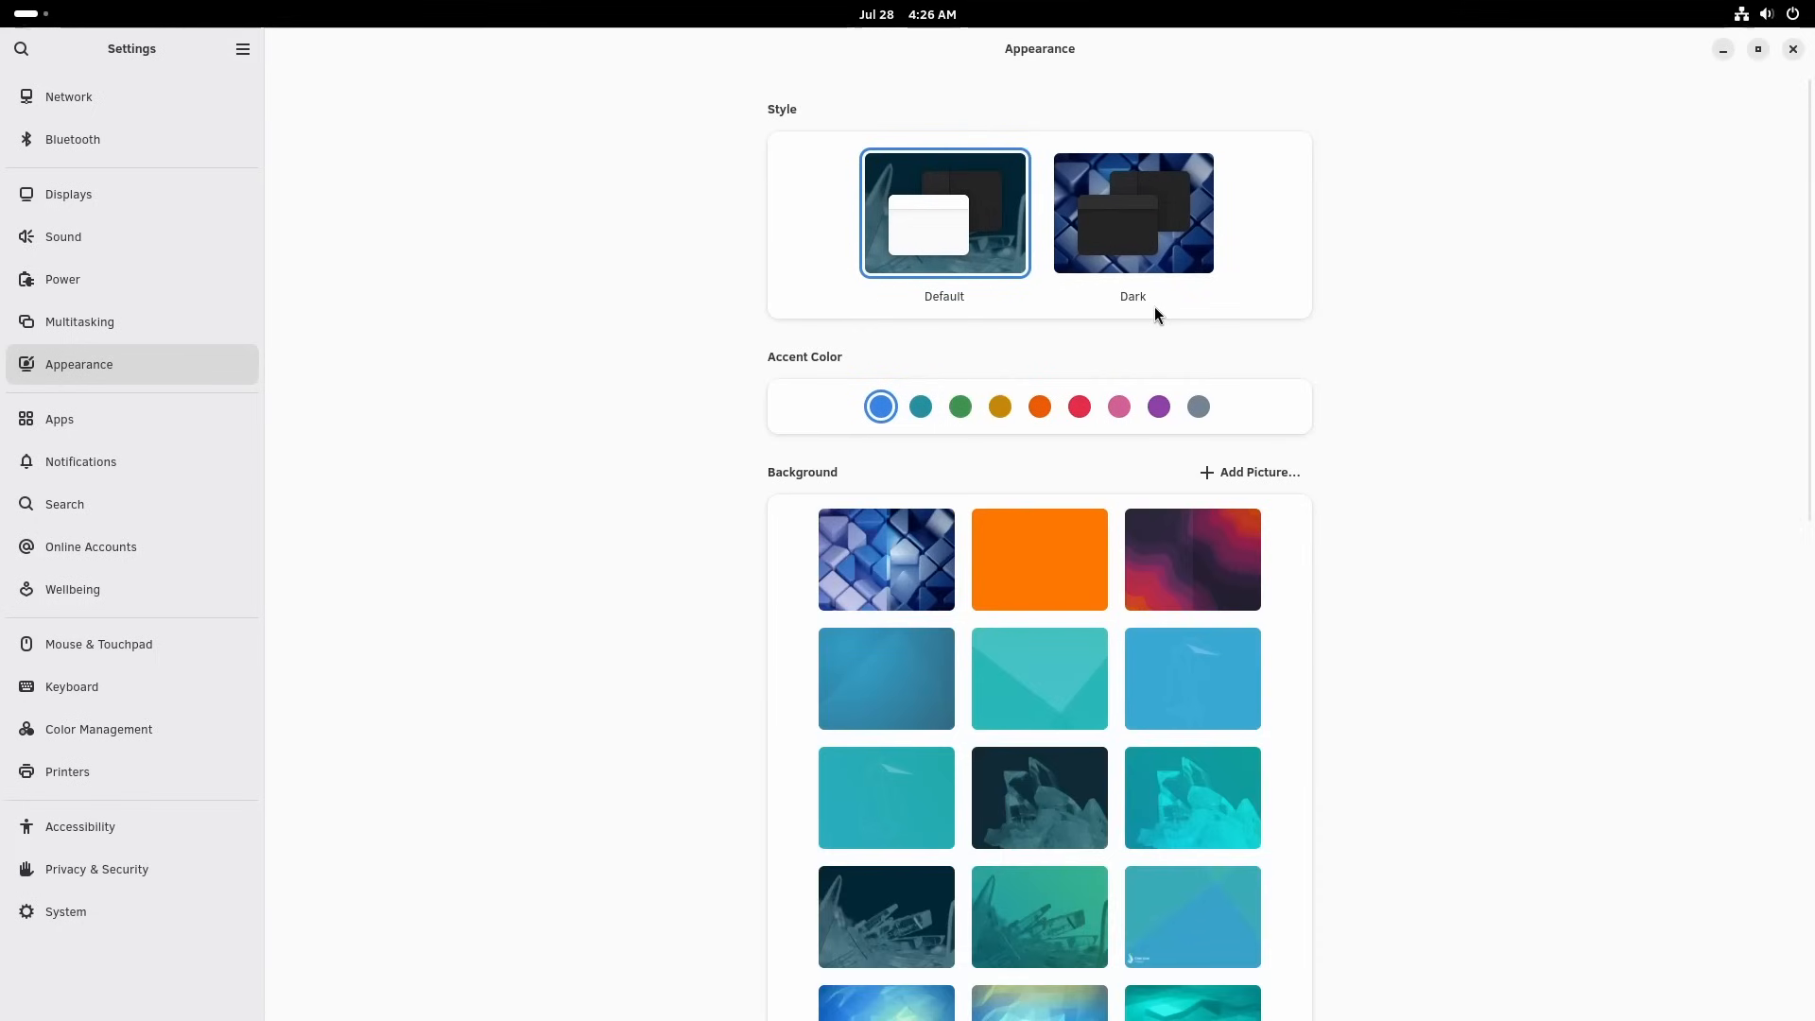
{"action": "mouse_move", "coordinate": [936, 813]}
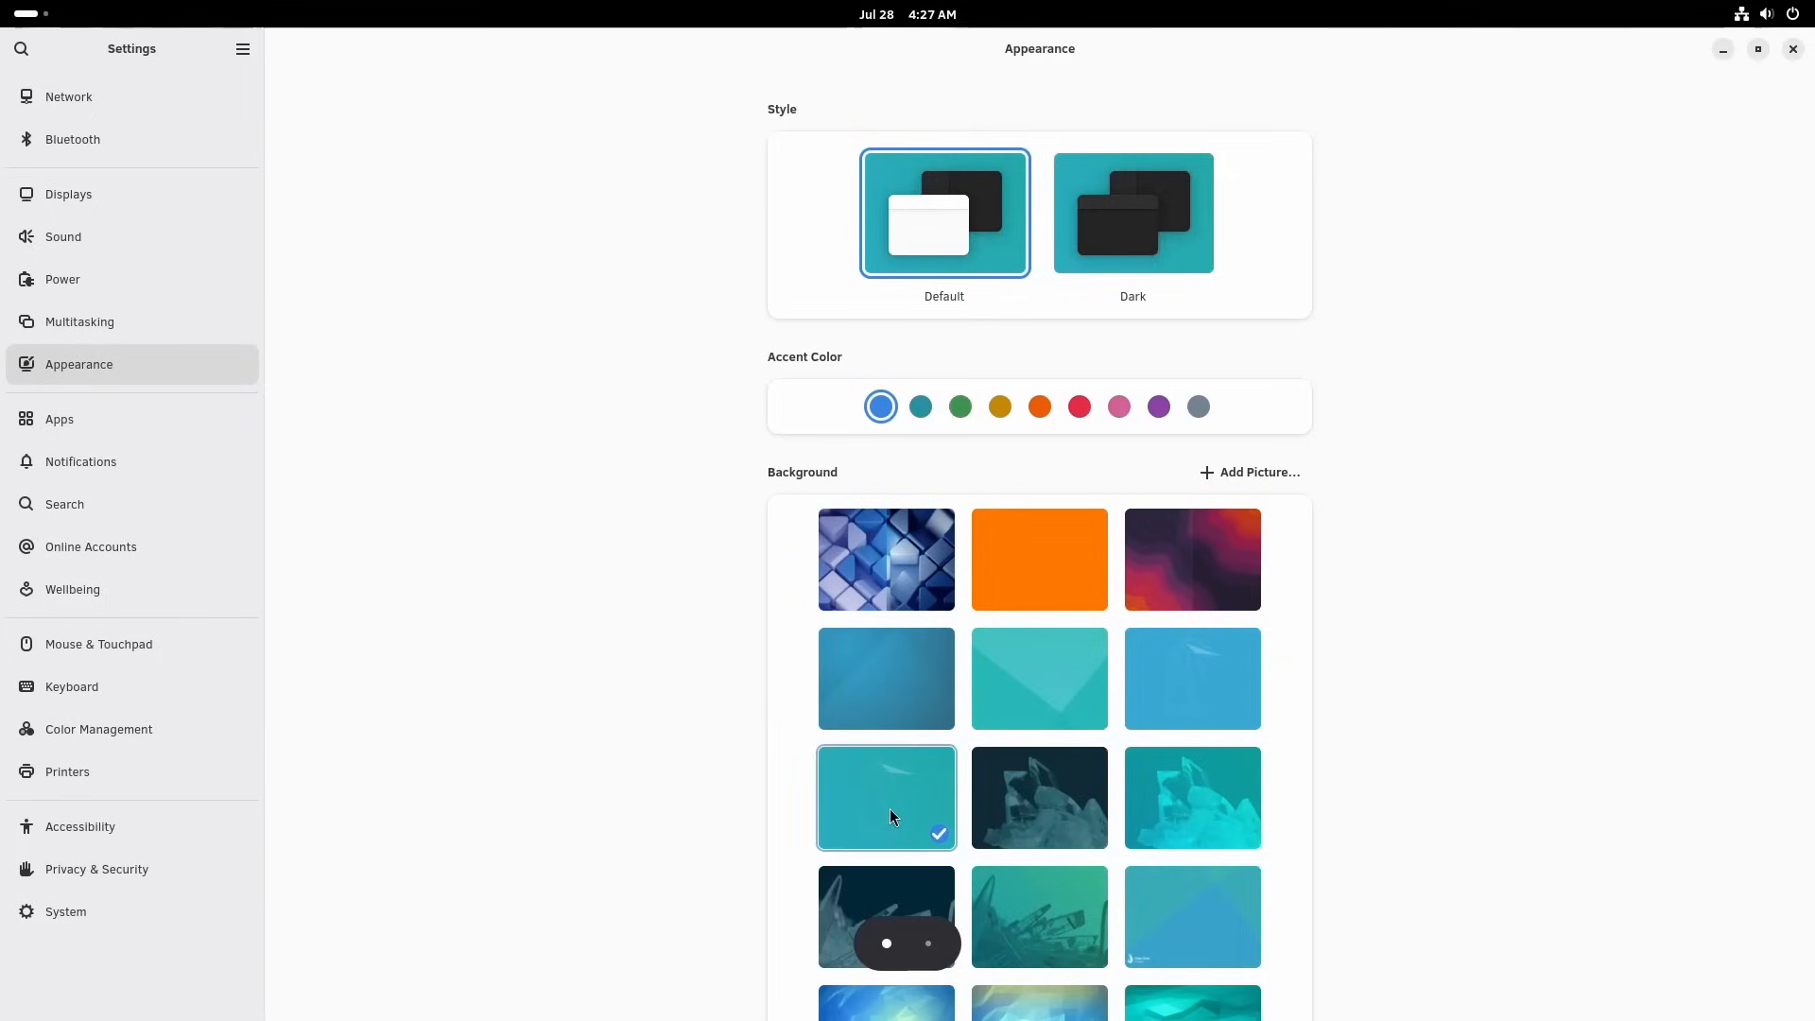
- Pick the light blue thumbnail as the desktop background and browse further wallpapers
{"action": "left_click", "coordinate": [1193, 798]}
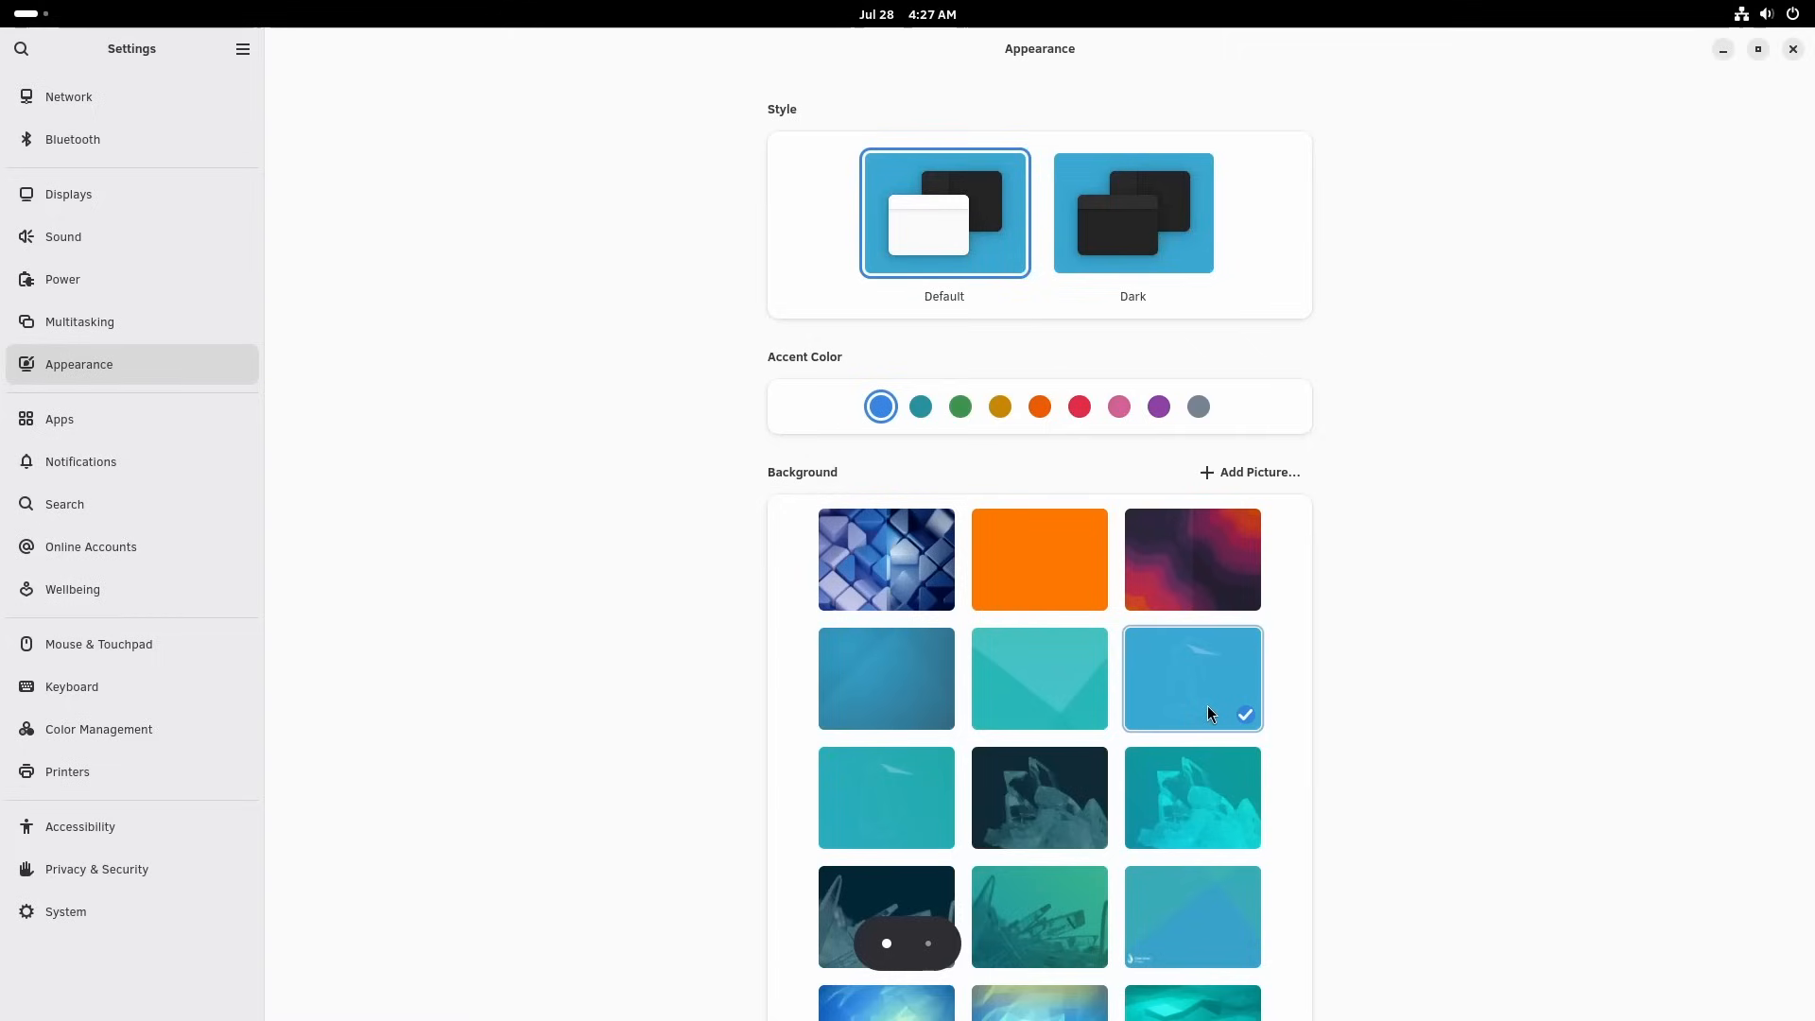
{"action": "scroll", "scroll_direction": "down", "scroll_amount": 3}
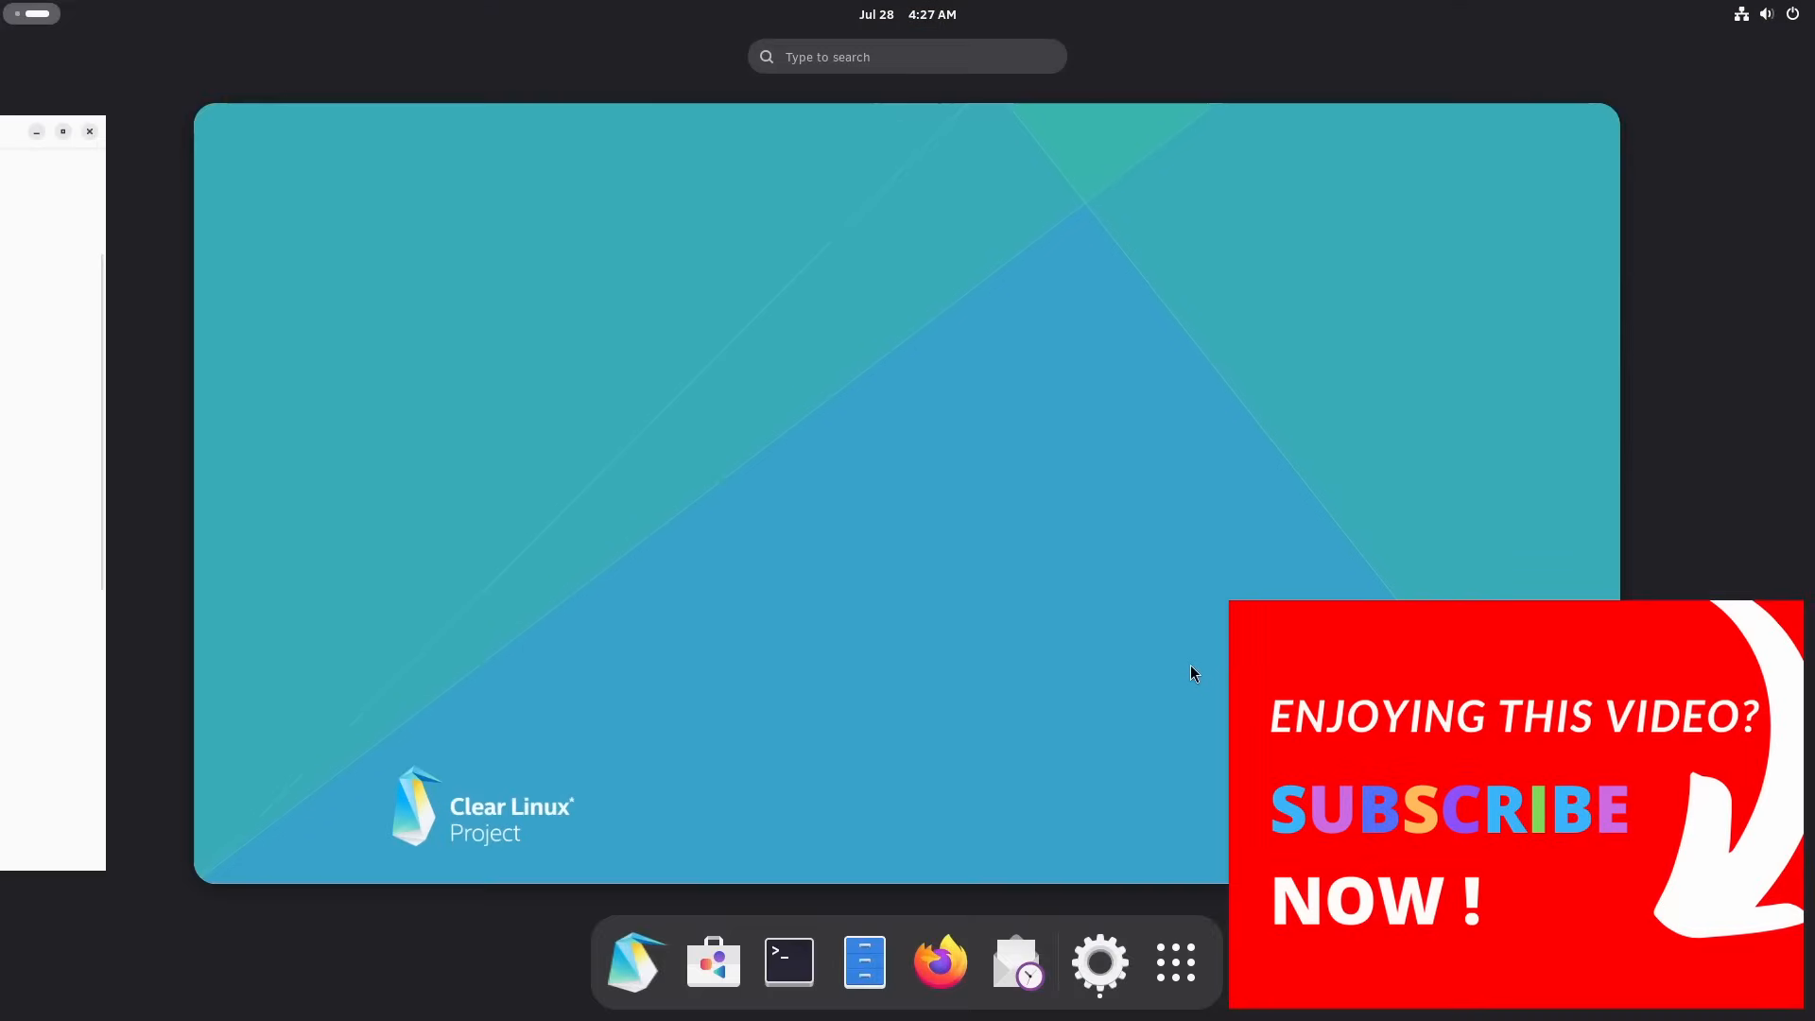
- Switch Dark Style on from Quick Settings, leaving the orange wallpaper on the desktop
{"action": "left_click", "coordinate": [1096, 961]}
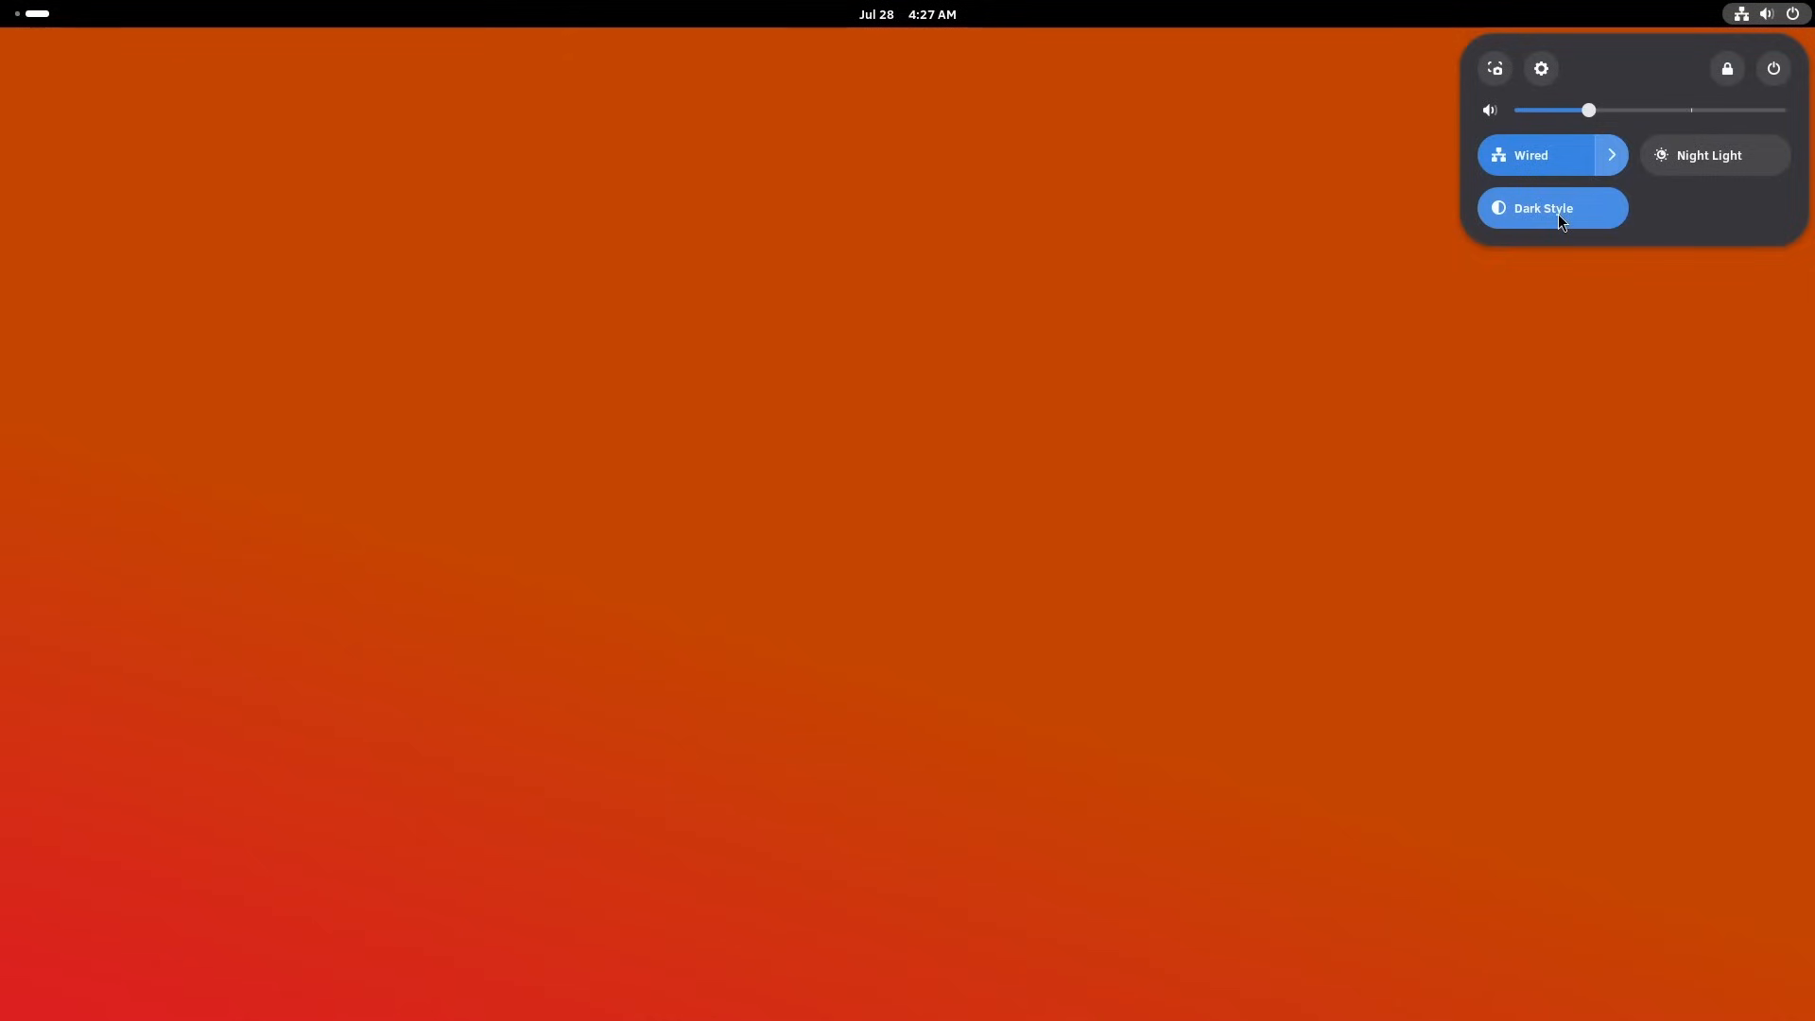
- Return to Settings' Appearance gallery and scroll to the split blue-and-orange wallpaper marked current
{"action": "left_click", "coordinate": [1539, 68]}
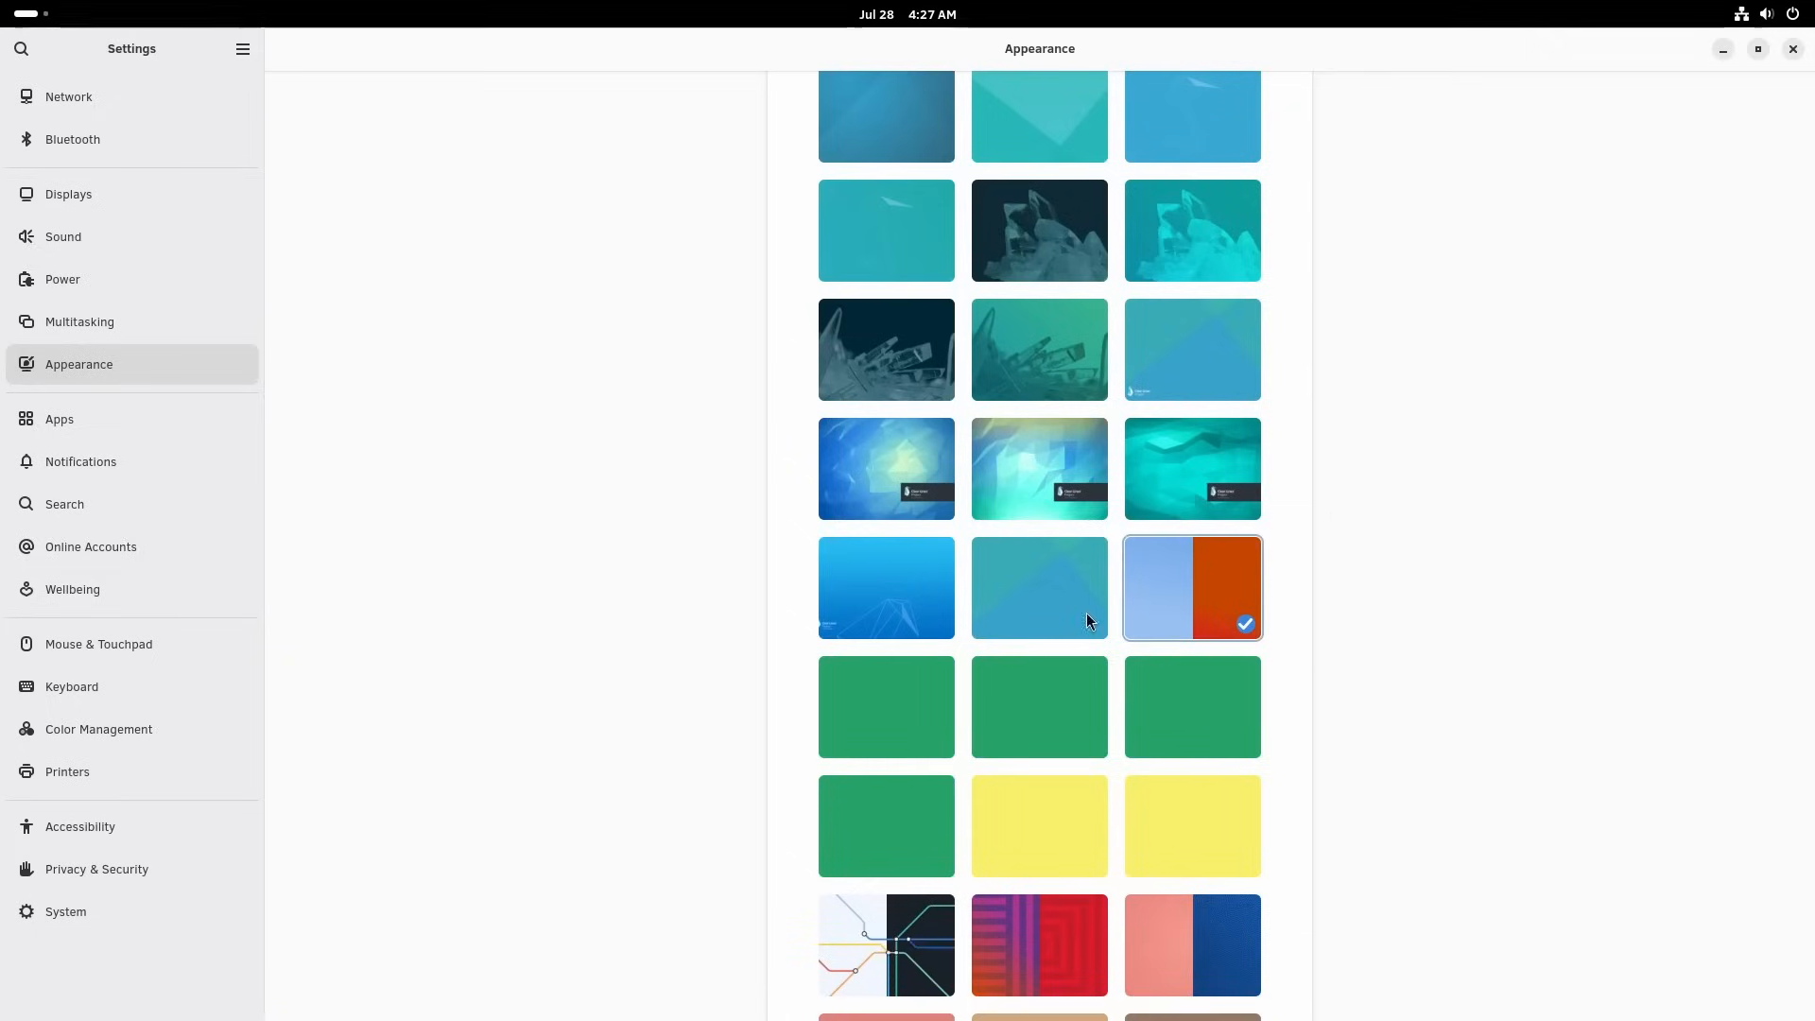
{"action": "scroll", "scroll_direction": "down", "scroll_amount": 3}
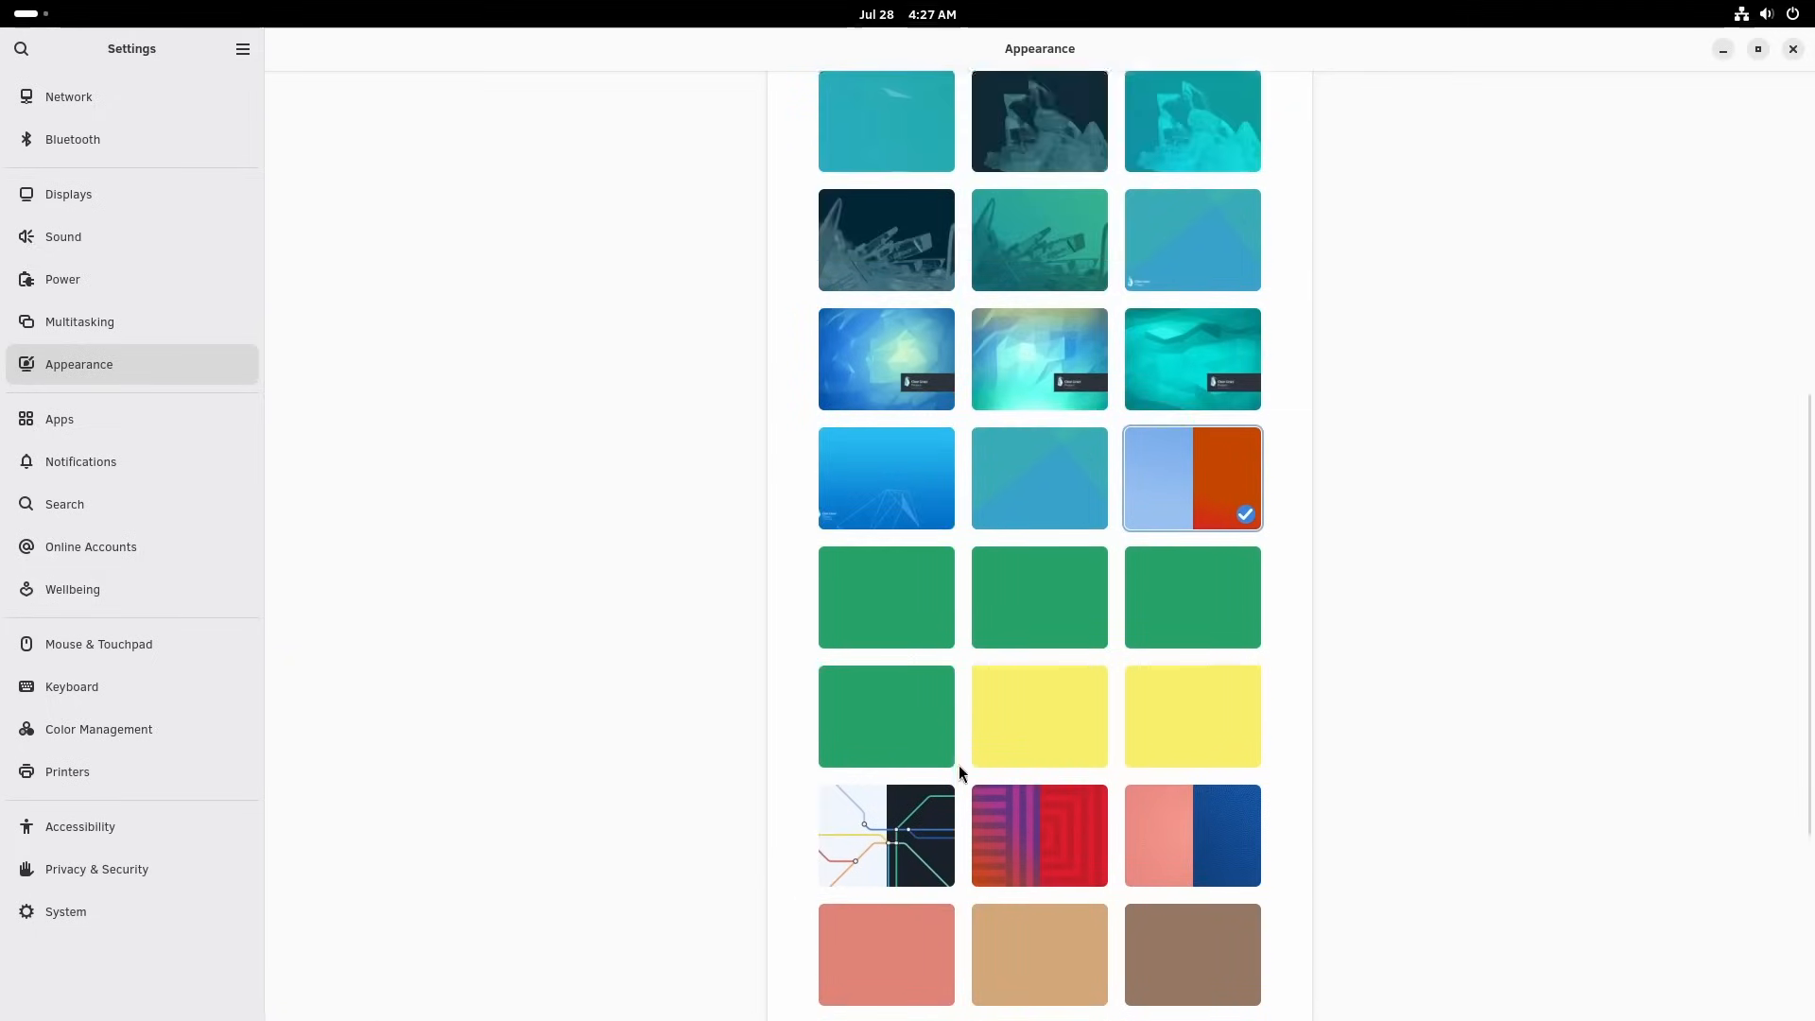